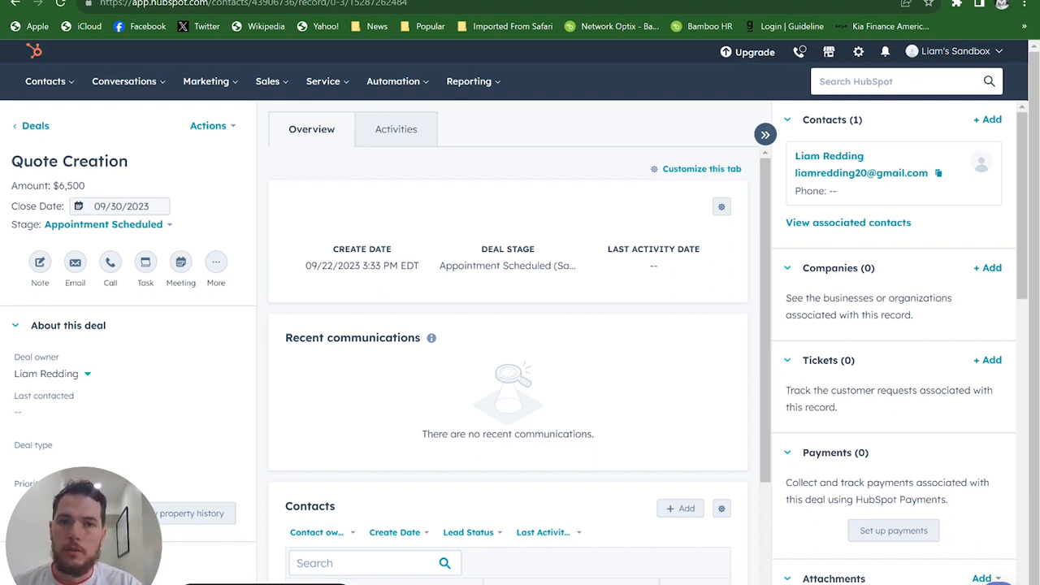
- Go to account Settings and reach the Private Apps page under Integrations
click(702, 167)
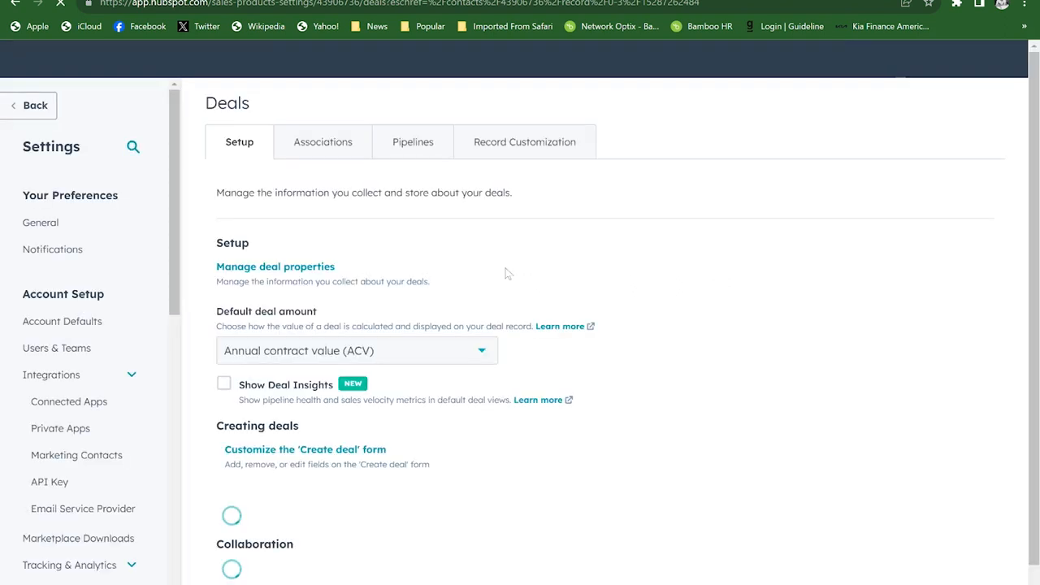
click(224, 384)
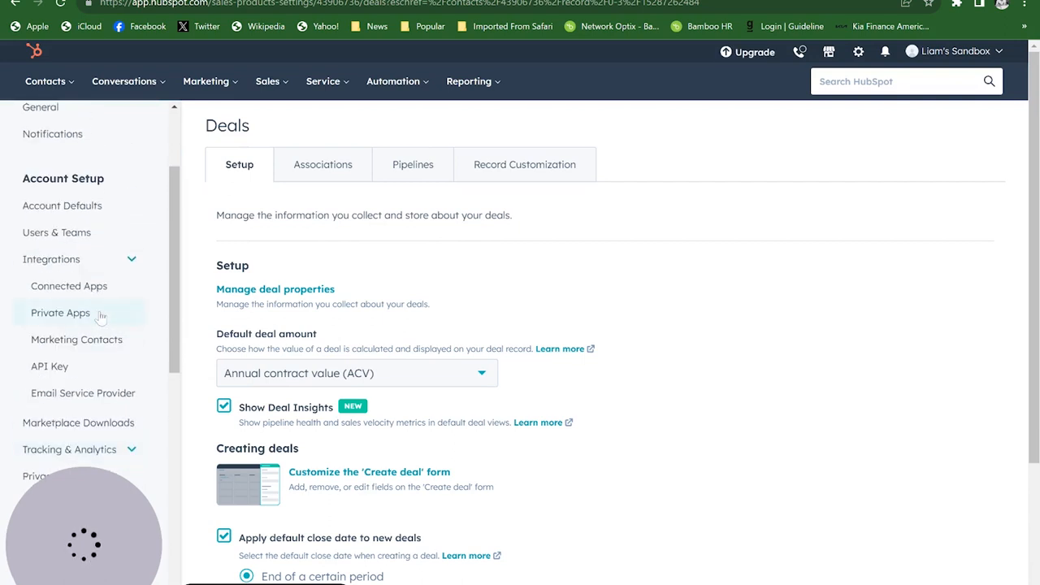
click(61, 312)
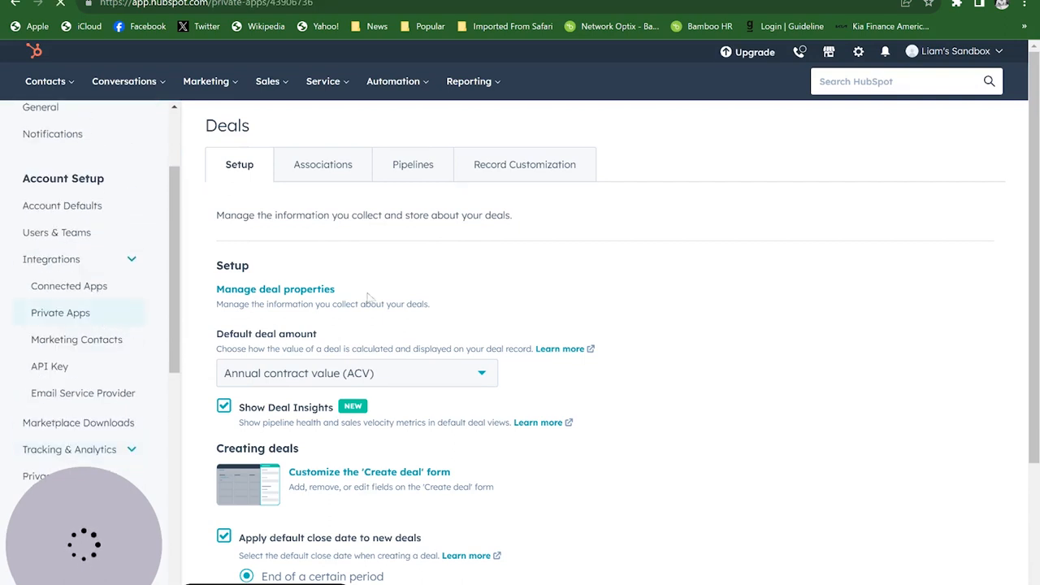
click(60, 312)
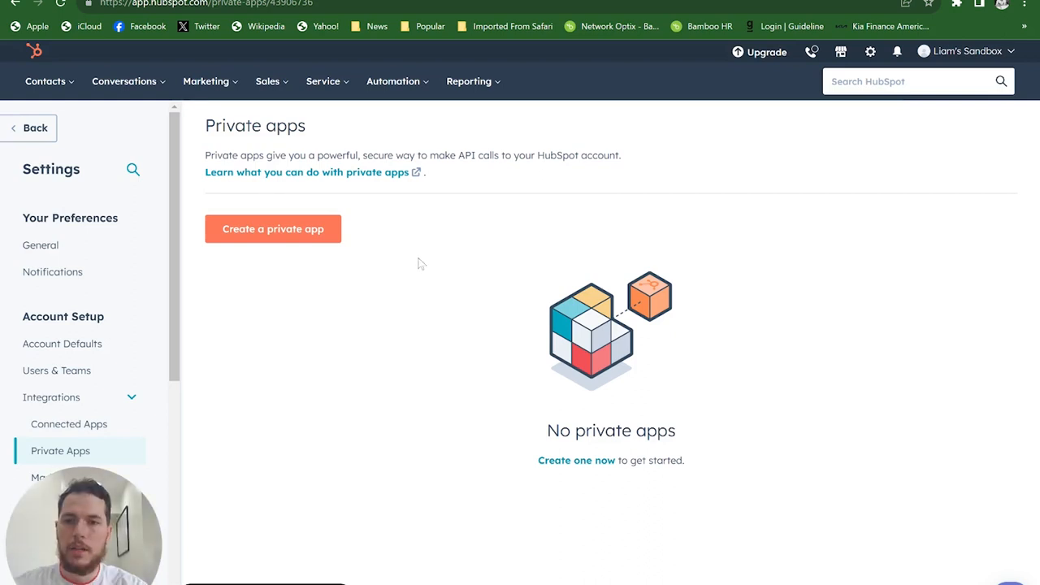
- Create a new private app and replace its generated name with Quote-Demo
click(273, 227)
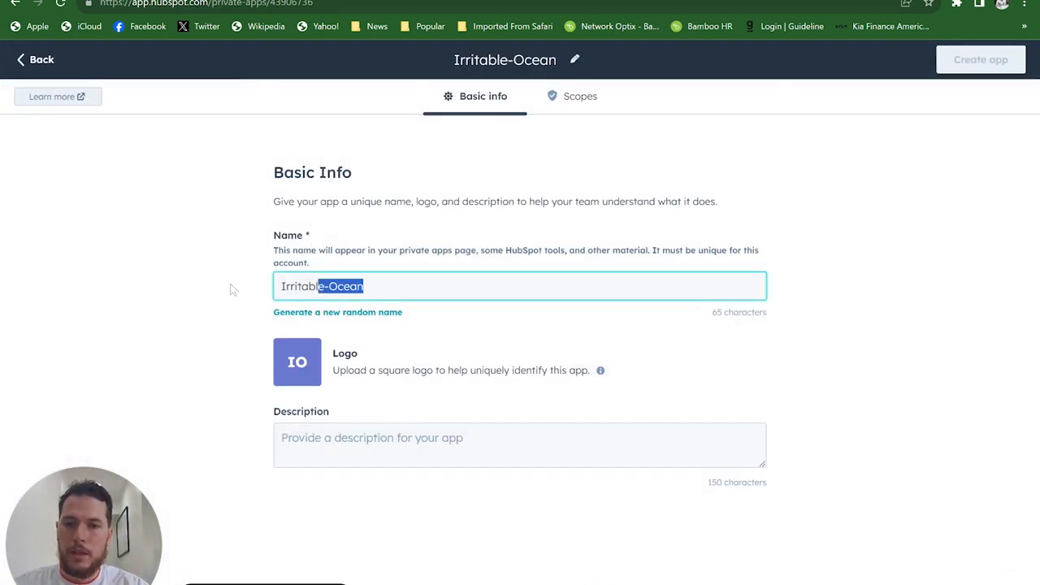
key(ctrl+a)
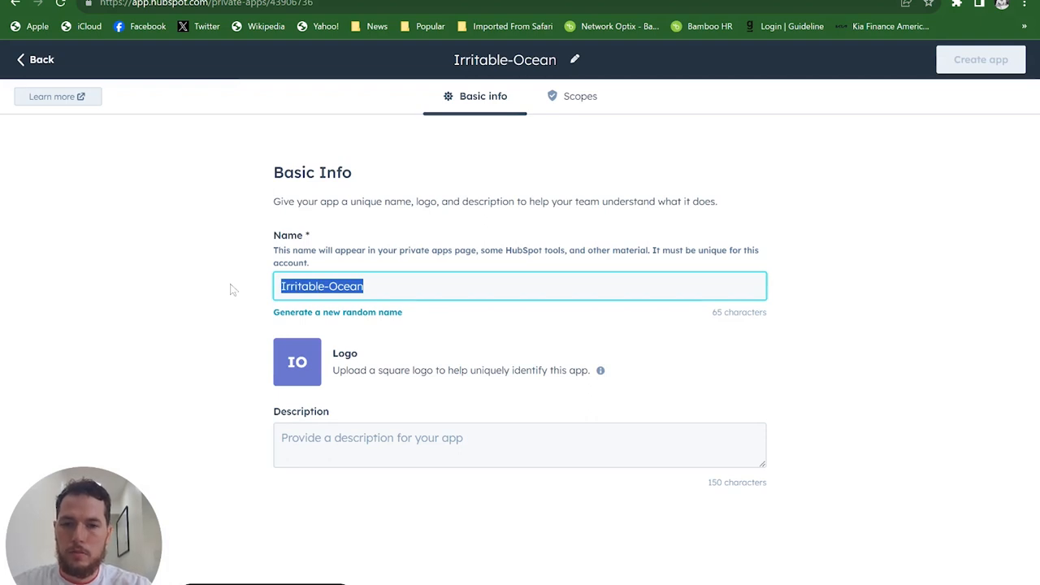
text(Quote-Demo)
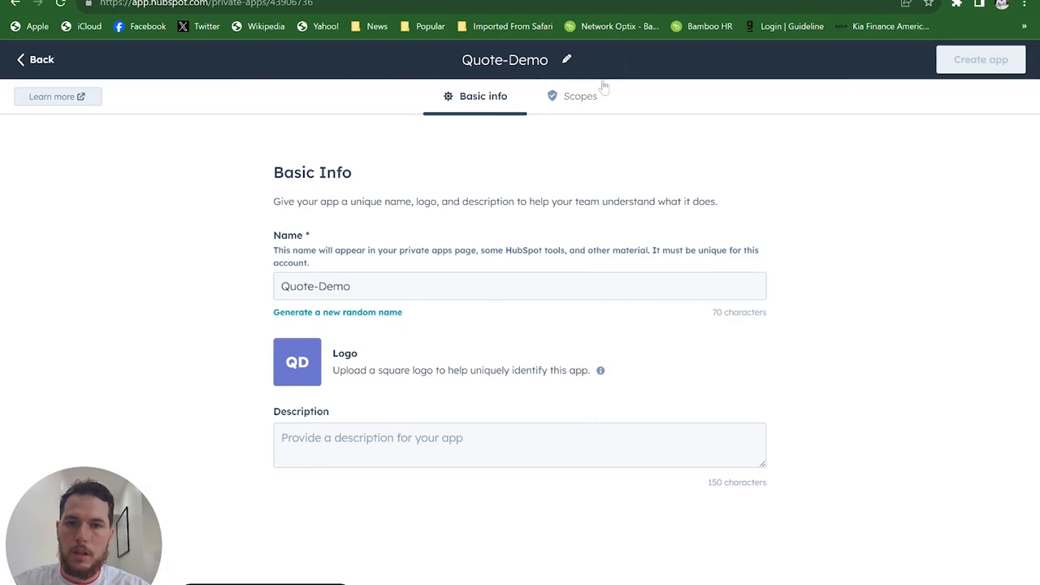
click(579, 96)
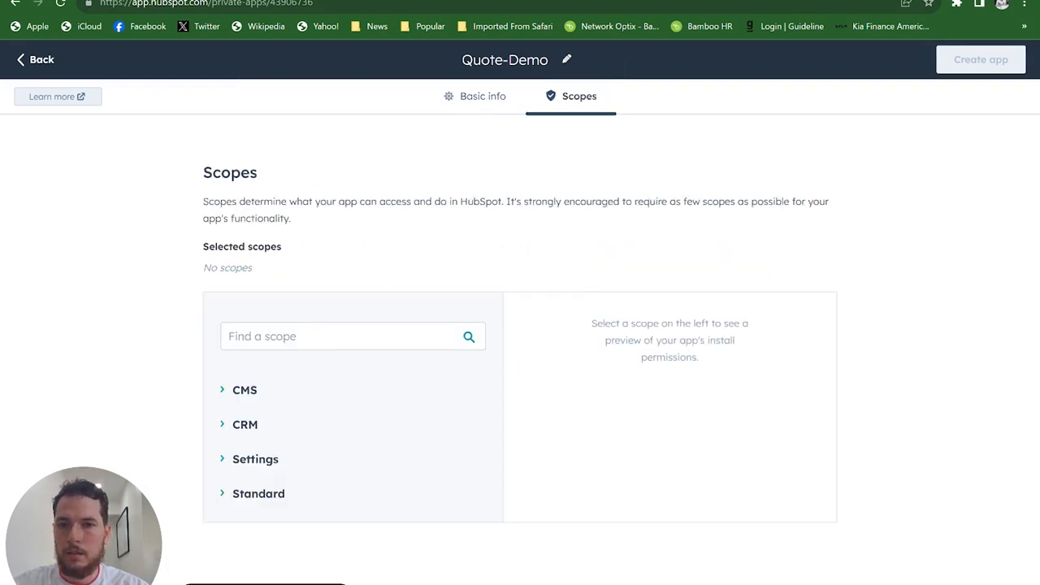
mouse_move(435, 219)
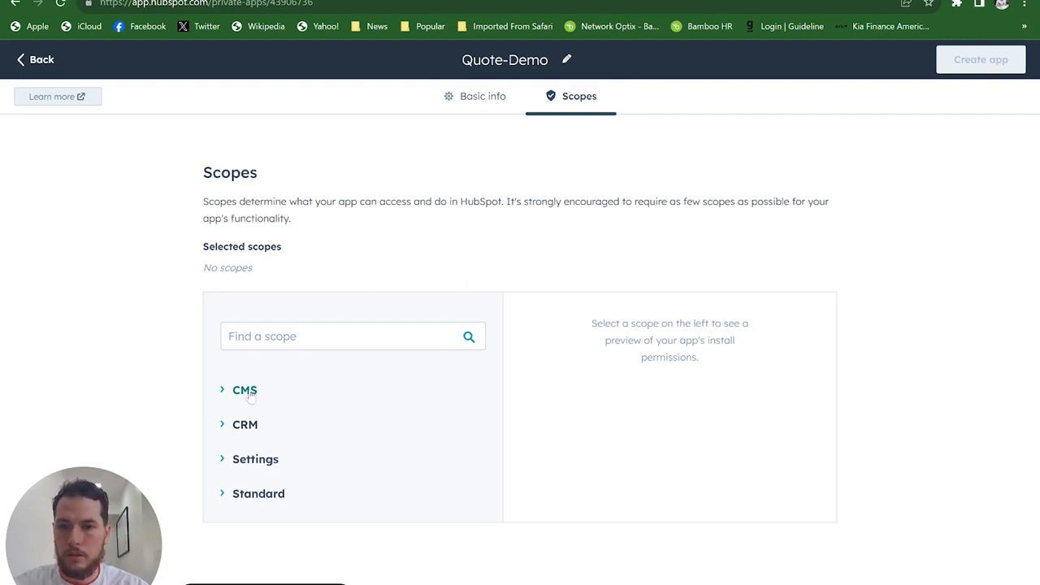
- Under CRM scopes, grant read and write for companies, contacts, custom objects and deals
click(244, 390)
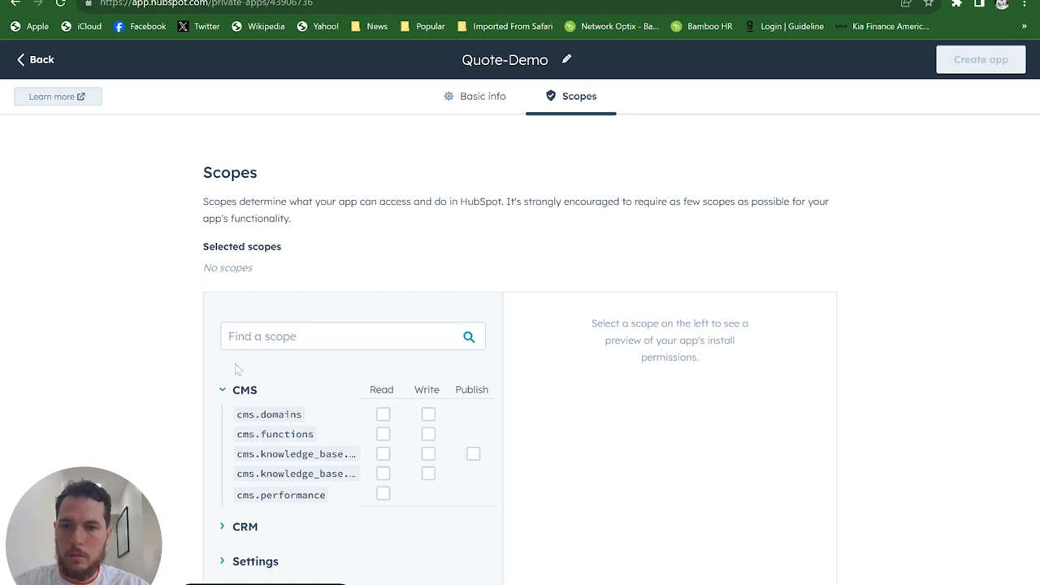
click(244, 390)
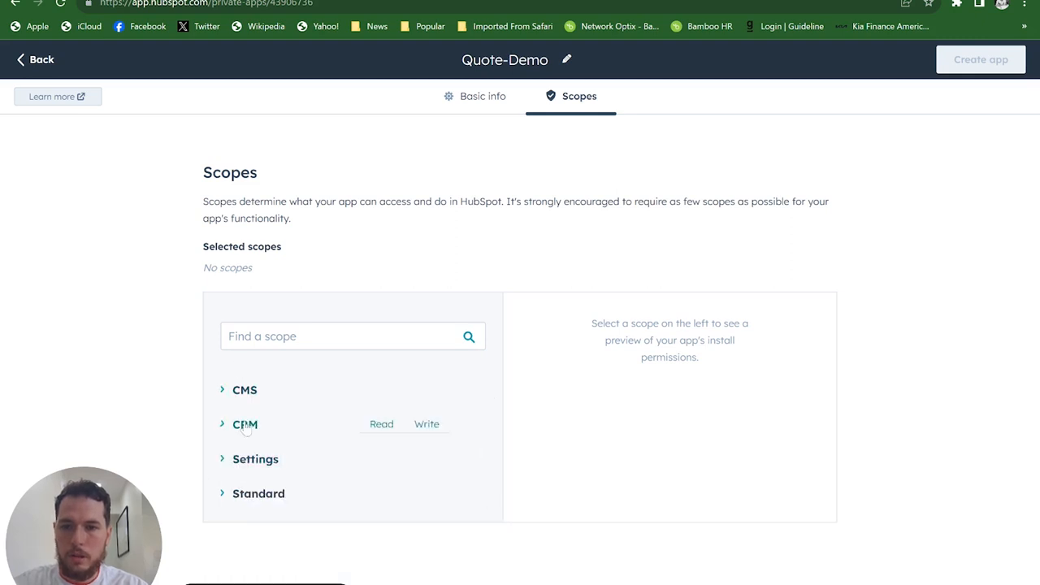
click(239, 423)
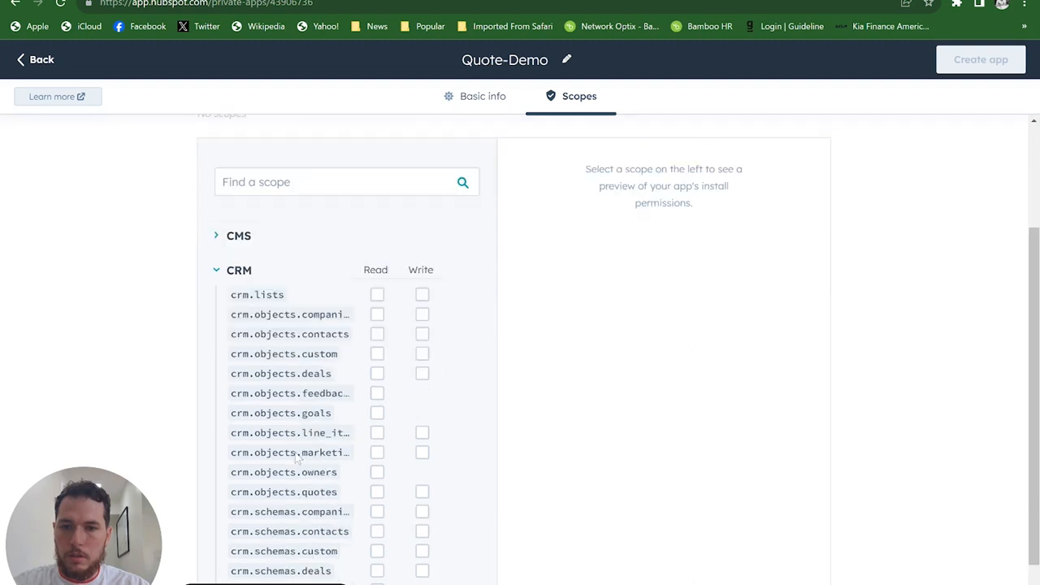
click(377, 315)
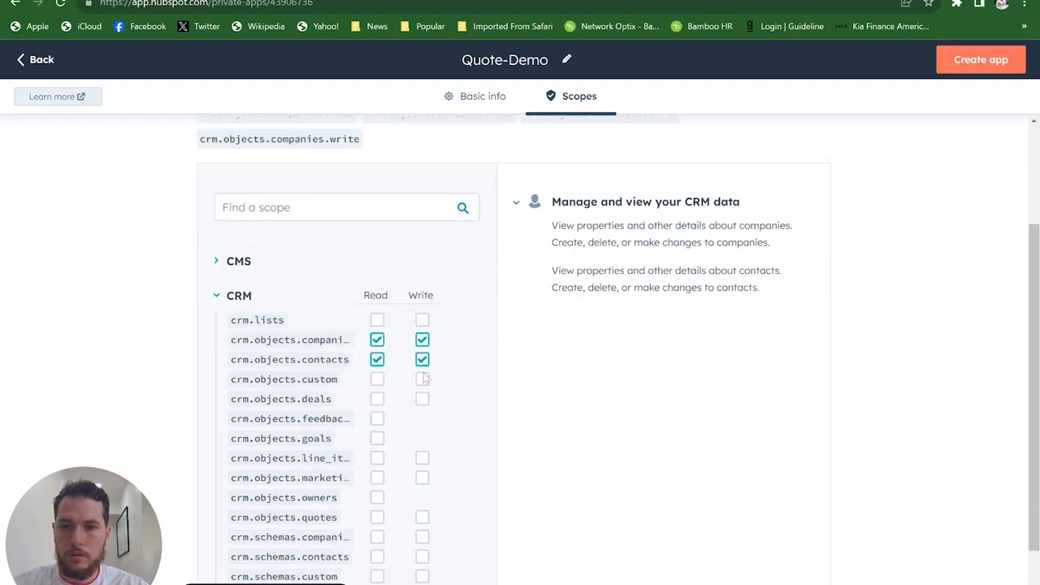
click(423, 398)
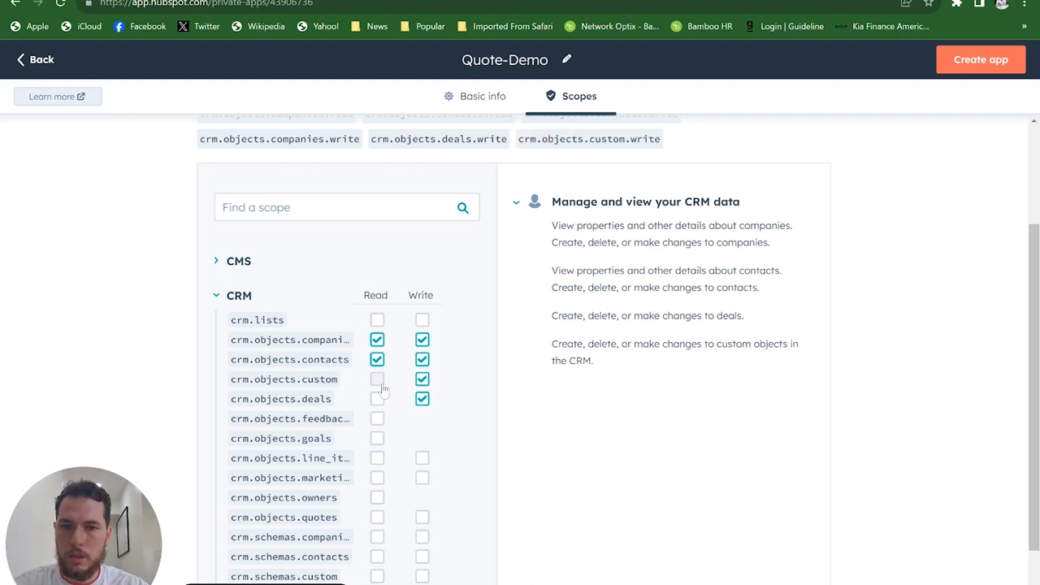
click(377, 379)
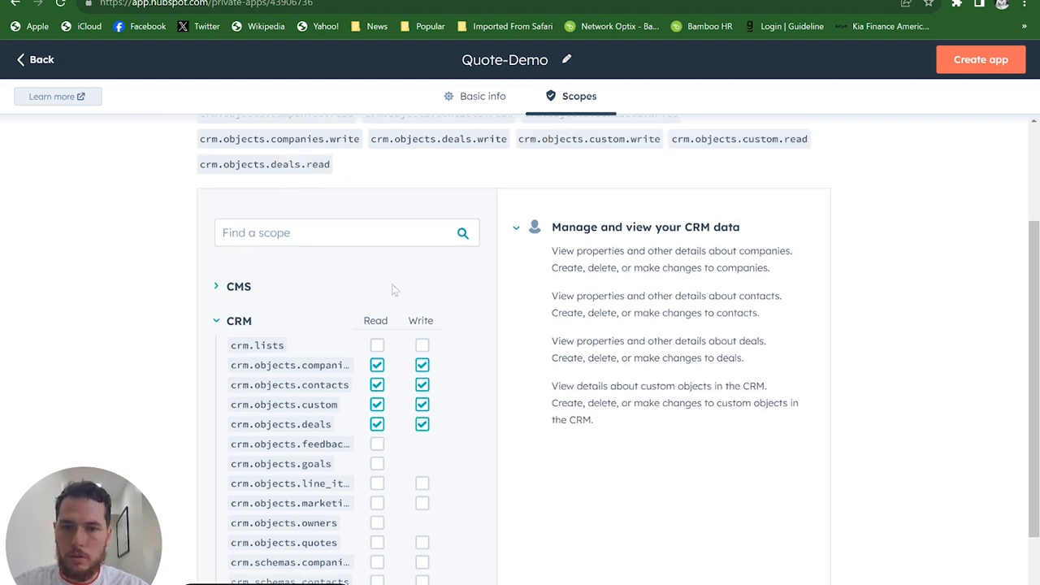
scroll(down, 3)
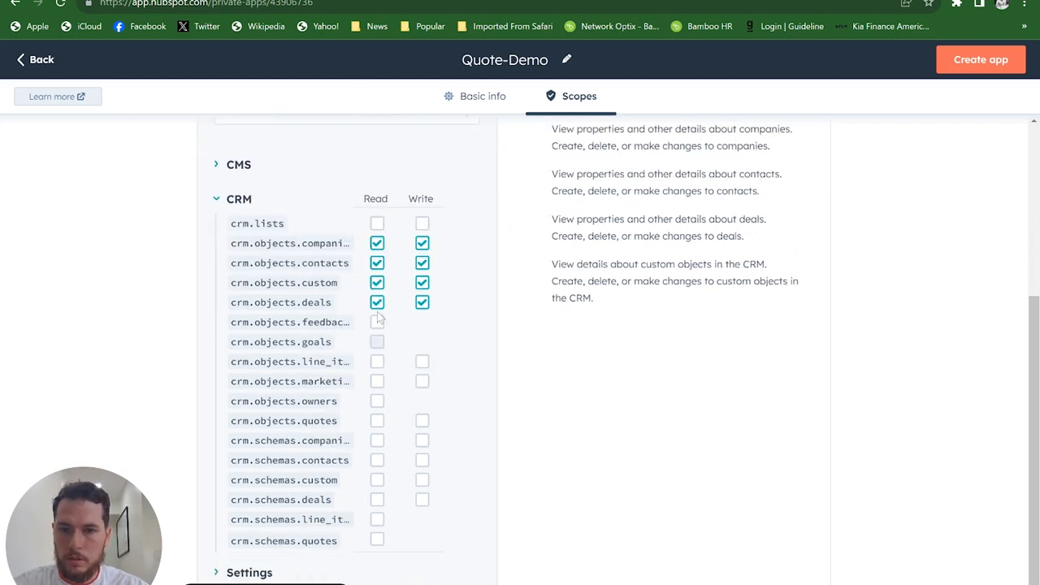
mouse_move(289, 380)
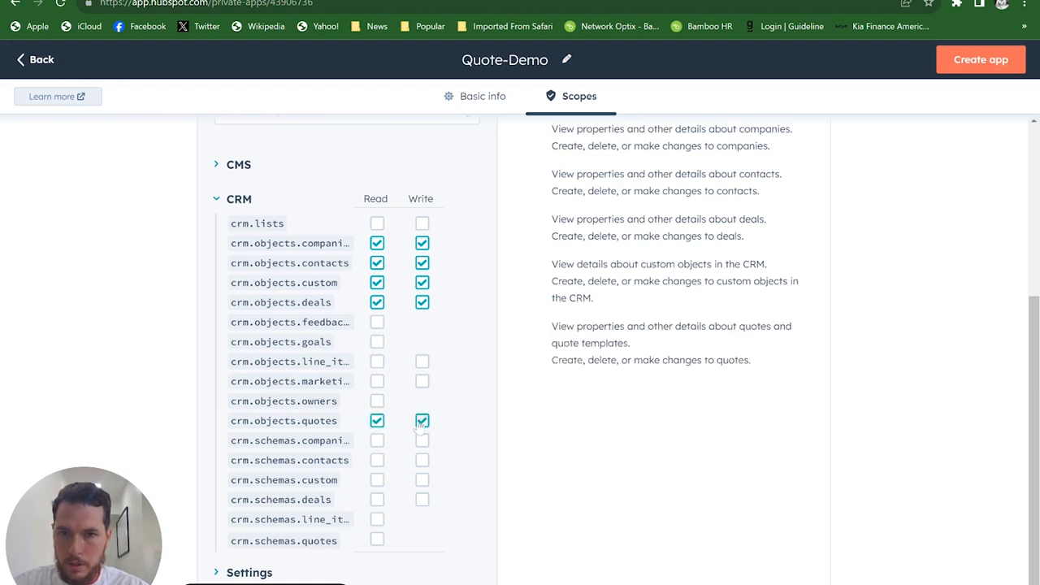
- Grant read and write for quotes, leaving the schemas property-settings scopes unticked
click(423, 419)
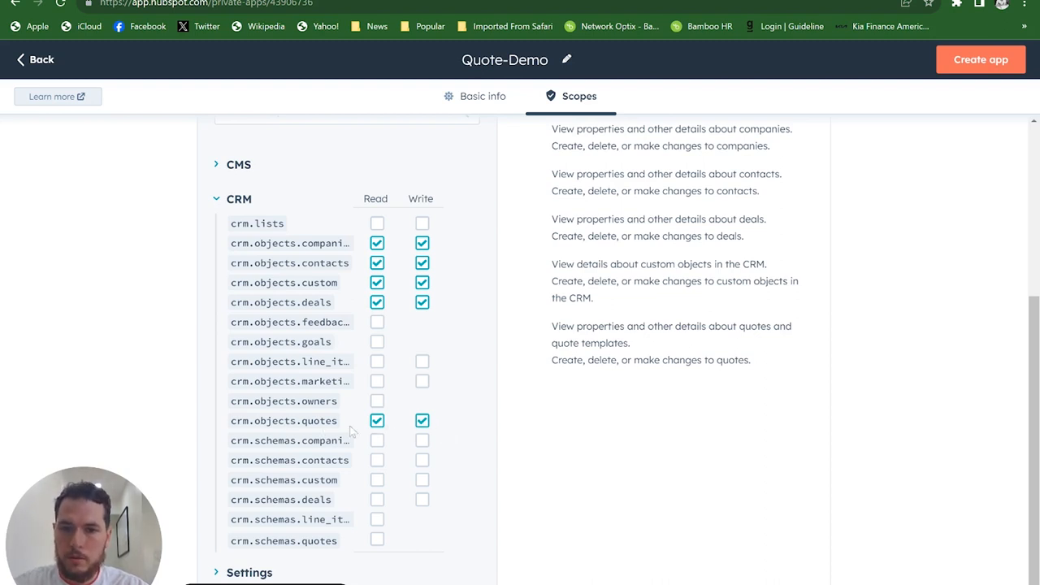
click(377, 439)
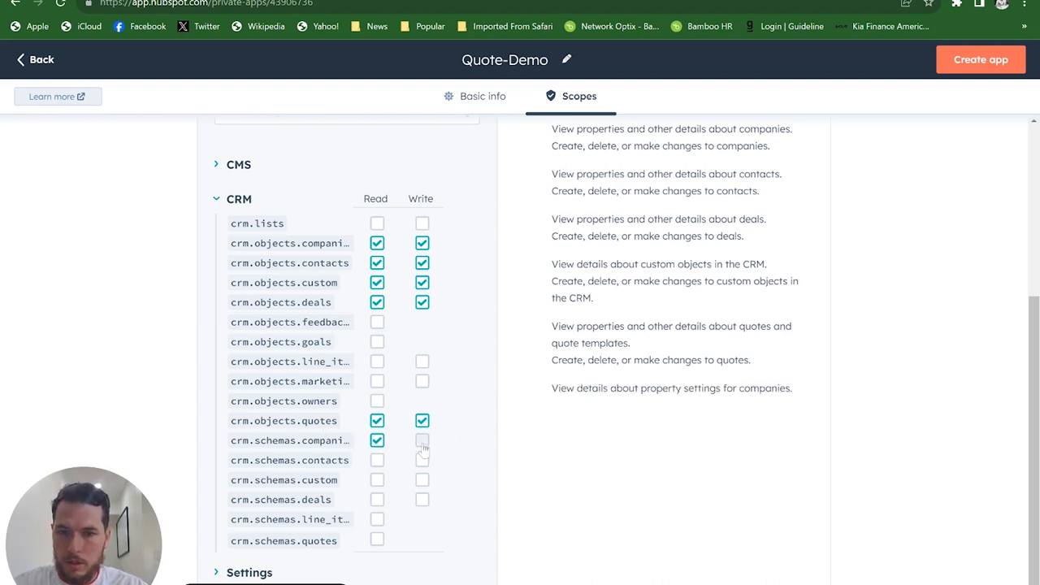
click(423, 460)
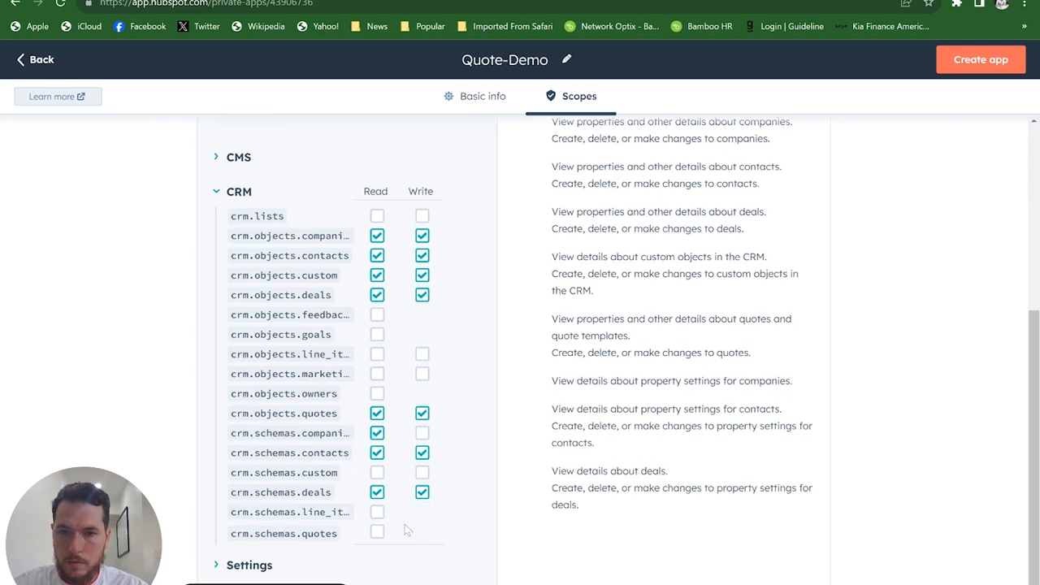
click(377, 512)
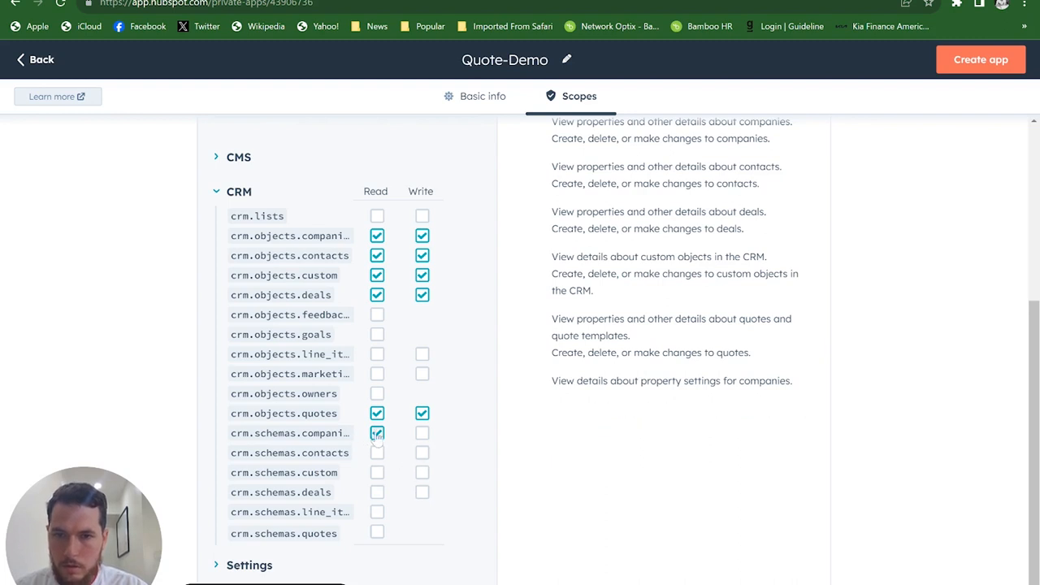
click(377, 432)
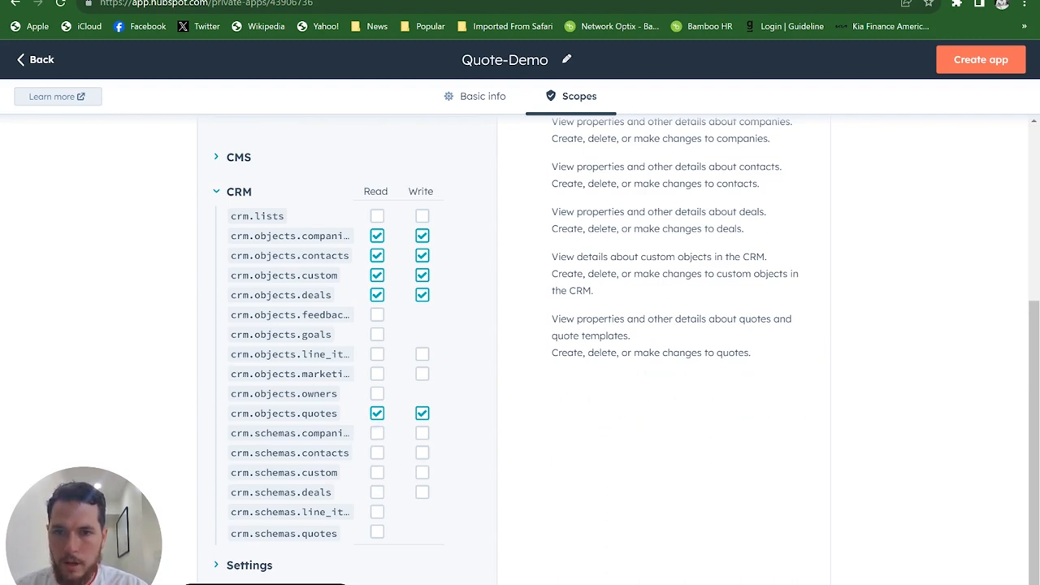
click(250, 566)
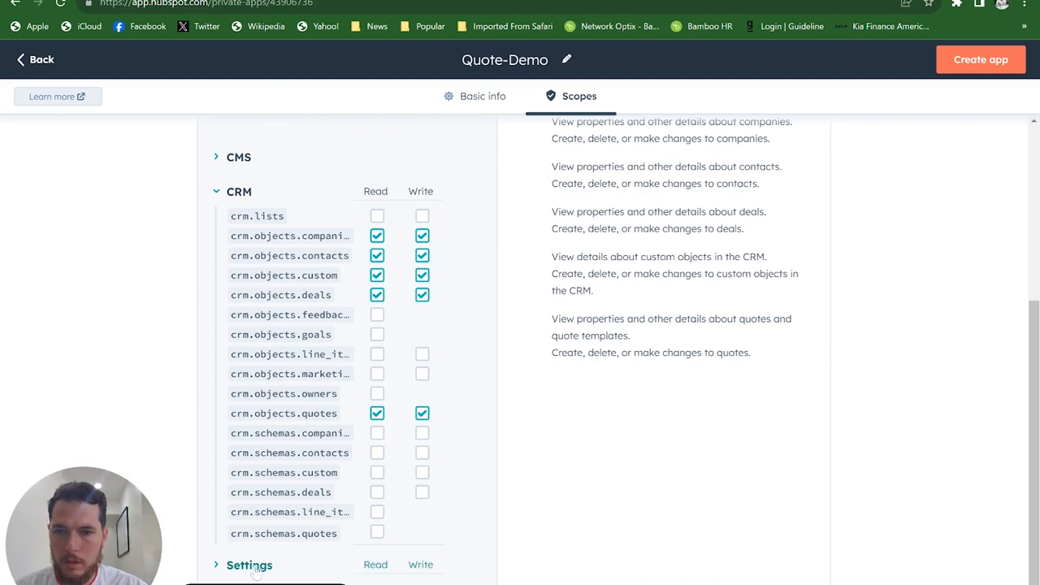
scroll(down, 3)
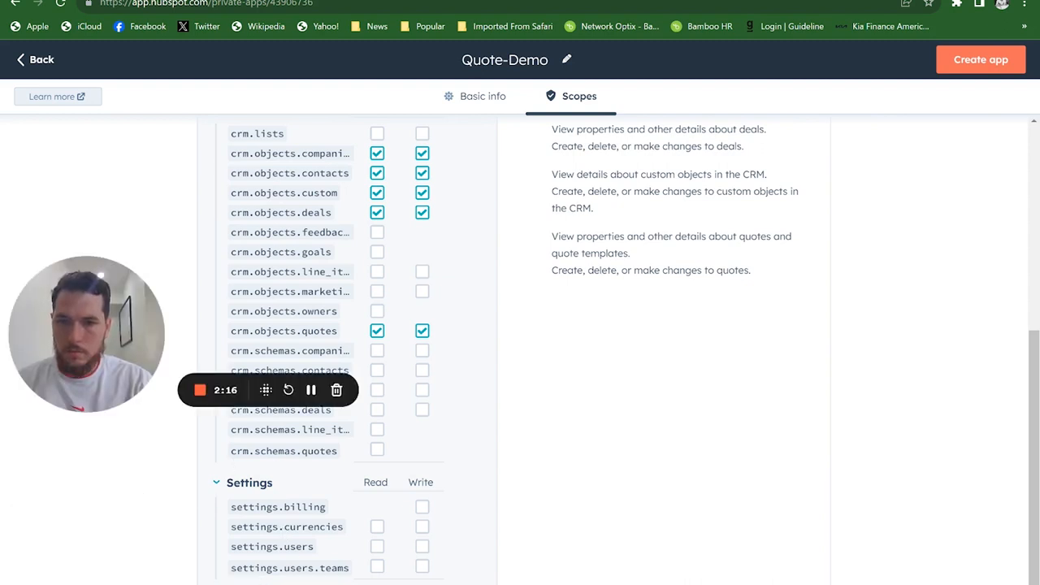
- Tick the e-commerce standard scope and create the Quote-Demo app
scroll(down, 3)
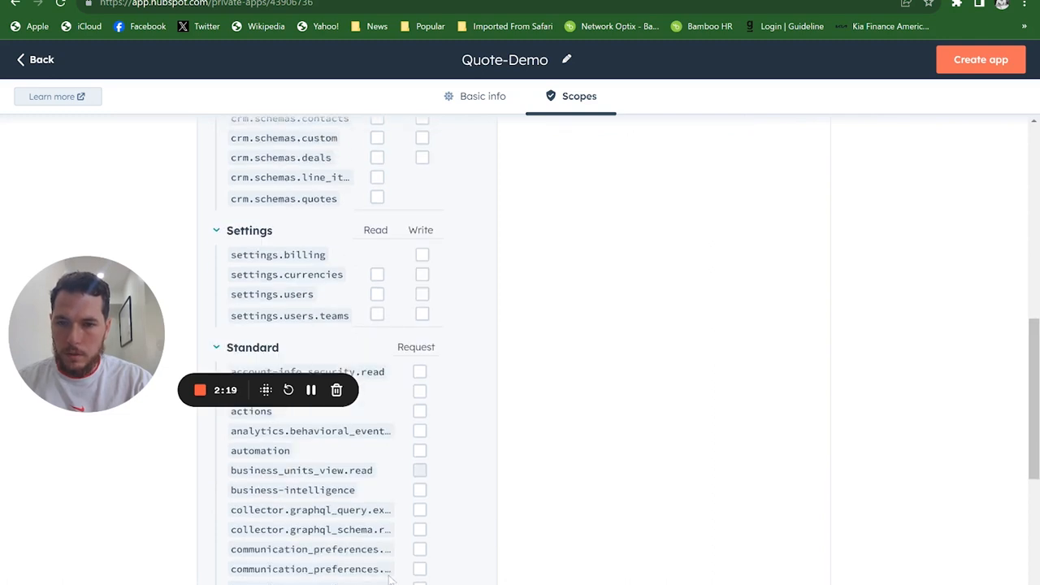
scroll(down, 3)
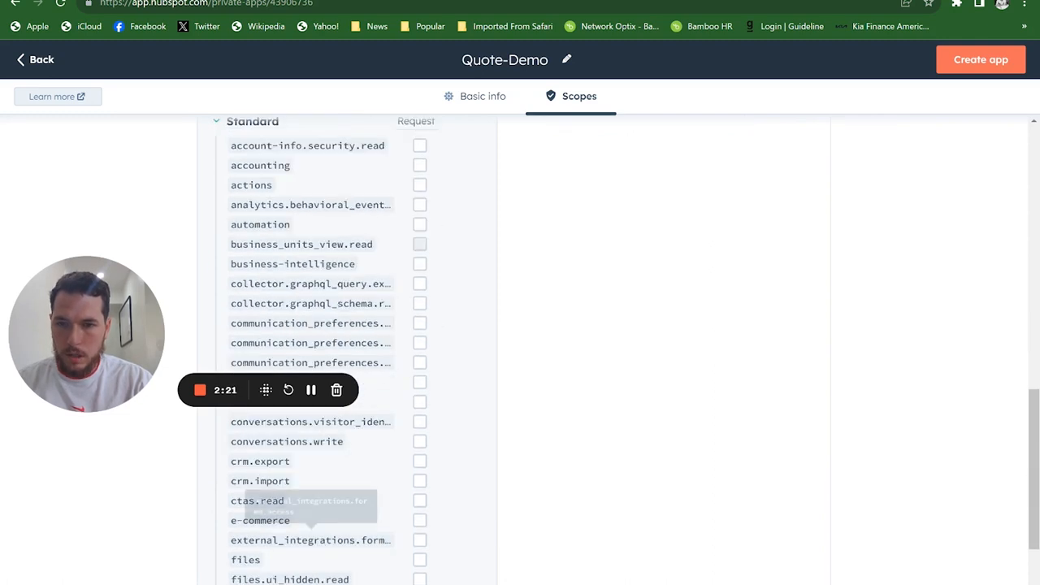
click(419, 520)
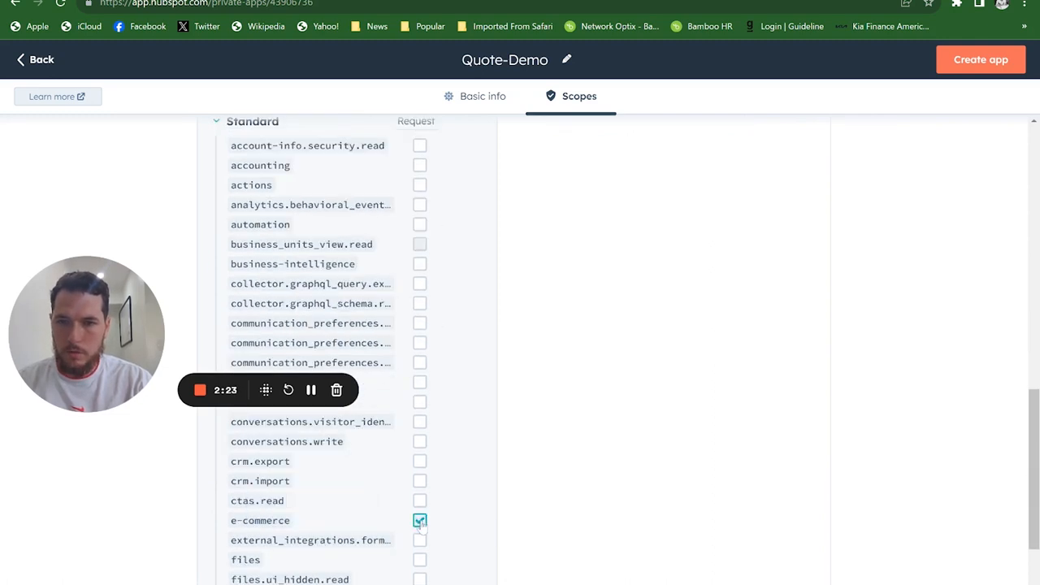
scroll(down, 3)
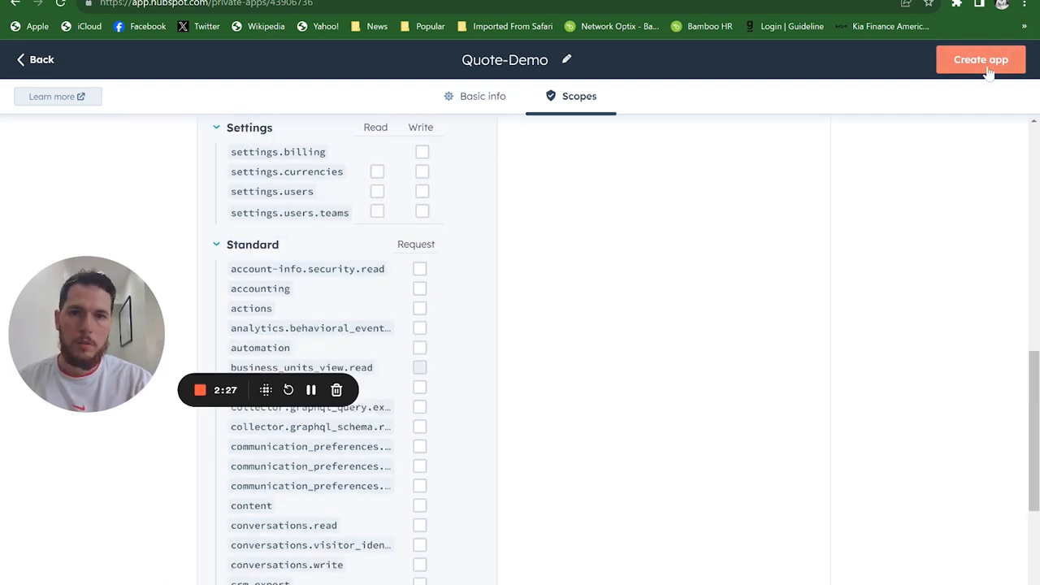
click(980, 58)
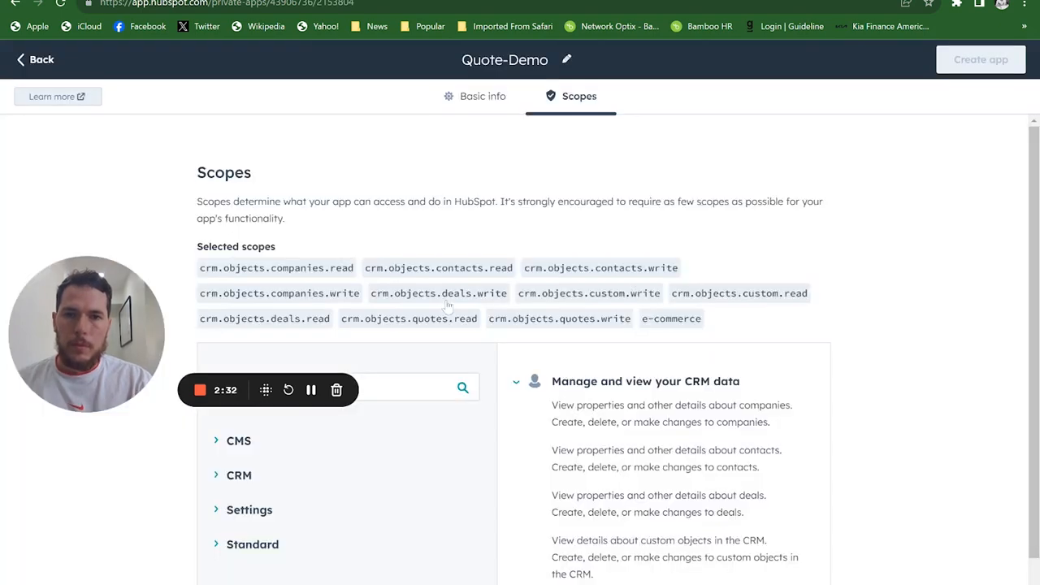
- Confirm creation and reveal the Quote-Demo app's access token
click(980, 58)
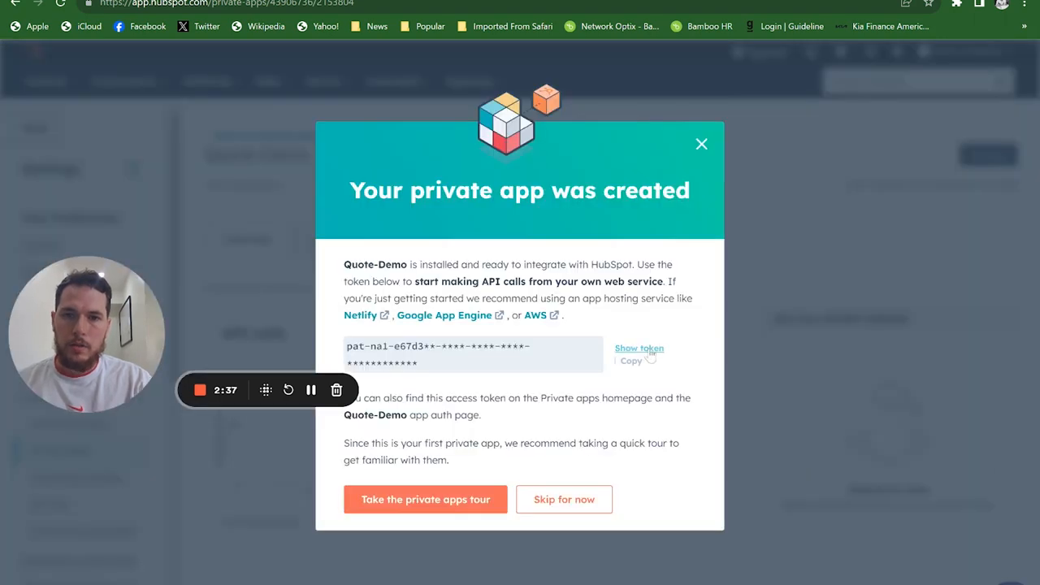
click(641, 348)
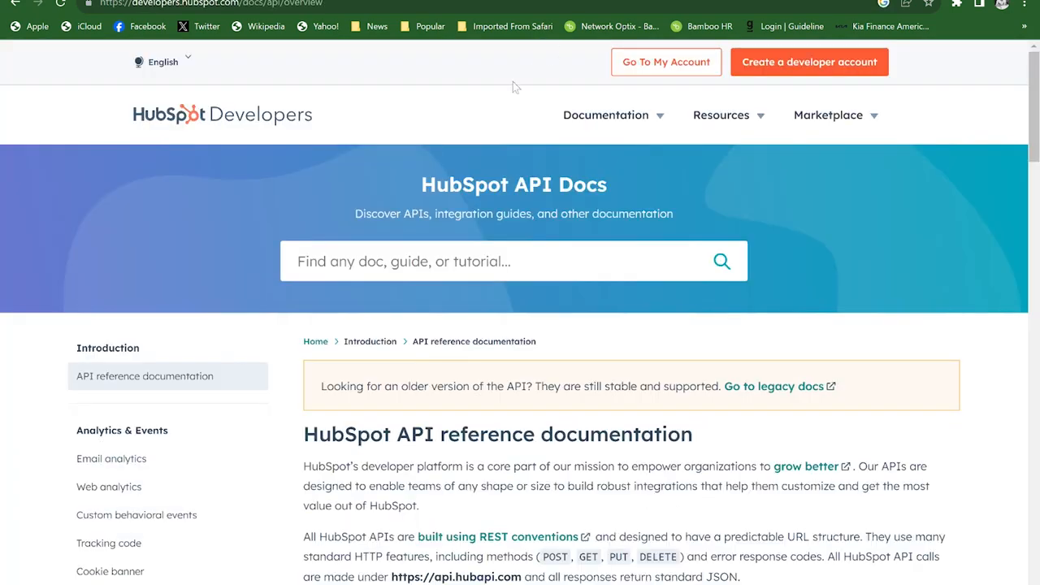
scroll(down, 3)
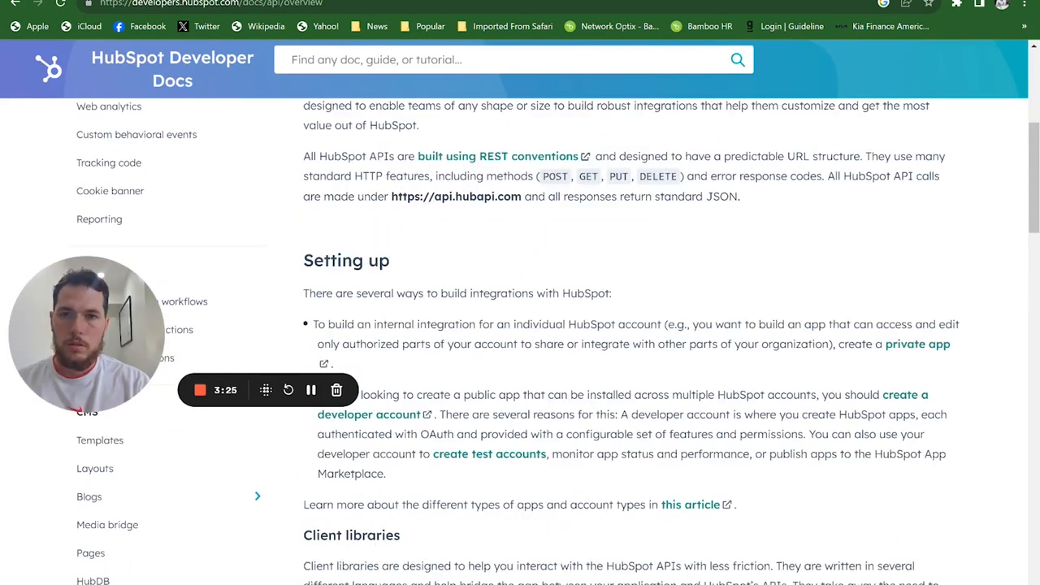
click(514, 58)
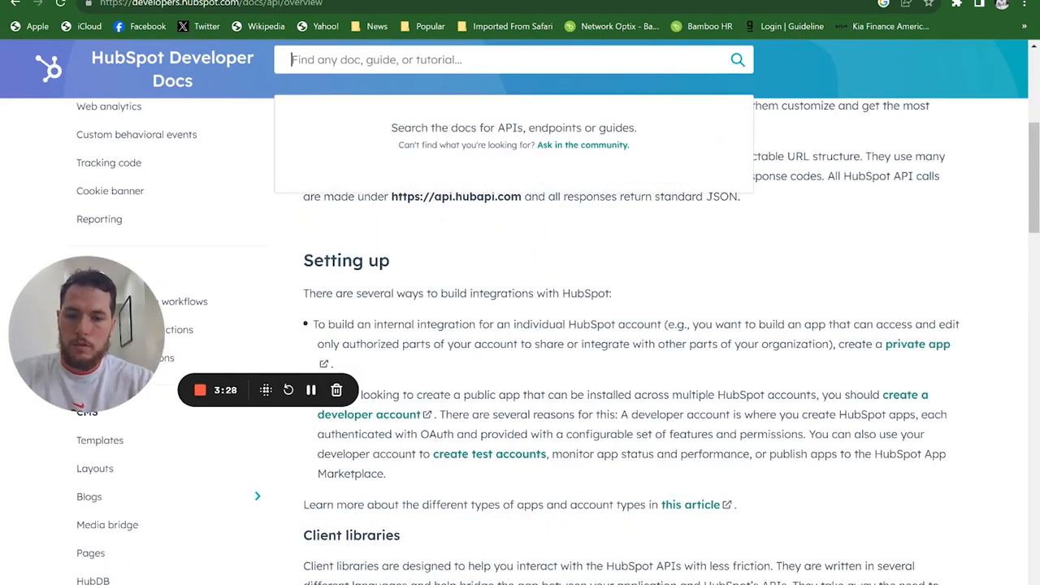
text(quote template)
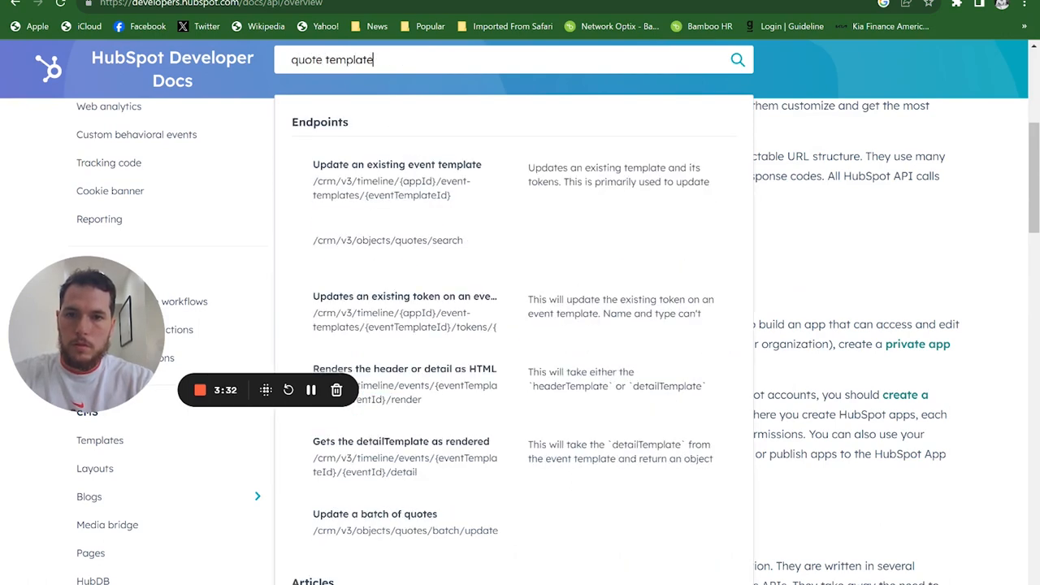
key(Enter)
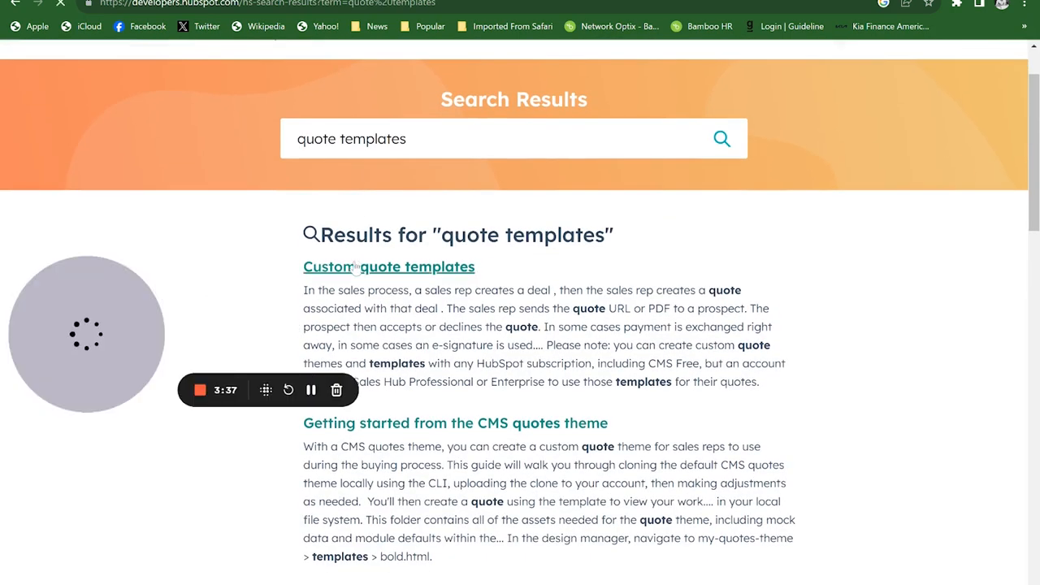
click(388, 266)
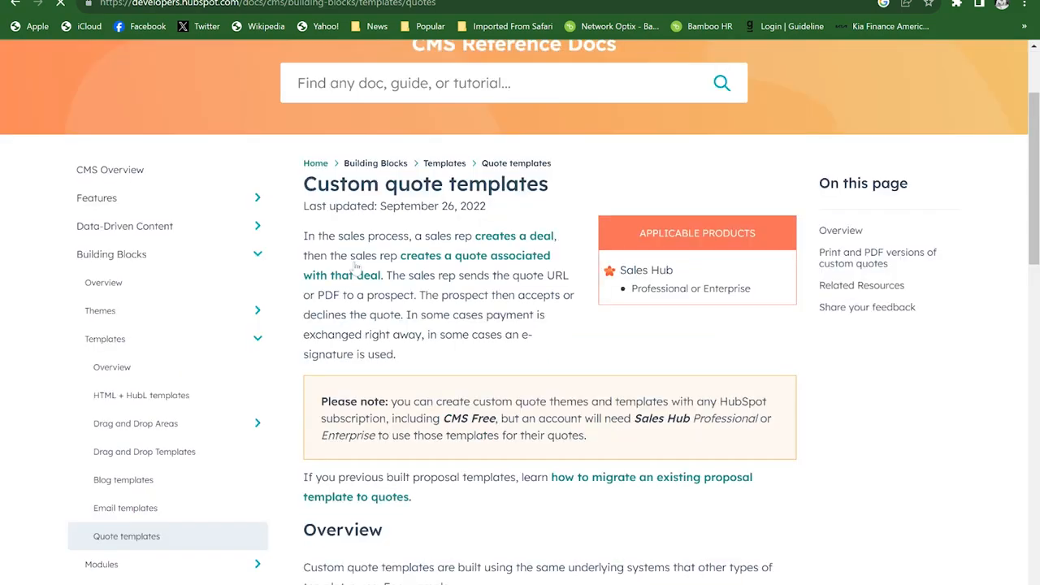
scroll(down, 3)
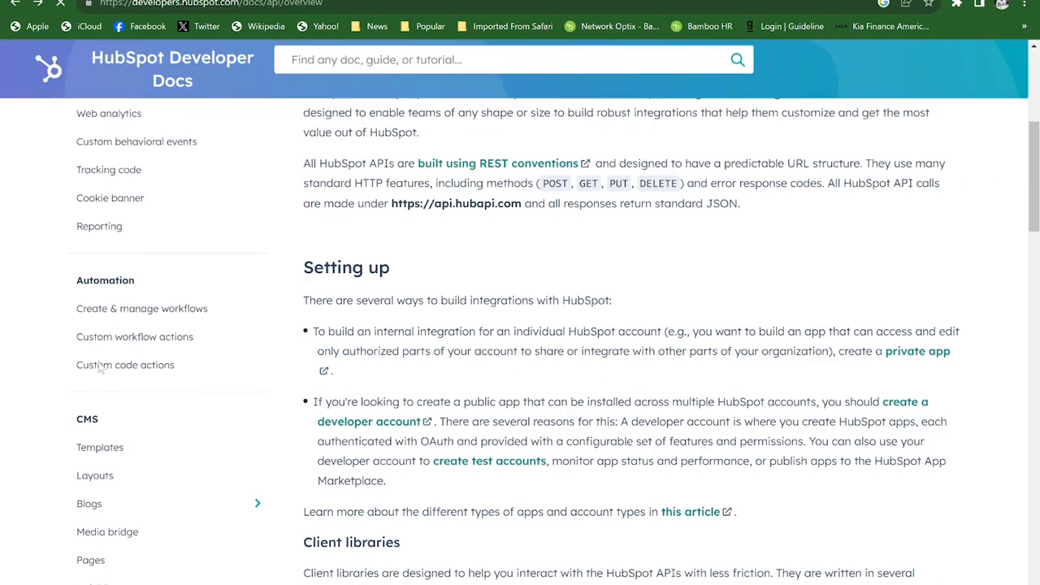
- Expand CRM Objects in the docs sidebar and go to the Quotes reference
scroll(down, 3)
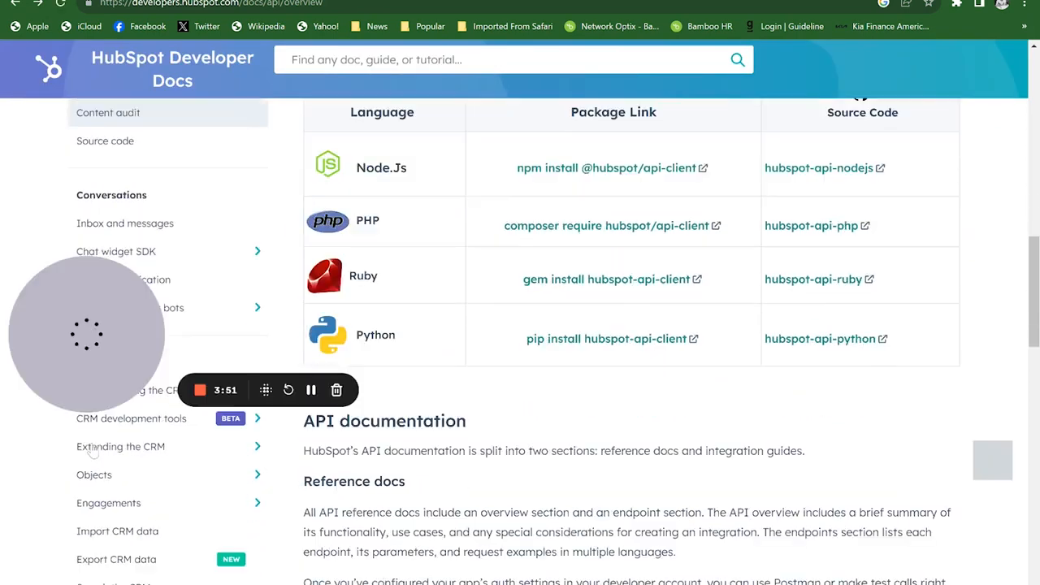
scroll(down, 3)
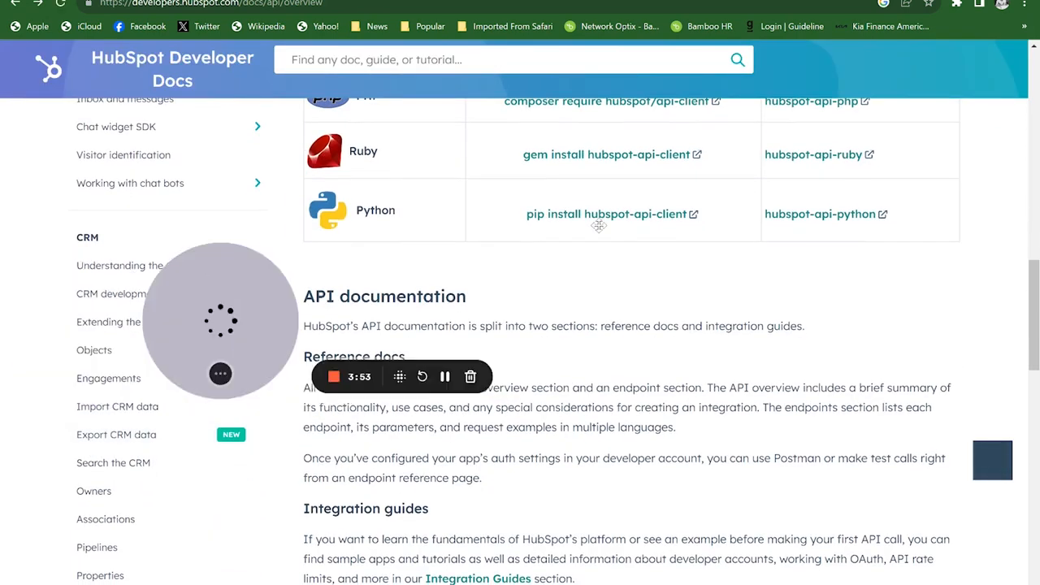
scroll(down, 3)
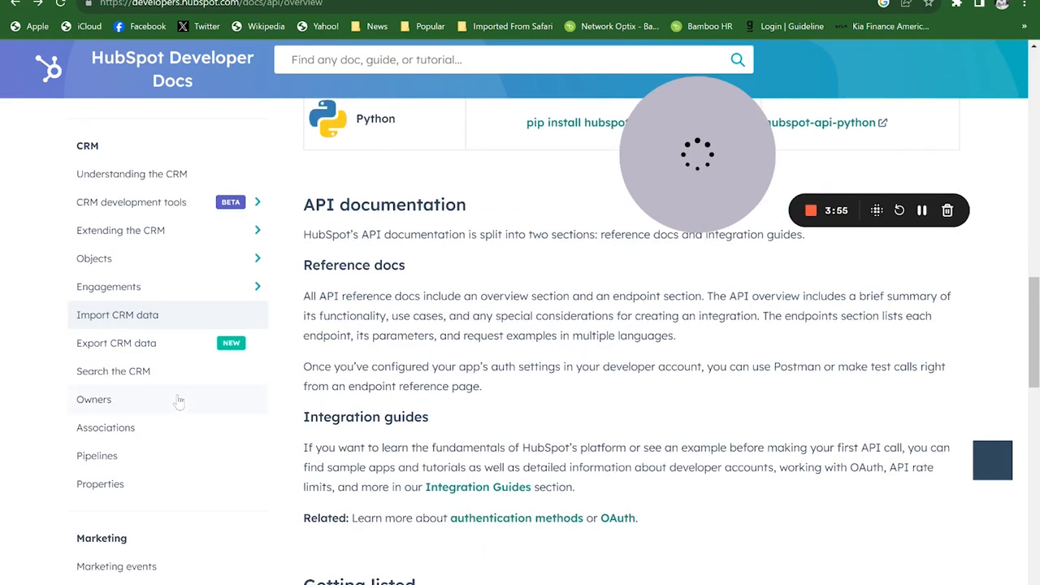
click(94, 259)
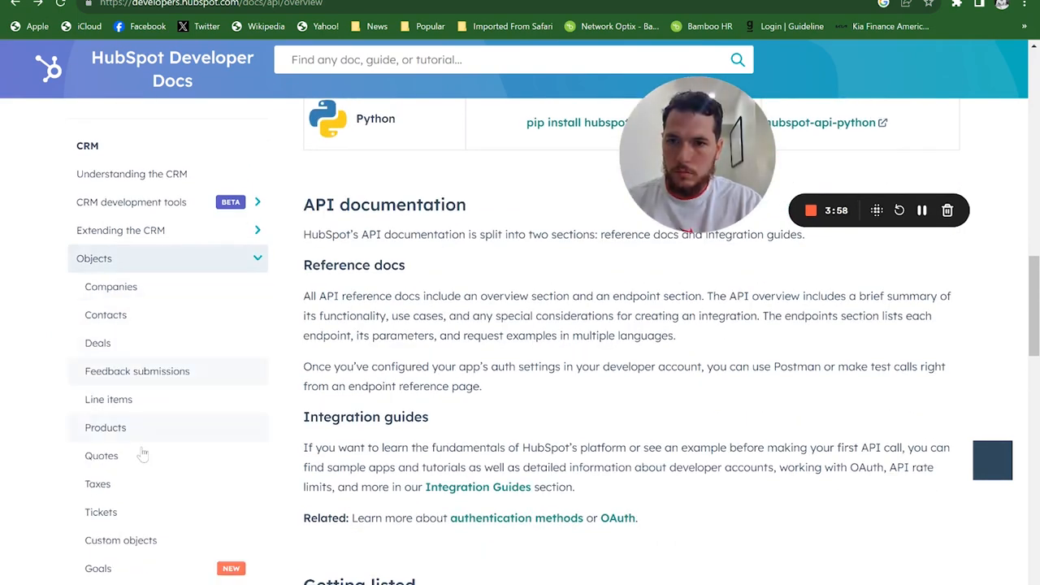
click(101, 455)
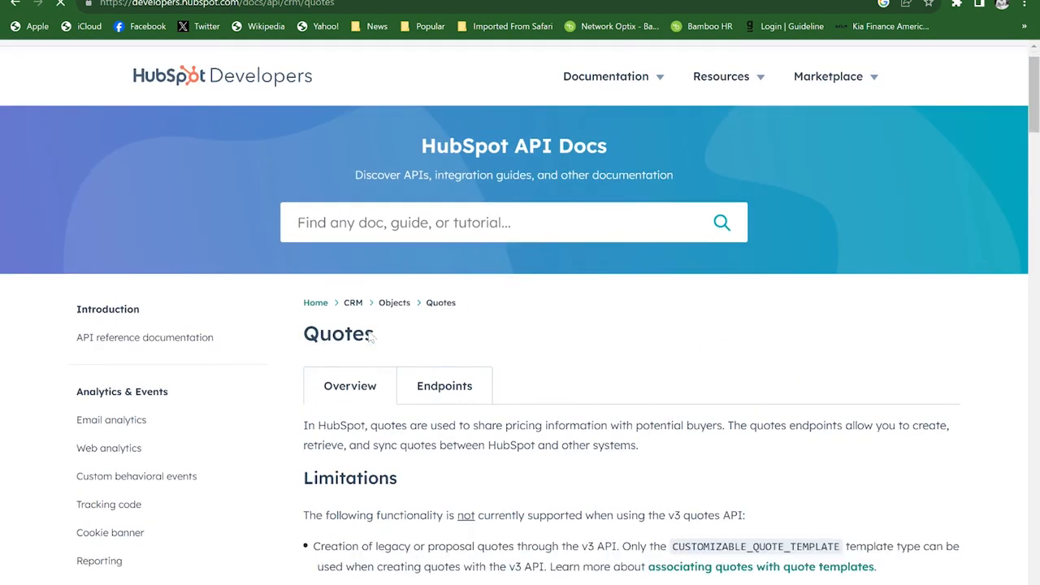
- View the Quotes Endpoints, choose List, and read through the GET list-quotes example
click(446, 385)
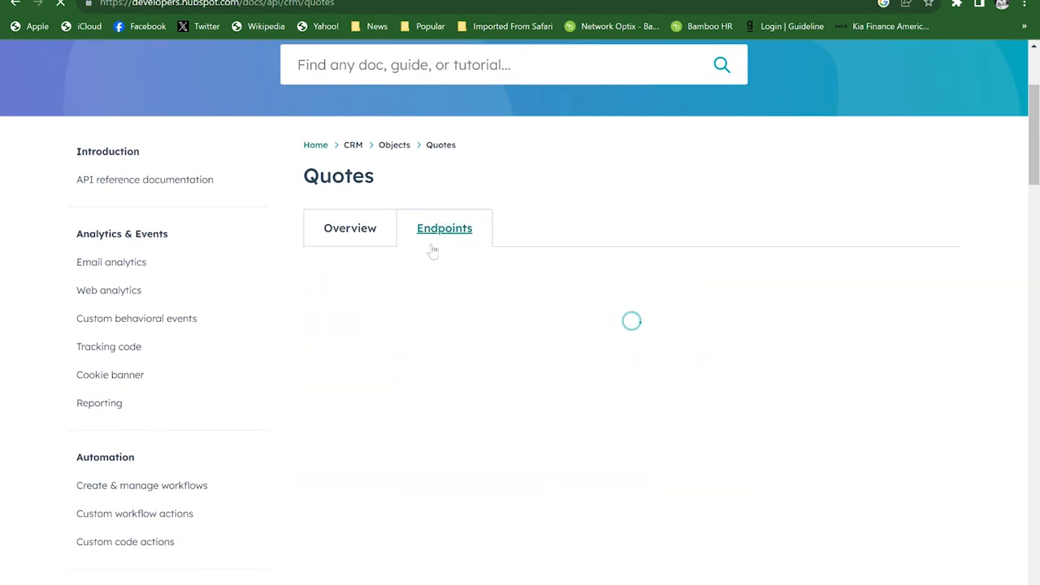
click(445, 228)
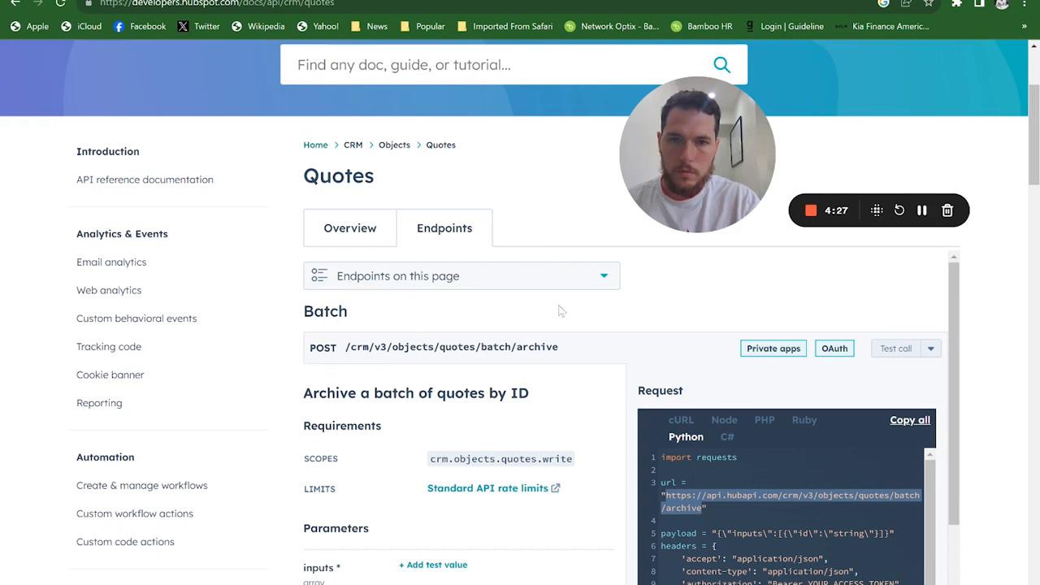
click(462, 276)
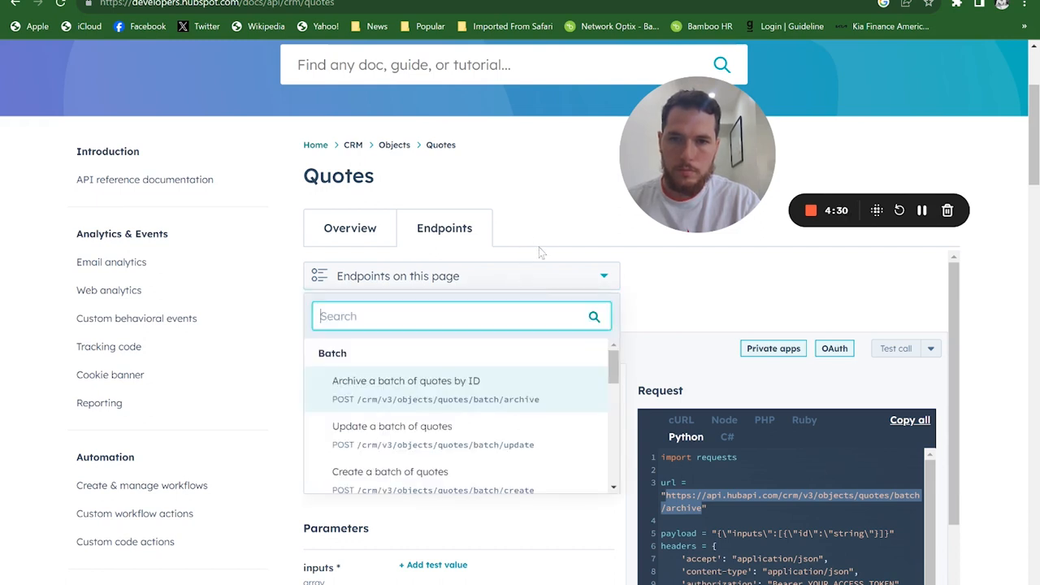
scroll(down, 3)
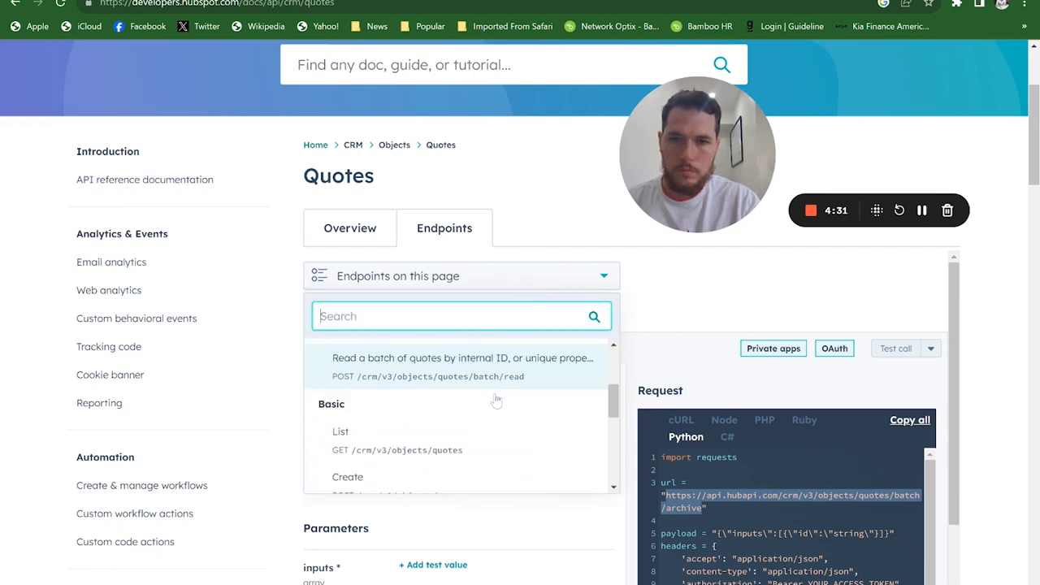
scroll(down, 3)
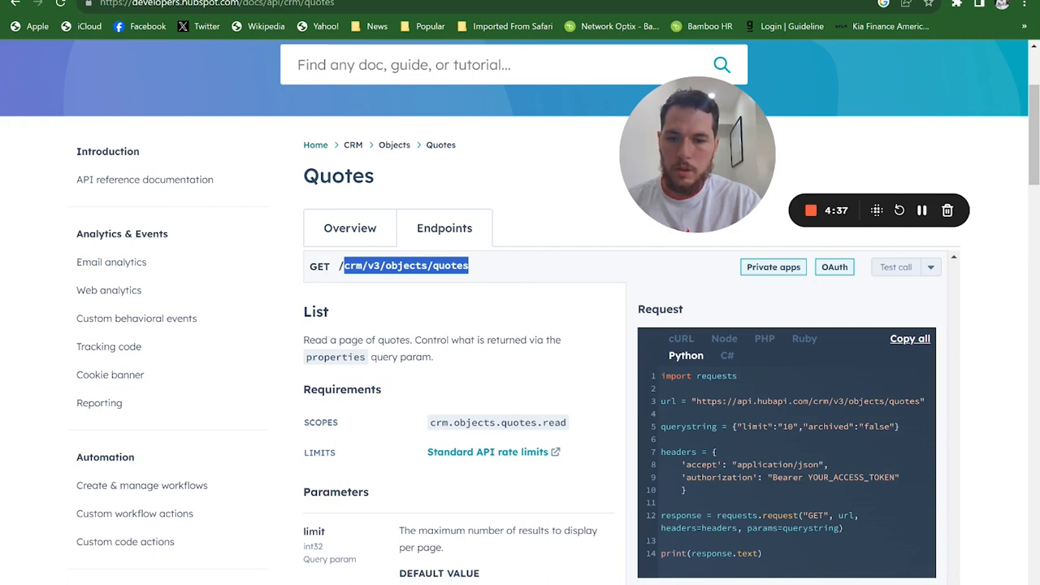
scroll(down, 3)
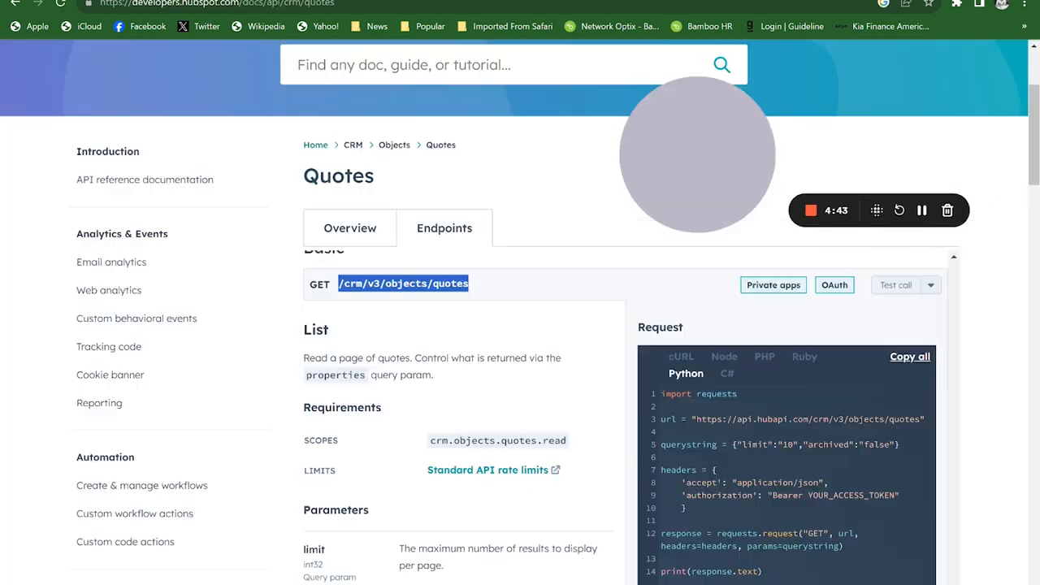
scroll(down, 3)
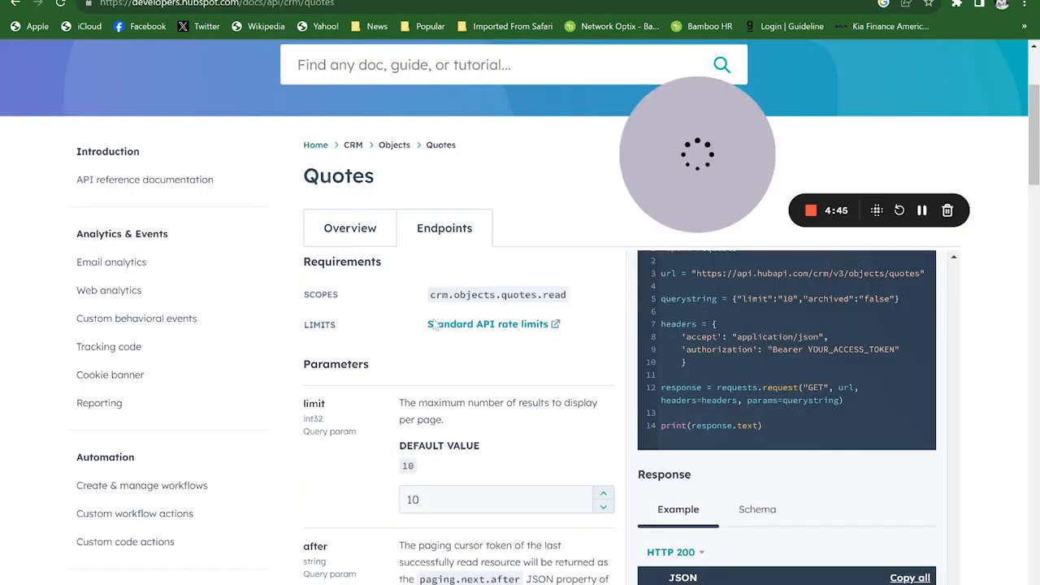
scroll(down, 3)
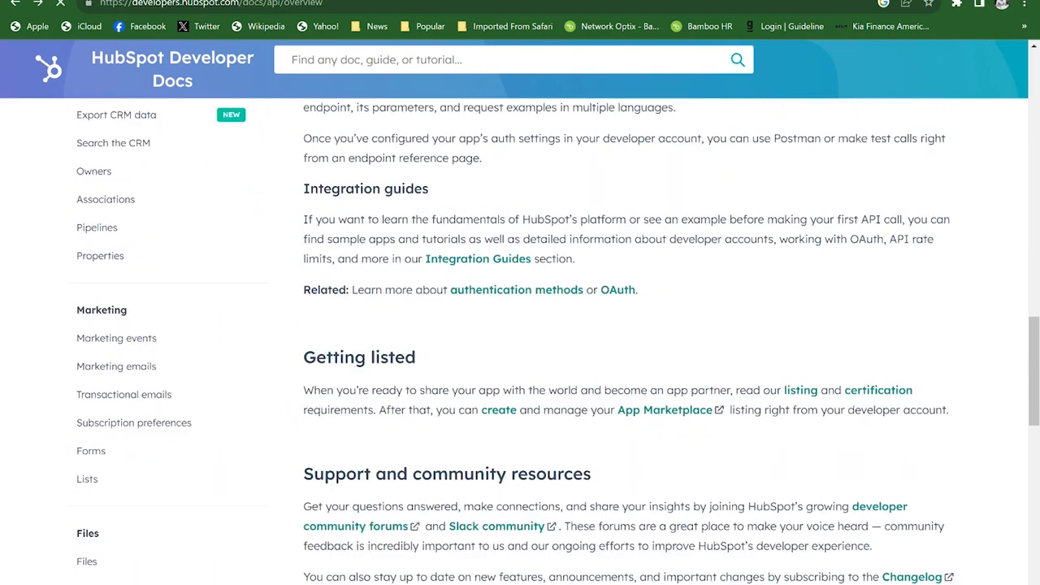
- Reopen Quotes under Objects and scroll to the Set associations quote template GET request
scroll(up, 3)
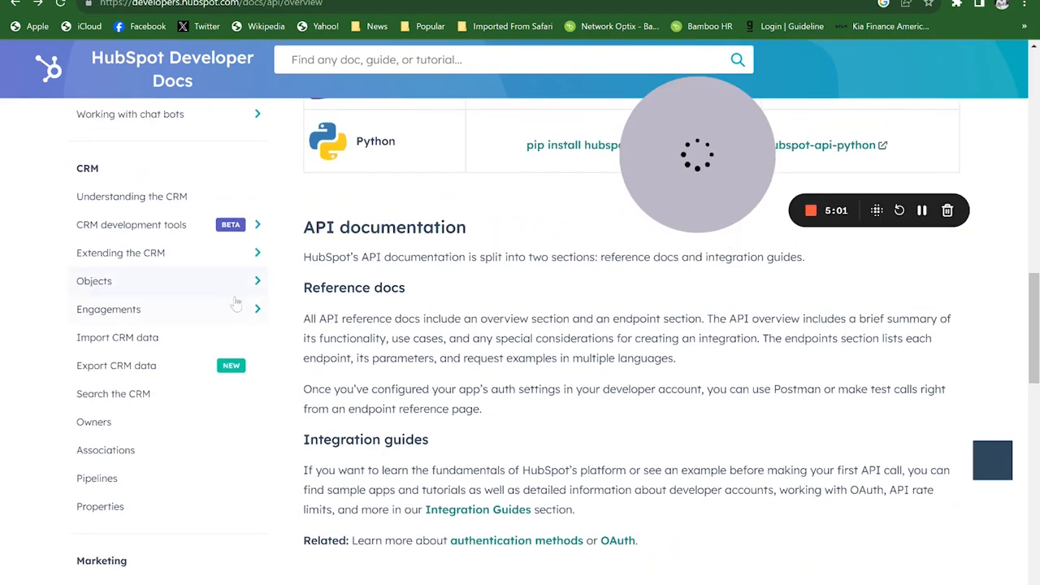
click(94, 280)
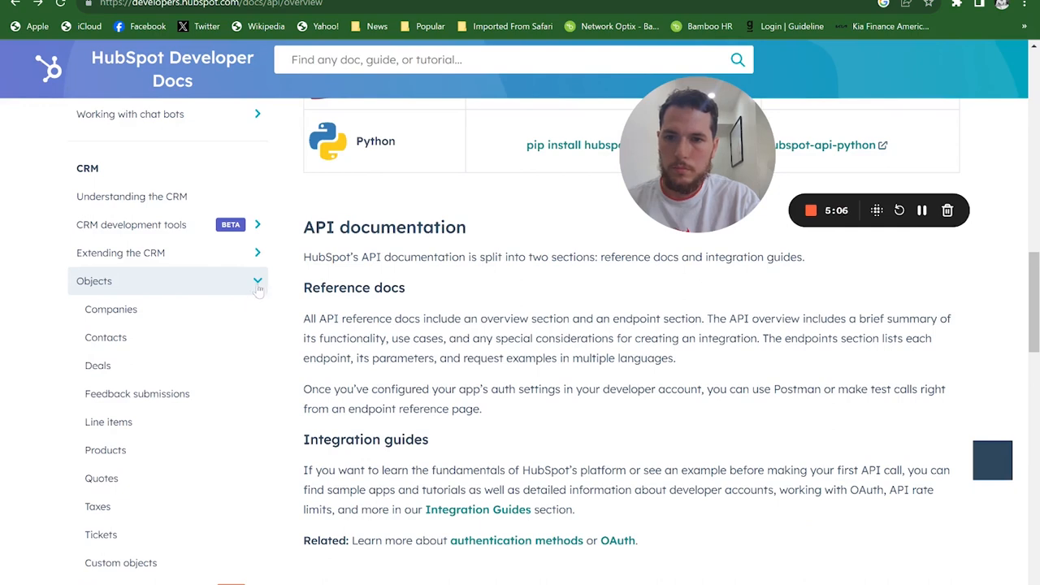
scroll(down, 3)
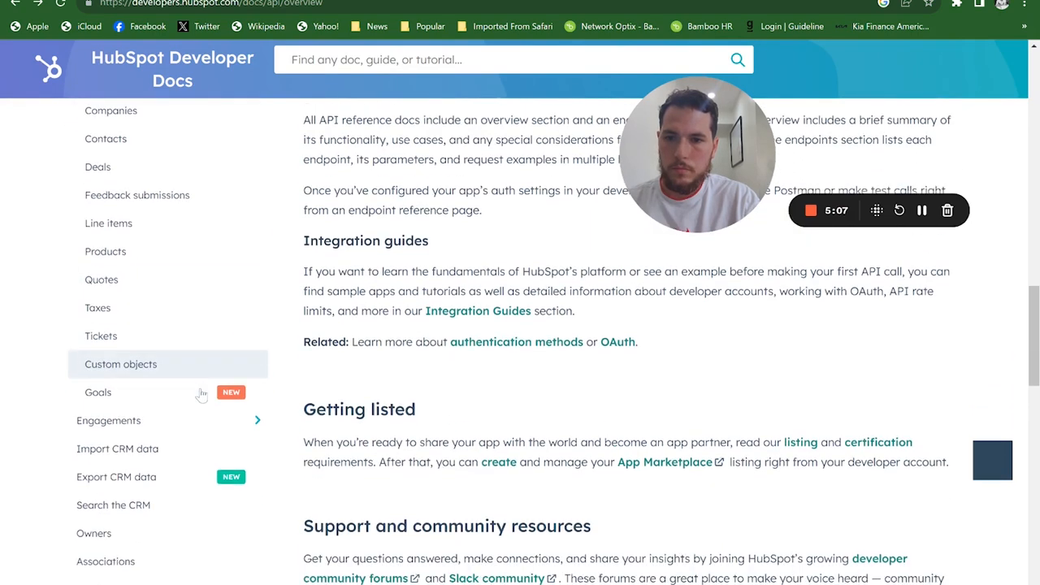
click(101, 280)
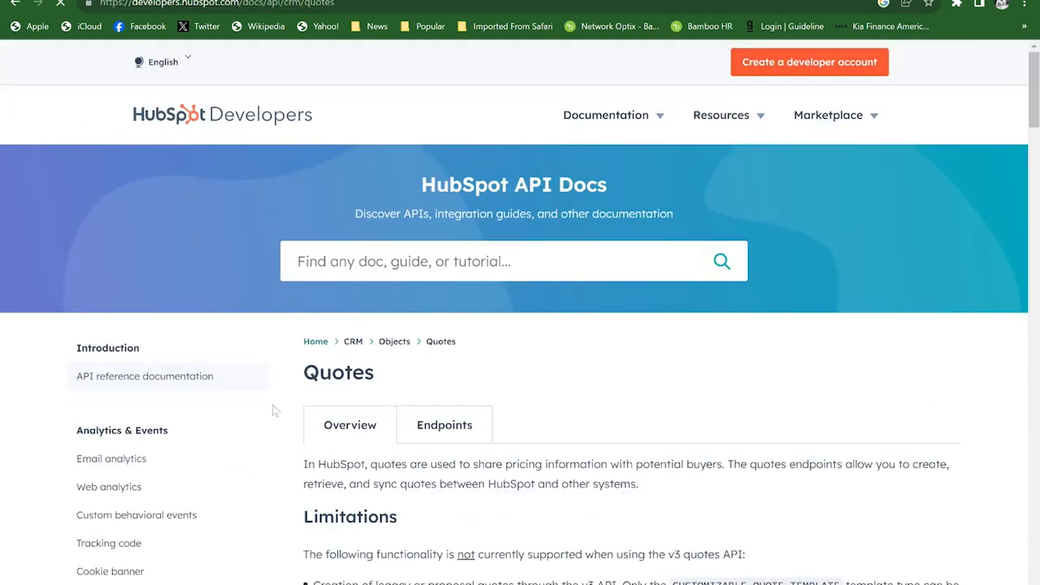
scroll(down, 3)
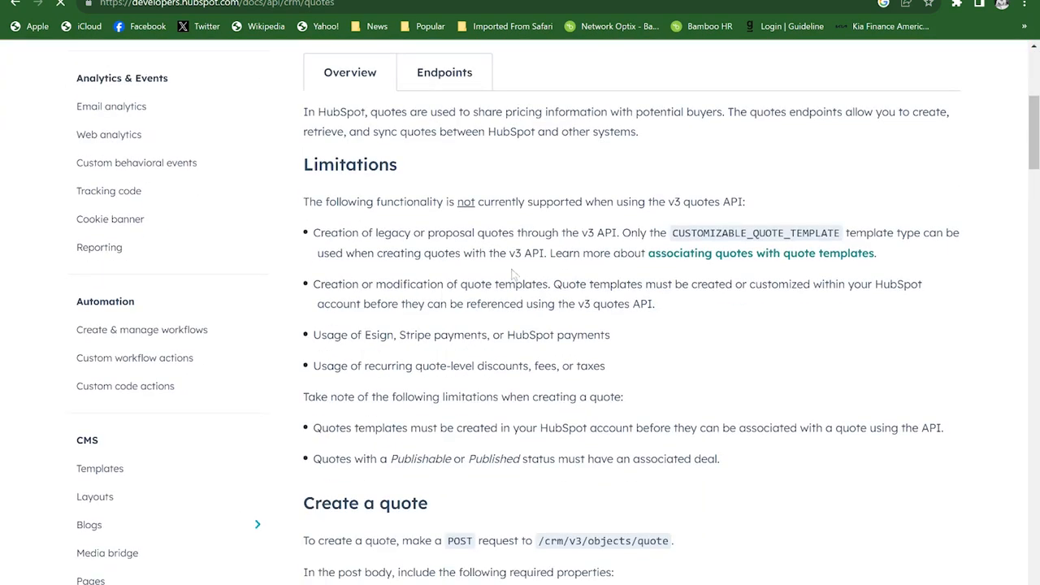
scroll(down, 3)
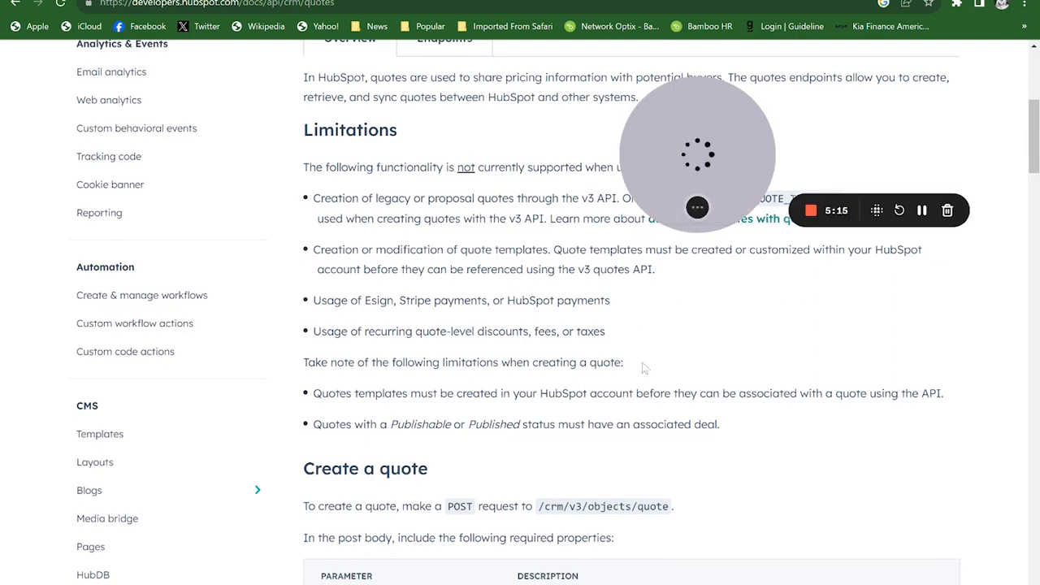
scroll(down, 3)
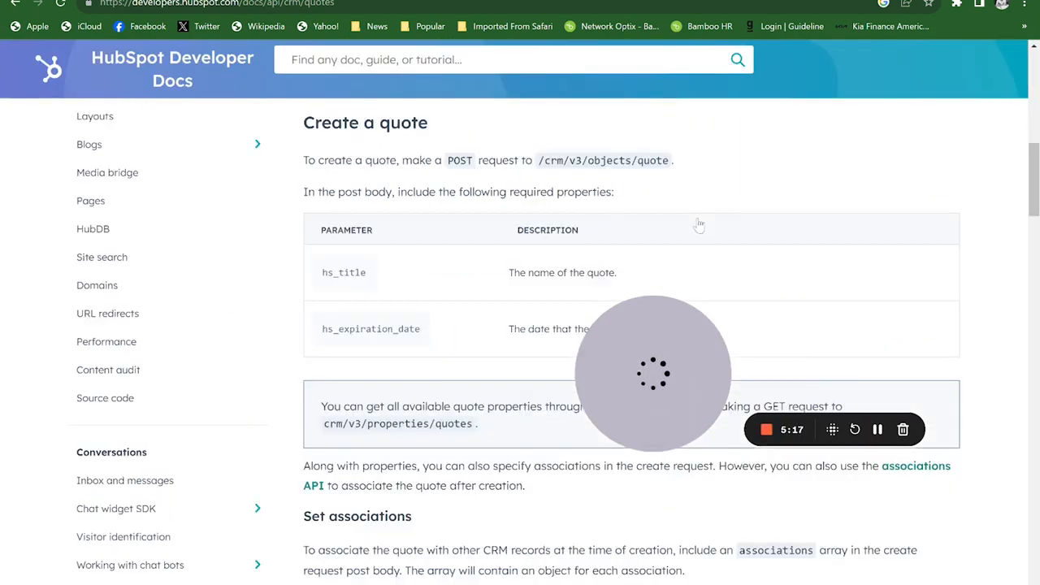
scroll(down, 3)
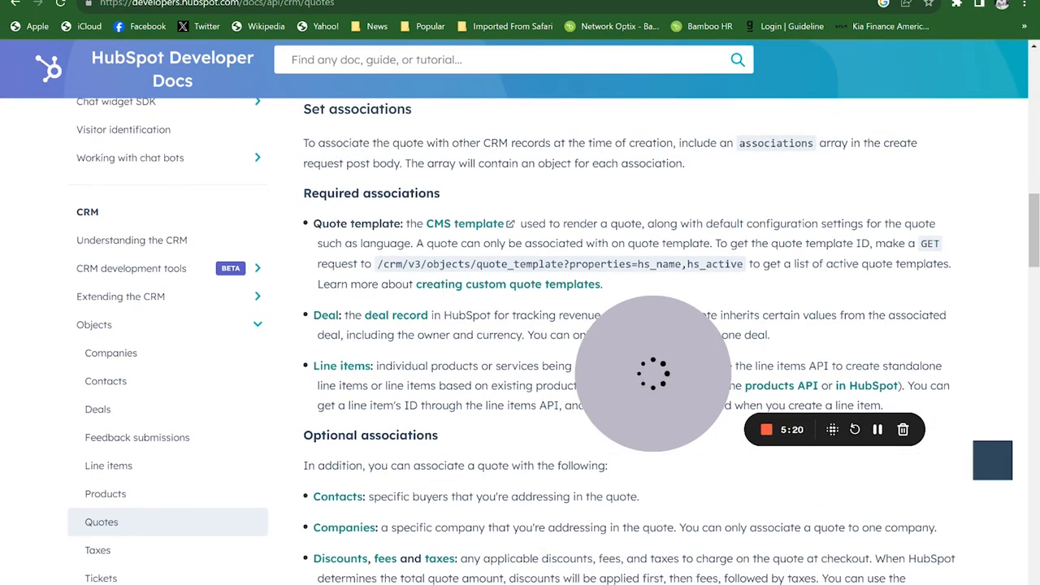
scroll(down, 3)
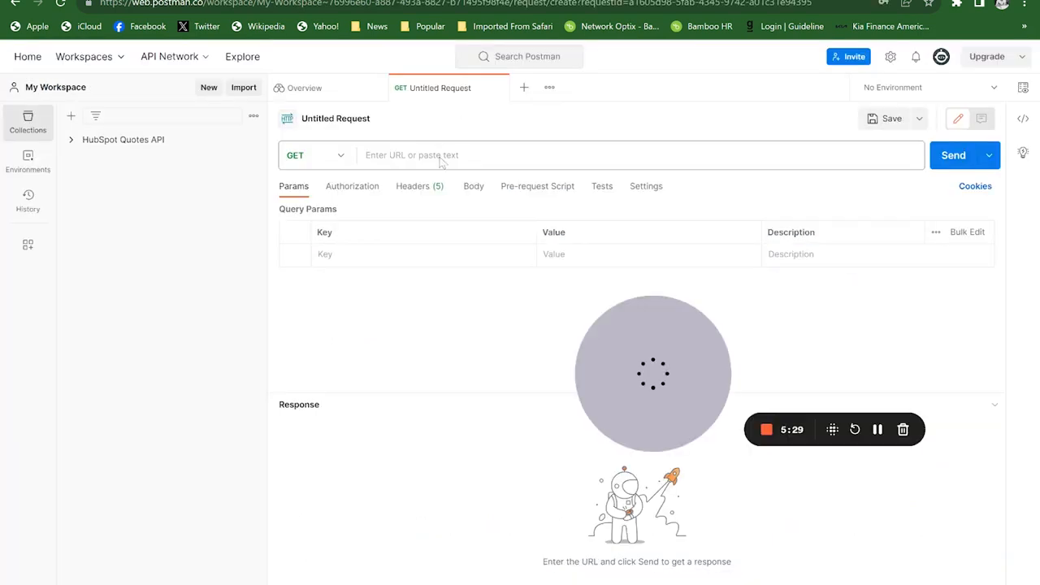
- Set up GET /crm/v3/objects/quote_template?properties=hs_name,hs_active and review Authorization and Body
text(/crm/v3/objects/quote_template?properties=hs_name,hs_active)
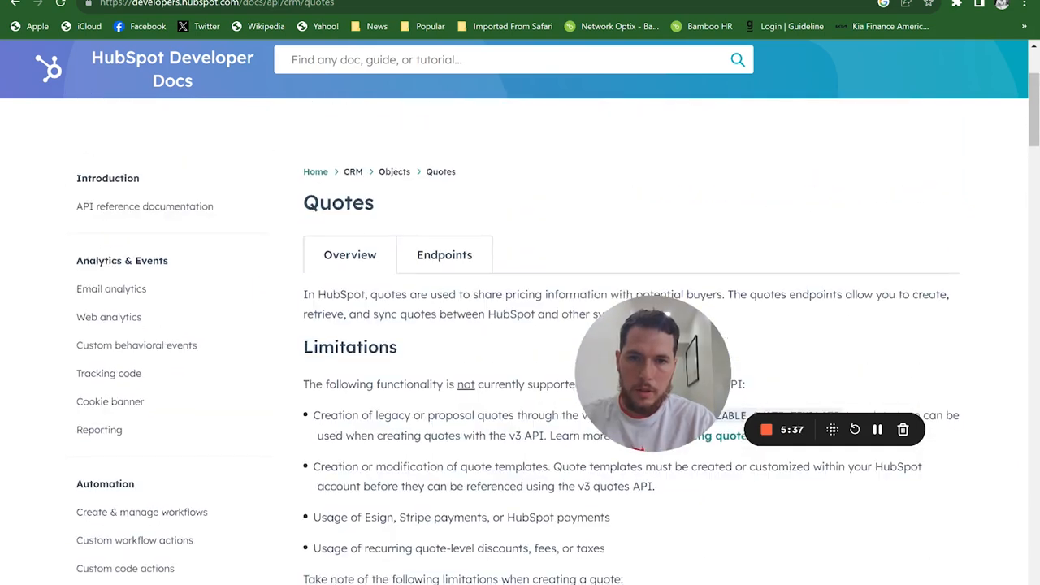
click(444, 254)
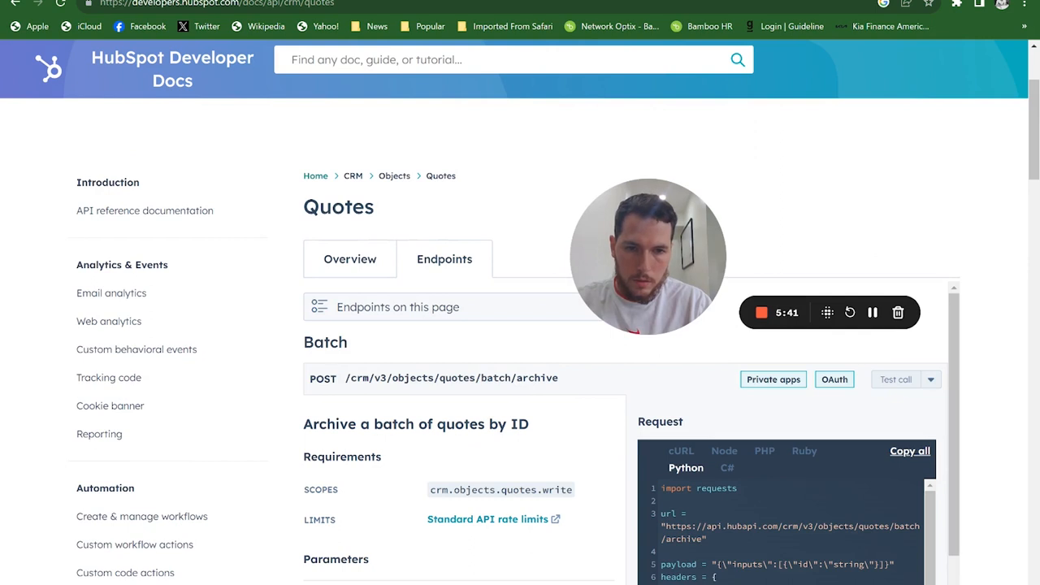
double_click(722, 527)
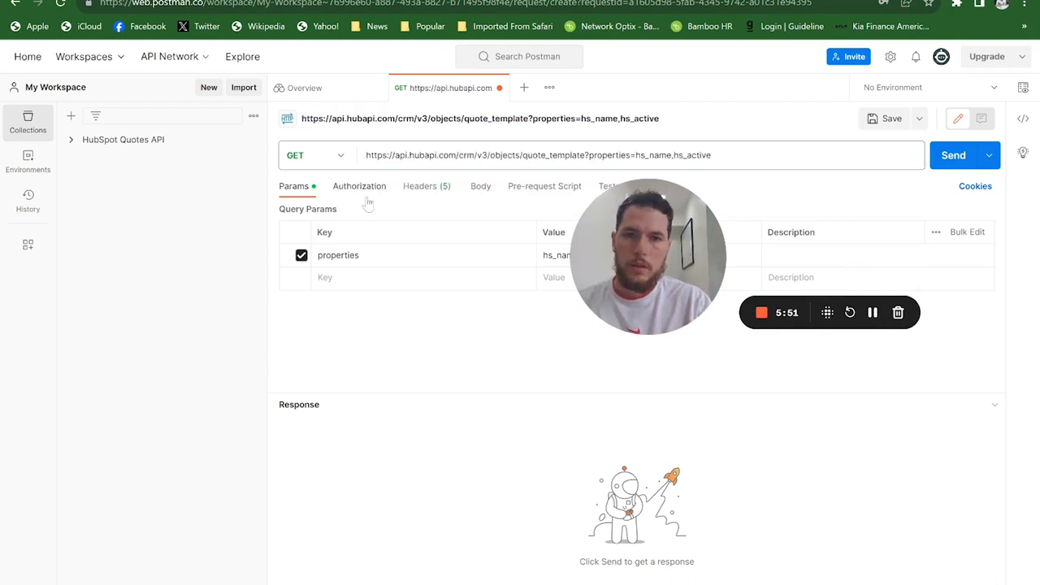
click(359, 186)
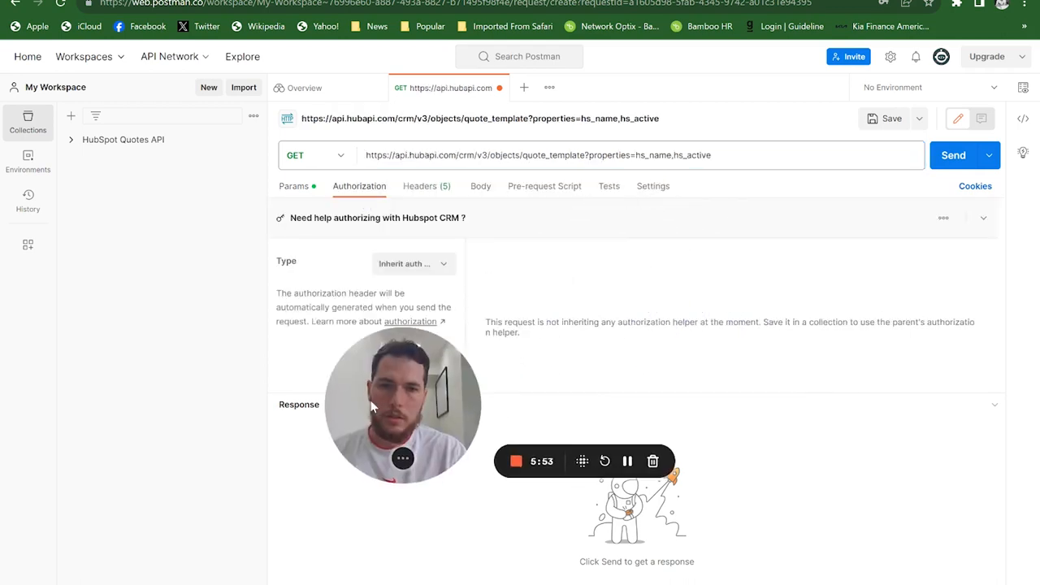
click(481, 186)
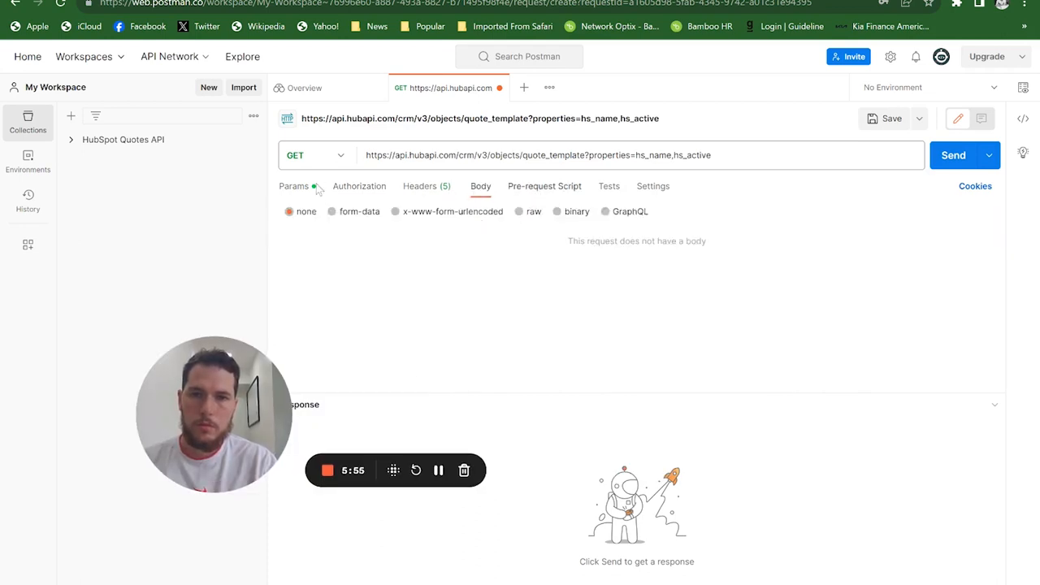
click(292, 185)
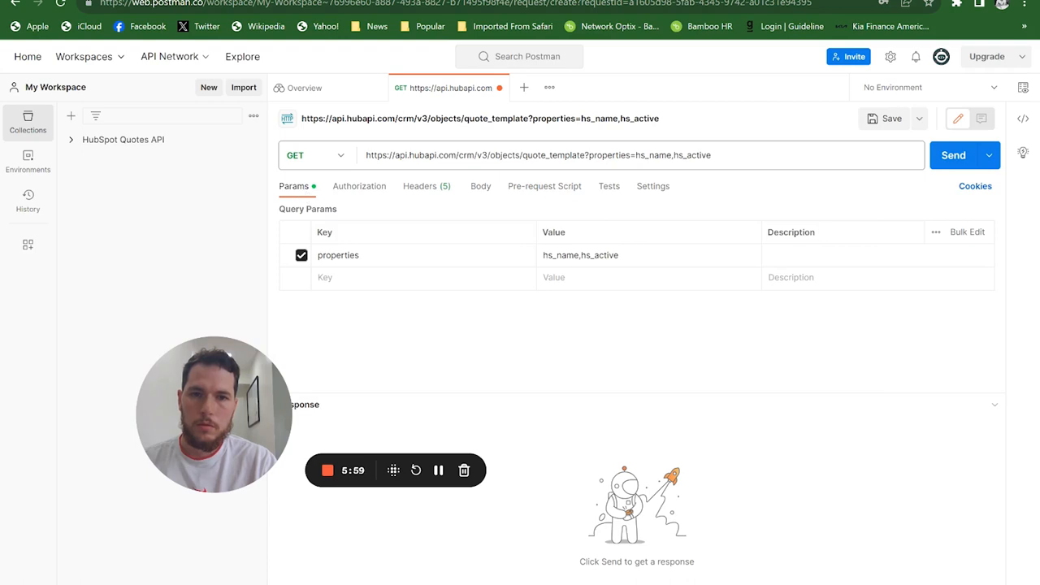
click(406, 277)
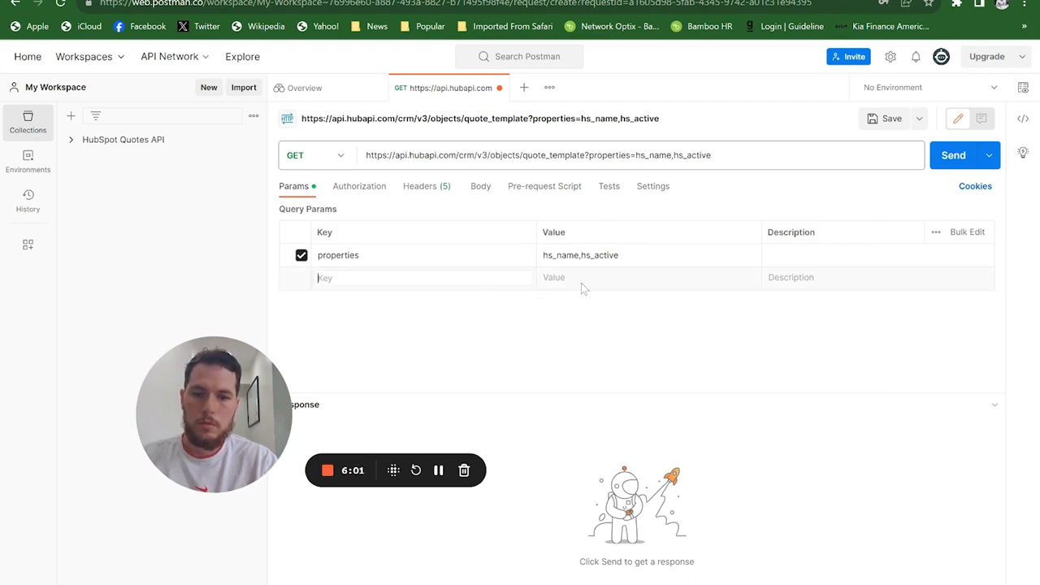
text(hapikey)
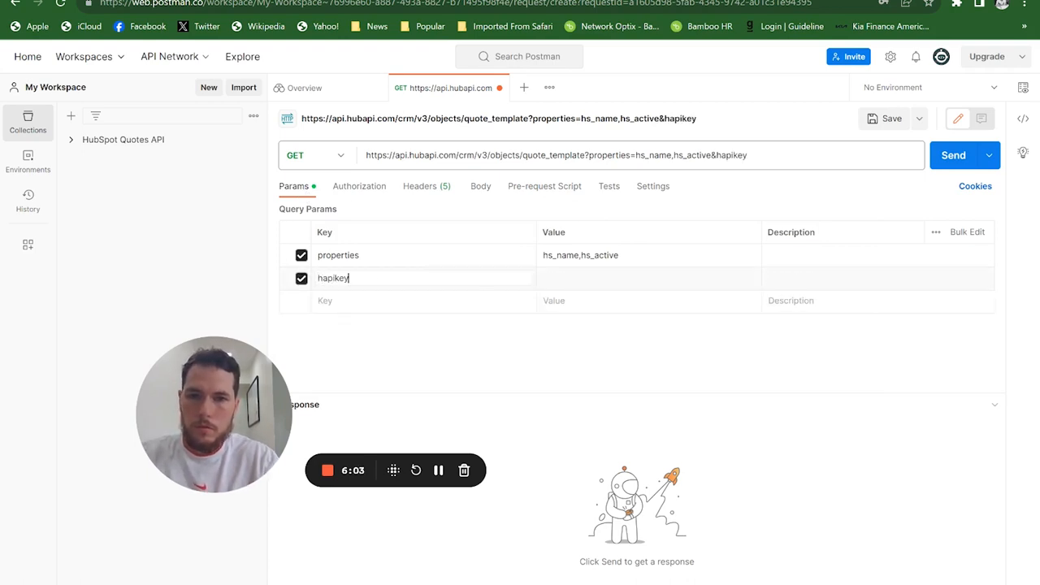
text(https://api.hubapi.com)
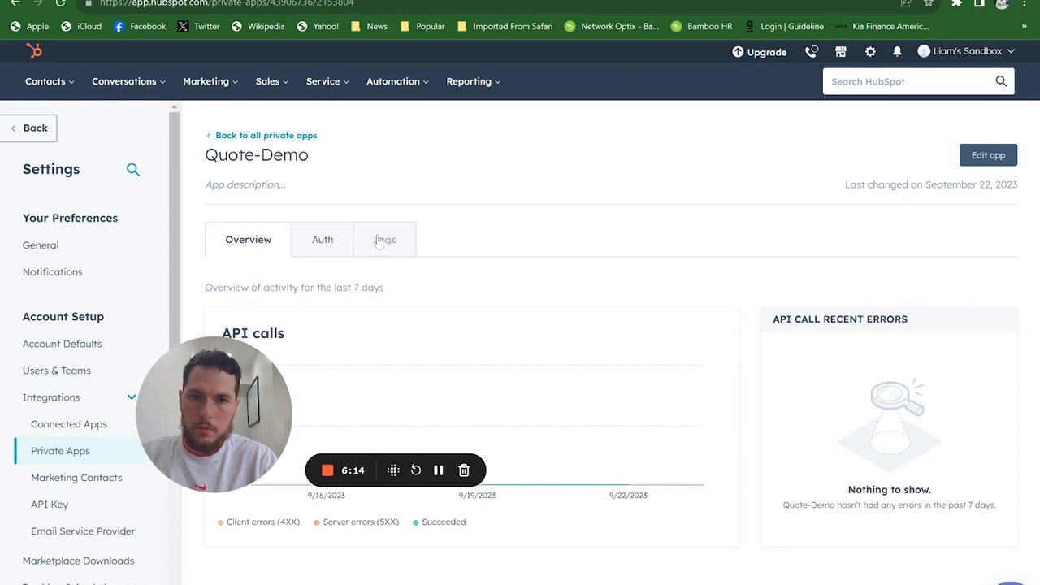
- Paste Quote-Demo's access token as the hapikey value and send the request, getting 401
click(262, 135)
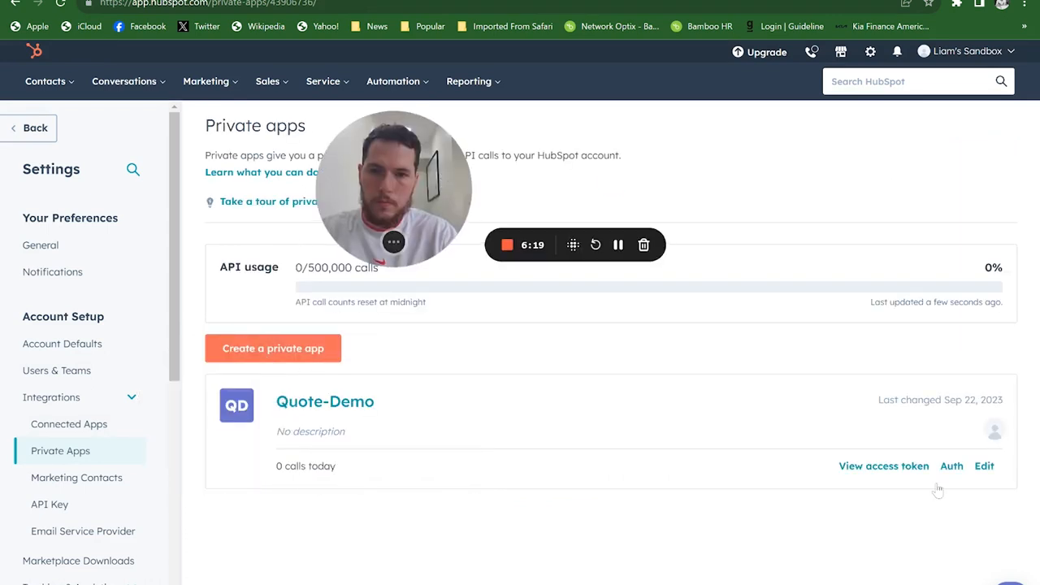
click(885, 465)
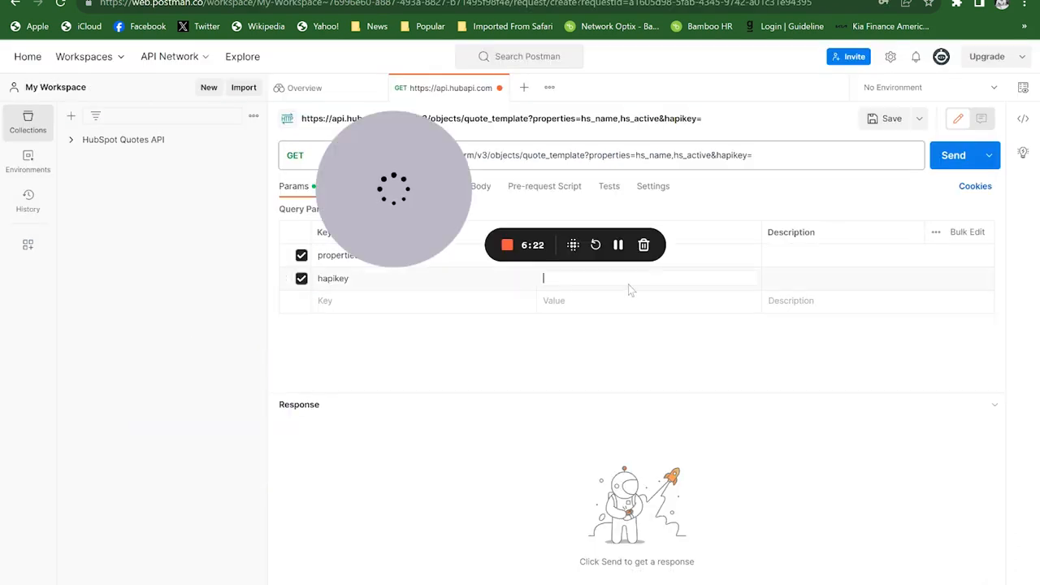
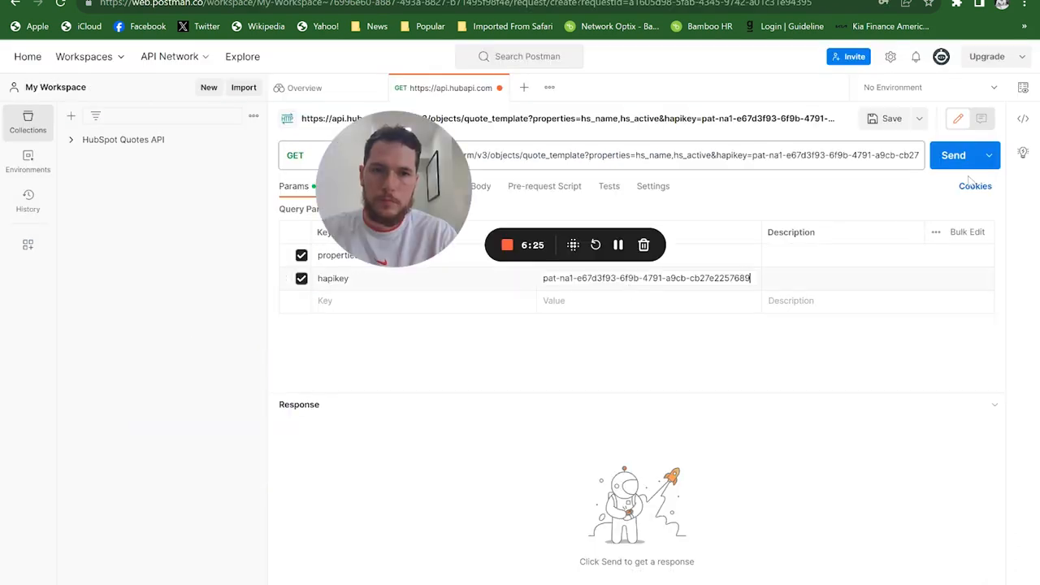
click(952, 156)
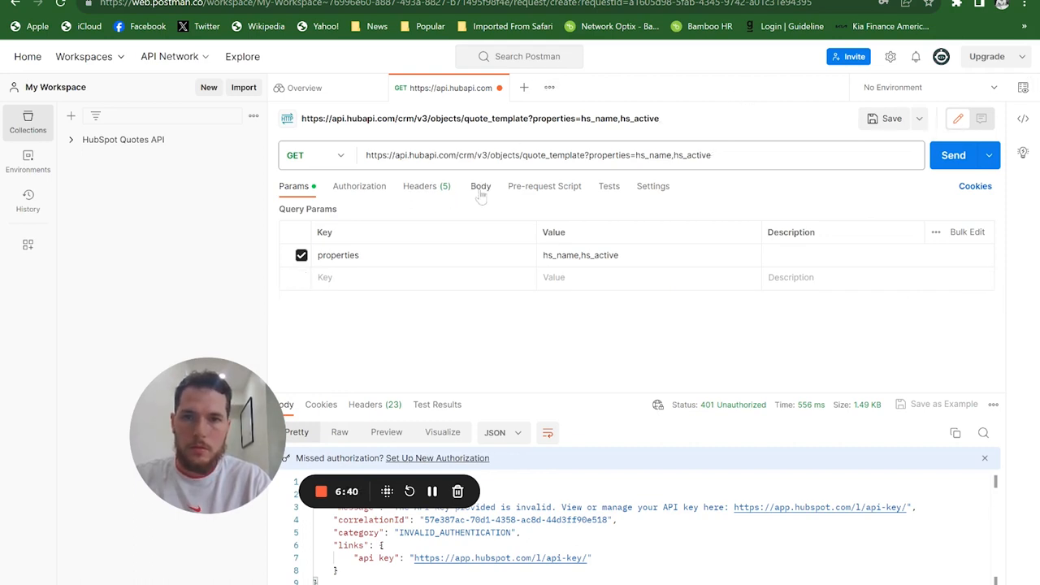
- Switch the request's authorization to Bearer Token using the access token
click(653, 186)
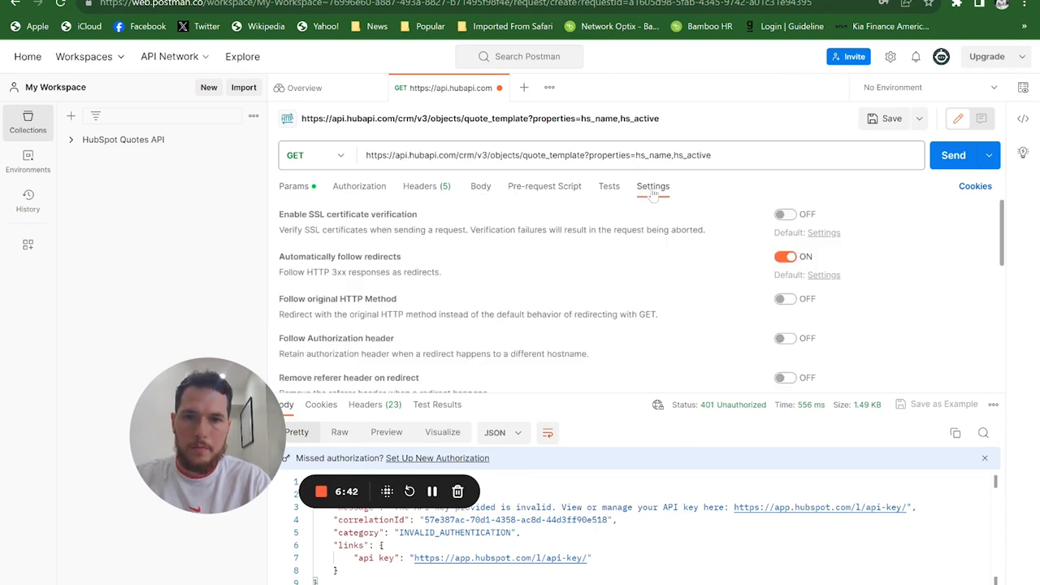
click(608, 186)
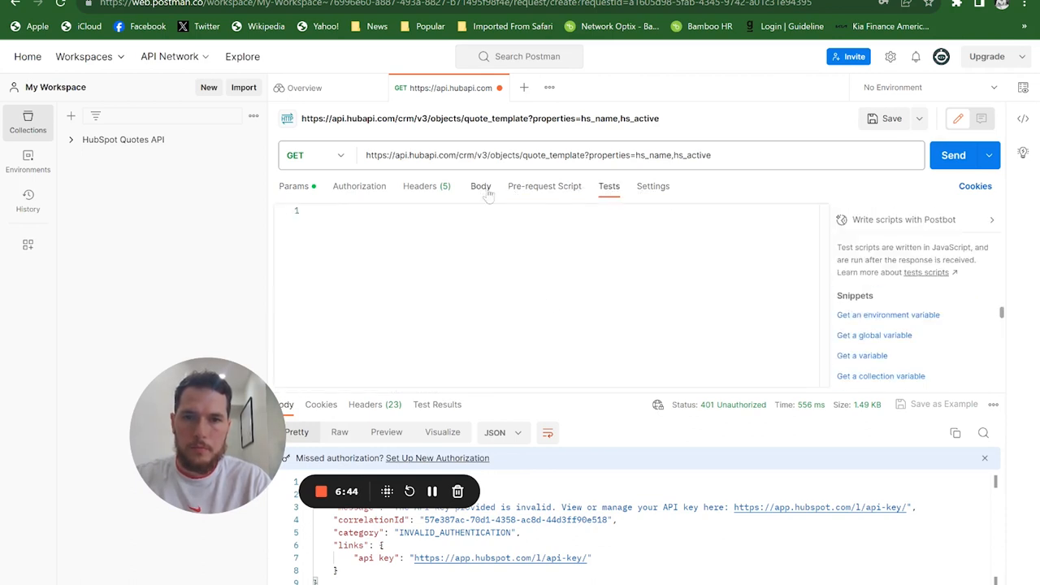
click(419, 186)
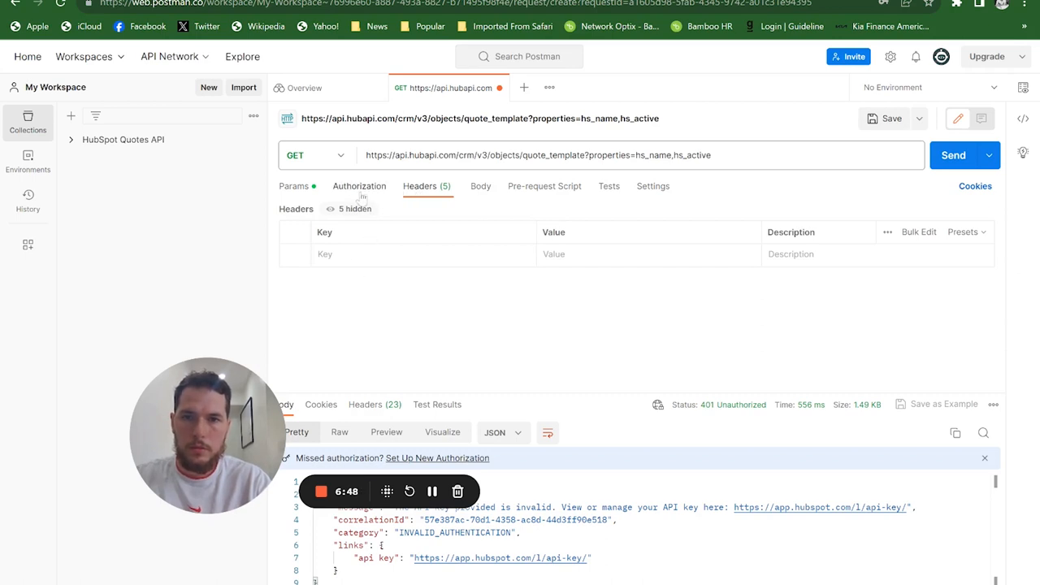
click(359, 185)
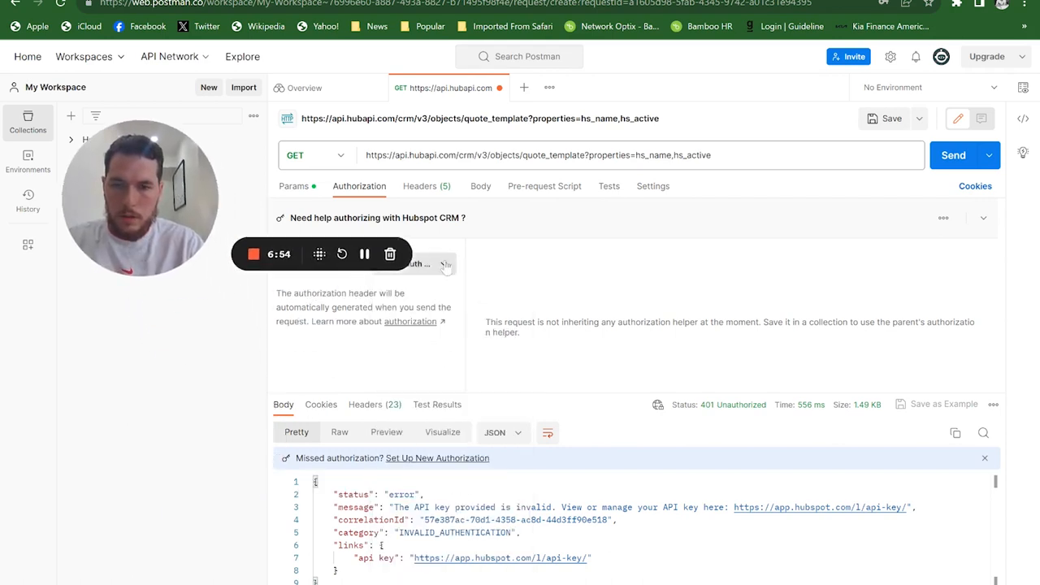
click(419, 264)
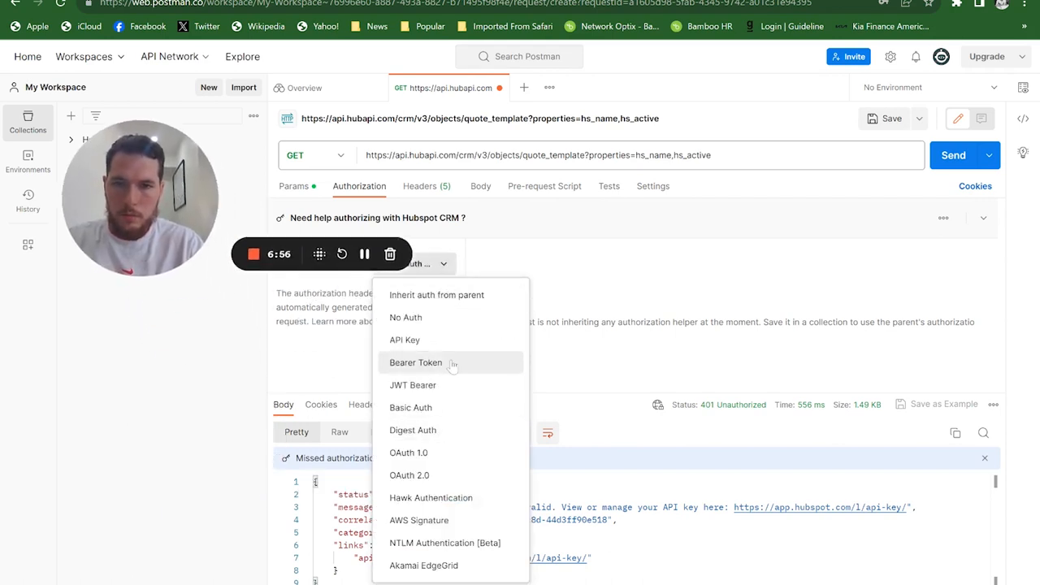
click(416, 363)
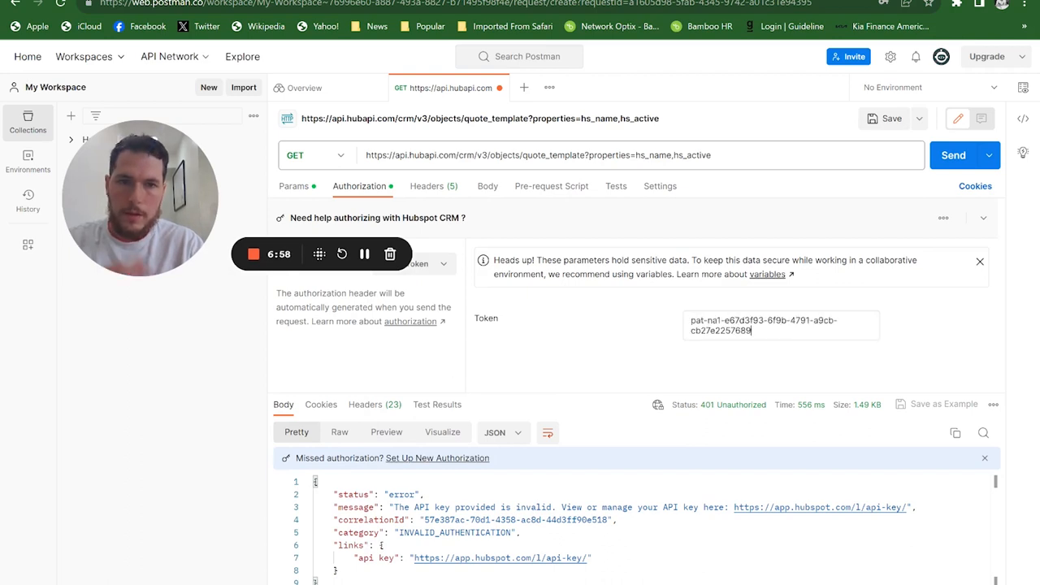
- Send the request and select the returned Default Basic template id to copy it
click(953, 156)
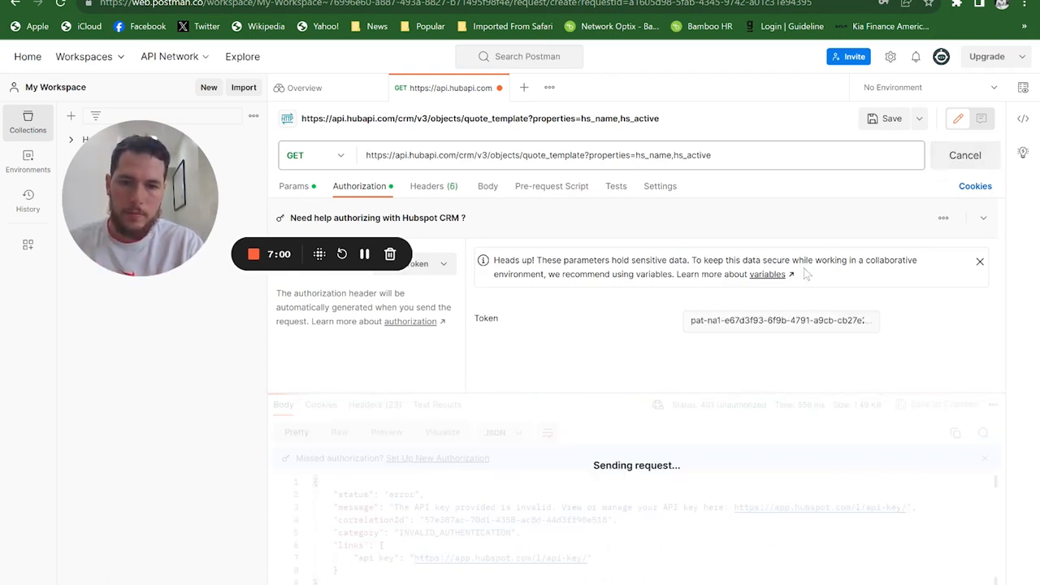
click(952, 156)
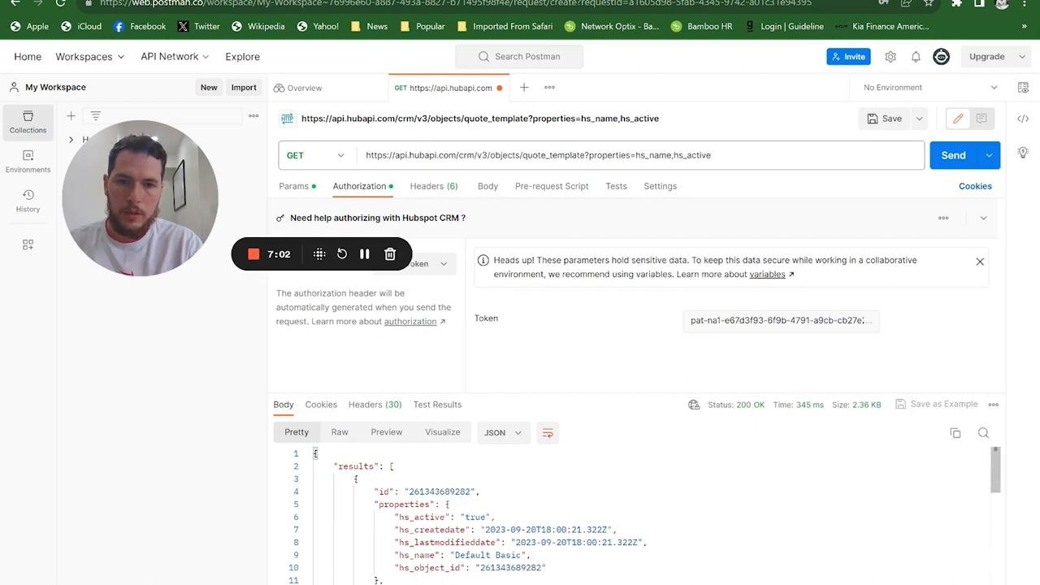
scroll(down, 3)
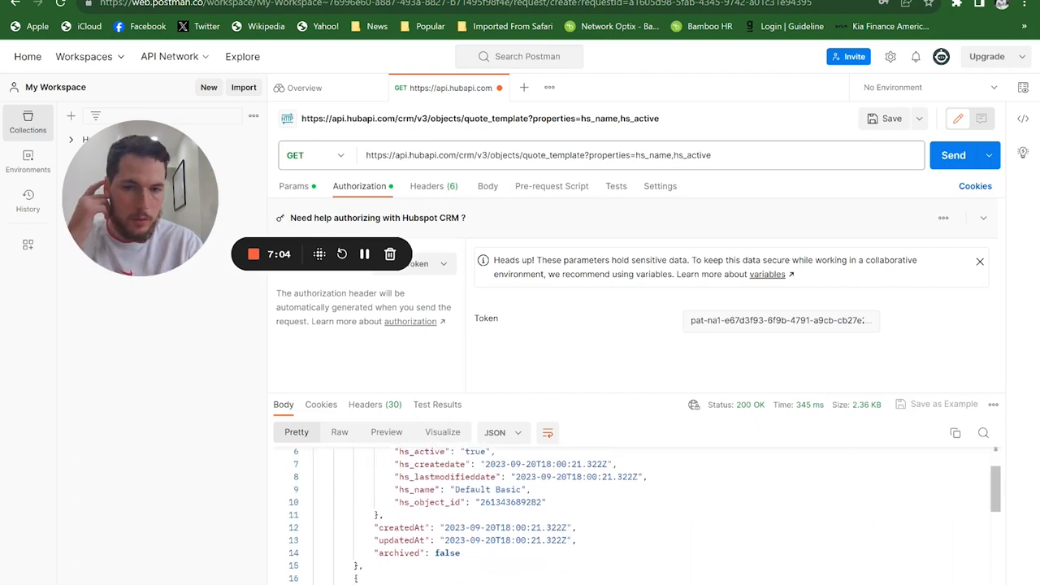
scroll(down, 3)
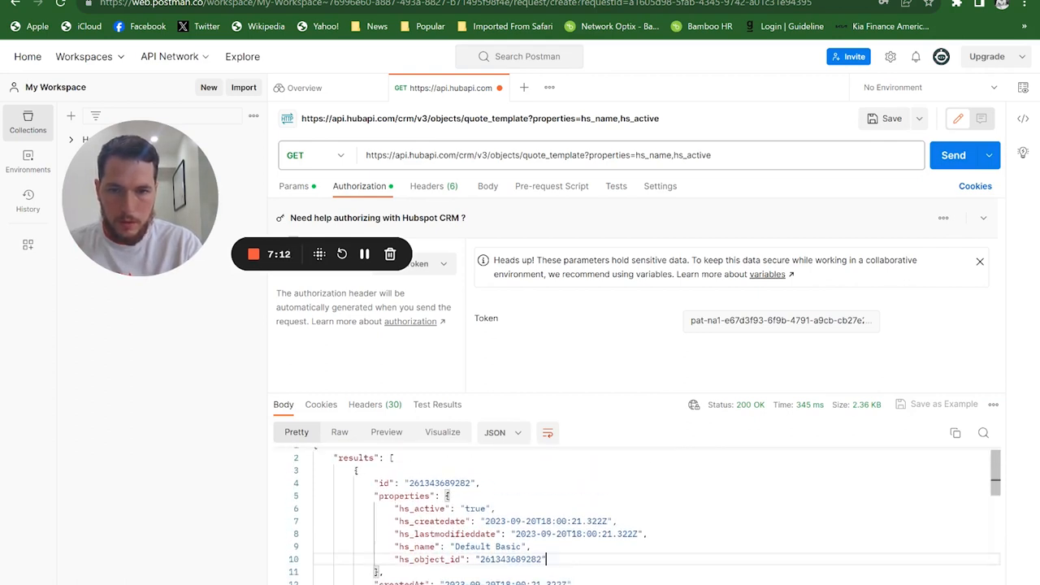
double_click(403, 496)
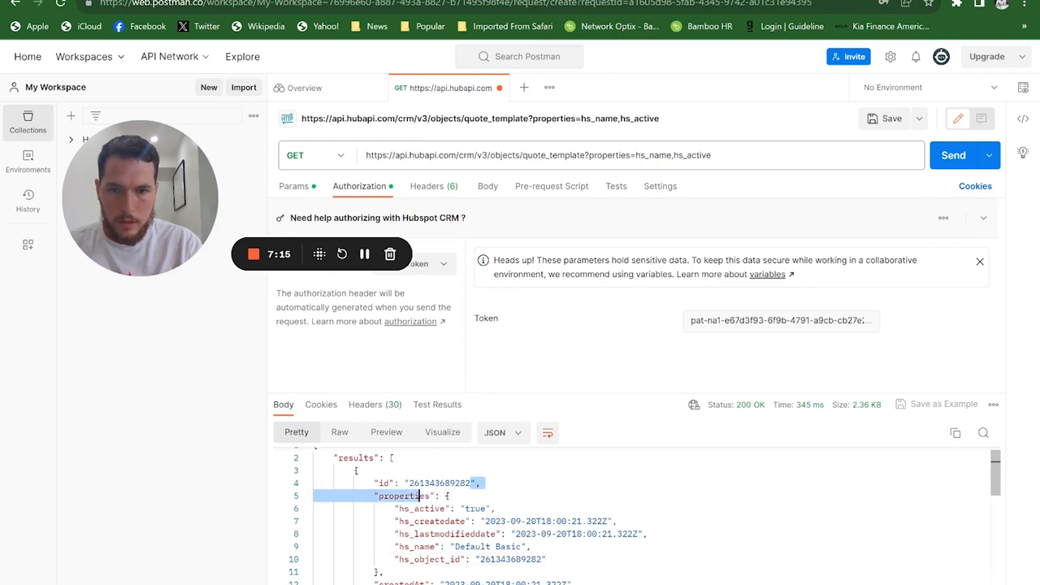
double_click(439, 483)
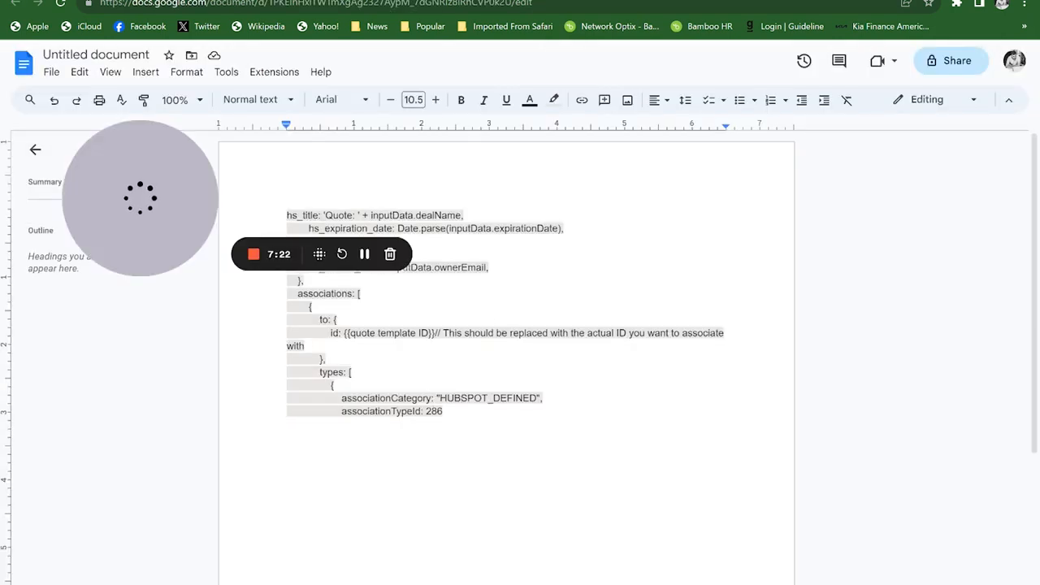
double_click(389, 331)
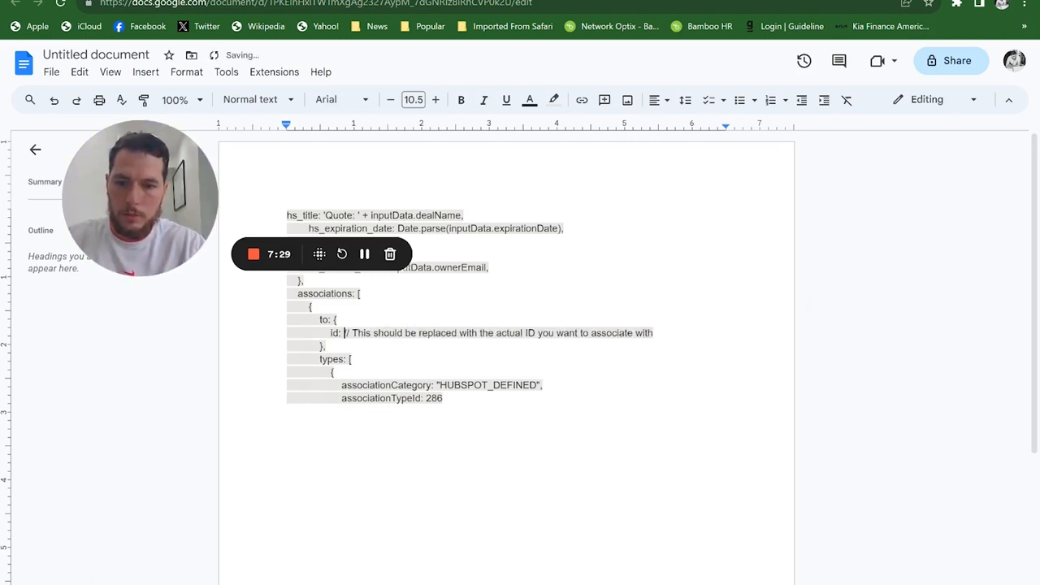
text(261343689282)
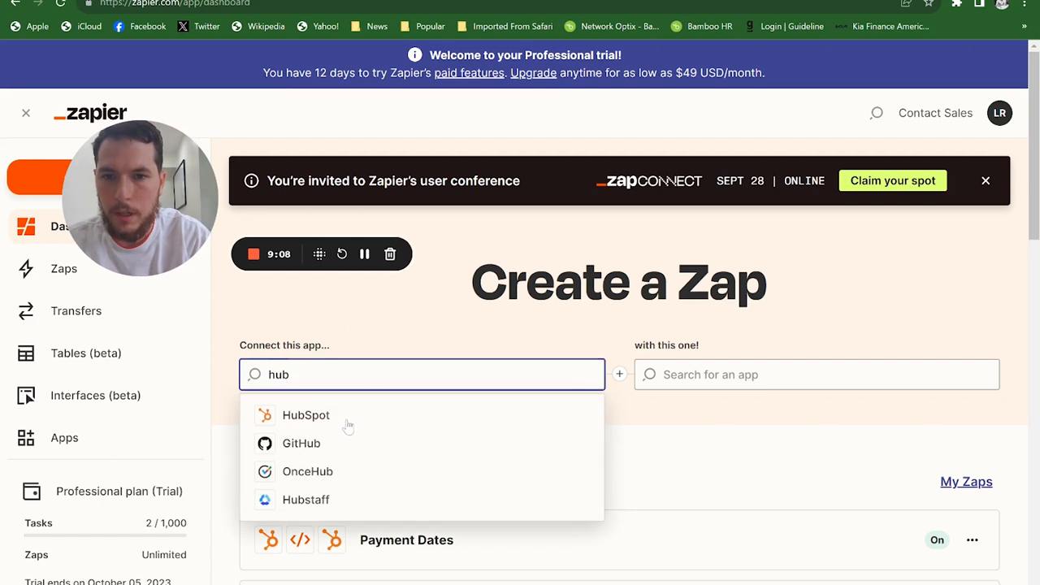
- Create a new zap pairing HubSpot with Code by Zapier and open it in the editor
click(305, 416)
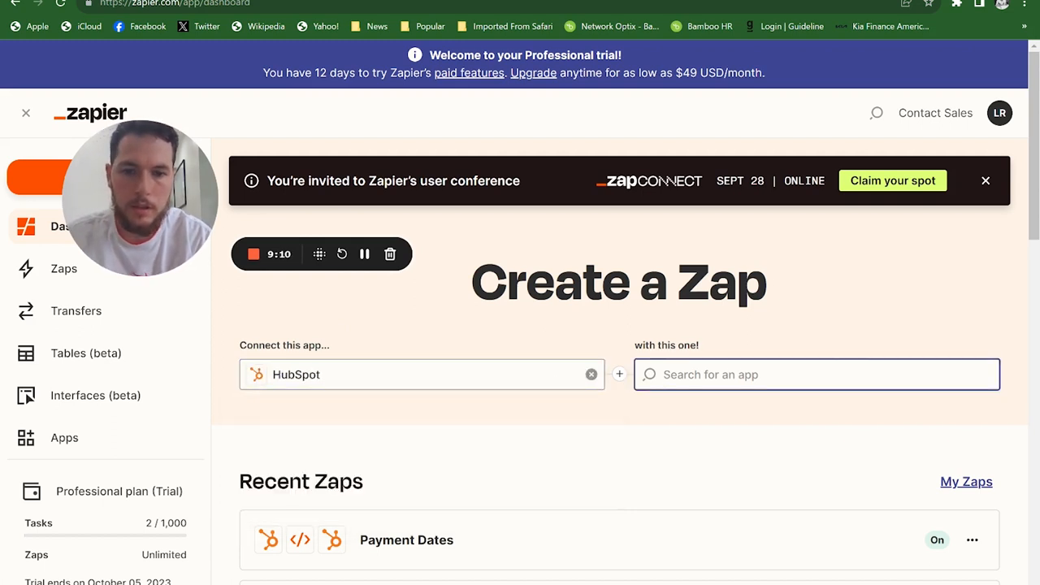
text(code)
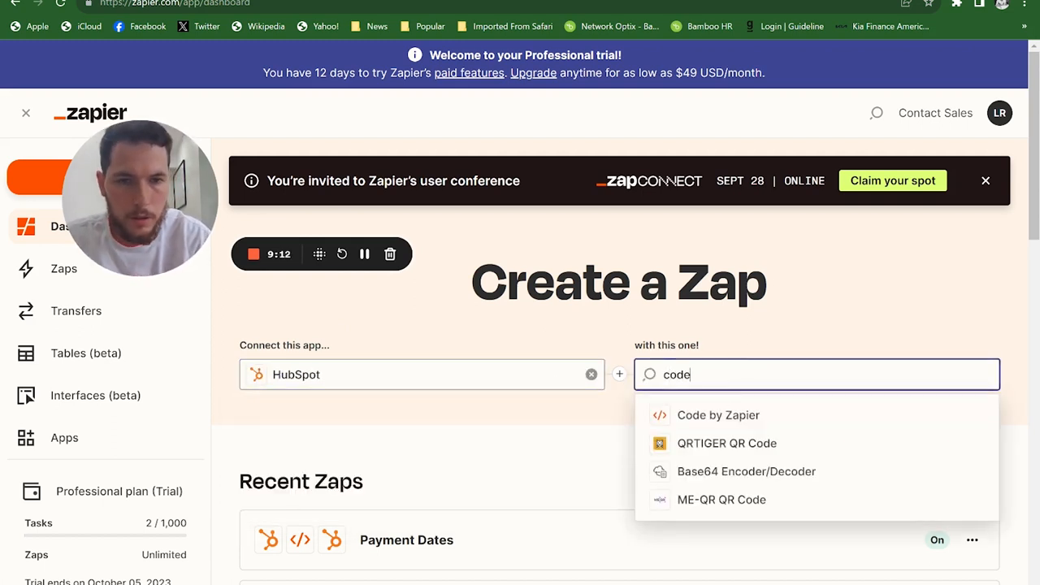
click(718, 416)
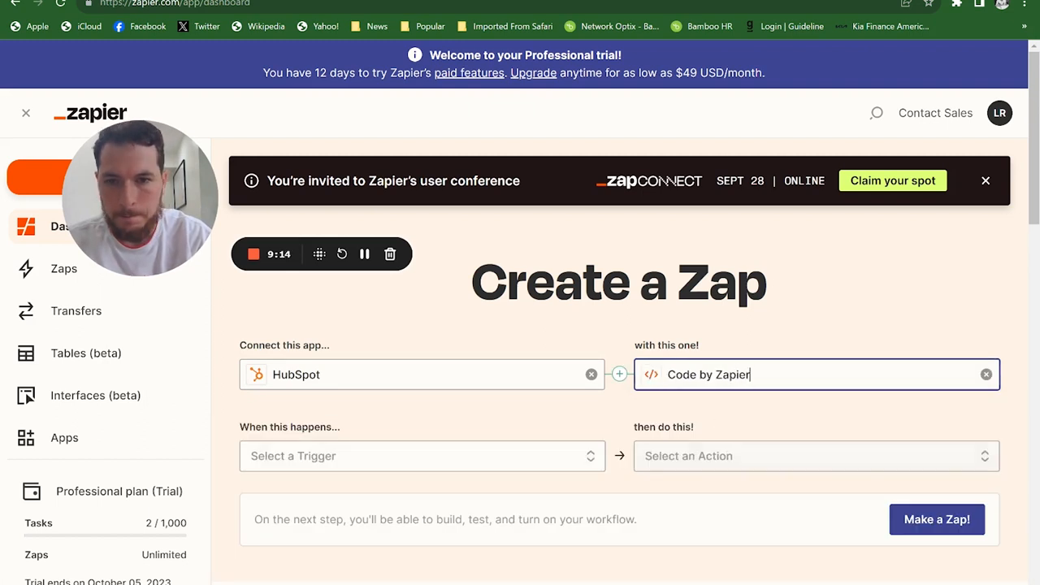
click(423, 455)
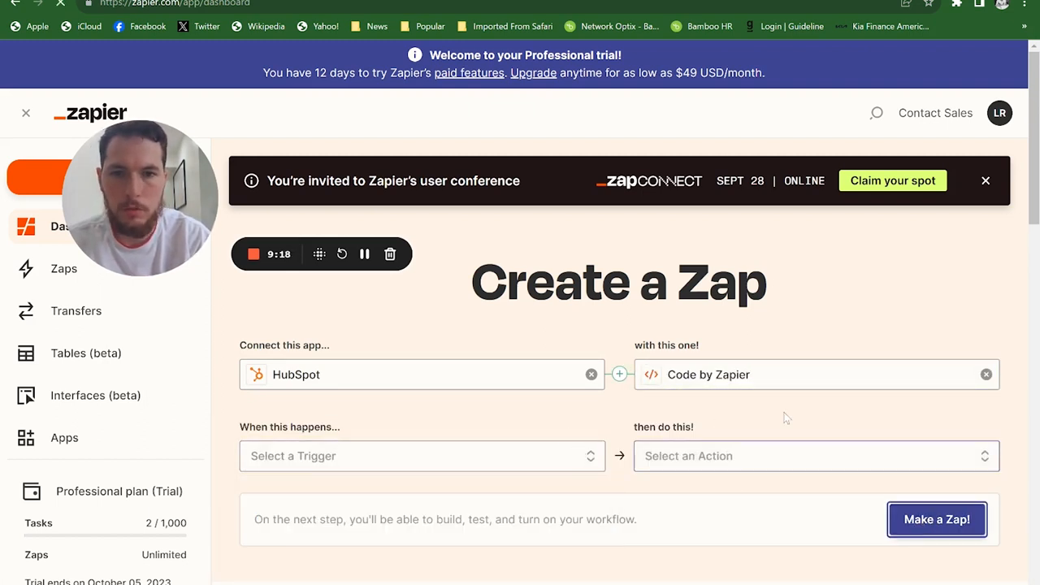
click(936, 520)
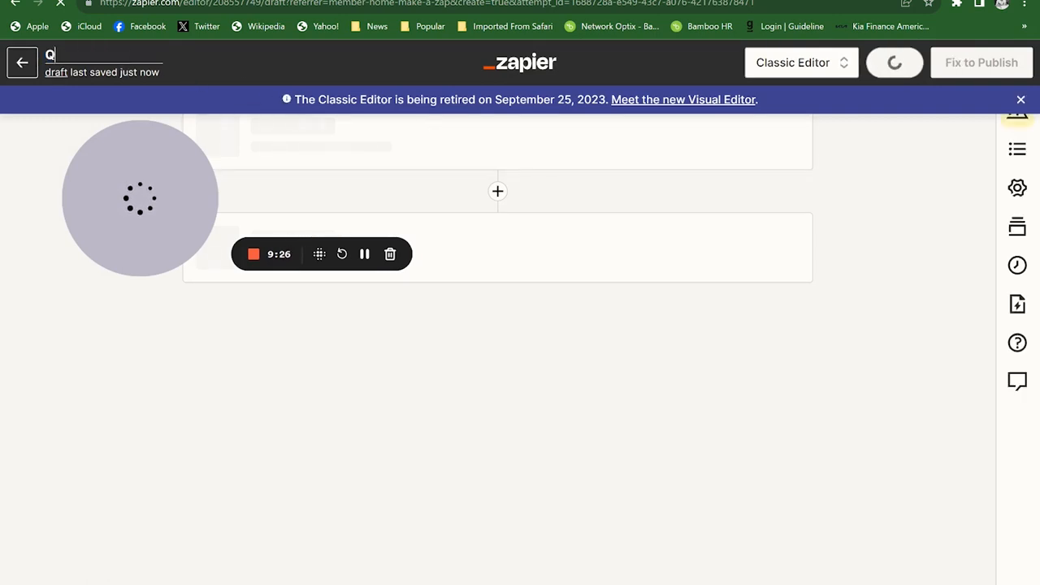
- Name the zap Quote Creation and set the HubSpot trigger to Updated Deal Stage on the connected account
text(uote Creationg)
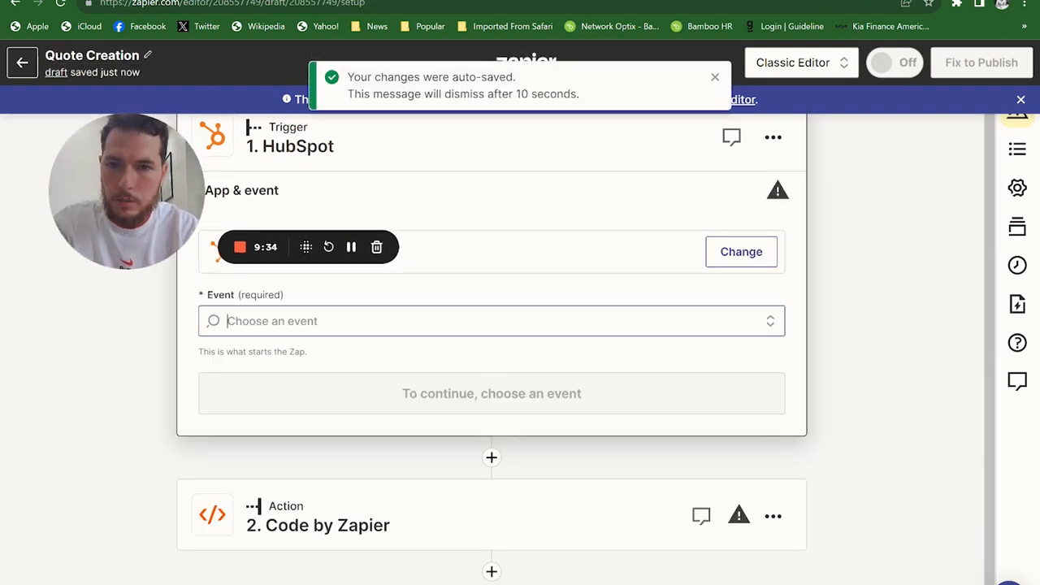
click(491, 320)
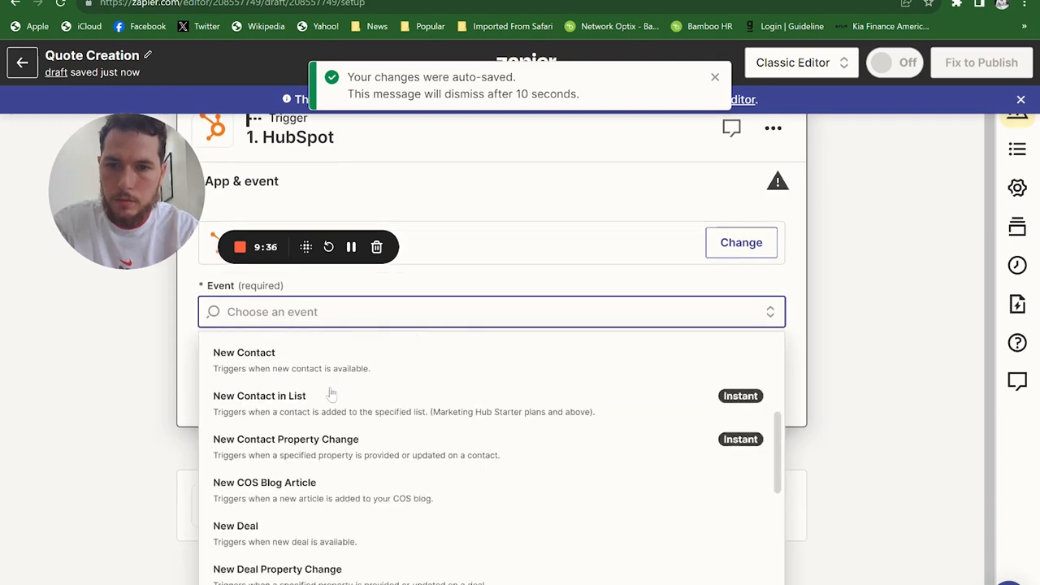
text(deal)
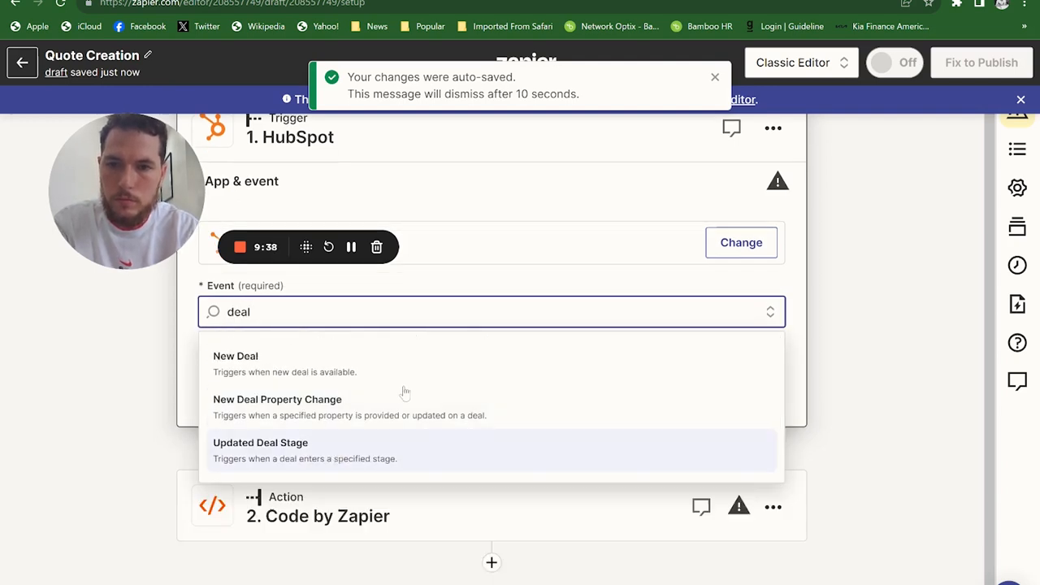
click(260, 451)
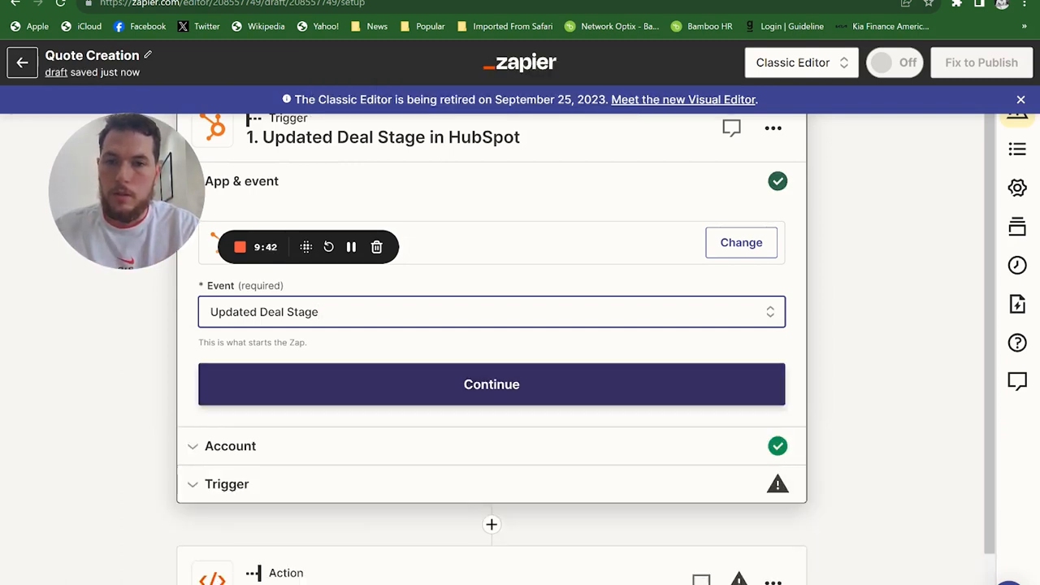
click(491, 384)
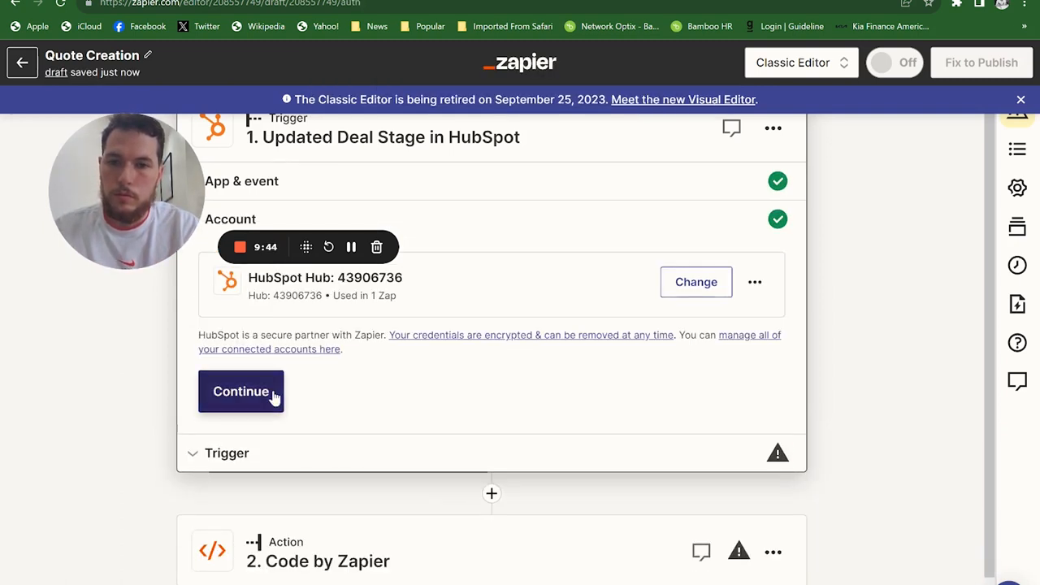
click(240, 390)
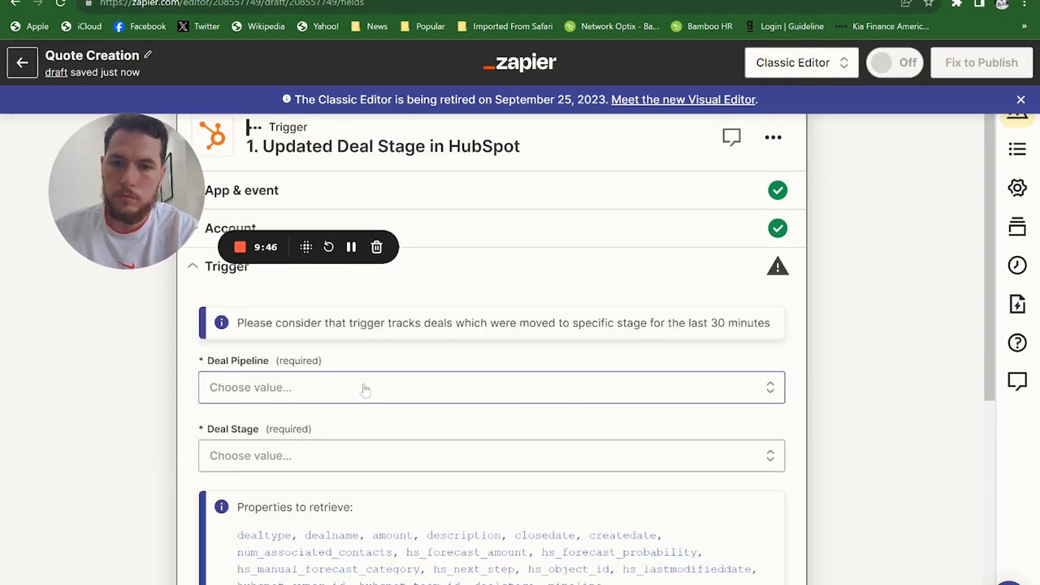
- Limit the trigger to the Sales Pipeline at the Qualified To Buy stage and continue to testing
click(491, 386)
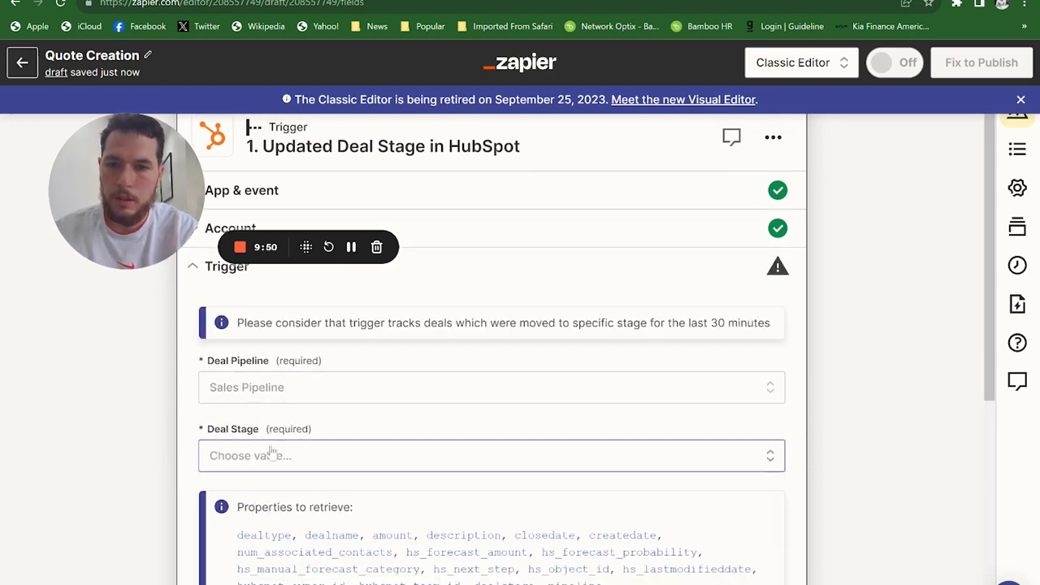
scroll(down, 3)
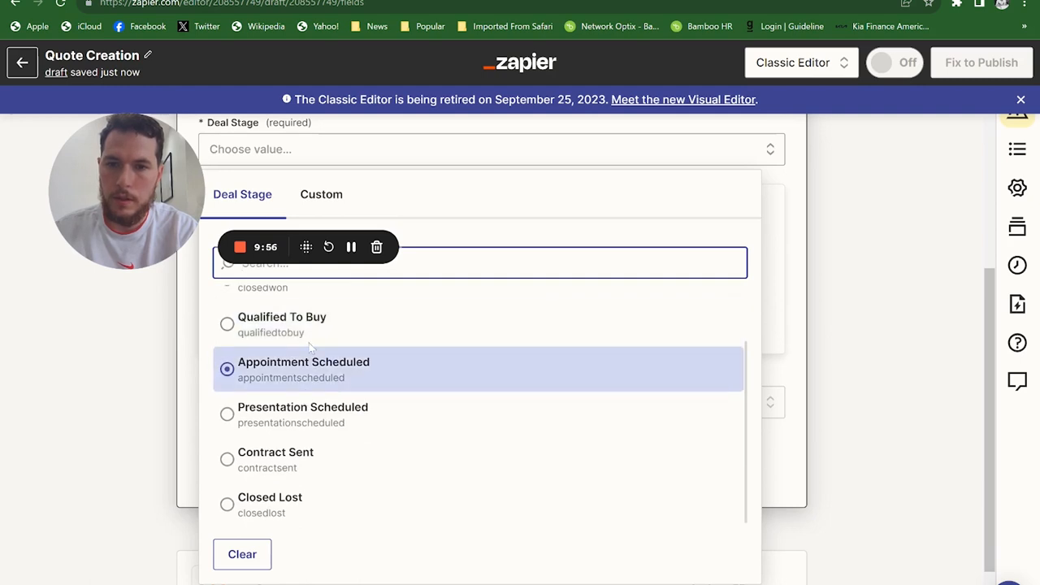
click(283, 317)
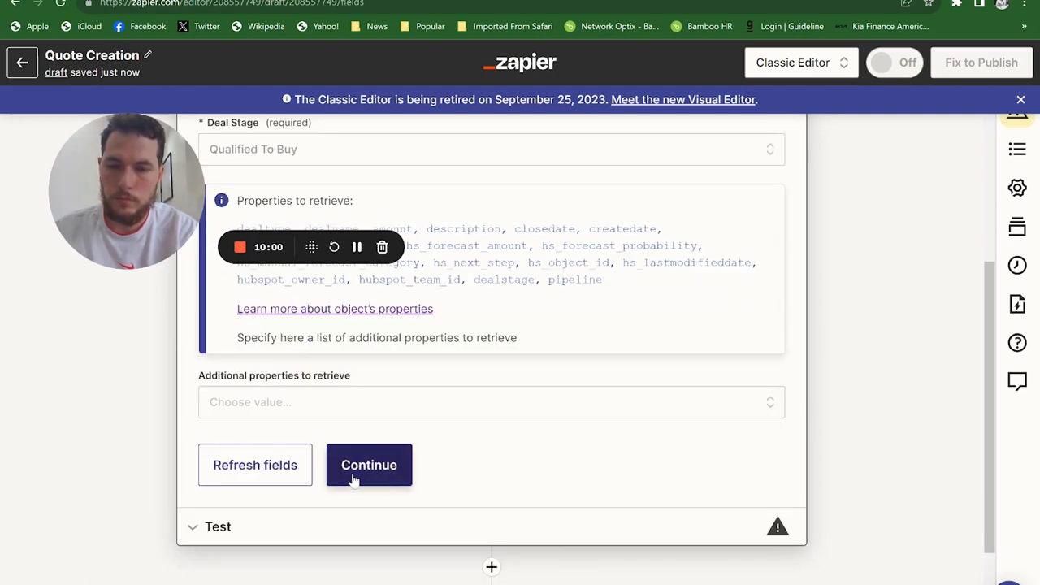
click(369, 465)
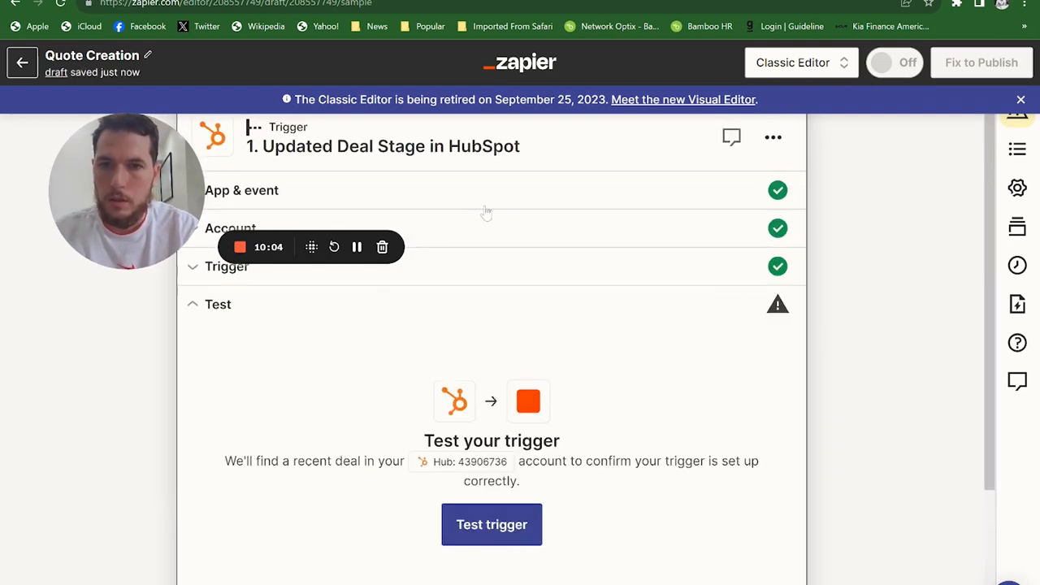
scroll(down, 3)
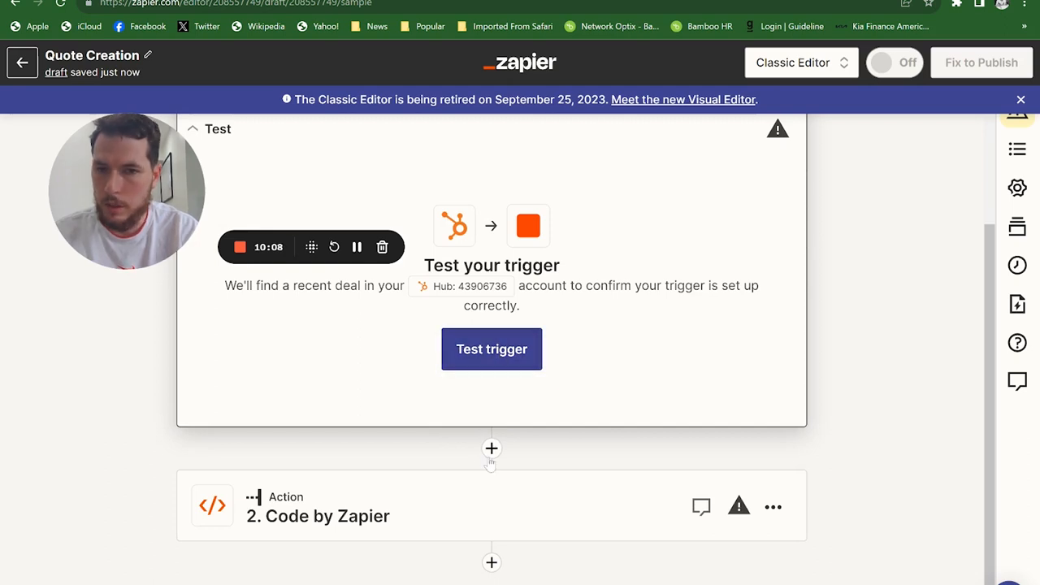
- Add a Formatter by Zapier step after the trigger using the Date / Time event
click(318, 516)
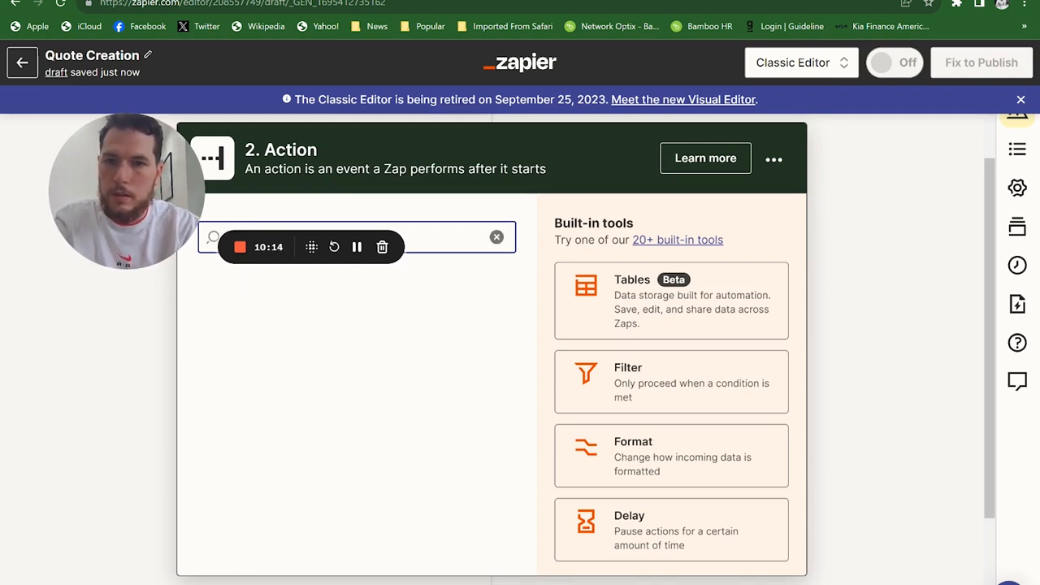
text(date time)
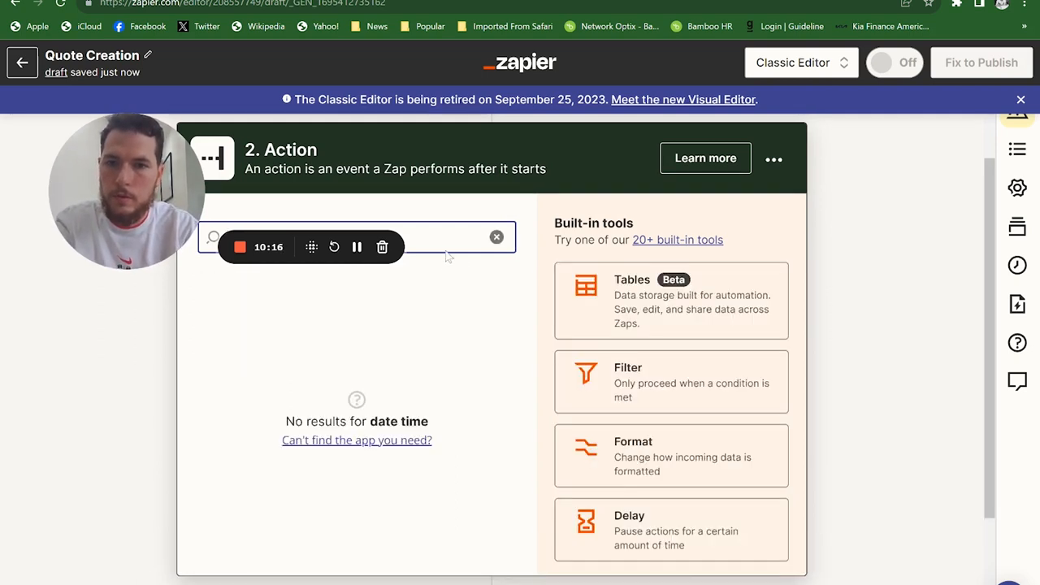
mouse_move(338, 214)
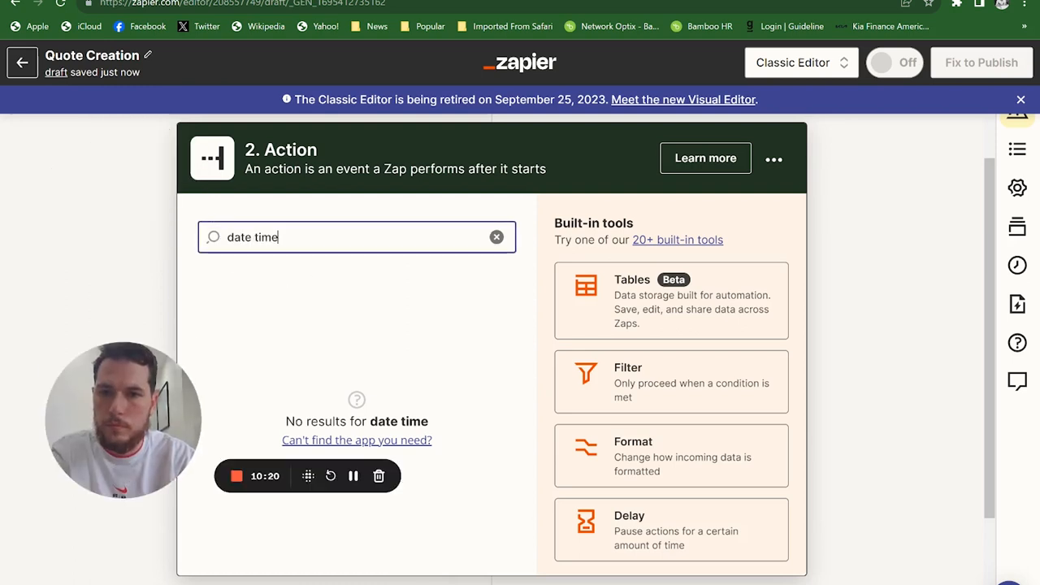
text(format)
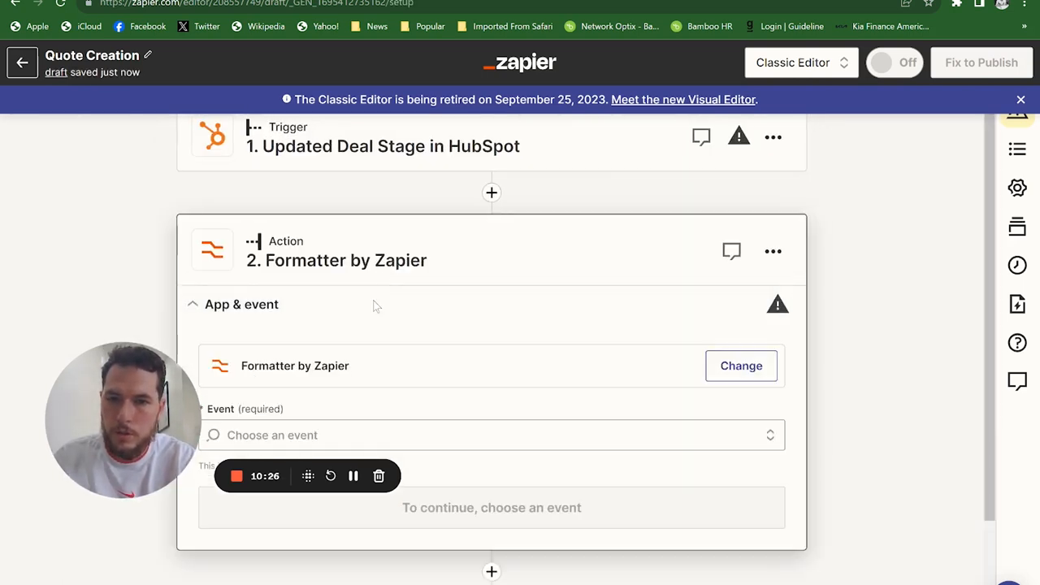
click(487, 436)
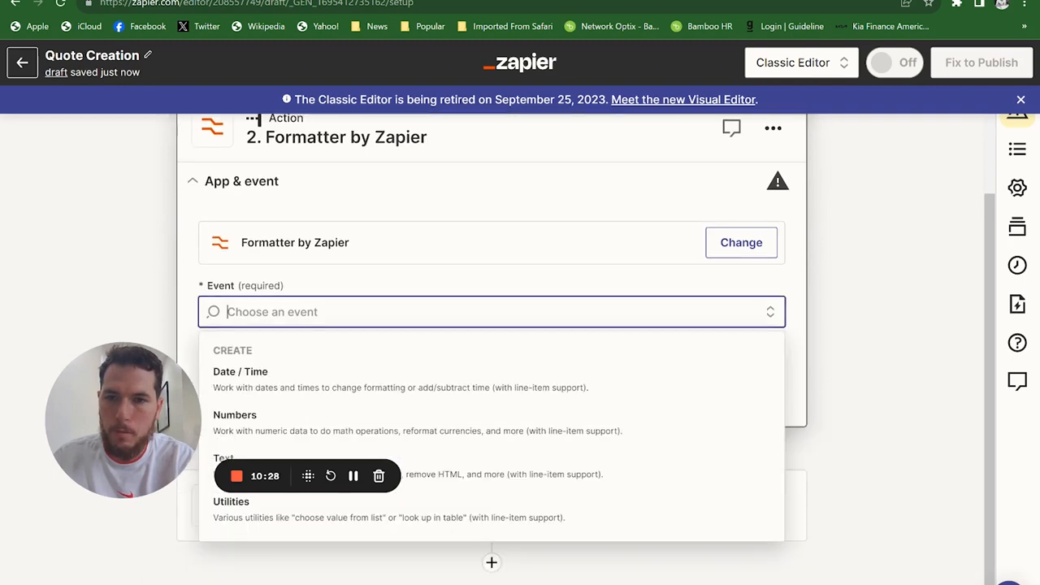
click(240, 371)
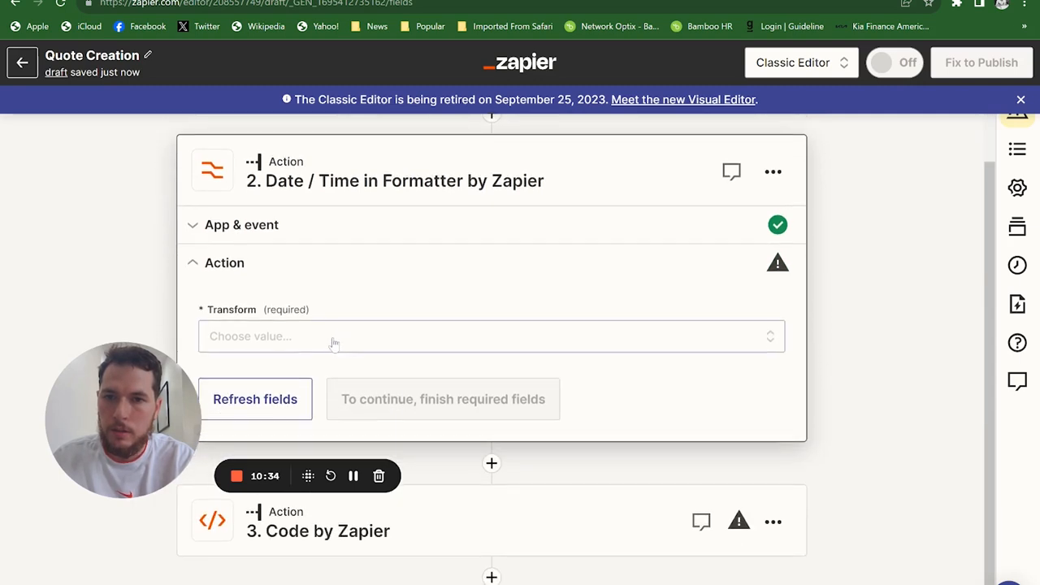
- Test the HubSpot trigger until it pulls a sample deal, then continue to the Date / Time step
click(491, 335)
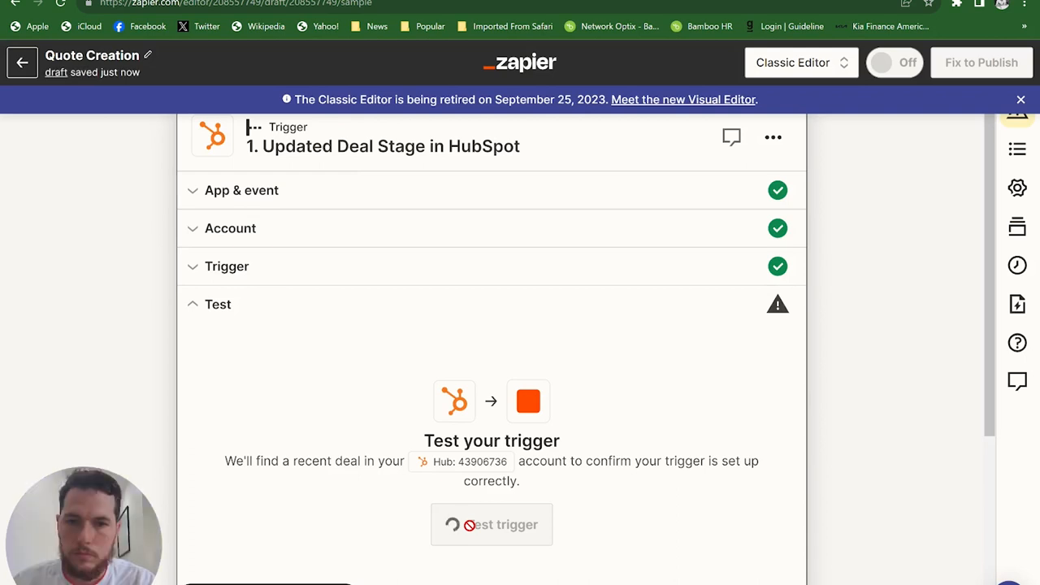
click(491, 523)
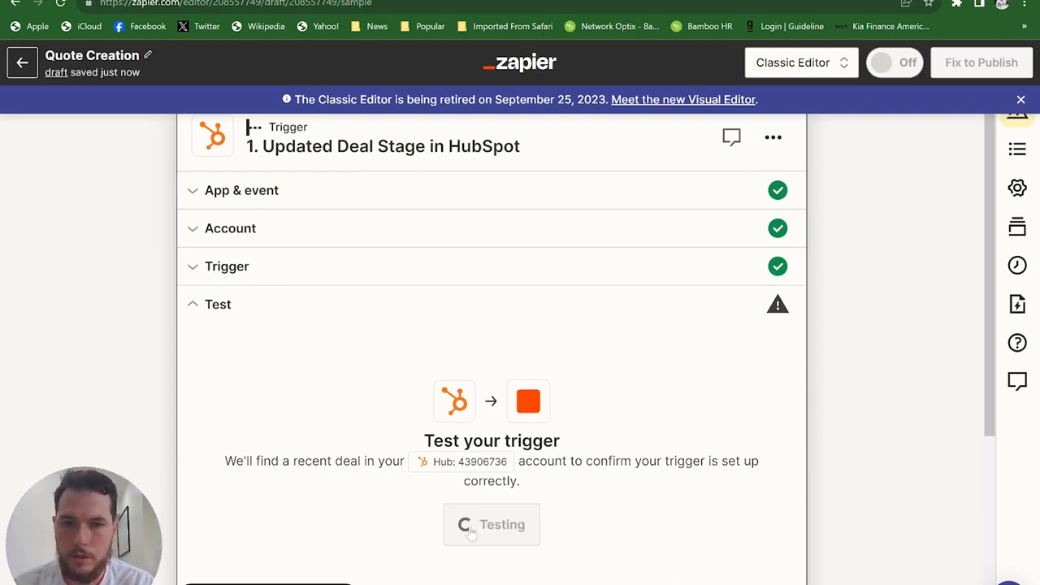
click(491, 523)
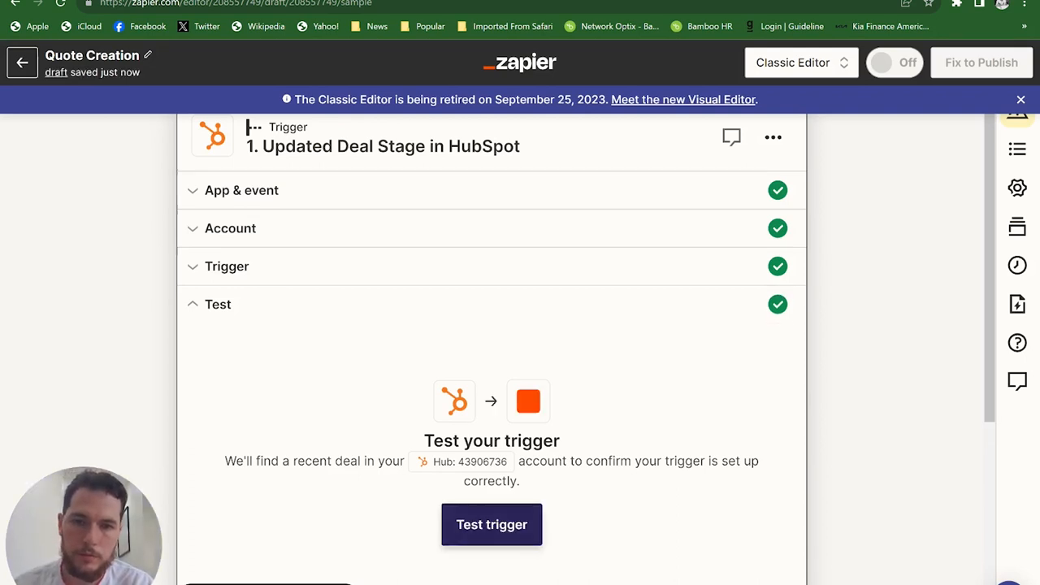
click(491, 523)
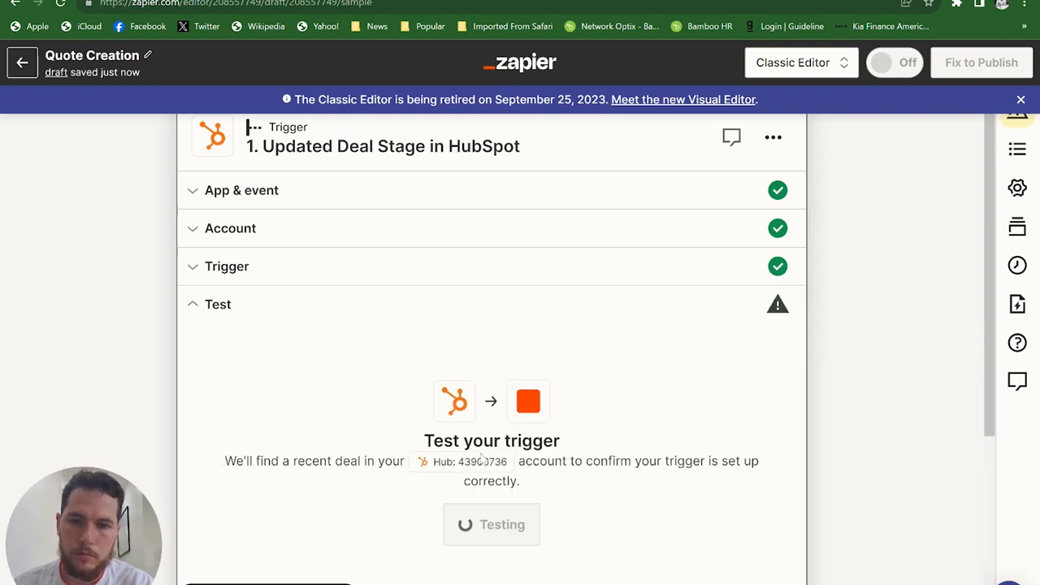
click(491, 524)
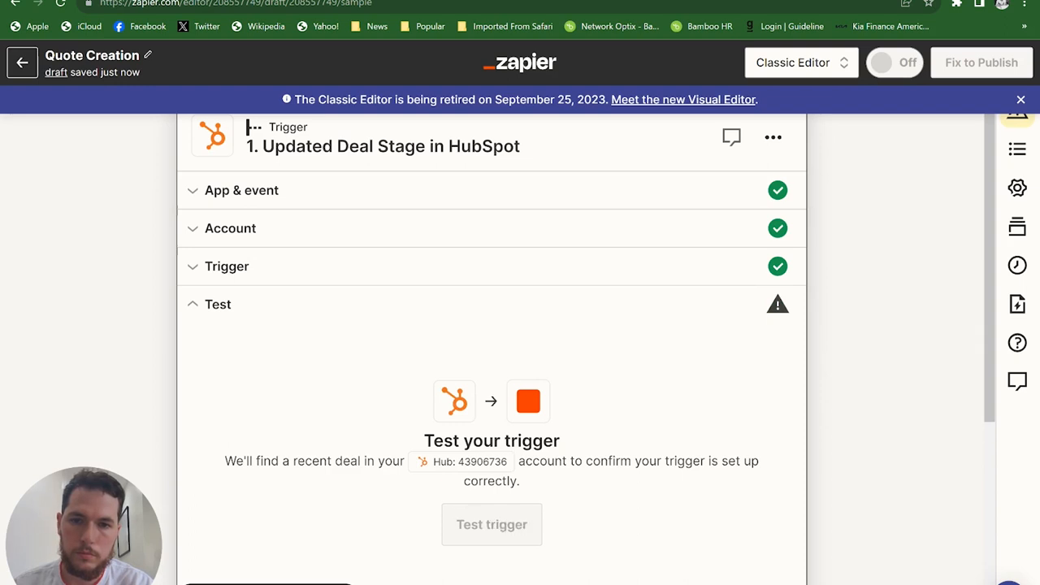
click(490, 523)
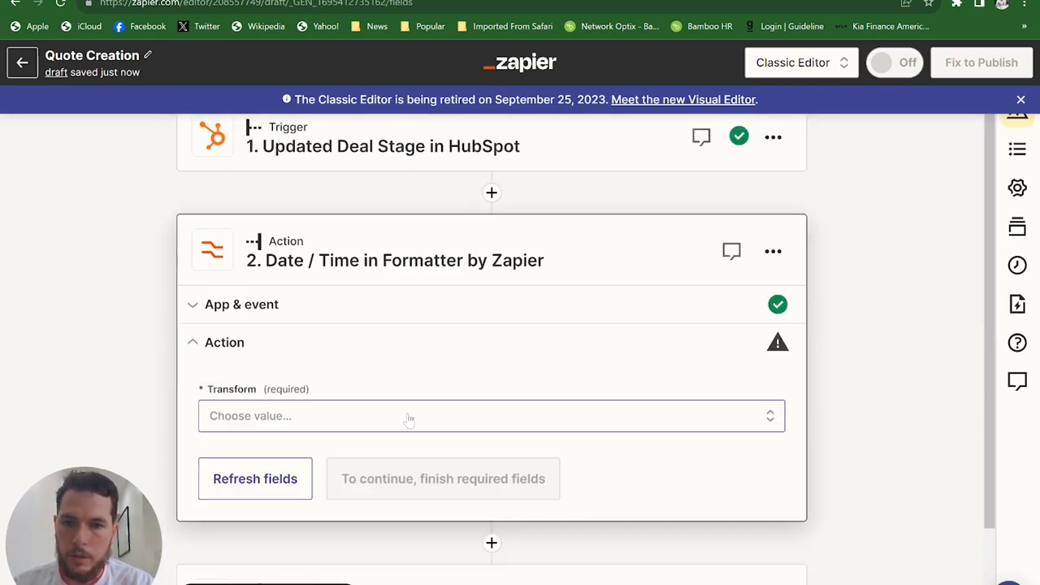
- Format the deal's Close Date into YYYY-MM-DD HH:mm:ss Z with the Format transform
click(491, 416)
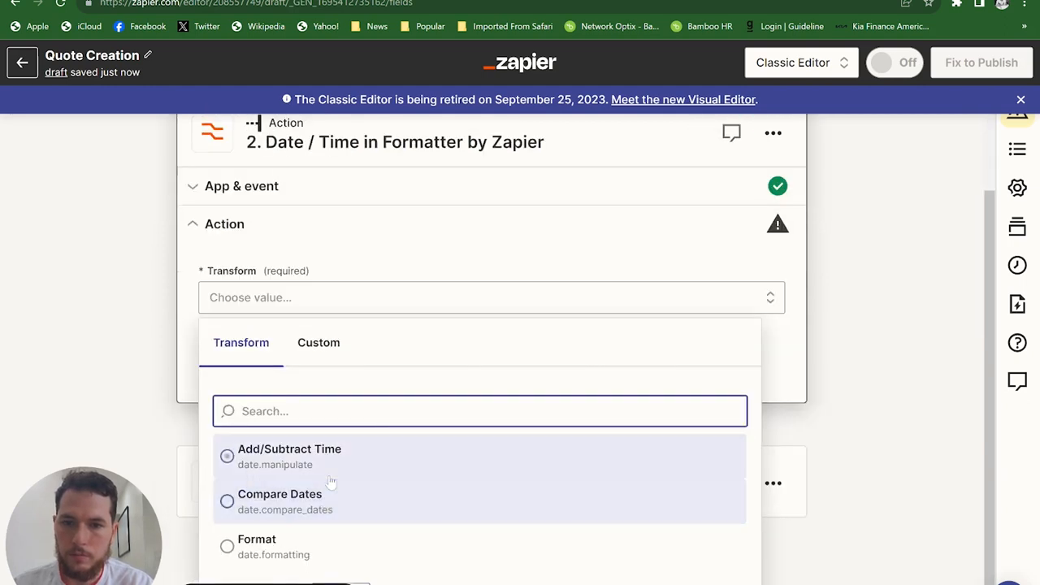
click(257, 546)
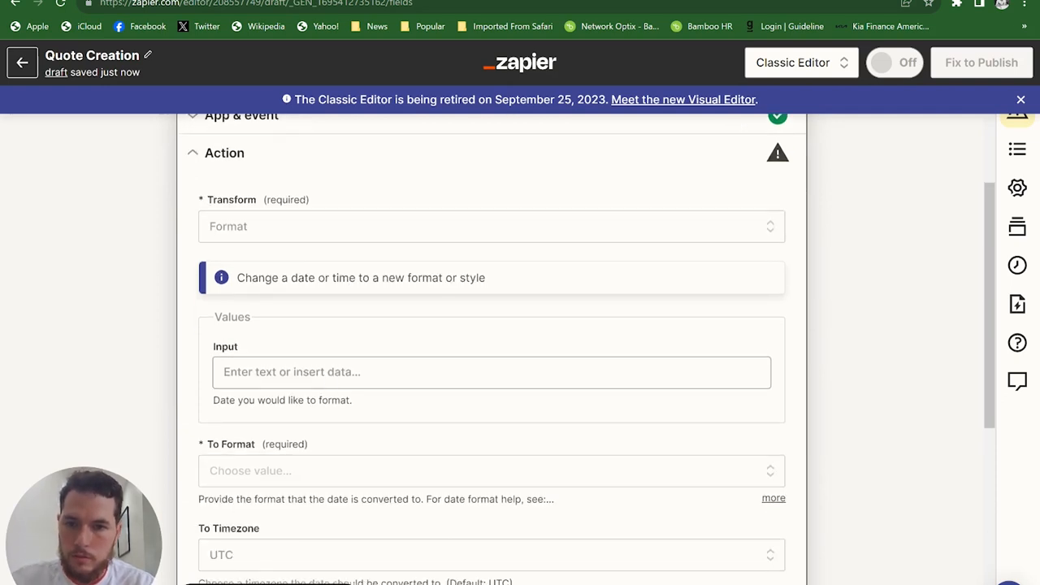
click(491, 371)
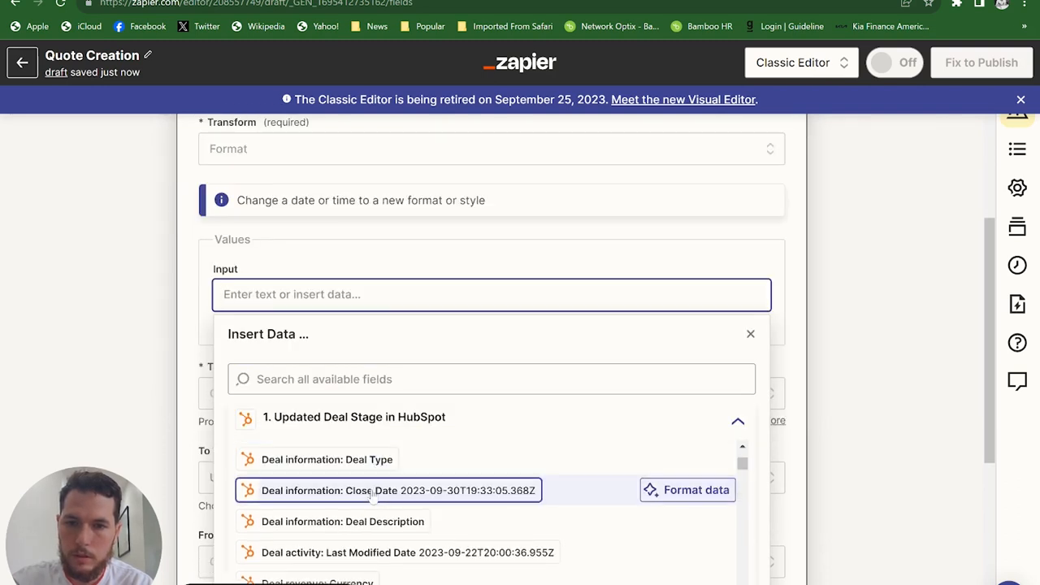
click(388, 491)
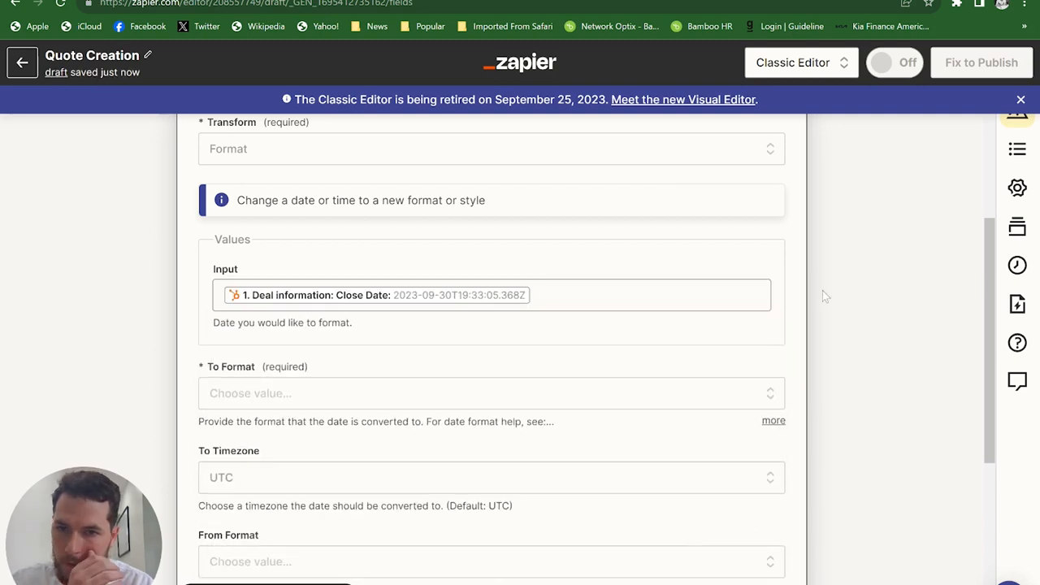
mouse_move(582, 347)
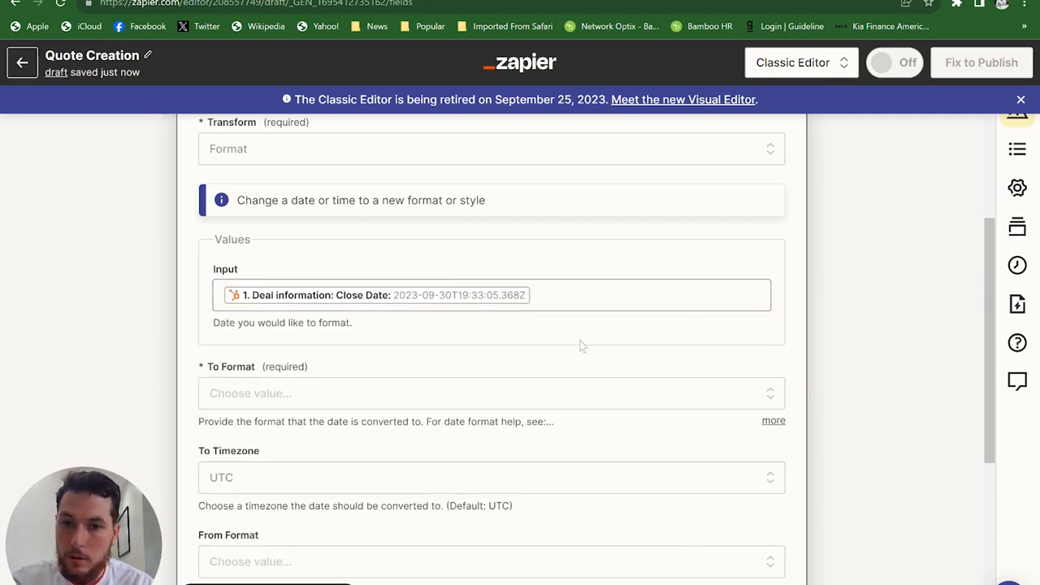
click(491, 394)
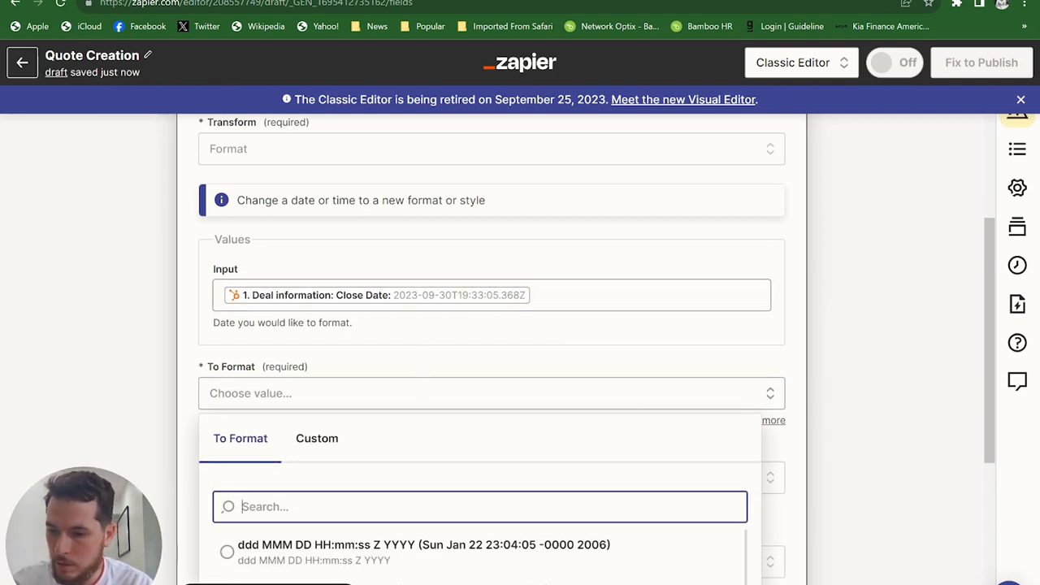
scroll(down, 3)
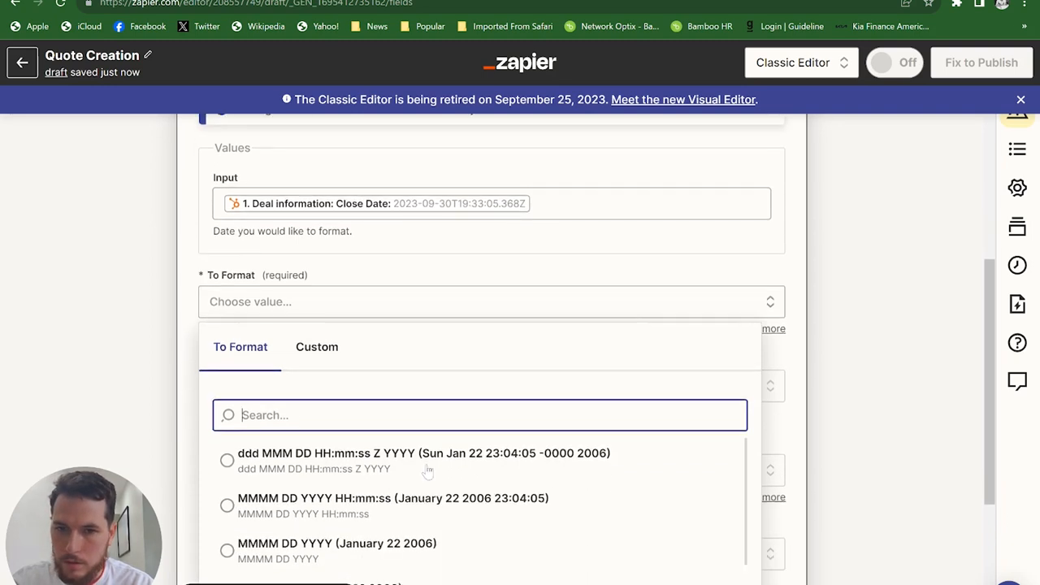
scroll(down, 3)
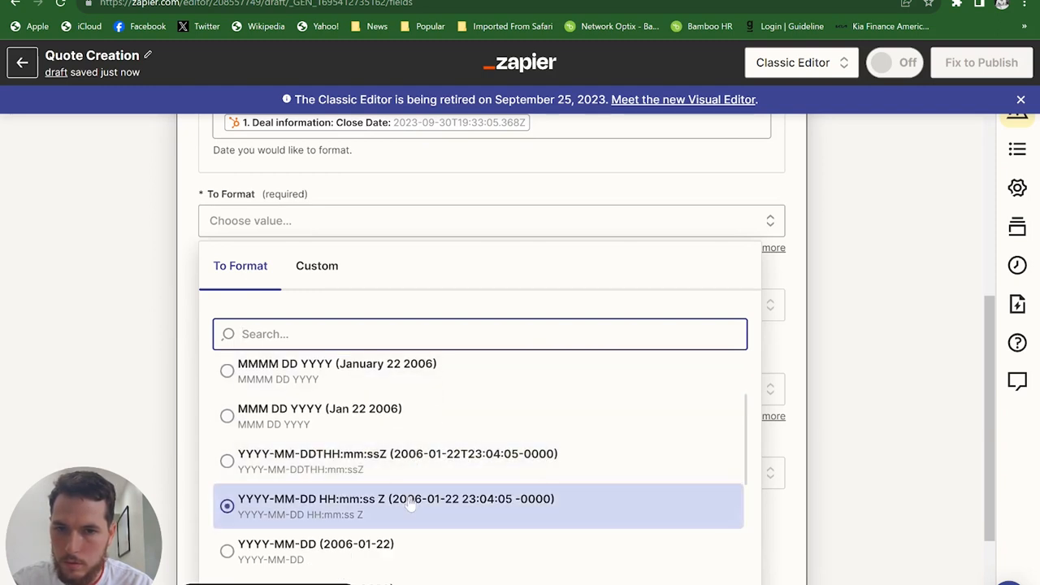
click(397, 499)
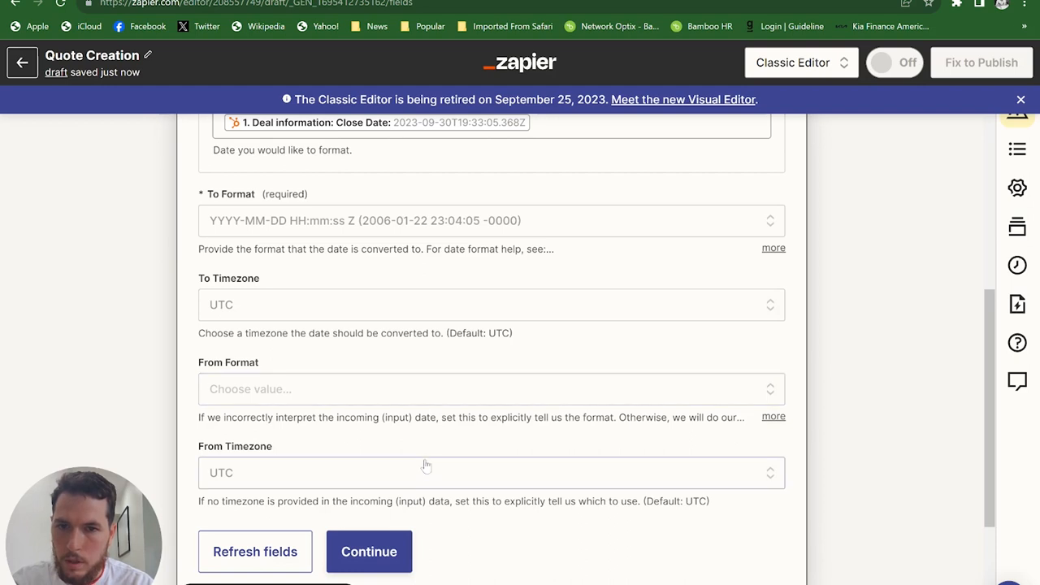
scroll(down, 3)
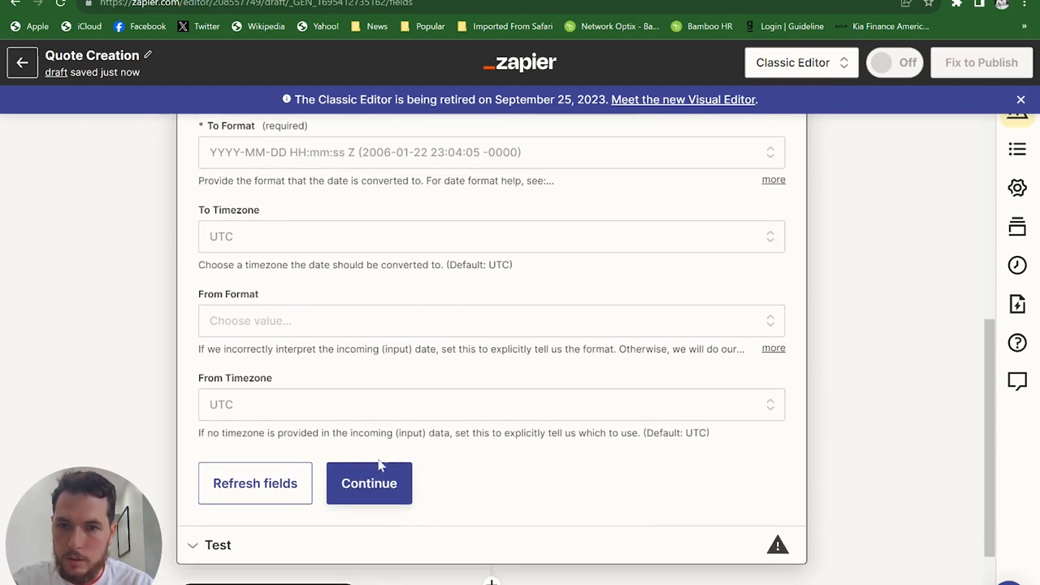
click(369, 483)
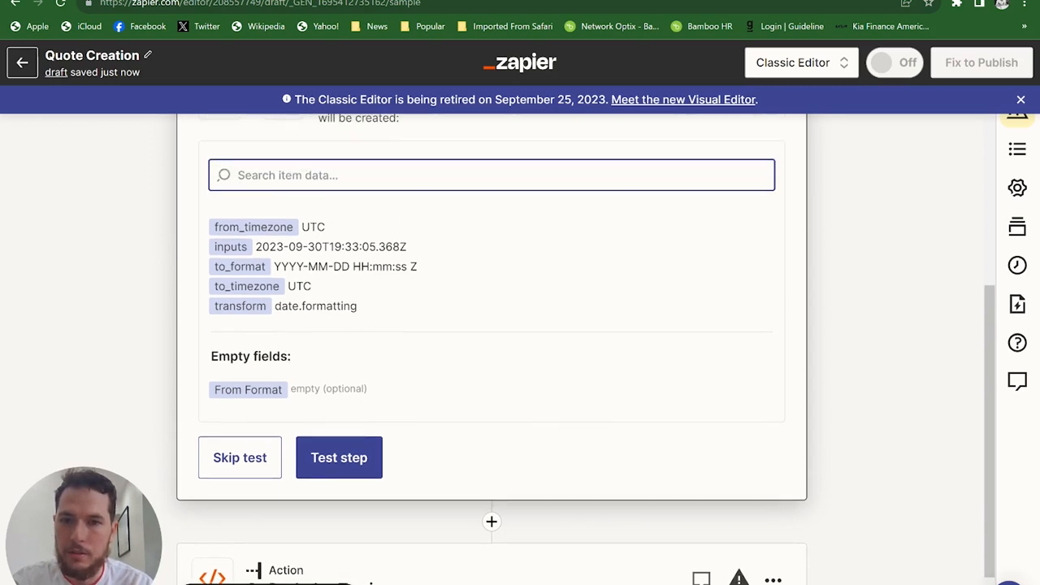
scroll(down, 3)
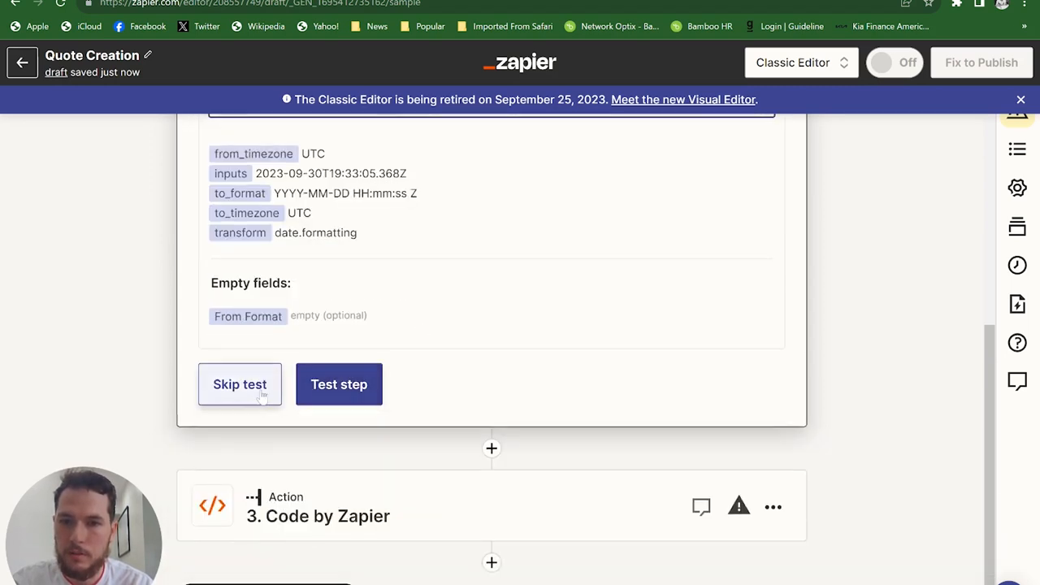
click(338, 384)
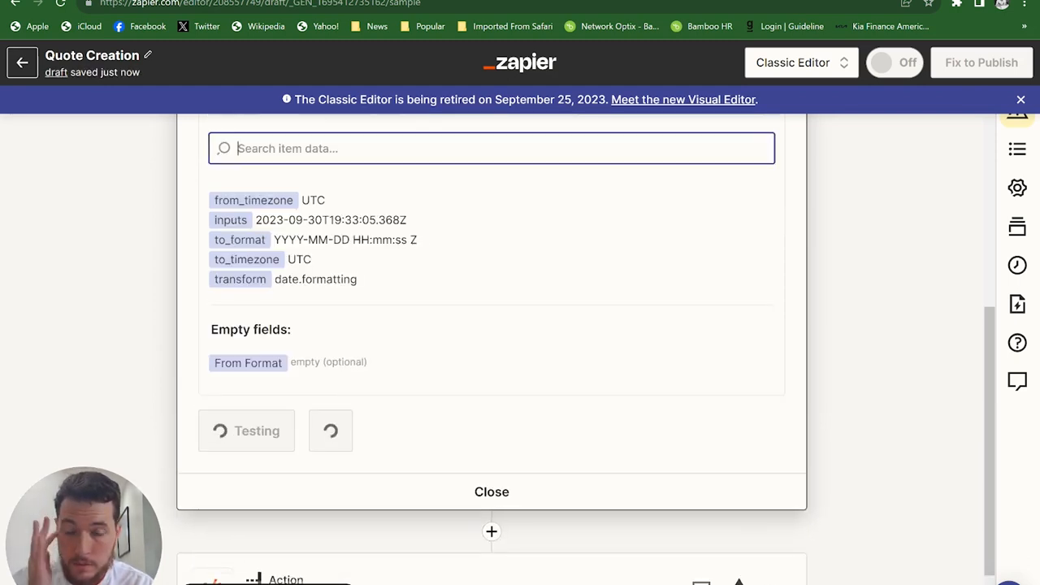
click(247, 431)
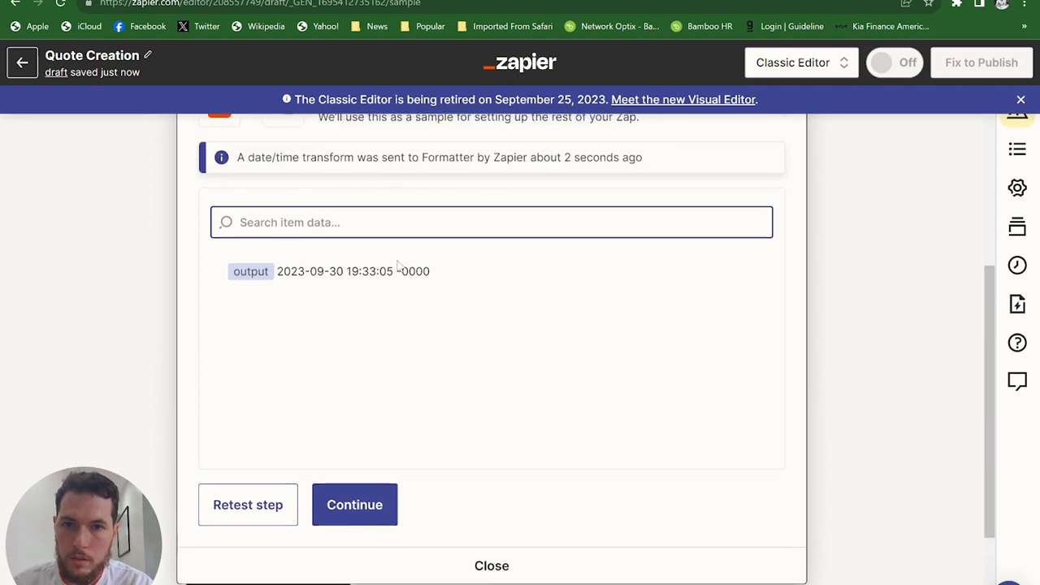
scroll(down, 3)
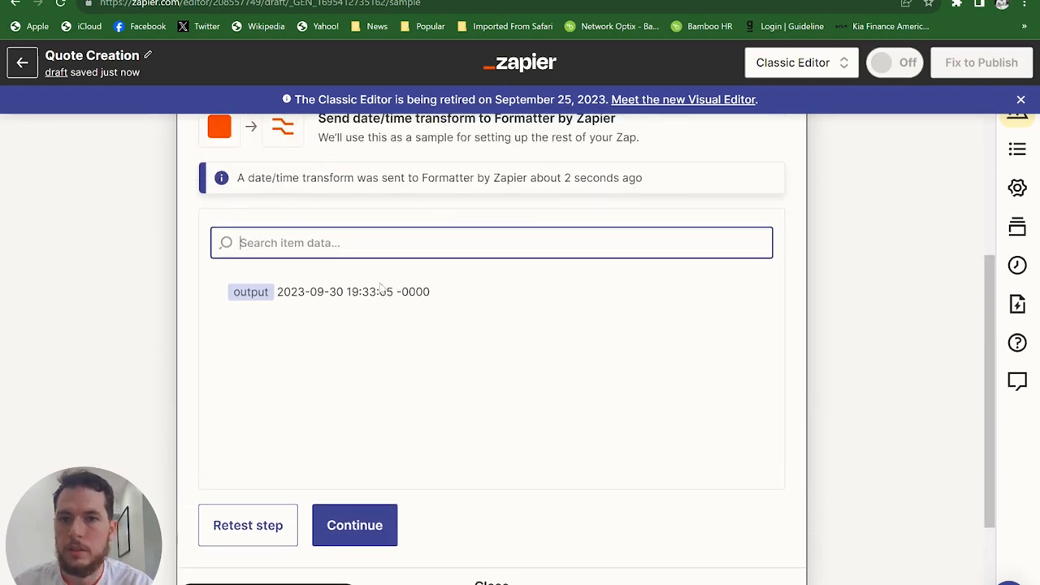
scroll(down, 3)
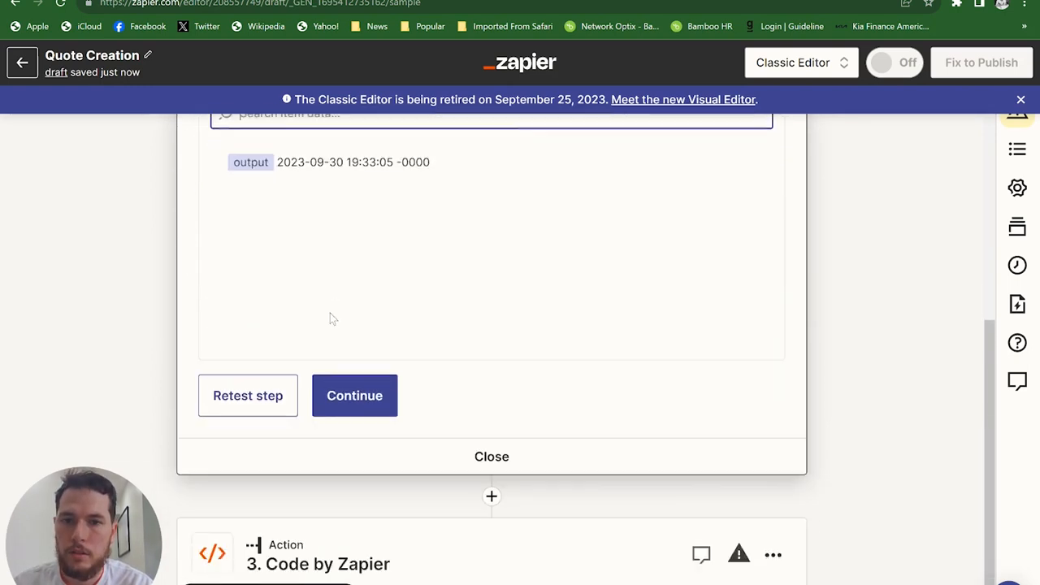
scroll(down, 3)
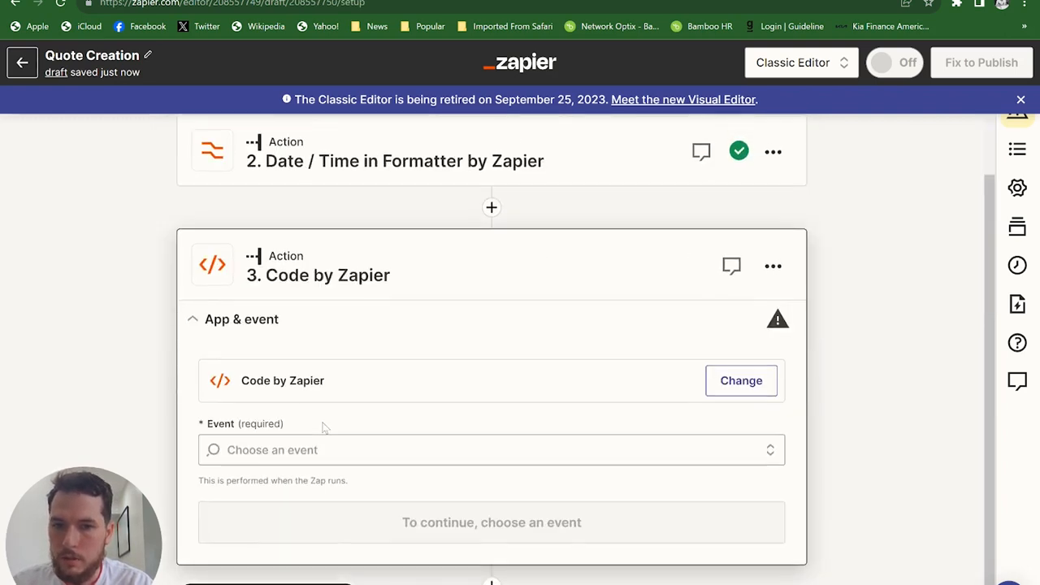
- Set the Code step's event to Run Javascript and continue to its action setup
click(490, 448)
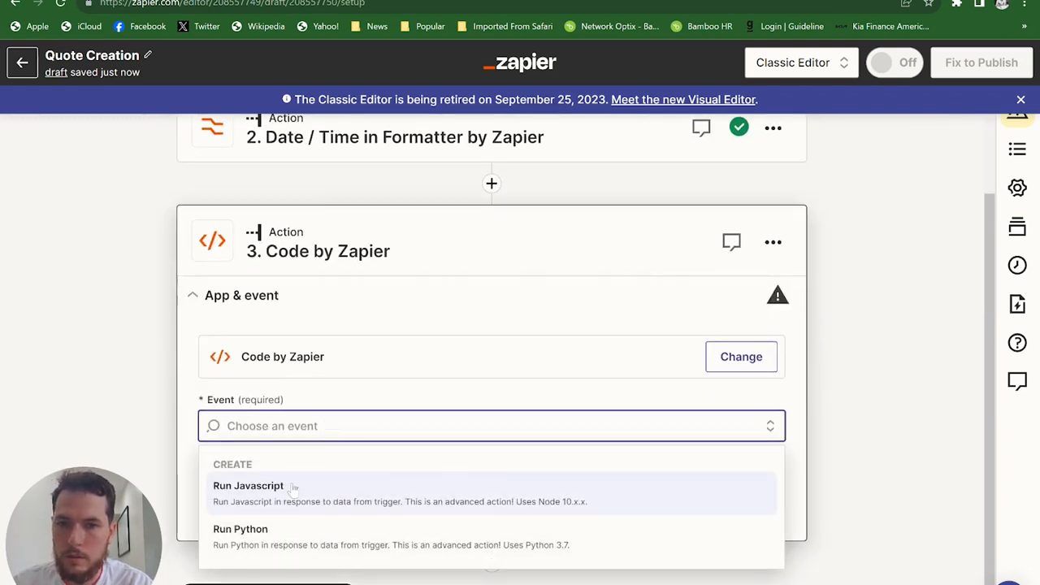
click(247, 485)
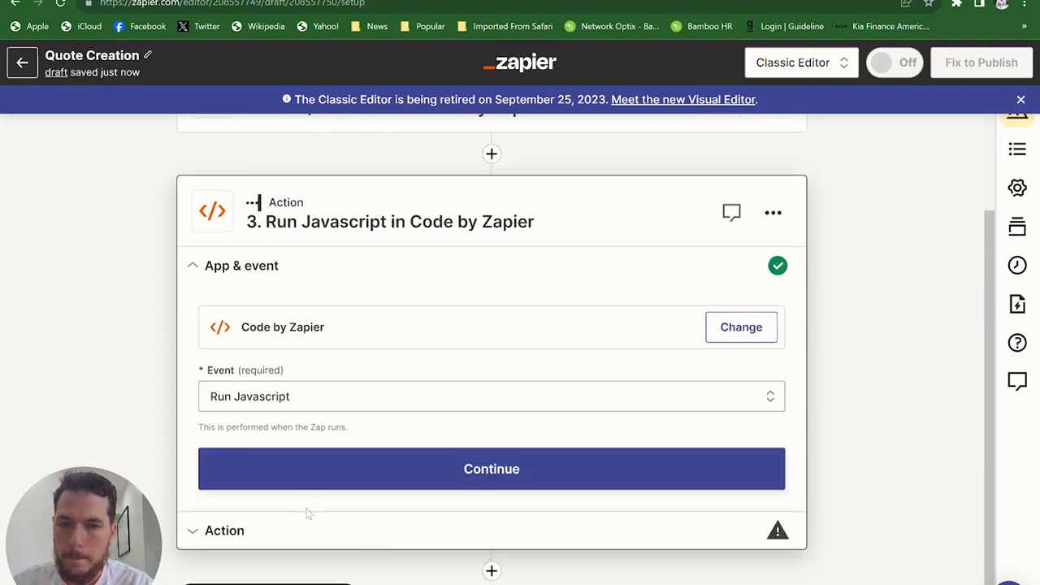
click(491, 469)
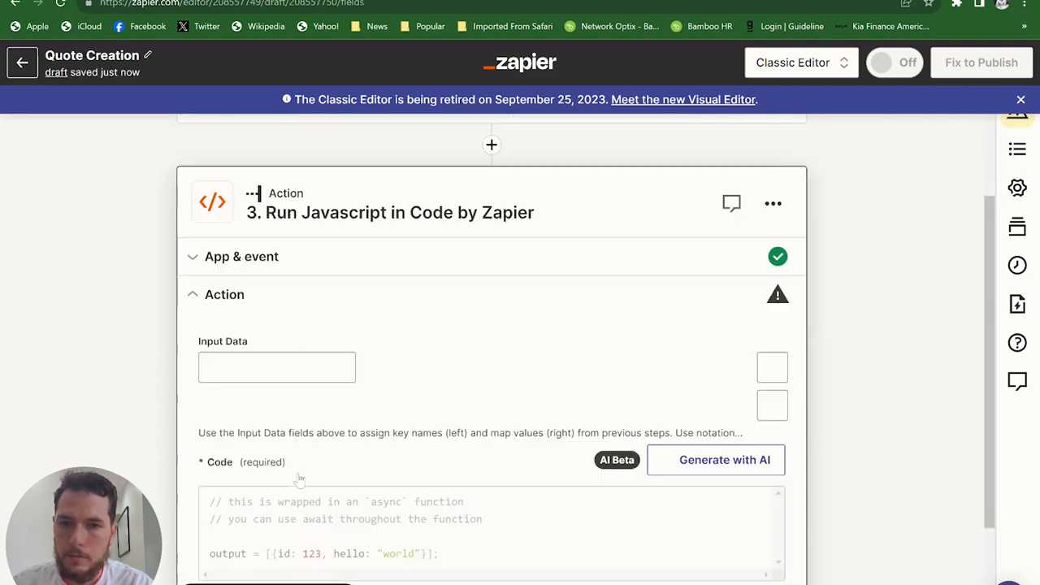
scroll(down, 3)
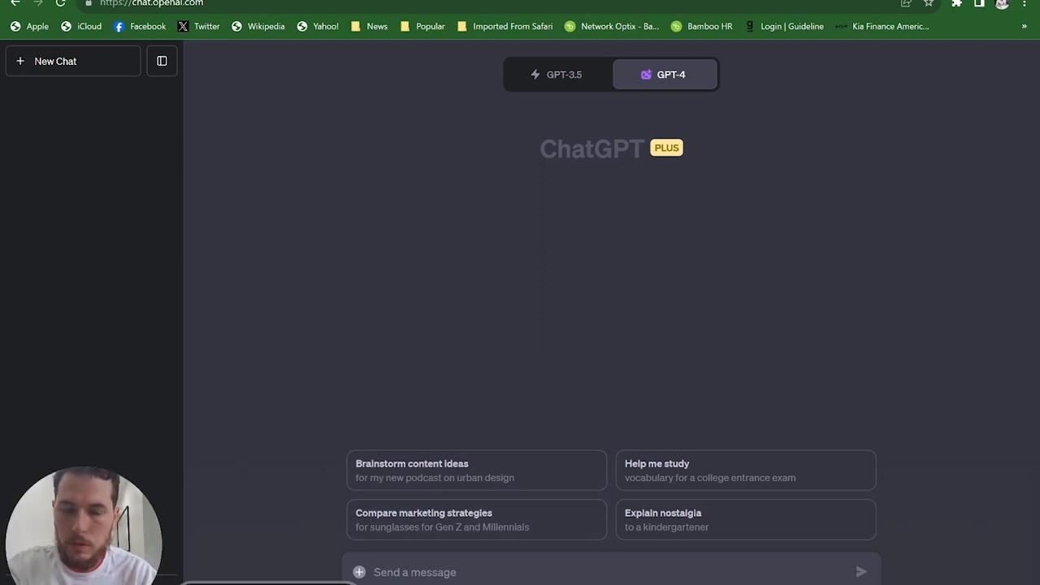
- Write a GPT-4 prompt asking for Zapier code that creates a HubSpot quote via the API endpoint with the bearer token
text(Hello ChatGPT! I'm)
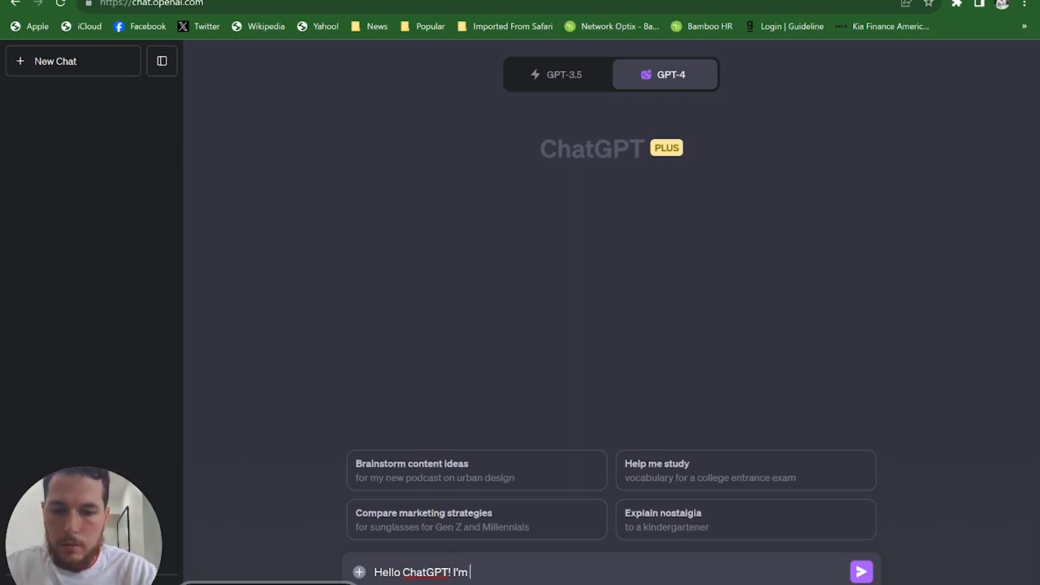
text(building a custom code Z)
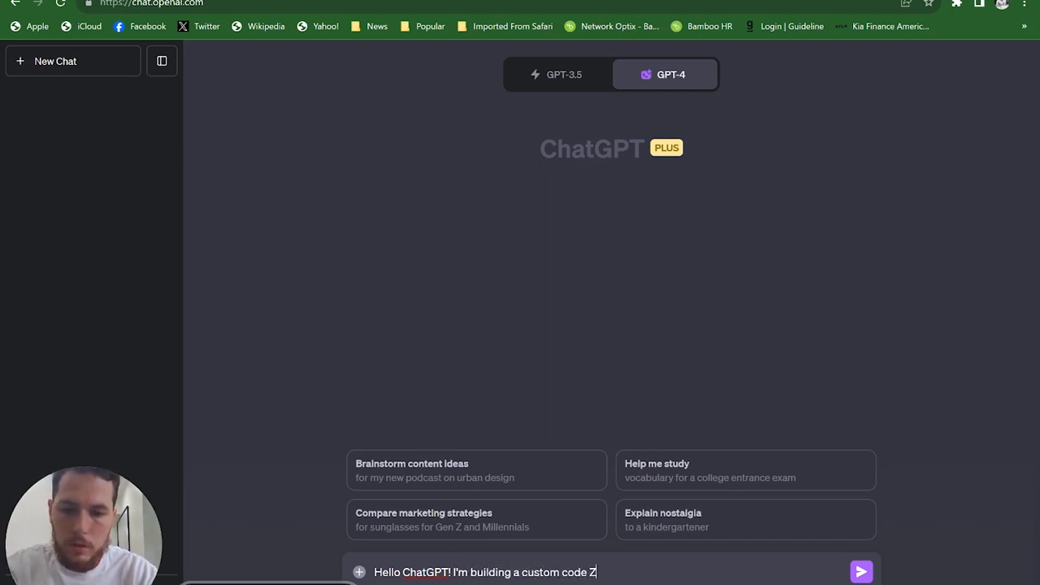
text(apier act)
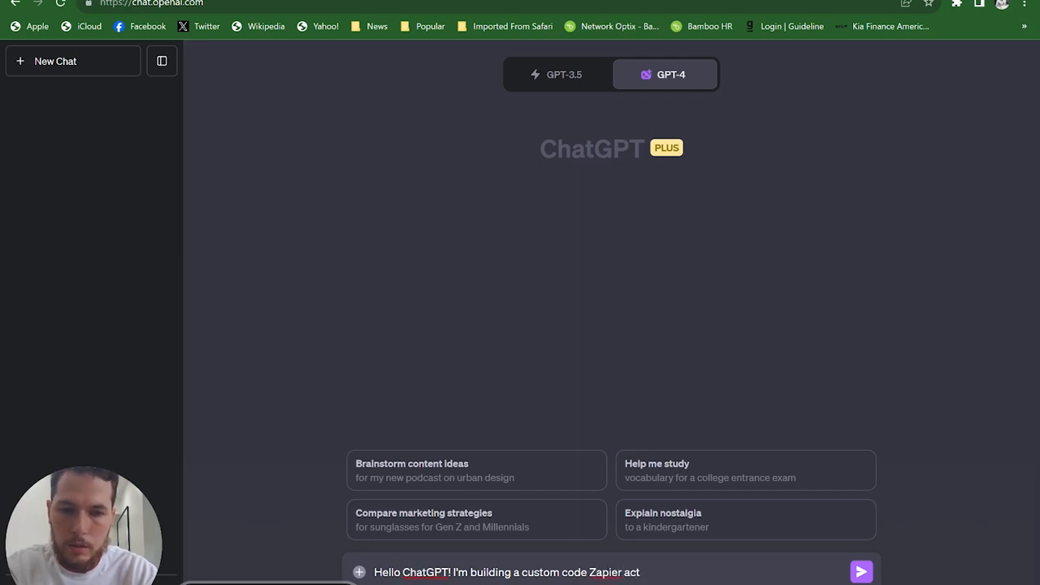
text(ion)
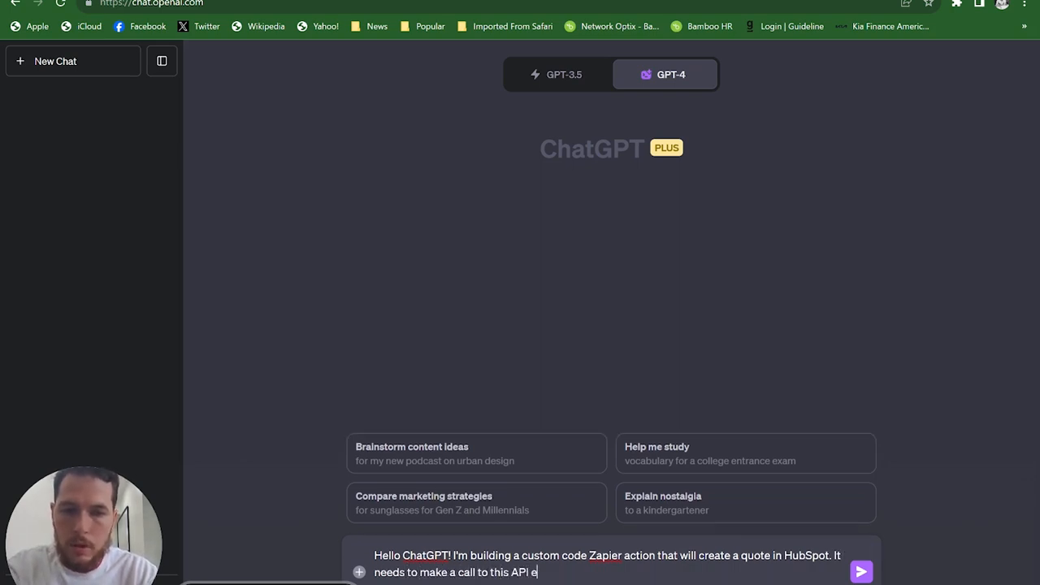
text(ndpoint)
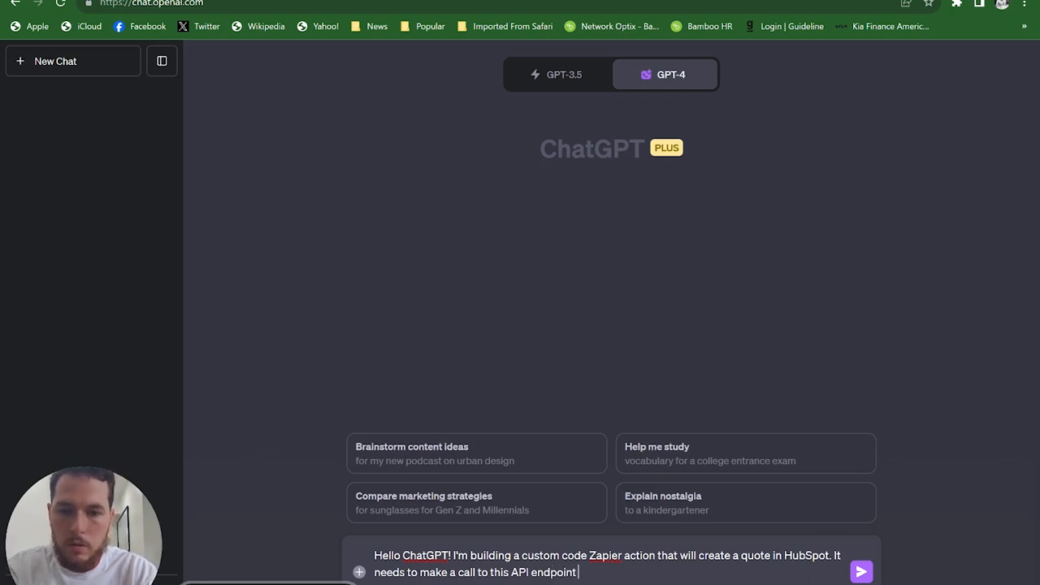
text(using this bear)
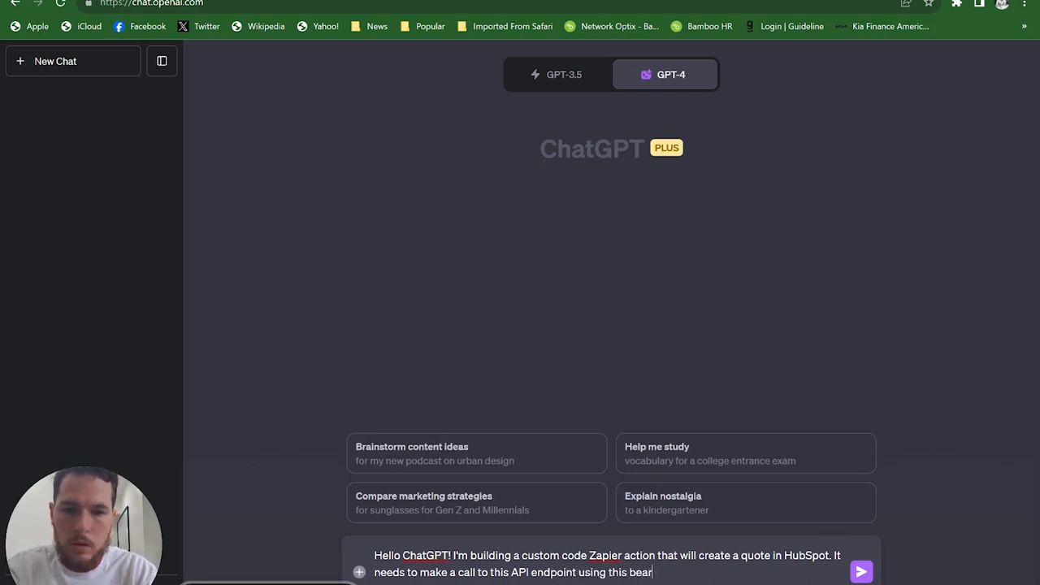
text(er token)
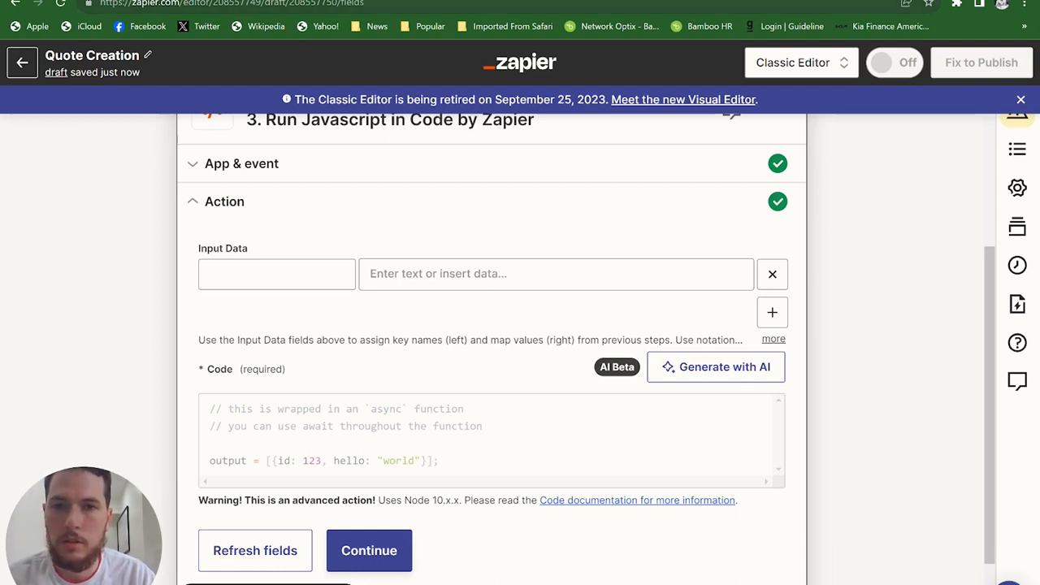
mouse_move(269, 51)
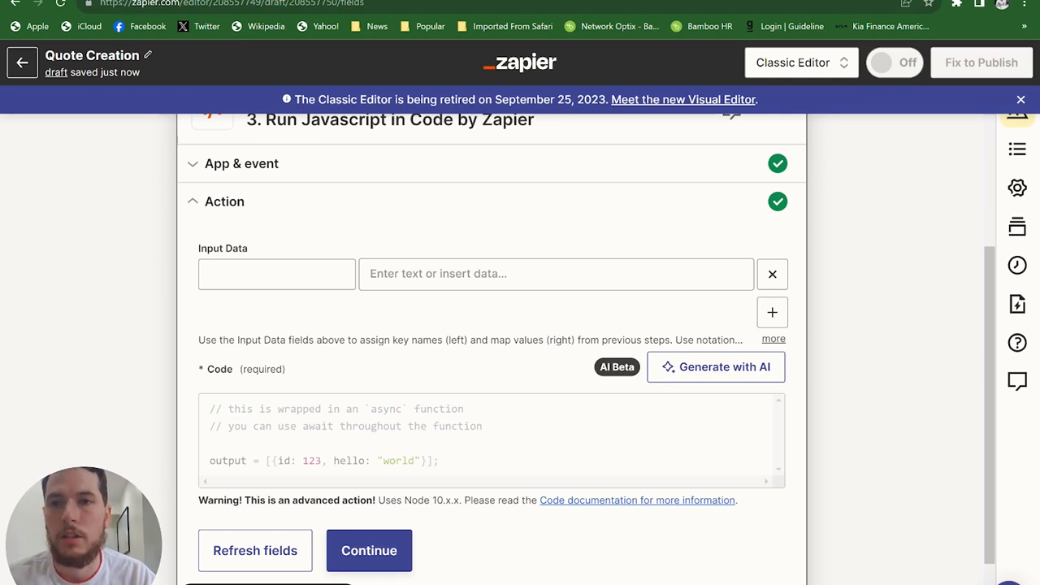
mouse_move(106, 251)
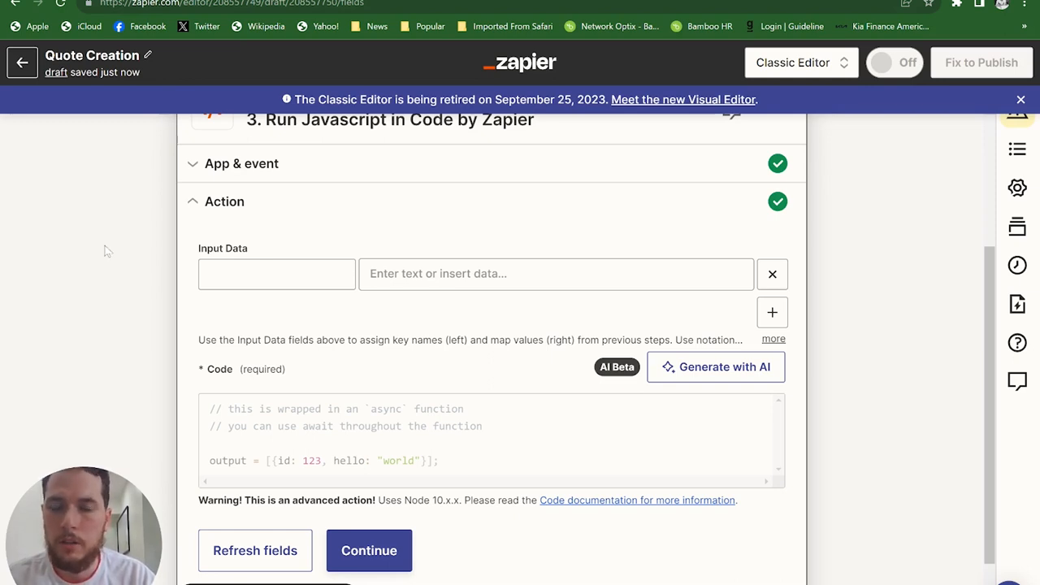
mouse_move(191, 59)
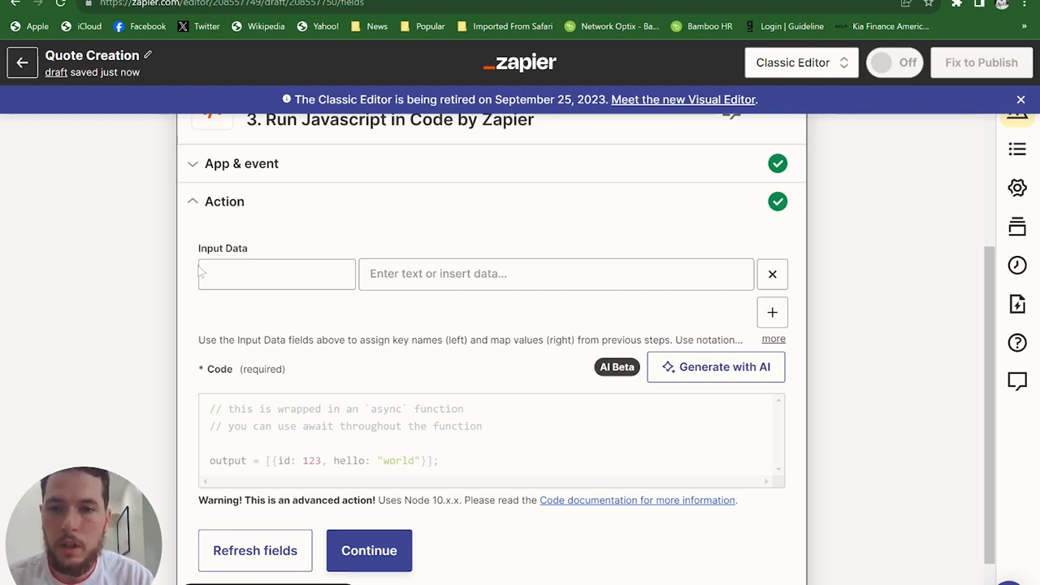
- Bring up the HubSpot trigger and Date / Time fields to insert as the code step's input data
click(556, 273)
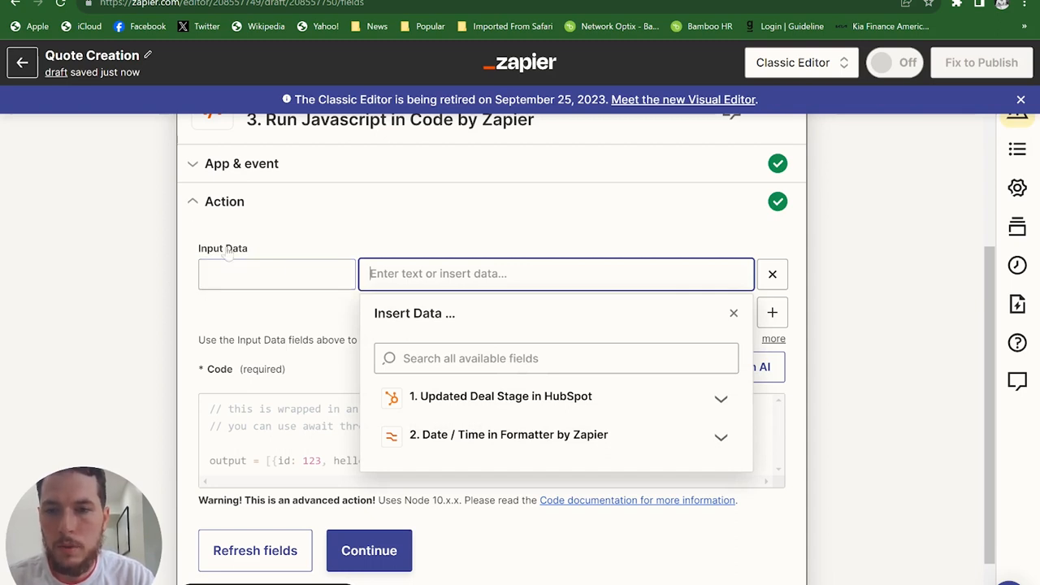
mouse_move(202, 444)
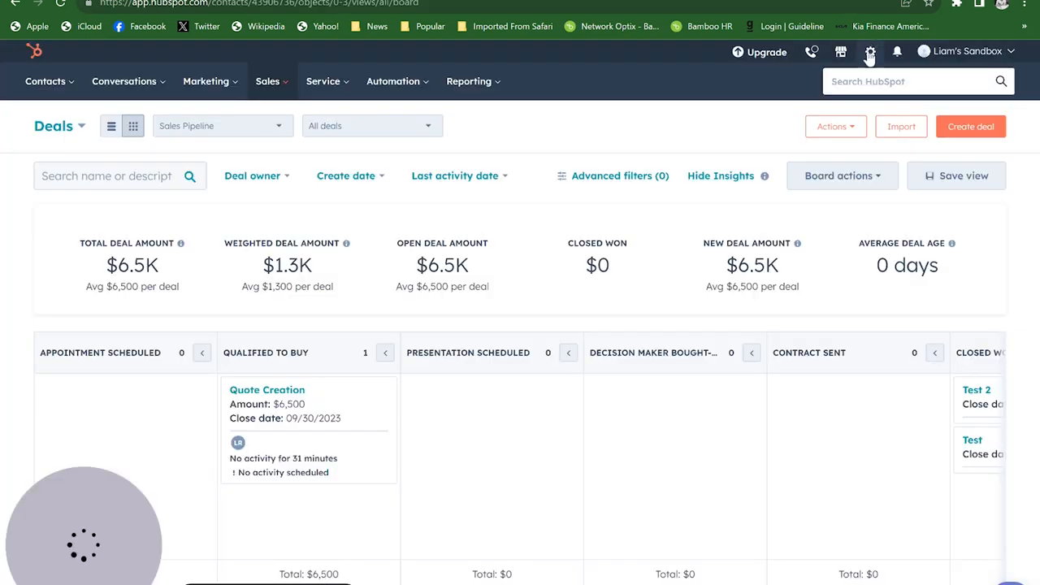
- Reach the Quote-Demo private app in HubSpot settings and view its access token
click(871, 50)
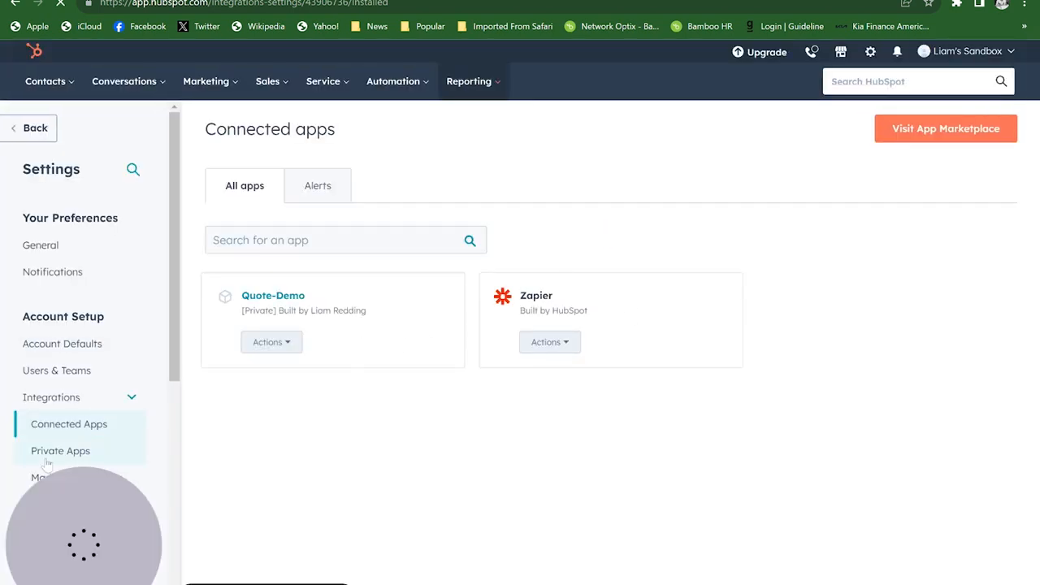
click(60, 450)
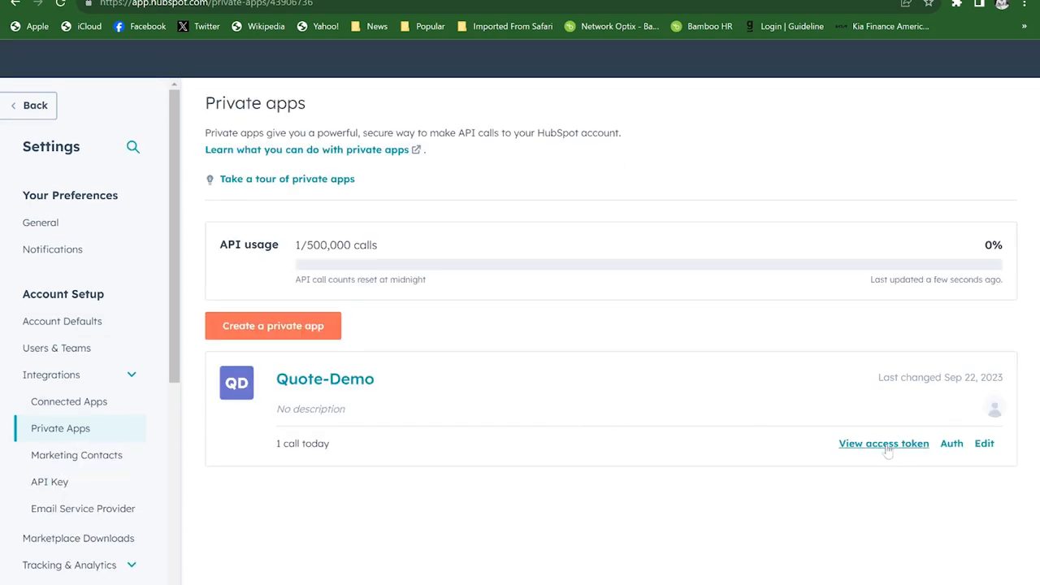
click(885, 442)
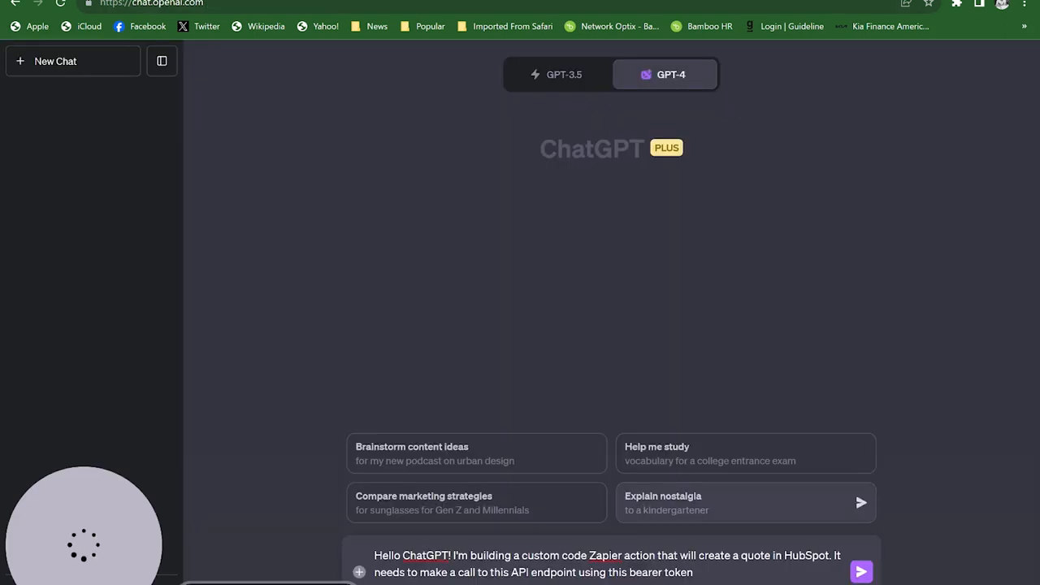
text(undefined)
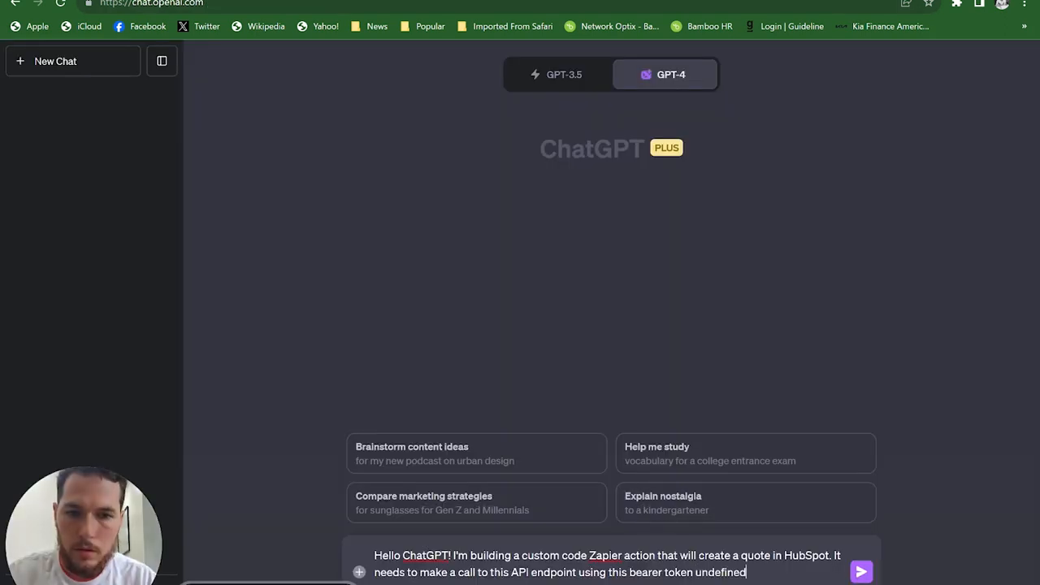
key(Backspace)
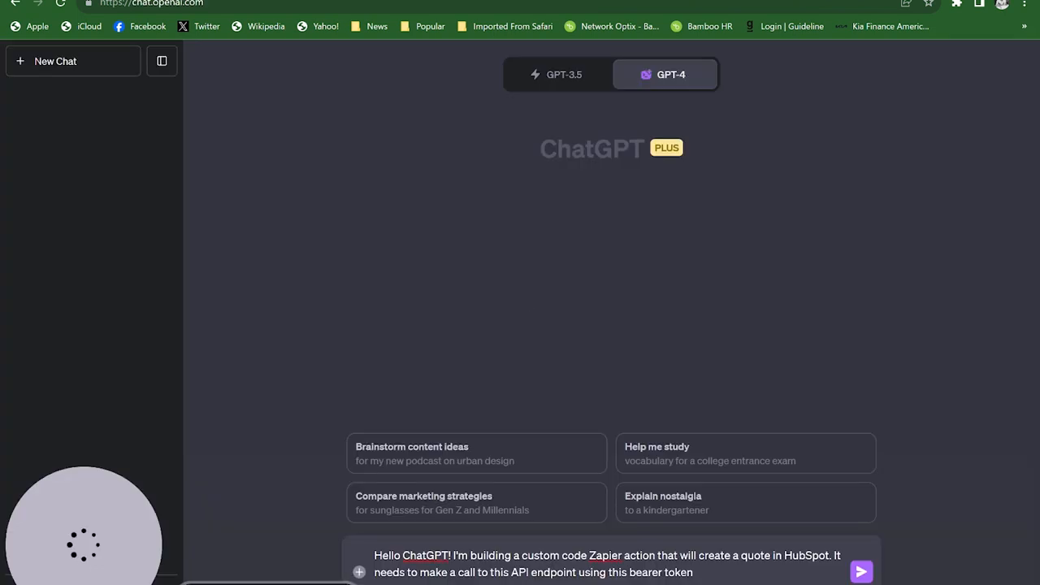
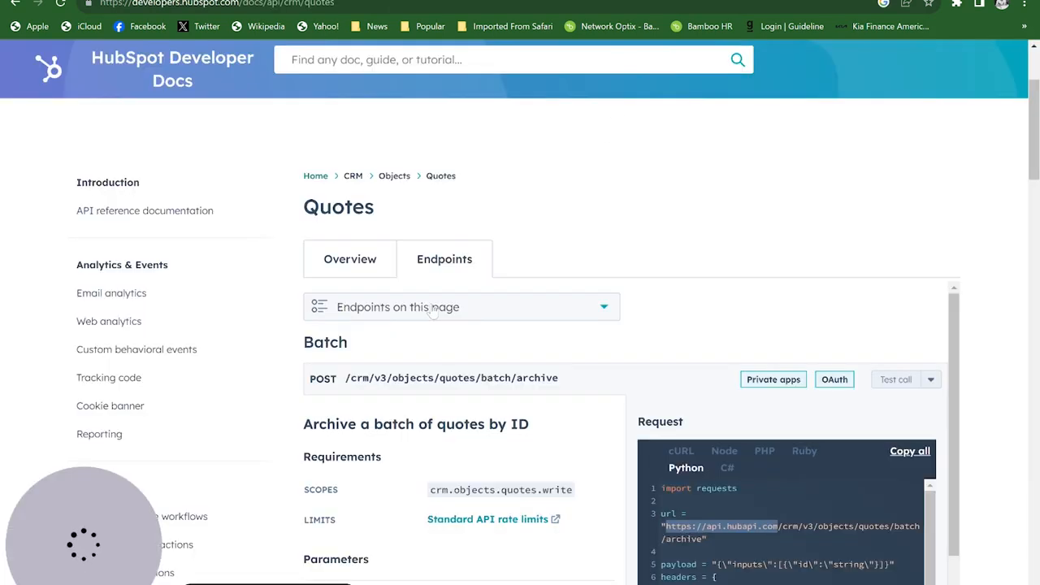
- Locate the Create quote endpoint in the docs and copy its URL for the prompt
click(461, 306)
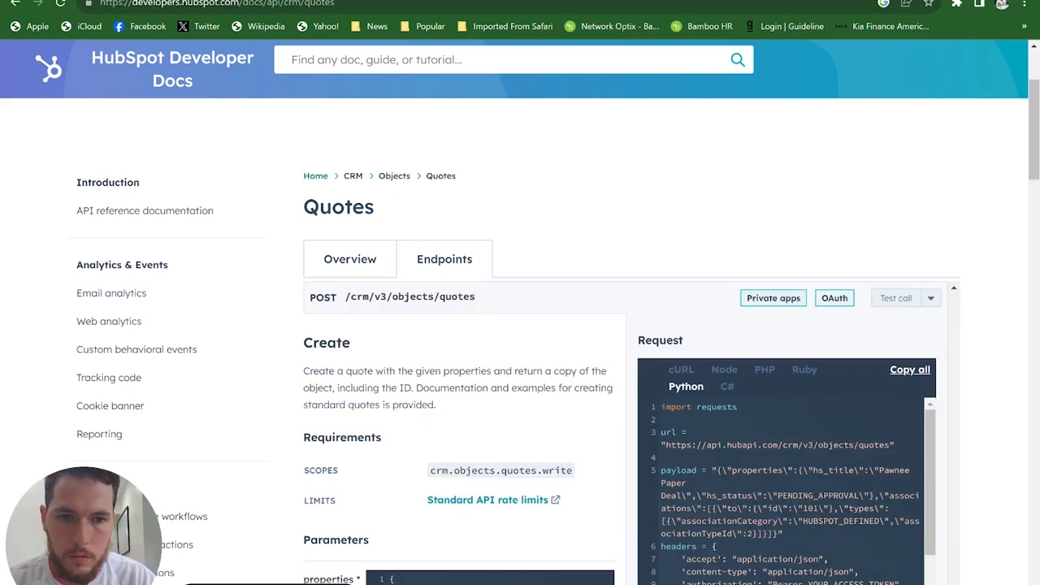
drag(699, 445, 894, 446)
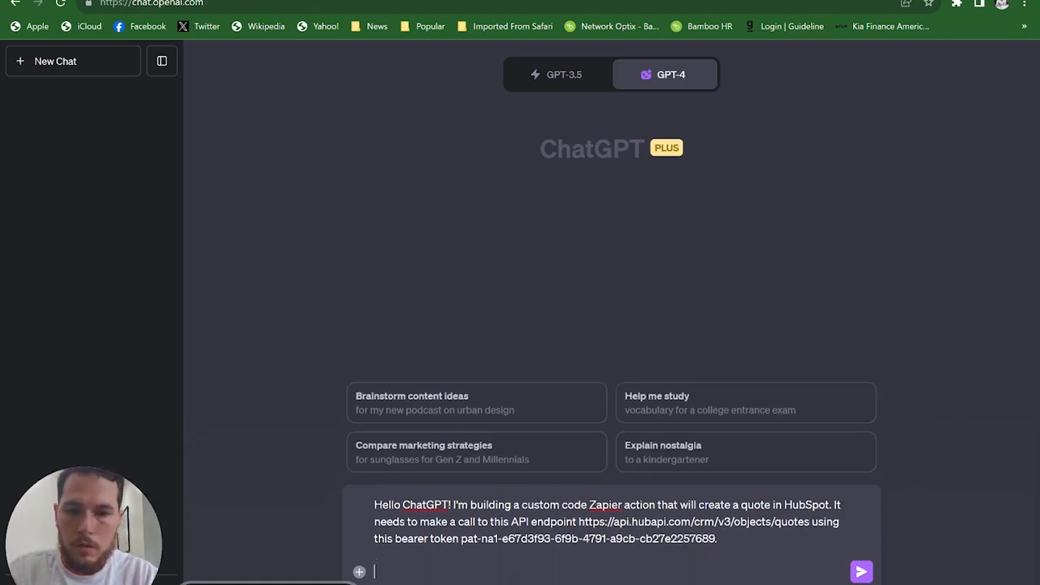
- Add 'This workflow needs to populate the following properties and associations when creating the quote:' and send the prompt
text(This)
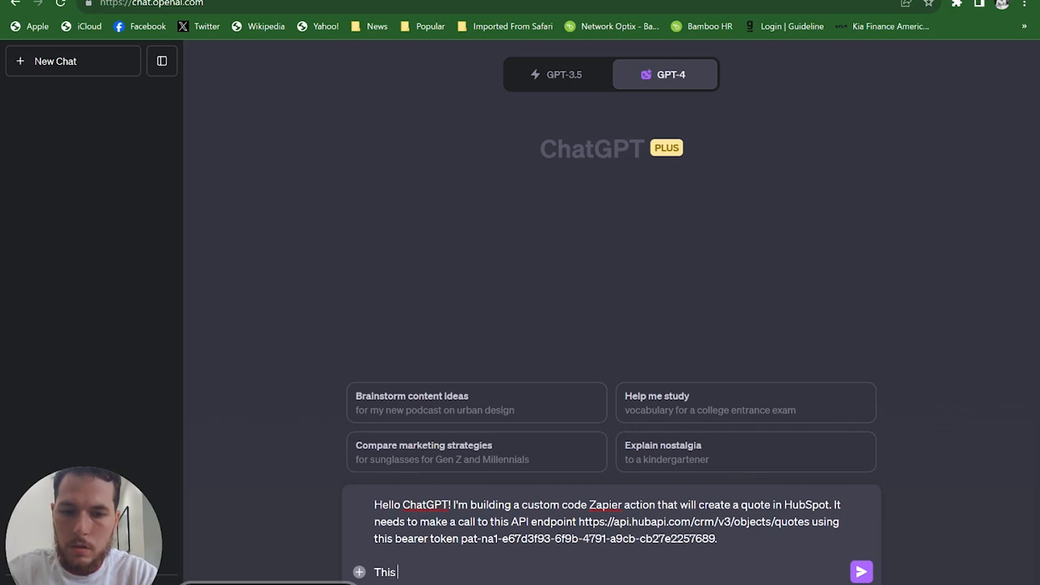
text(workflow needs to)
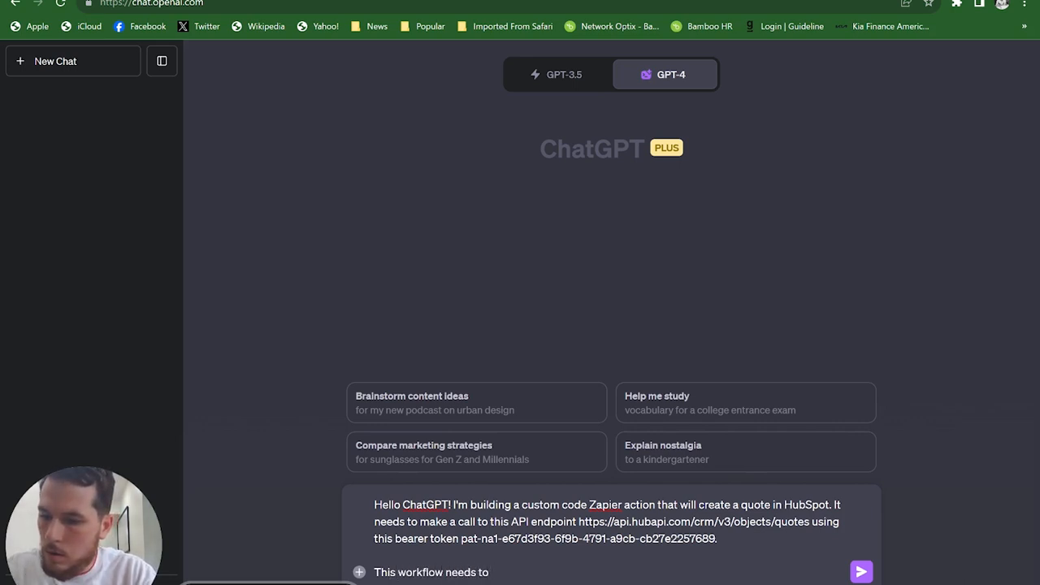
text(populate the following properties and a)
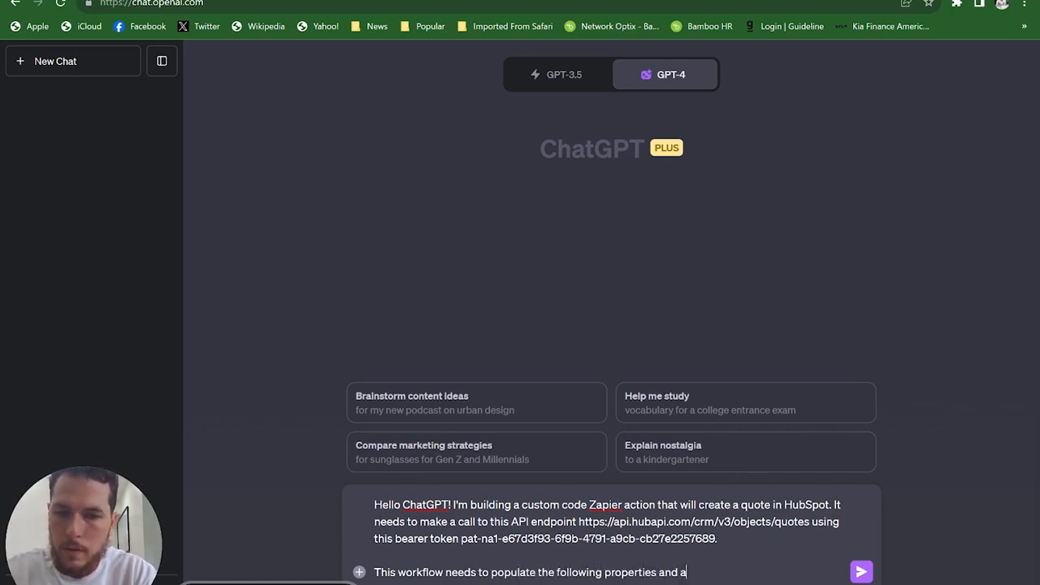
text(ssociations when)
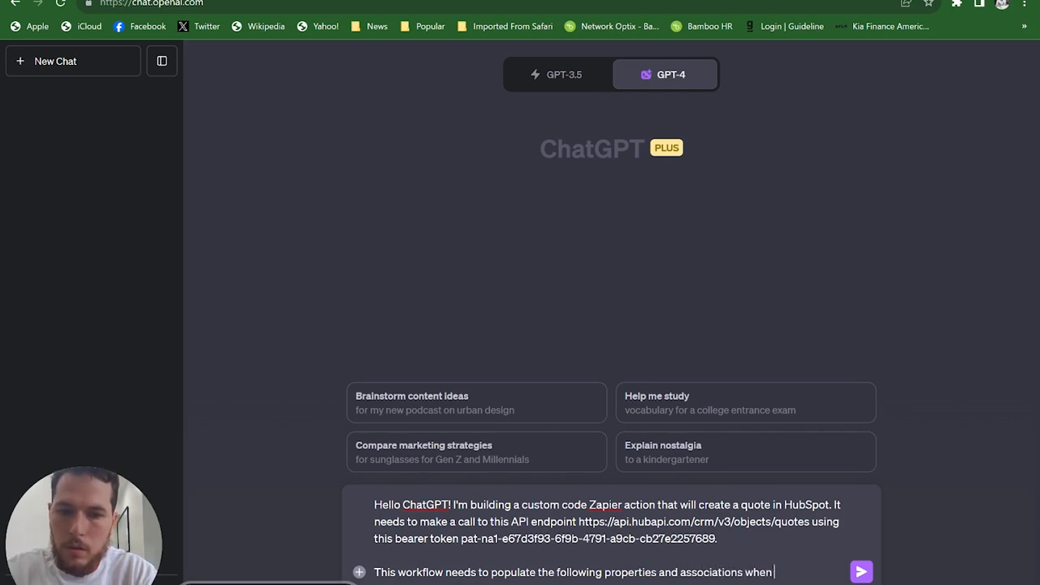
text(creating the)
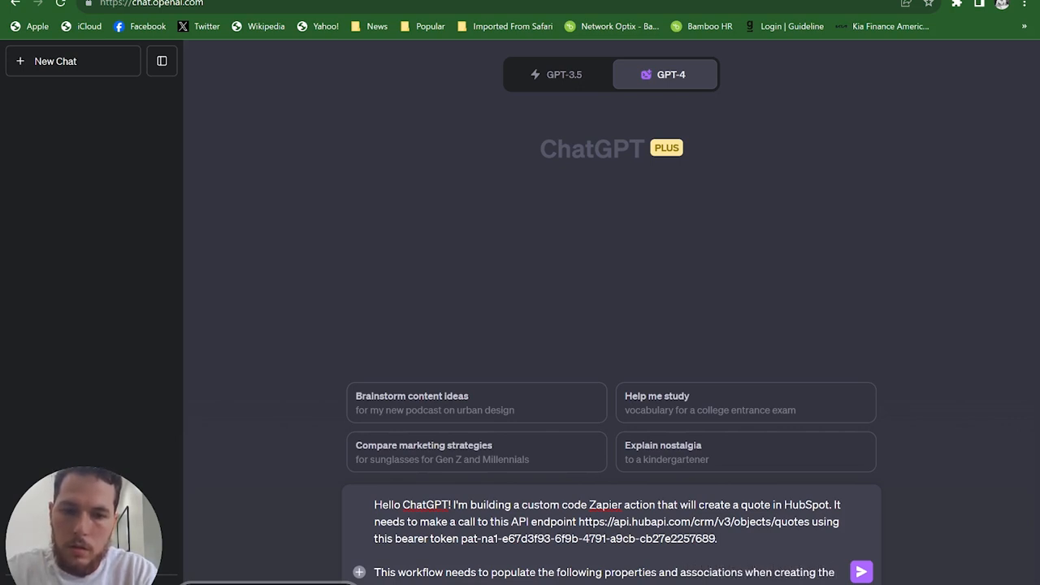
text(quote:)
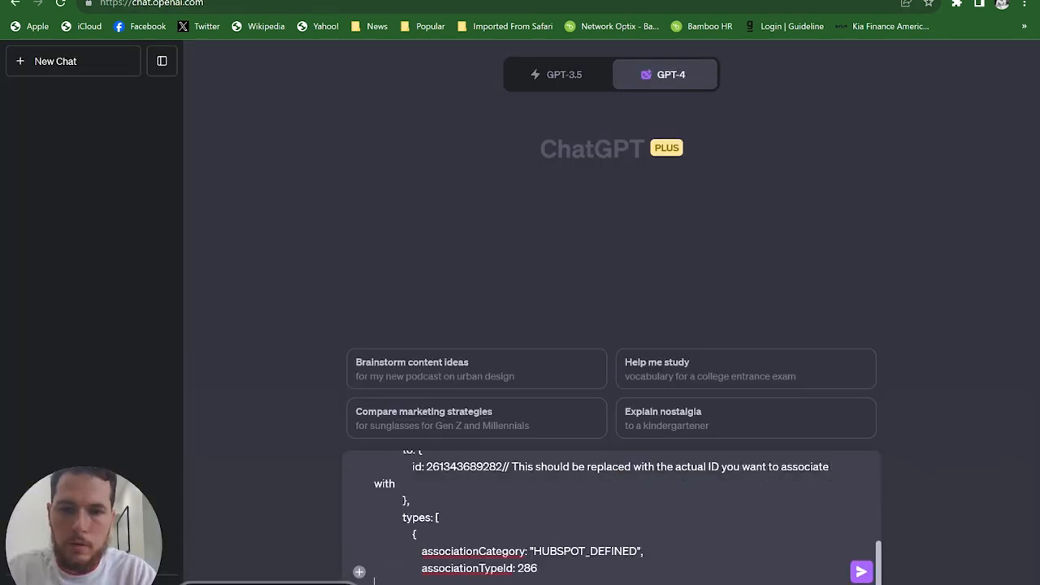
click(861, 572)
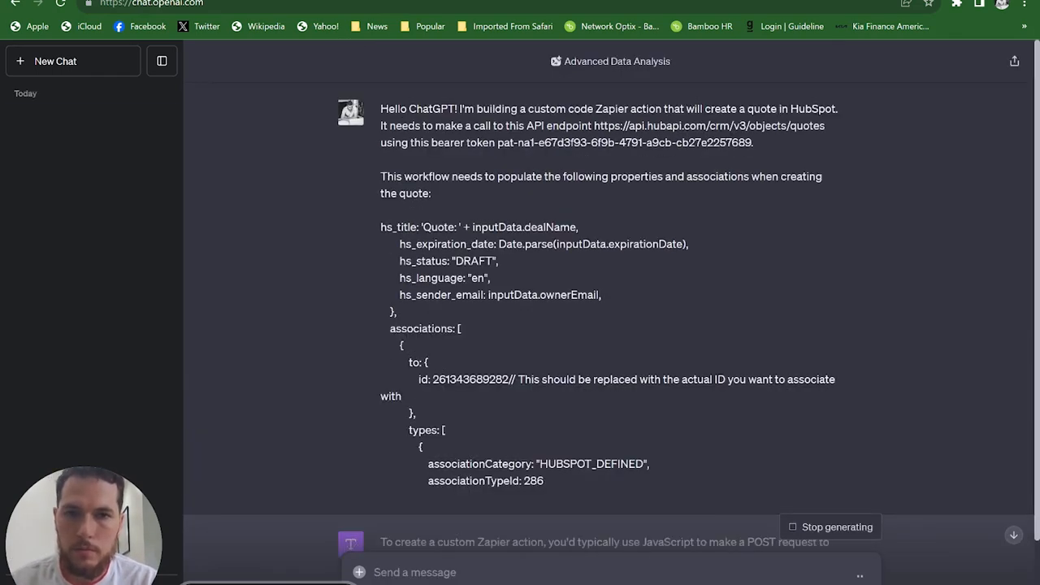
- Scroll through GPT-4's generated JavaScript axios example for posting the quote
scroll(down, 3)
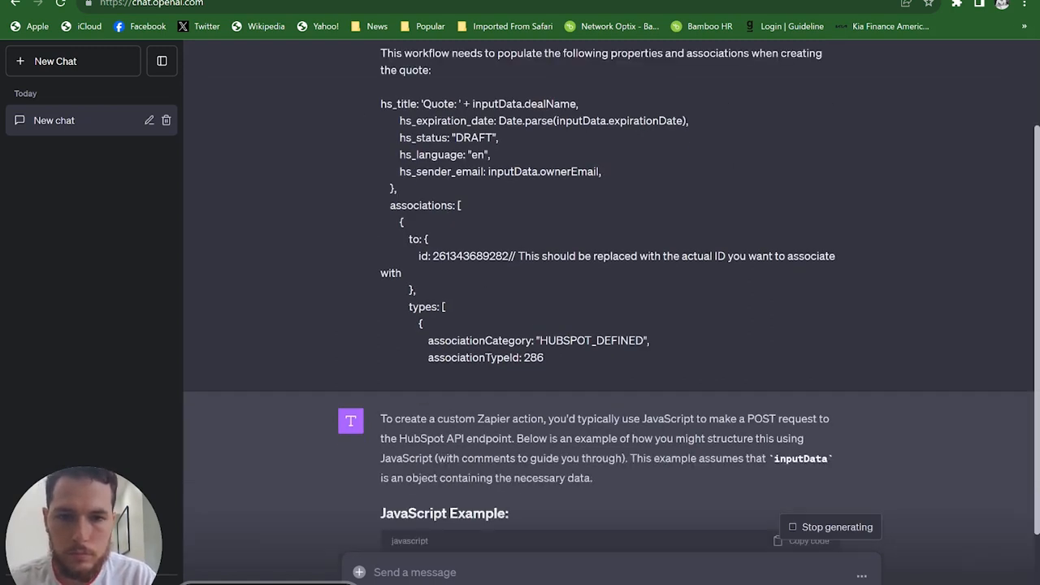
scroll(down, 3)
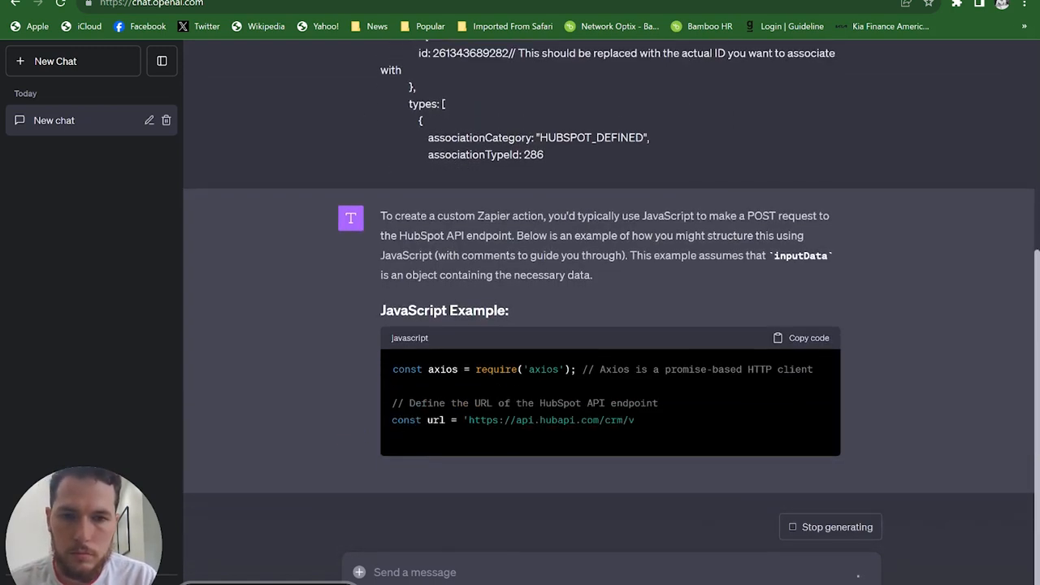
scroll(down, 3)
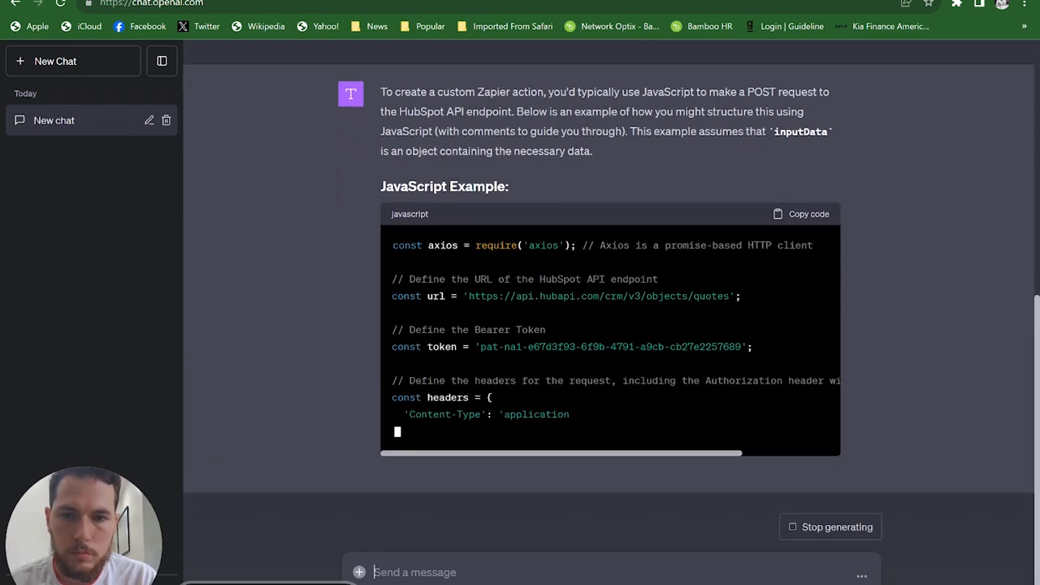
scroll(down, 3)
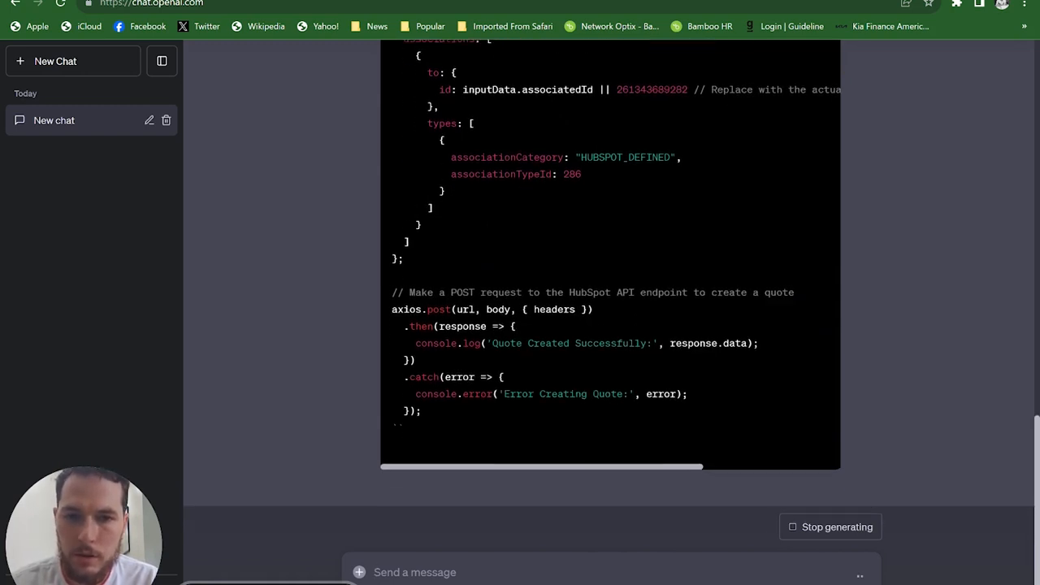
scroll(down, 3)
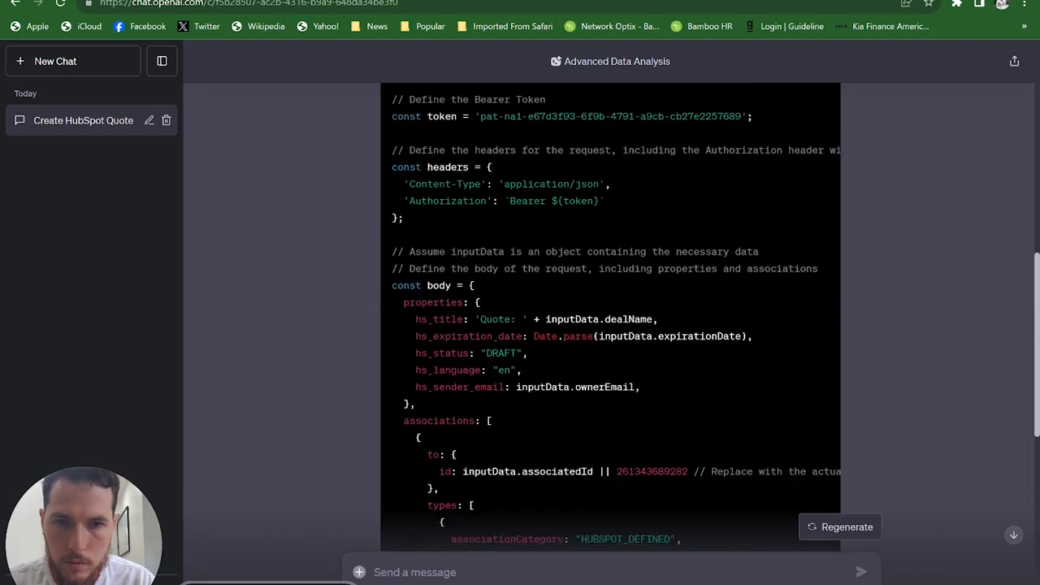
scroll(down, 3)
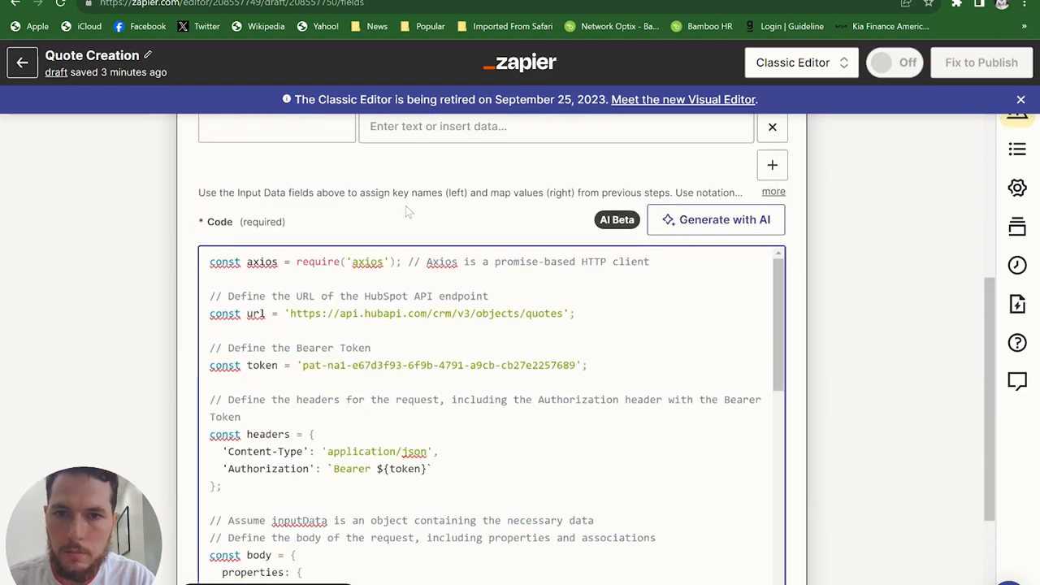
- Add Input Data keys dealName and expirationDate, mapping them to the deal name and Formatter date
text(dealName)
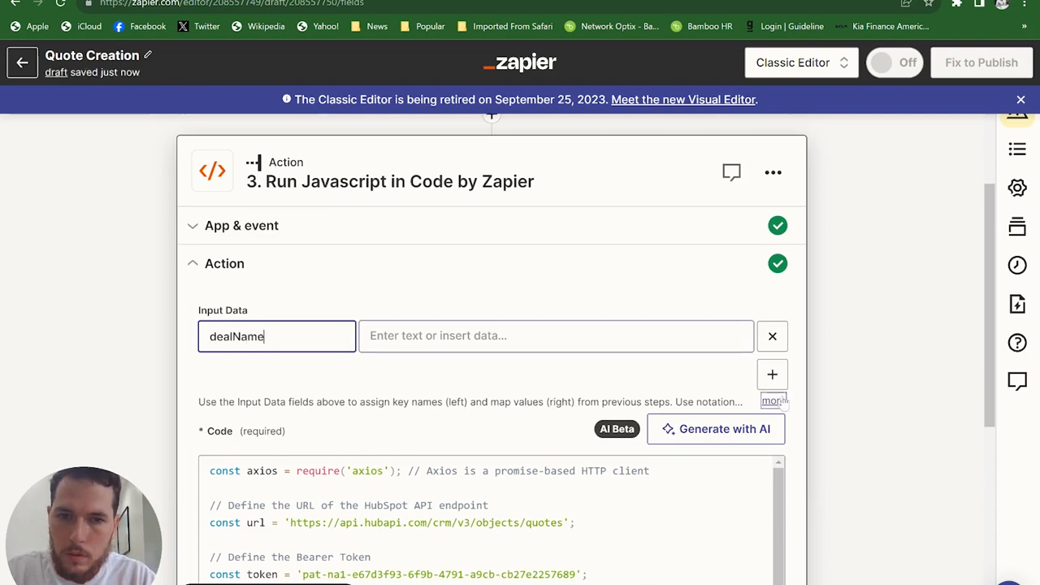
click(772, 374)
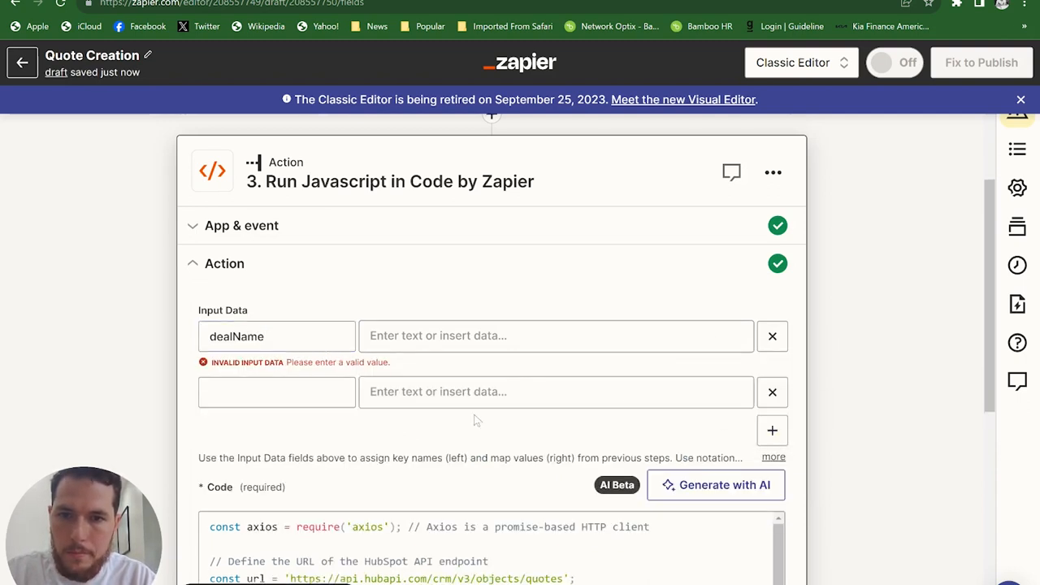
scroll(down, 3)
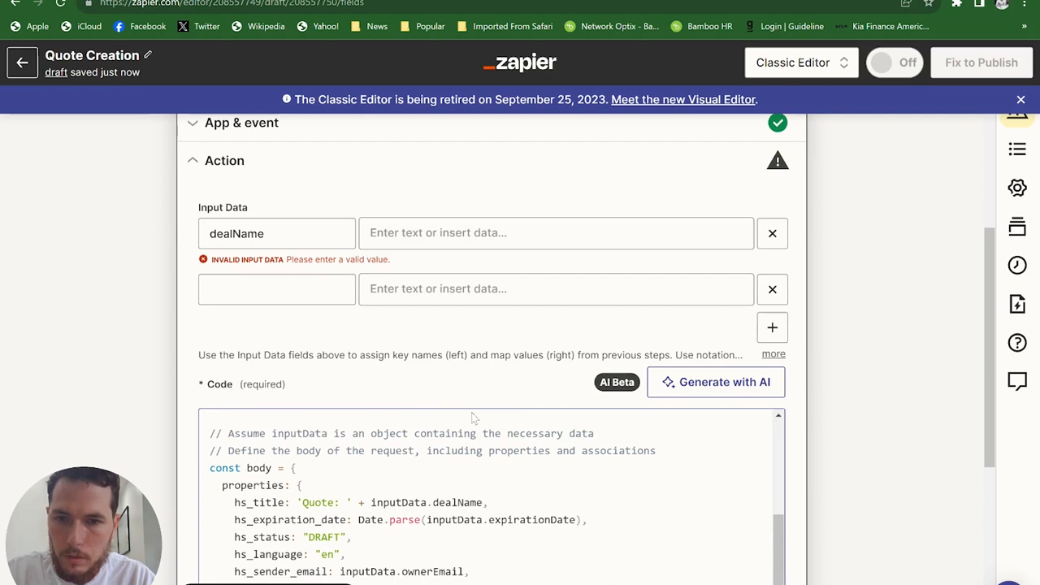
click(276, 289)
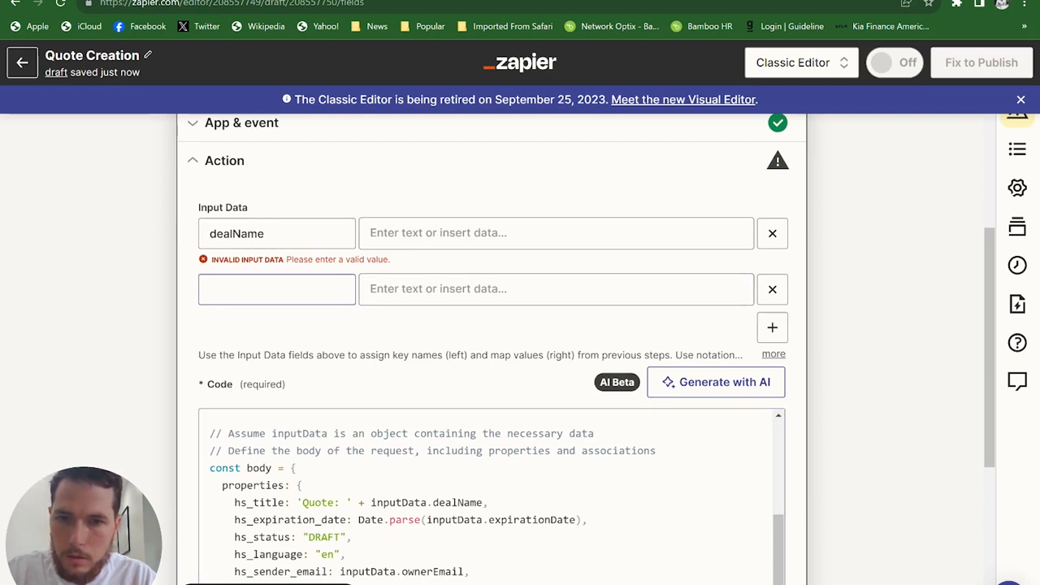
text(expirationDate)
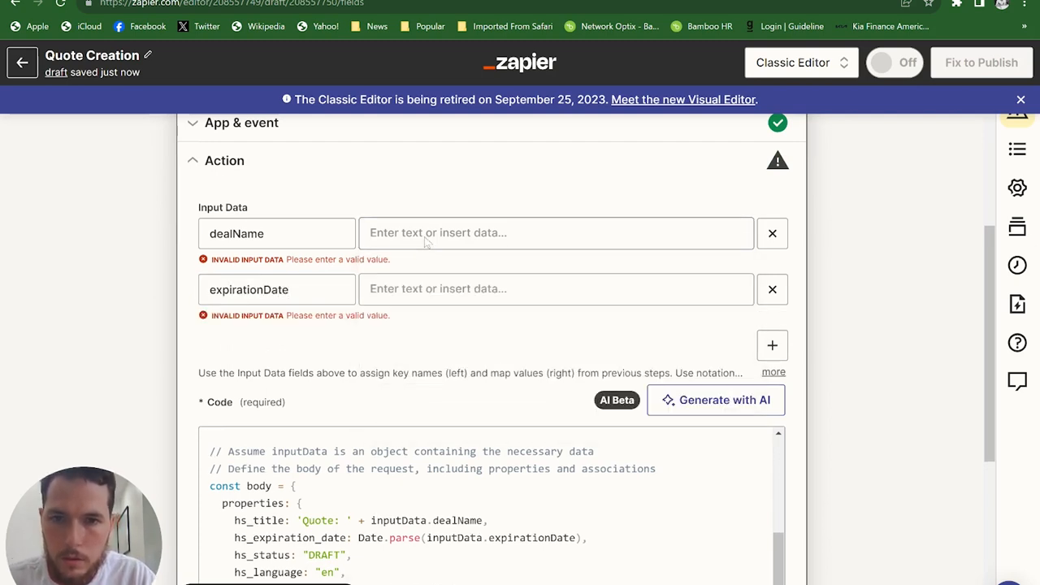
click(556, 233)
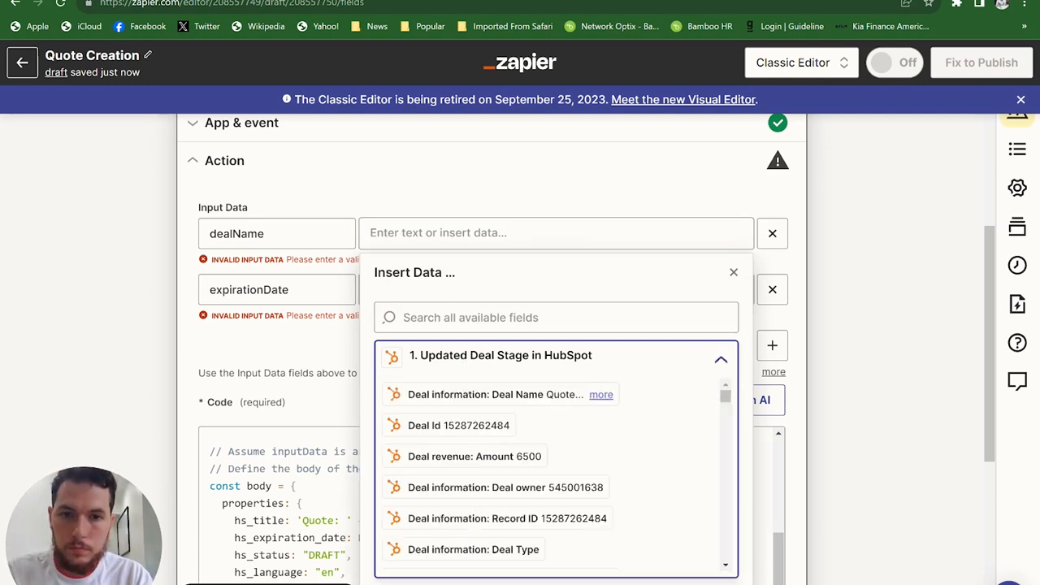
mouse_move(501, 395)
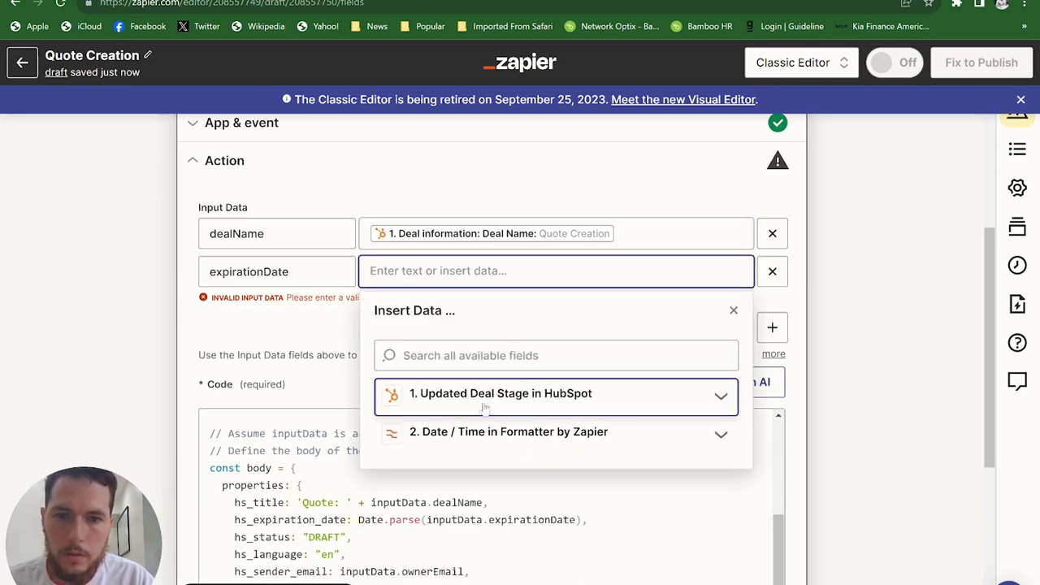
click(501, 394)
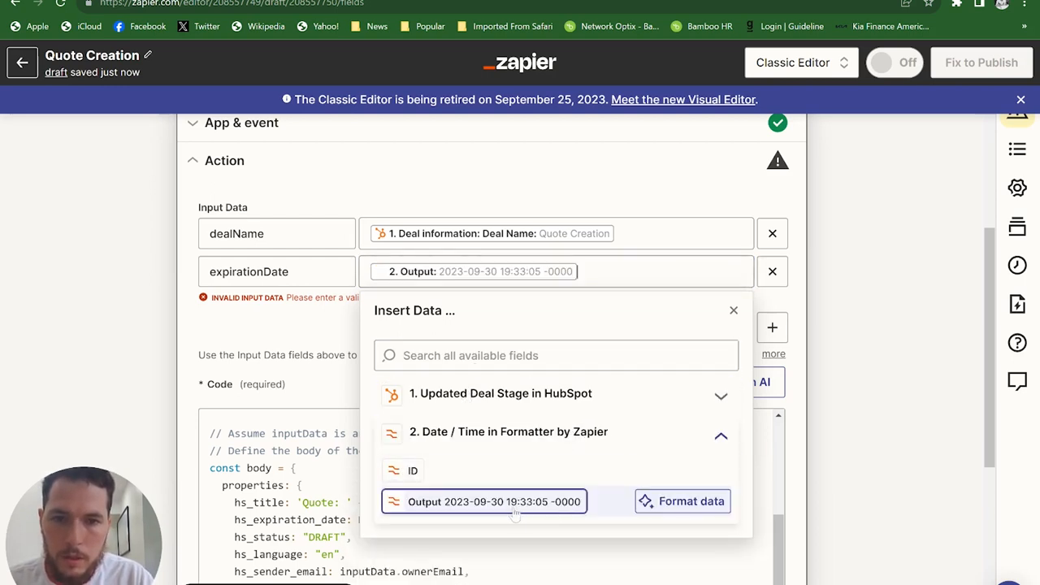
- Add a third Input Data key named ownerEmail
click(484, 501)
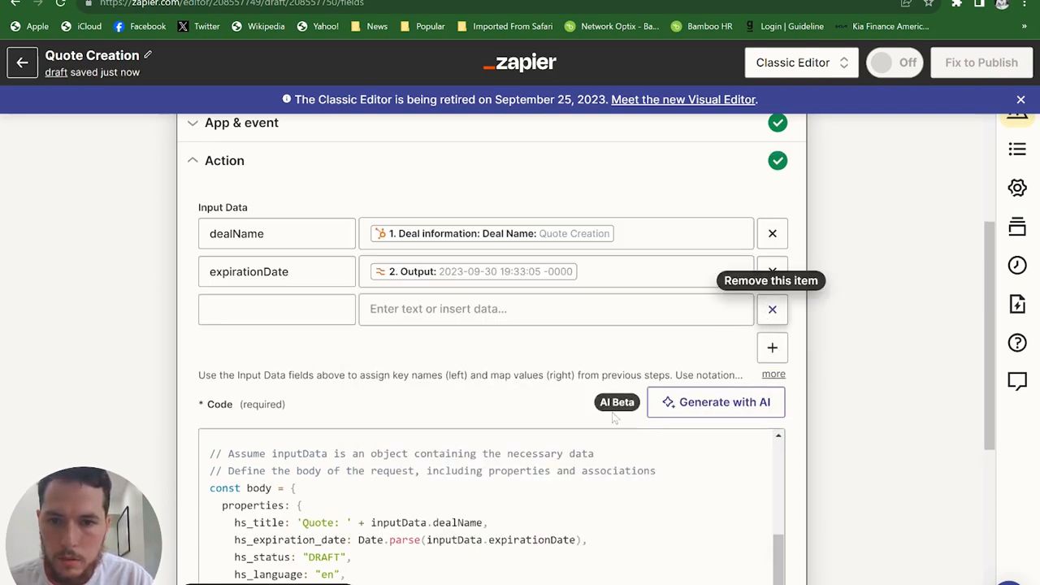
scroll(down, 3)
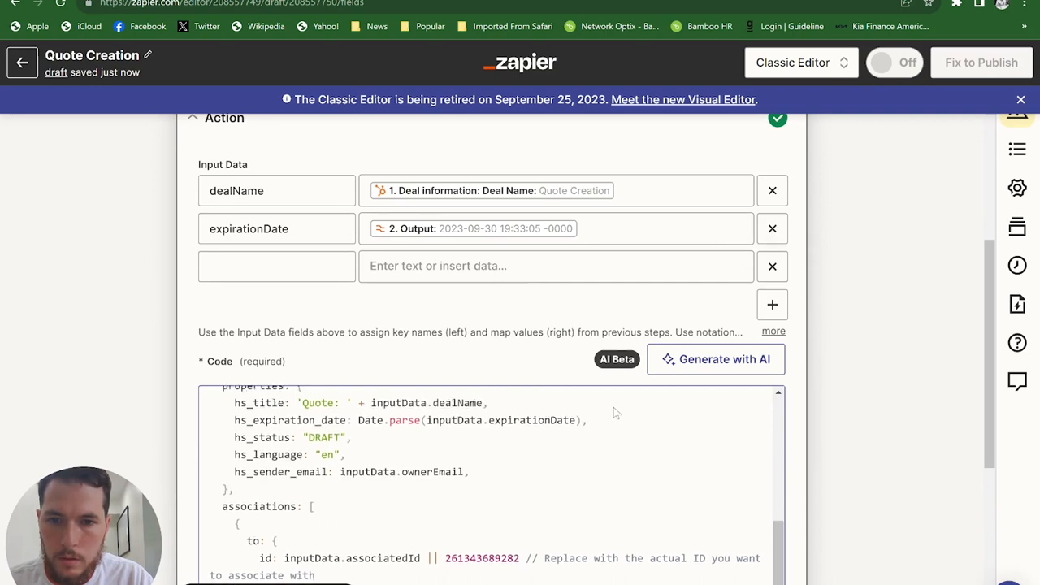
click(276, 267)
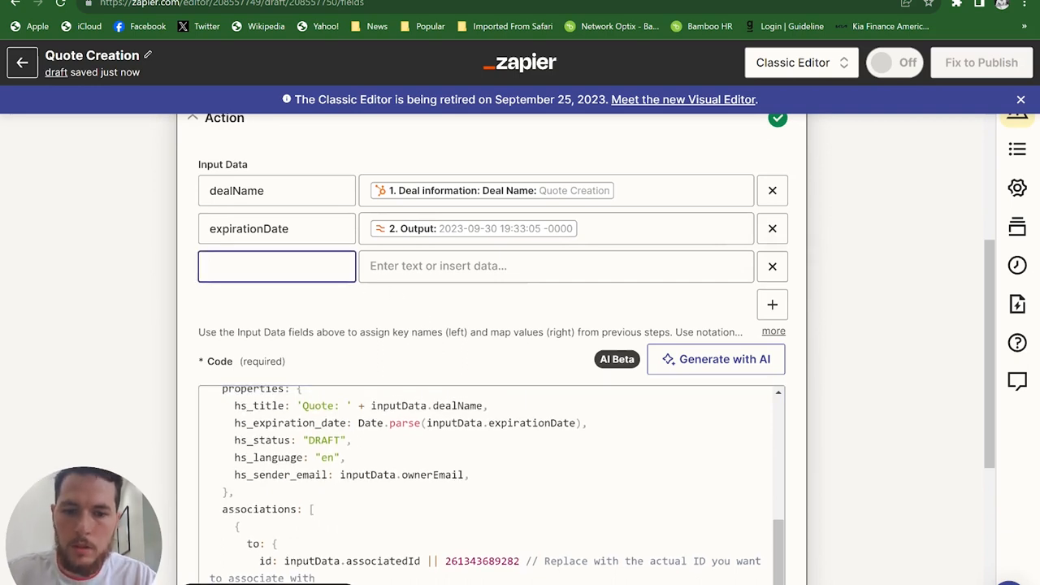
text(ownerEmail)
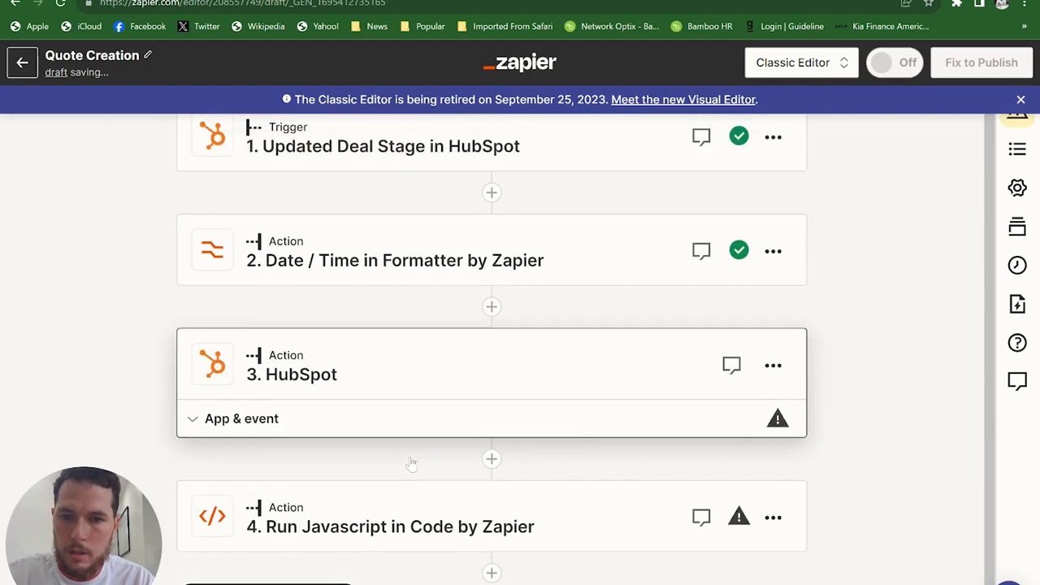
- Set step 3's HubSpot event to Get Deal
click(240, 420)
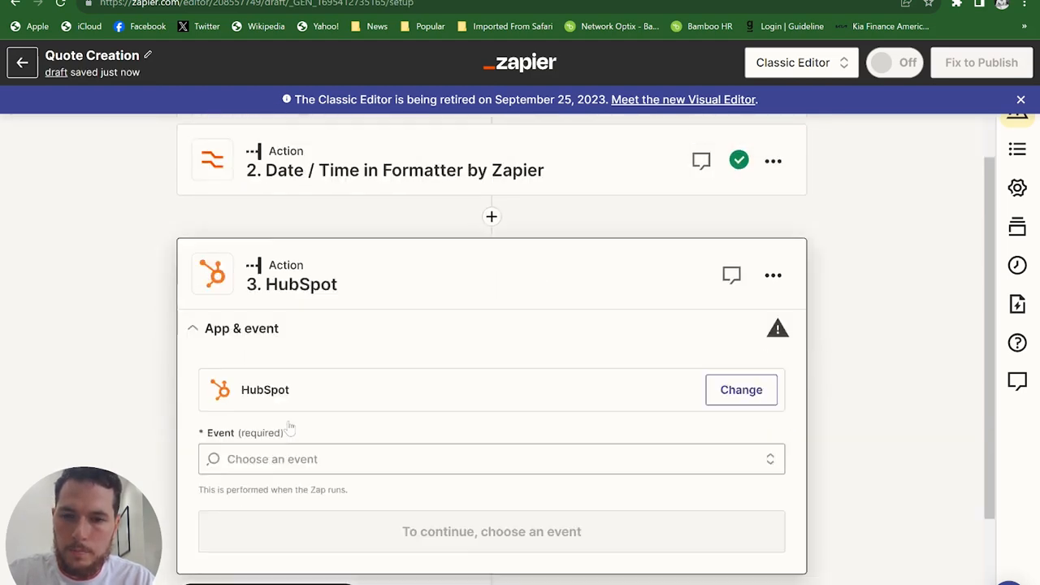
click(491, 459)
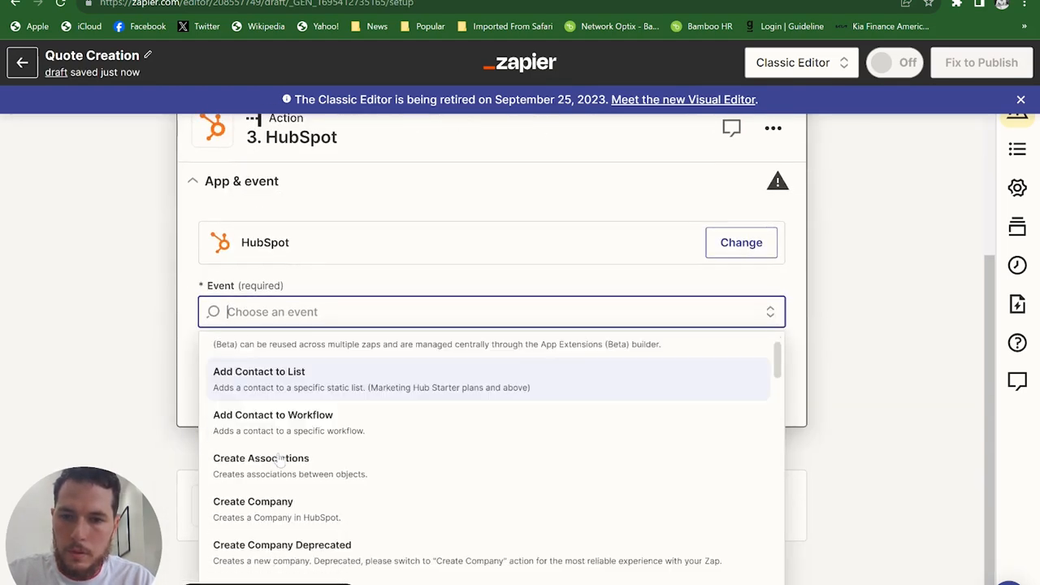
text(deal)
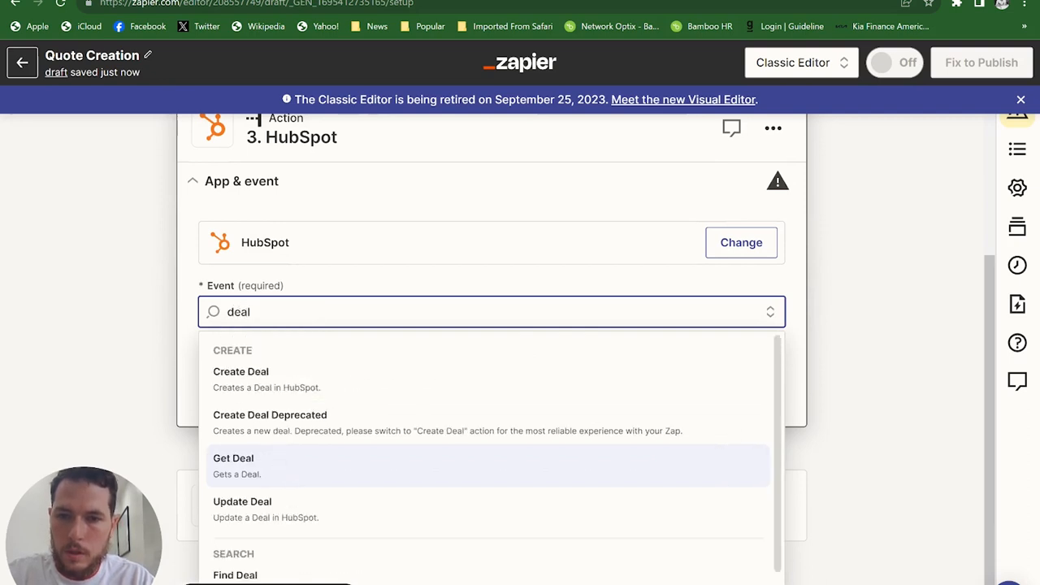
click(234, 458)
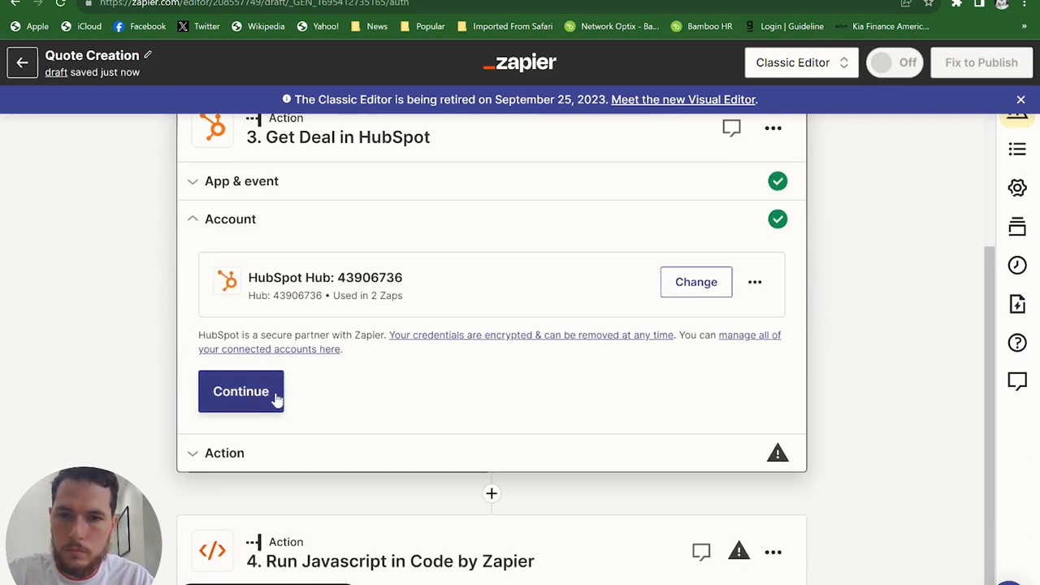
mouse_move(390, 240)
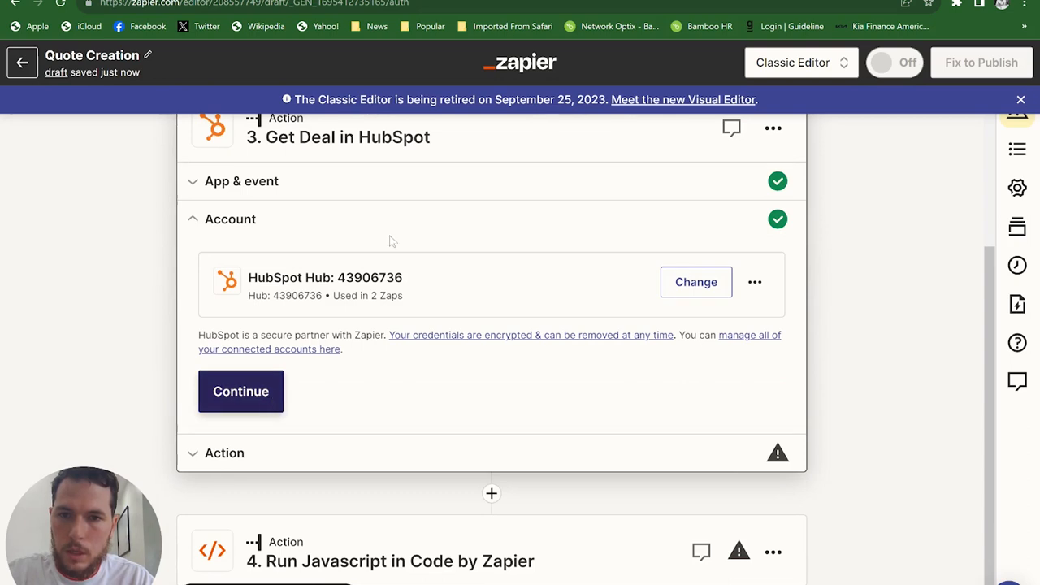
- Confirm the connected HubSpot account and reach the Deal ID field's data list
click(774, 364)
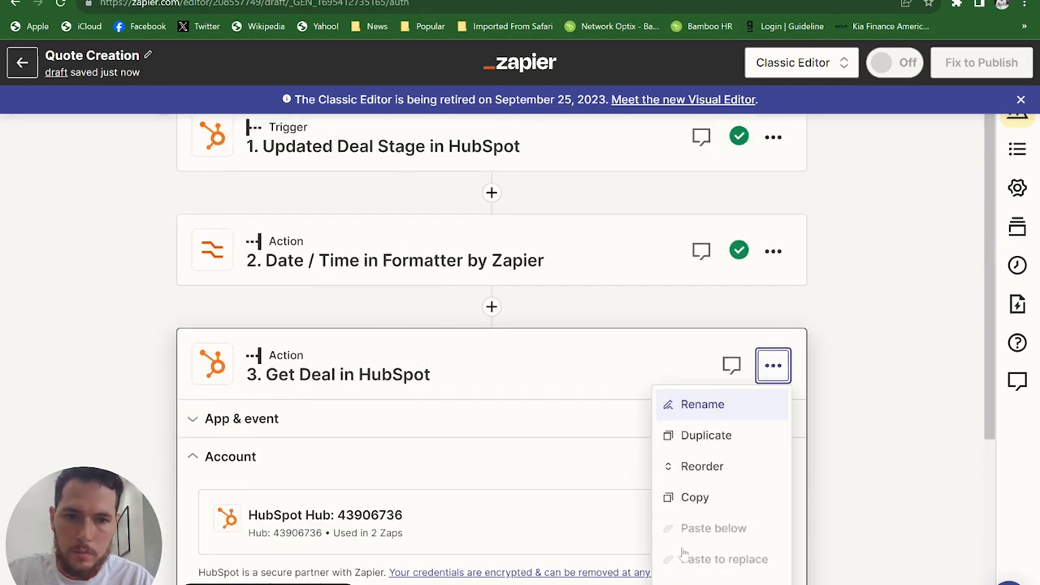
click(546, 377)
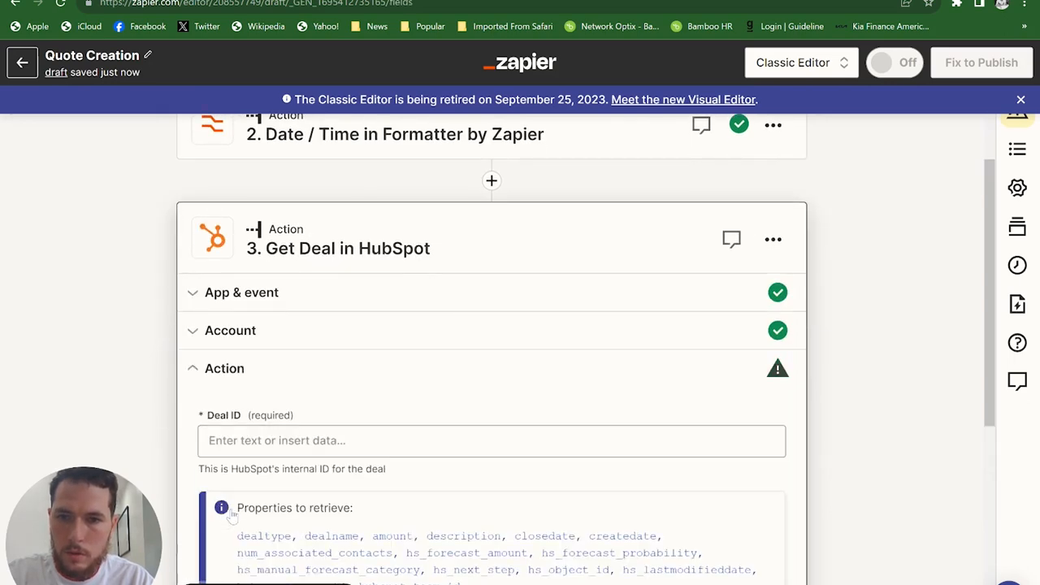
click(491, 441)
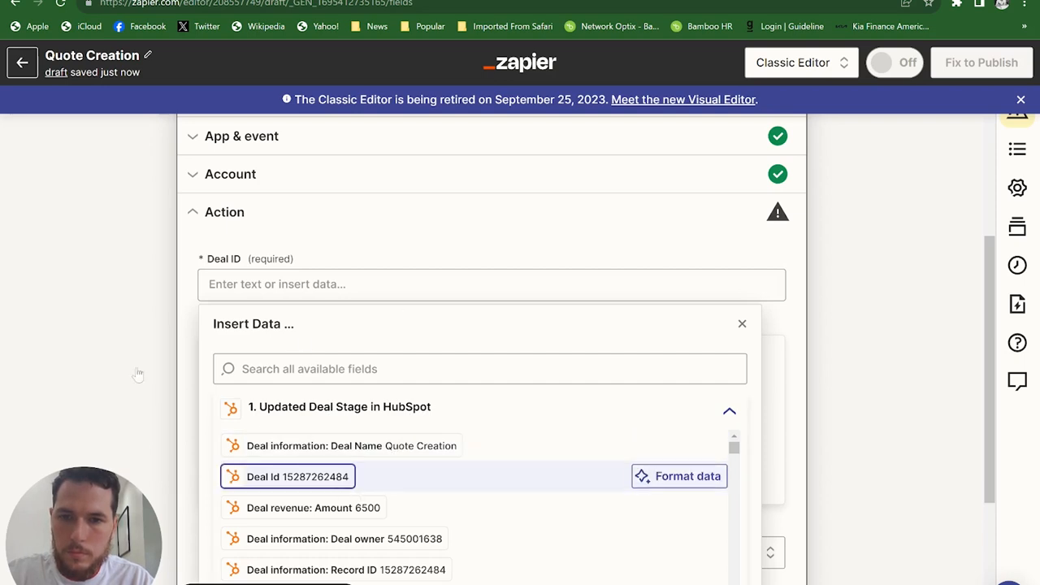
- Map the trigger's Deal Id into Deal ID, add Owner Email as an additional property, and continue to testing
click(296, 478)
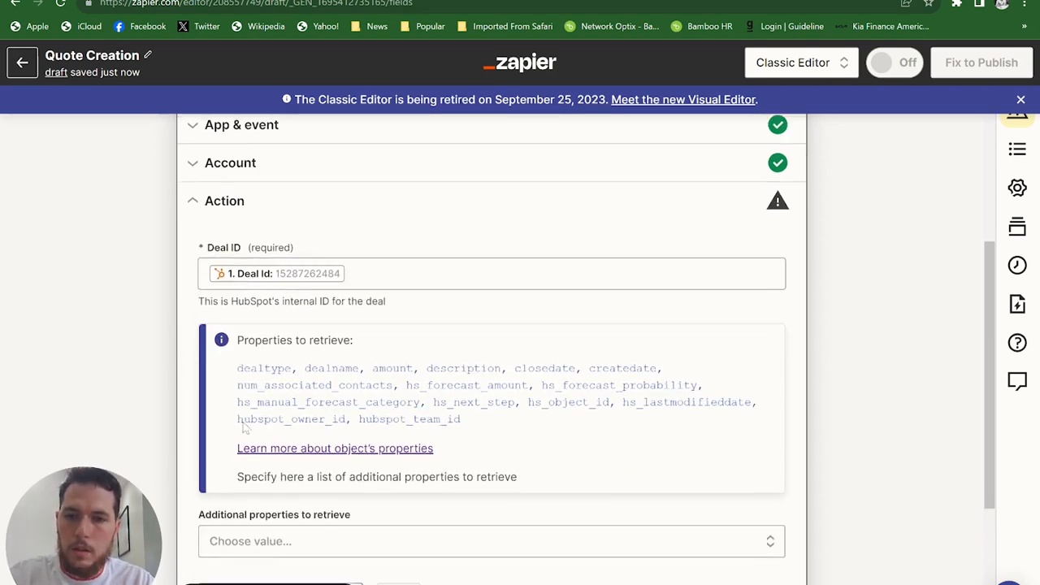
click(491, 442)
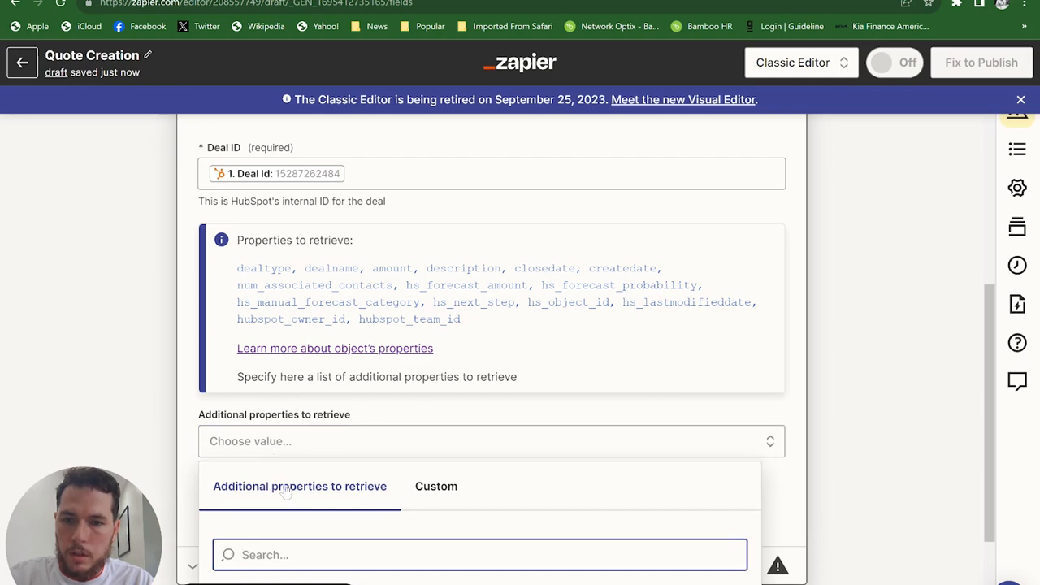
text(email)
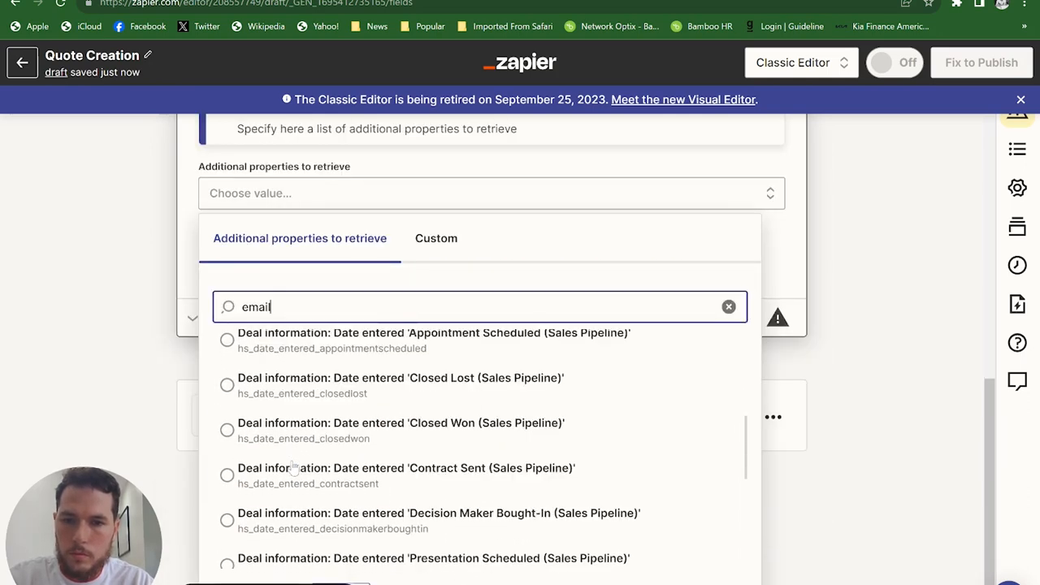
scroll(down, 3)
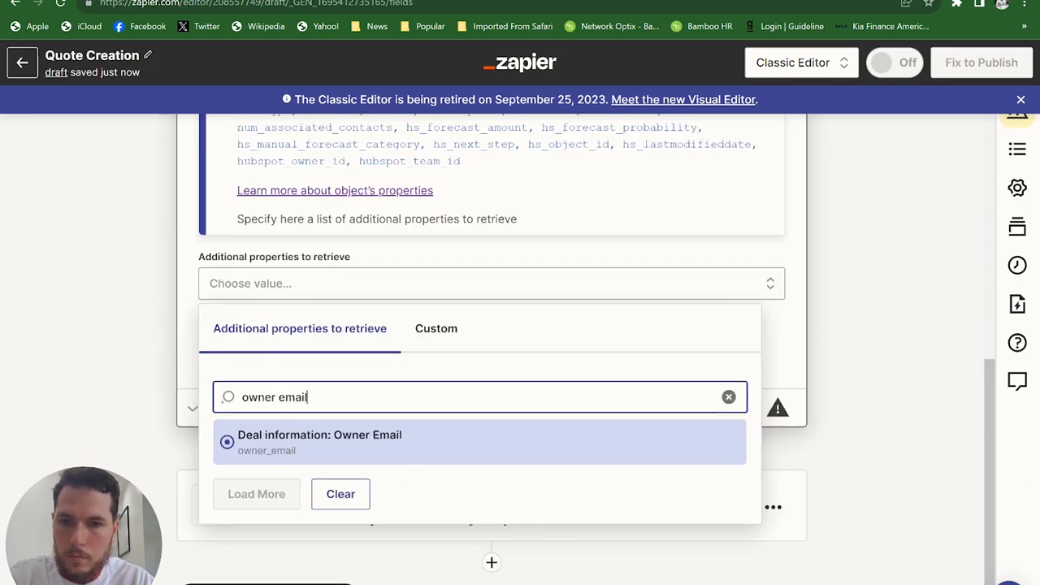
click(319, 442)
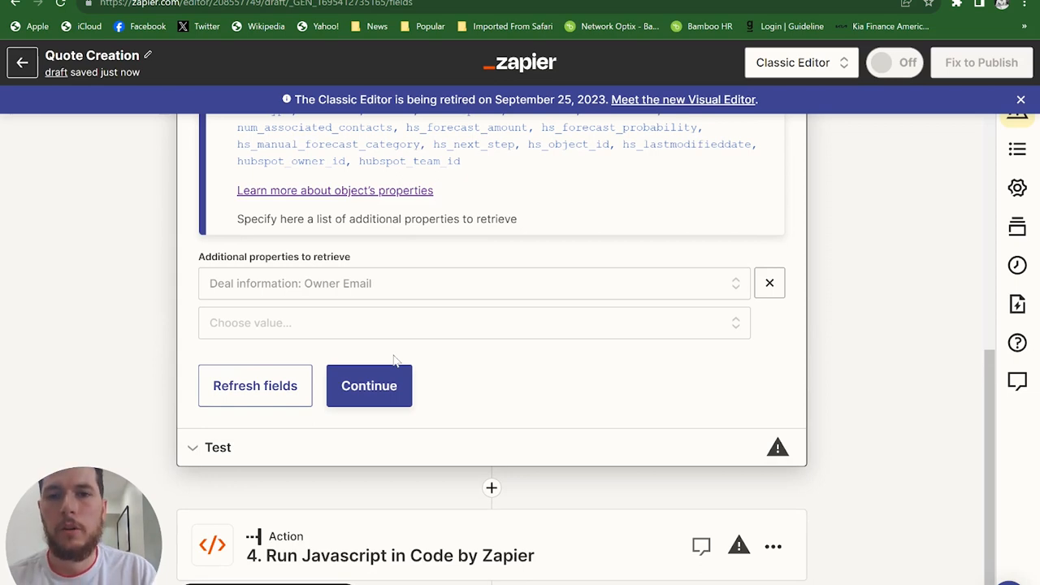
click(369, 385)
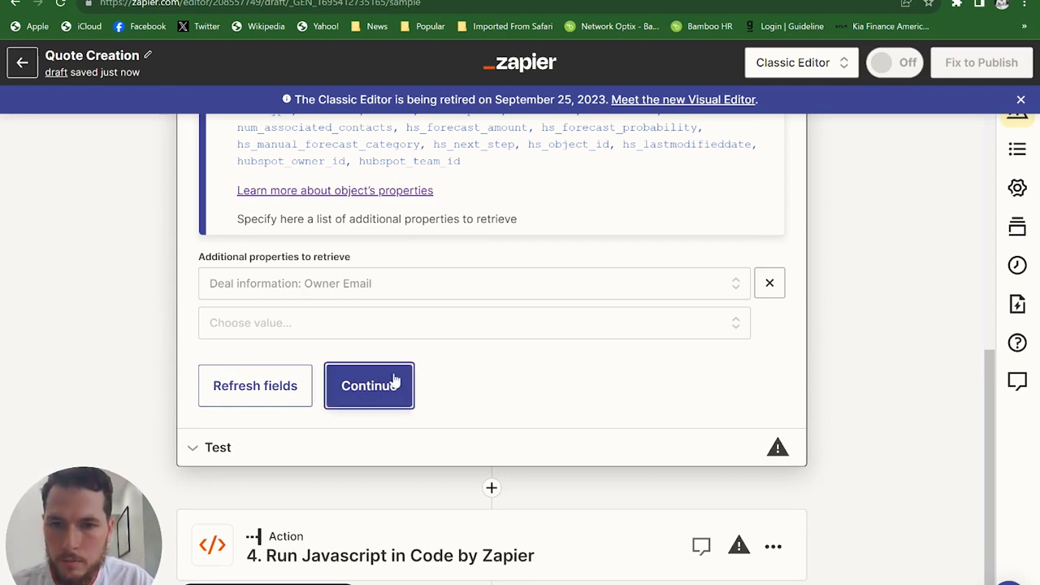
click(369, 385)
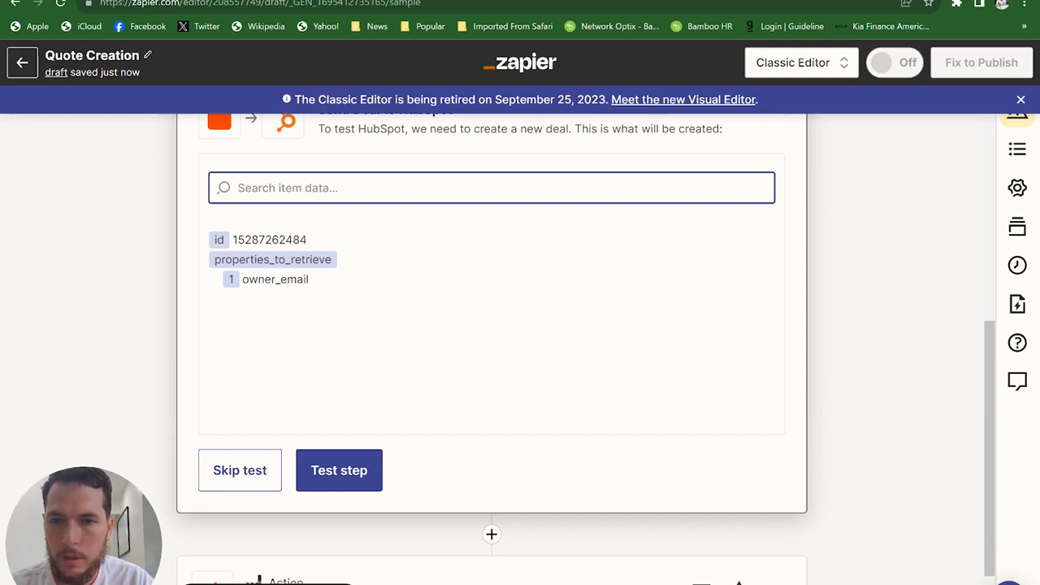
- Test the Get Deal step and review the returned deal data with empty owner_email
scroll(down, 3)
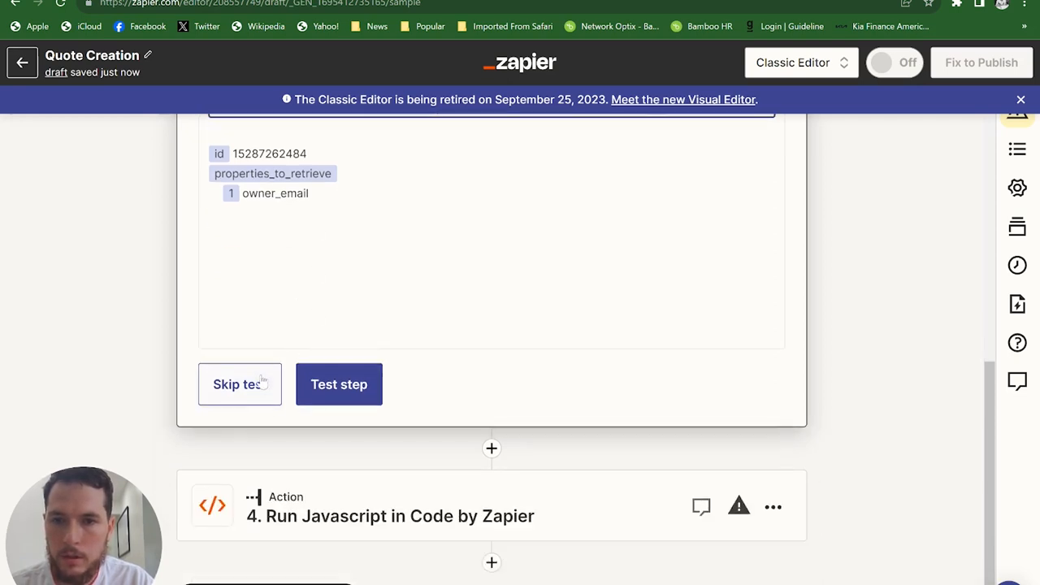
click(338, 384)
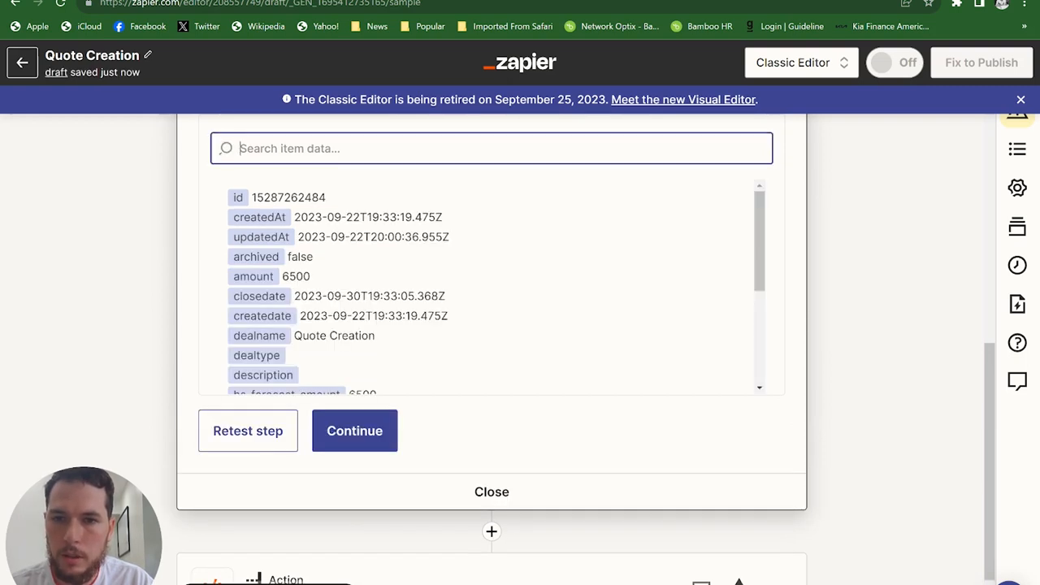
scroll(down, 3)
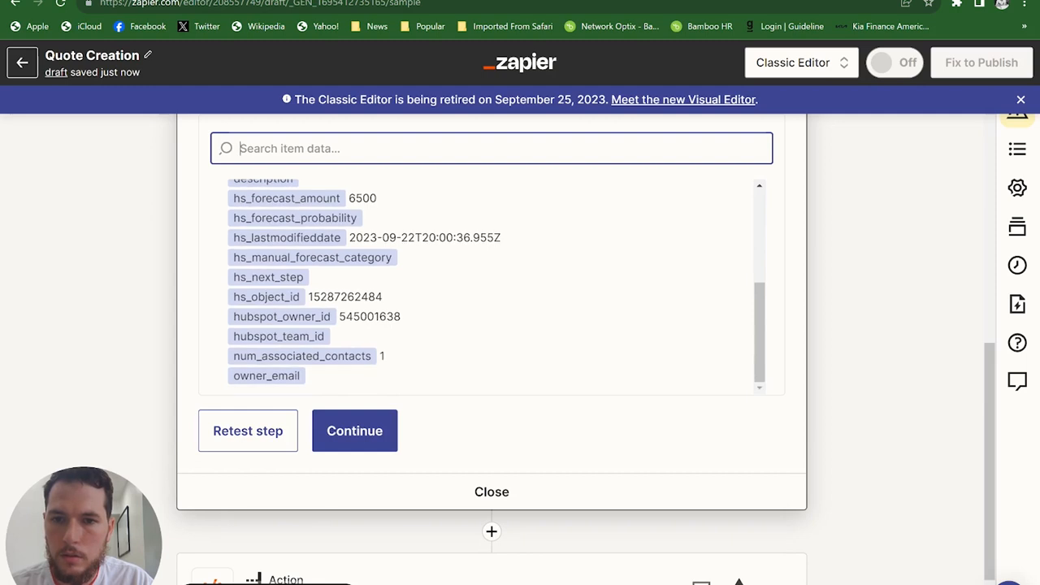
scroll(down, 3)
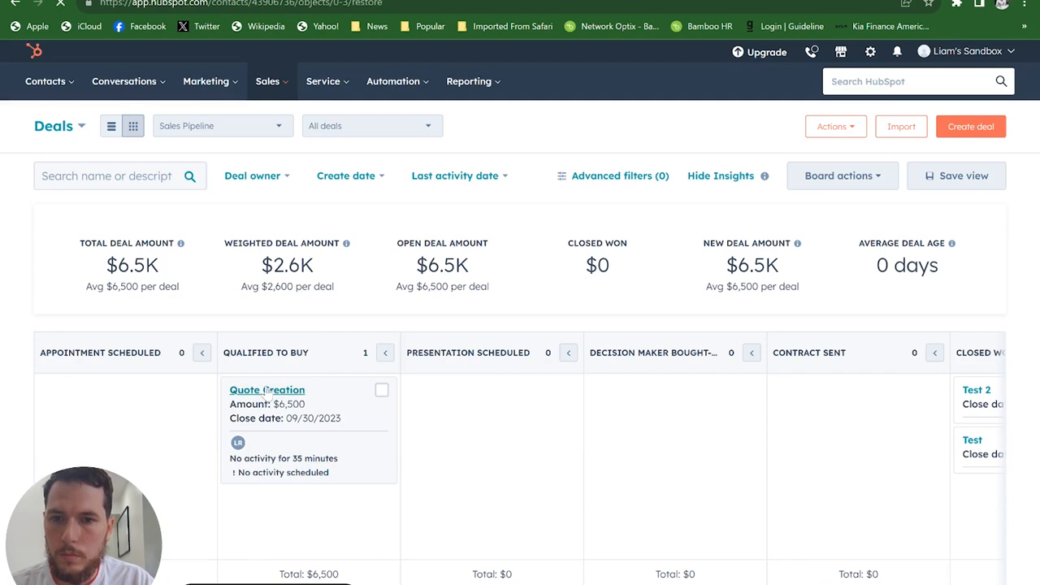
- On the Quote Creation deal, set the Owner Email property to the liamred...com address and save
click(260, 391)
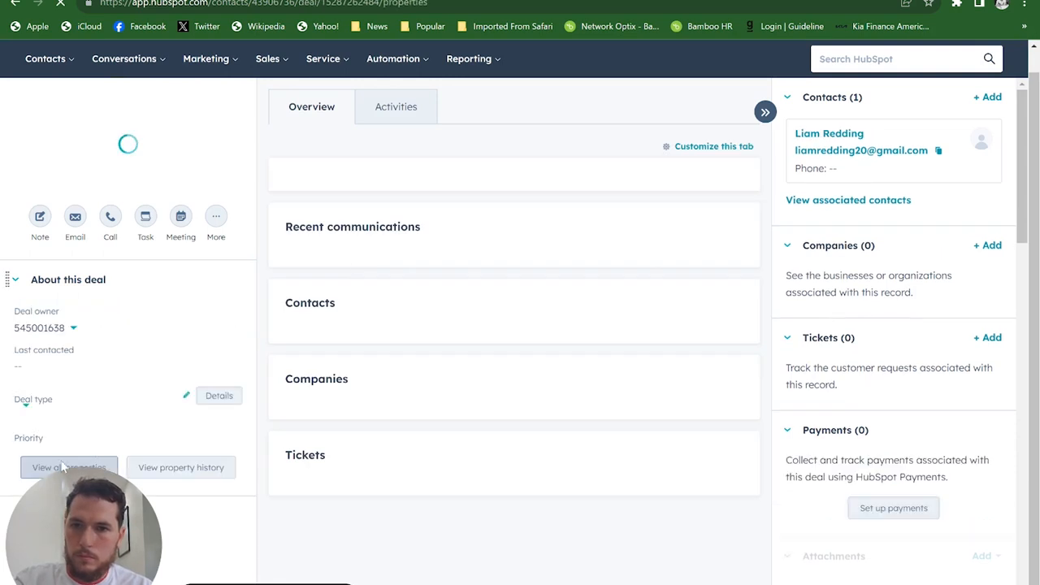
click(68, 468)
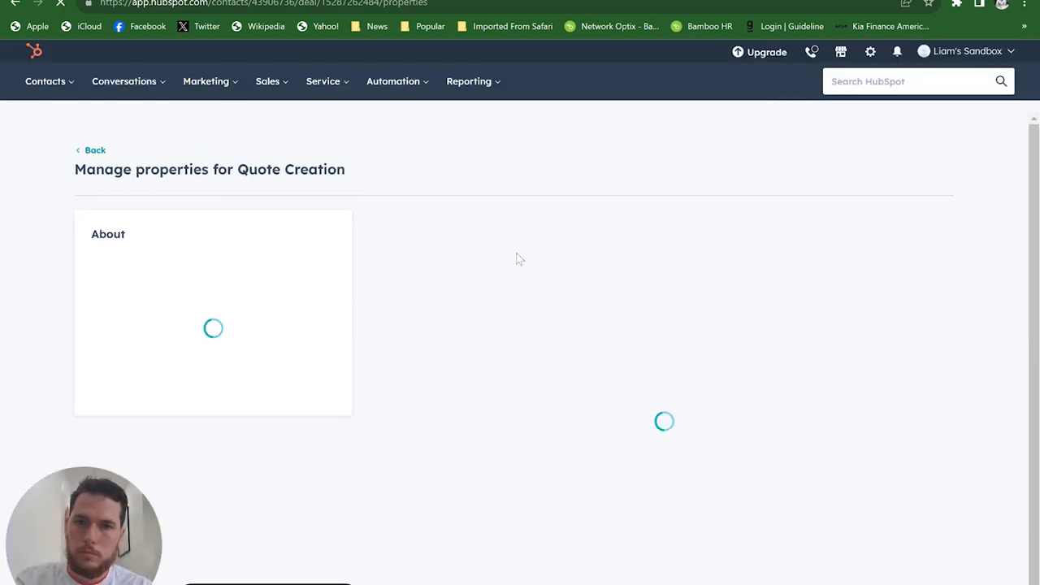
text(owner emai)
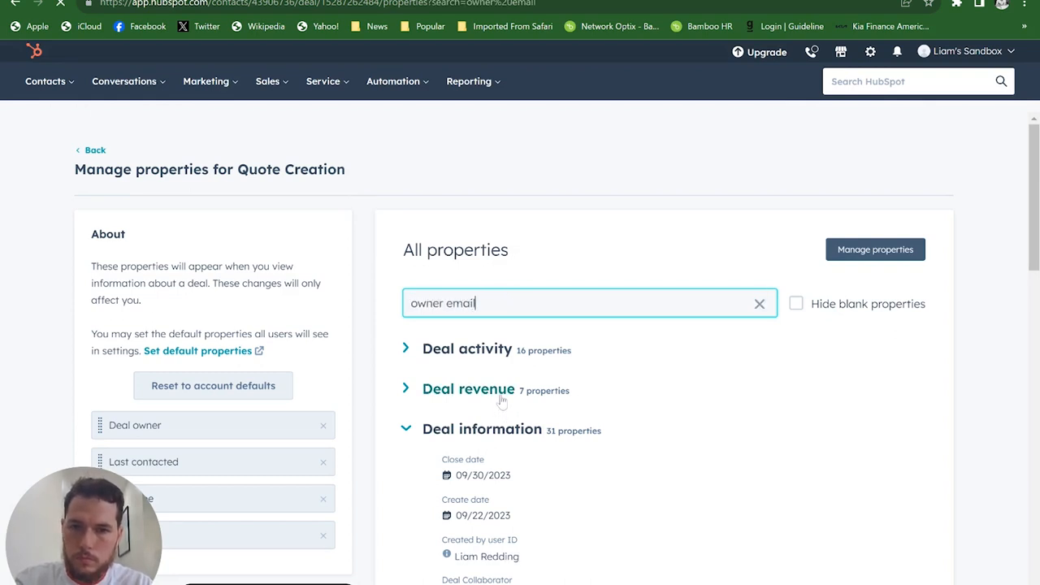
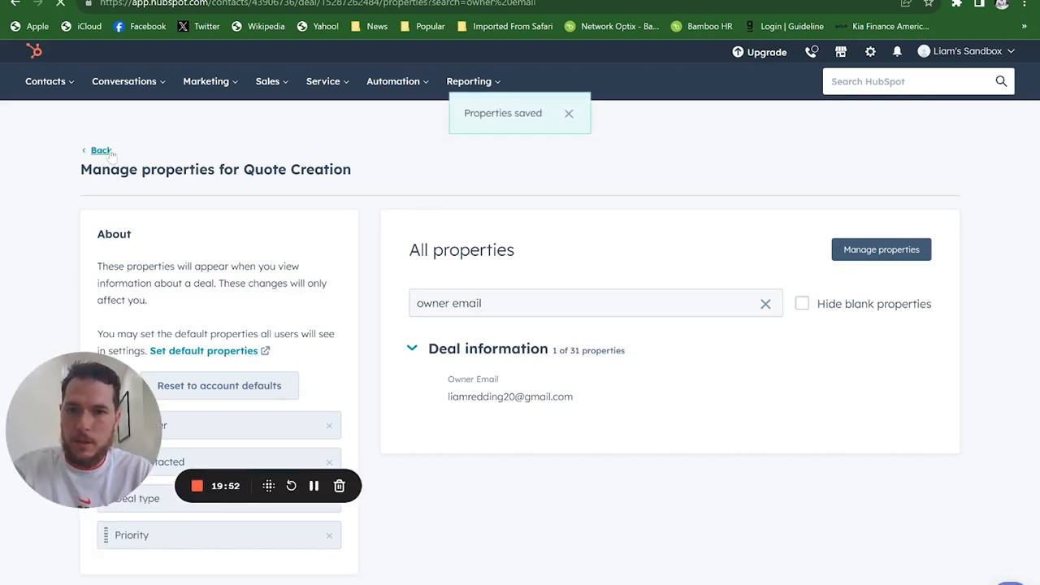
click(101, 149)
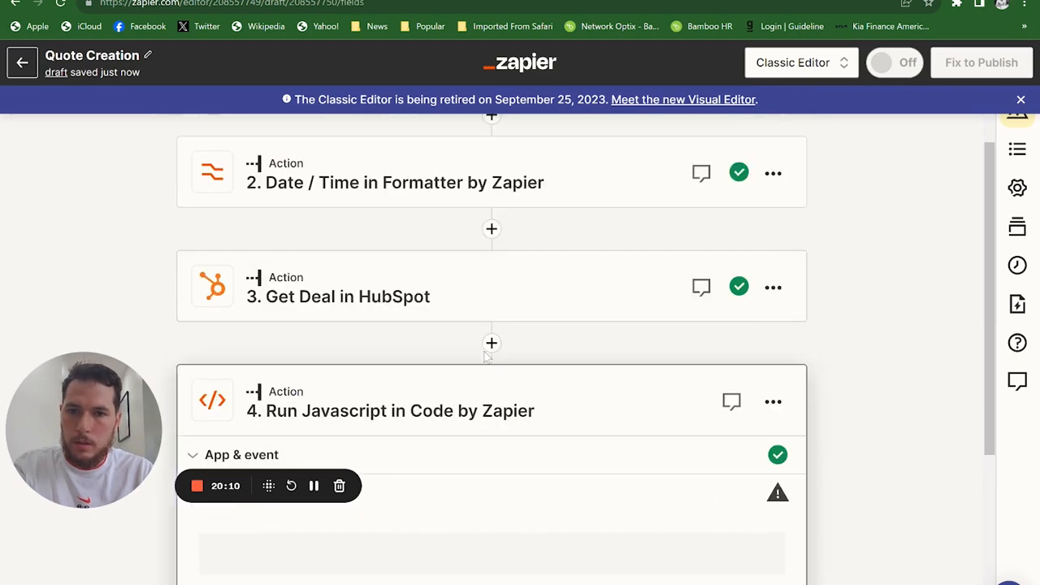
- Map ownerEmail to '3. Deal information: Owner Email' from Get Deal and continue to testing
scroll(down, 3)
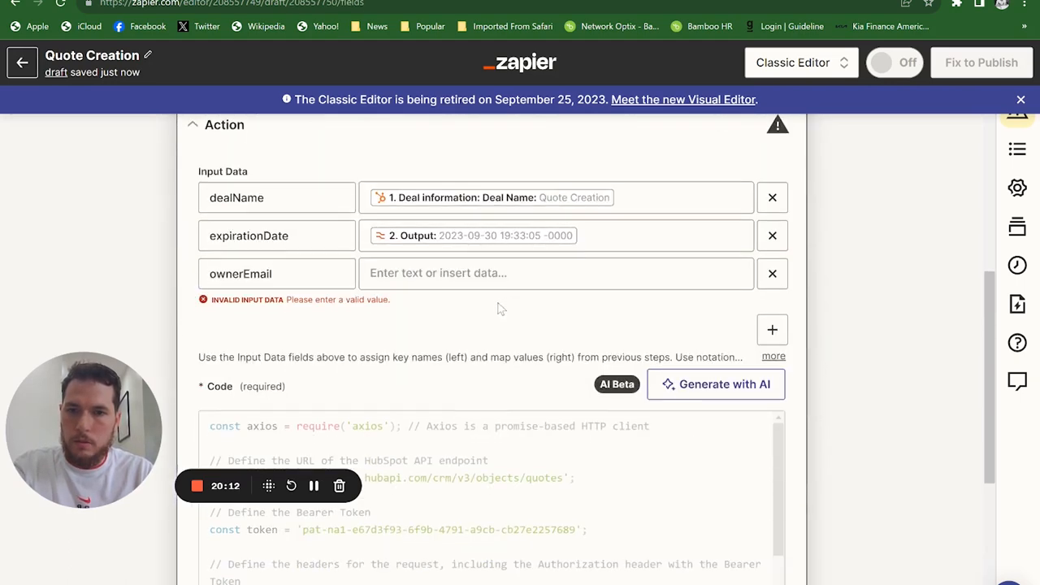
click(556, 273)
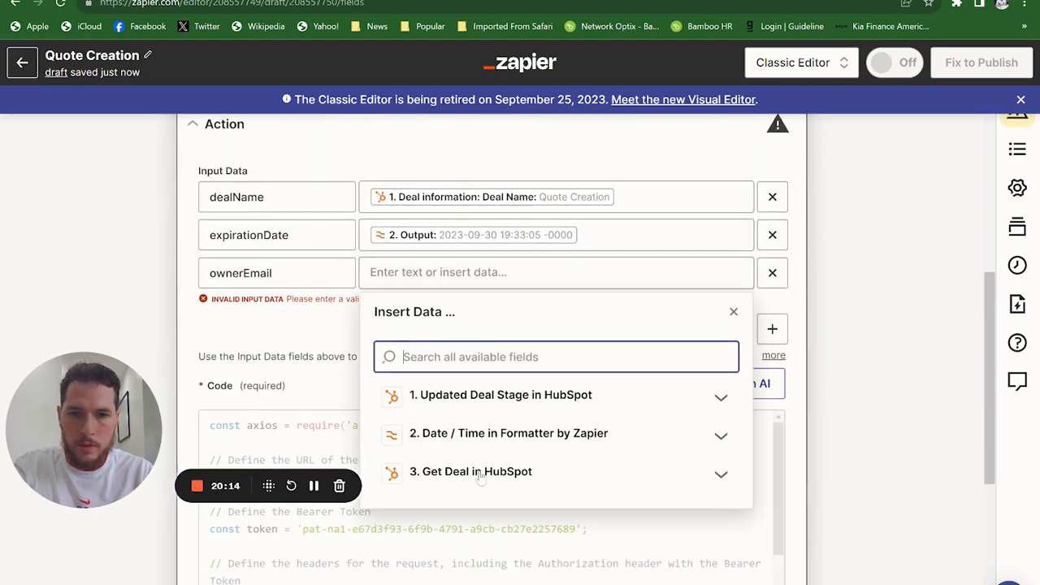
click(469, 472)
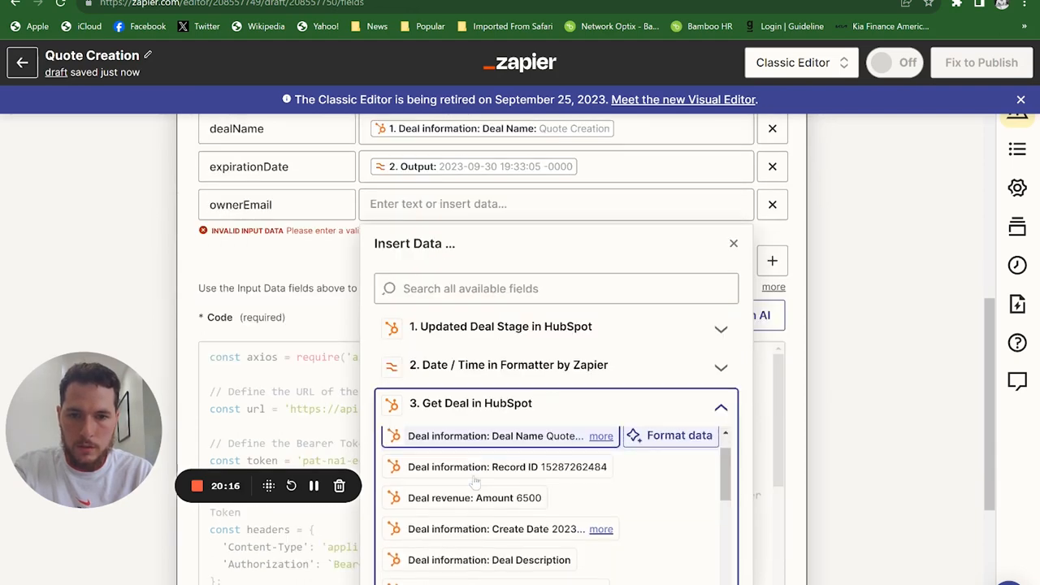
scroll(down, 3)
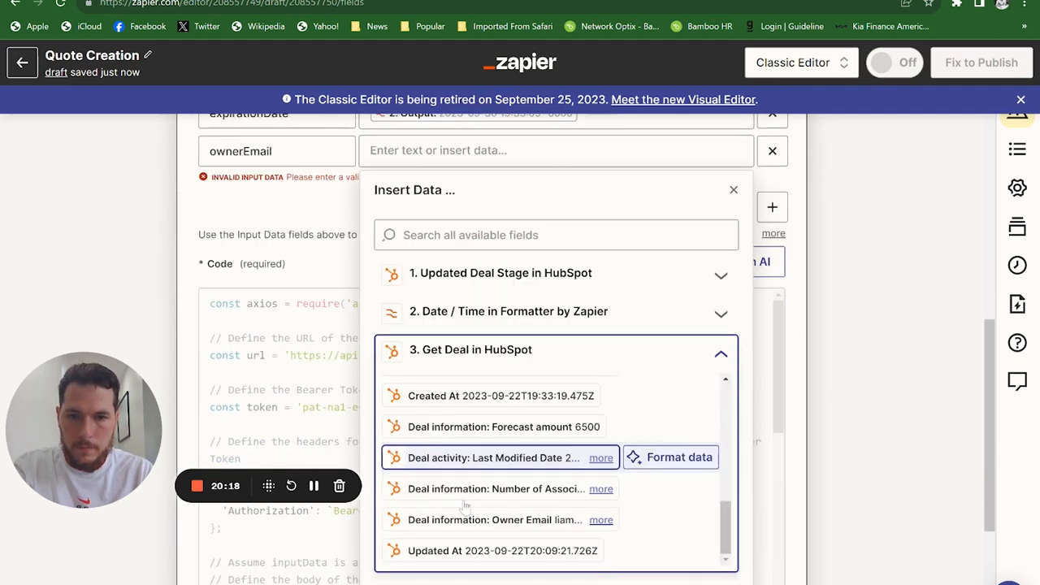
click(493, 520)
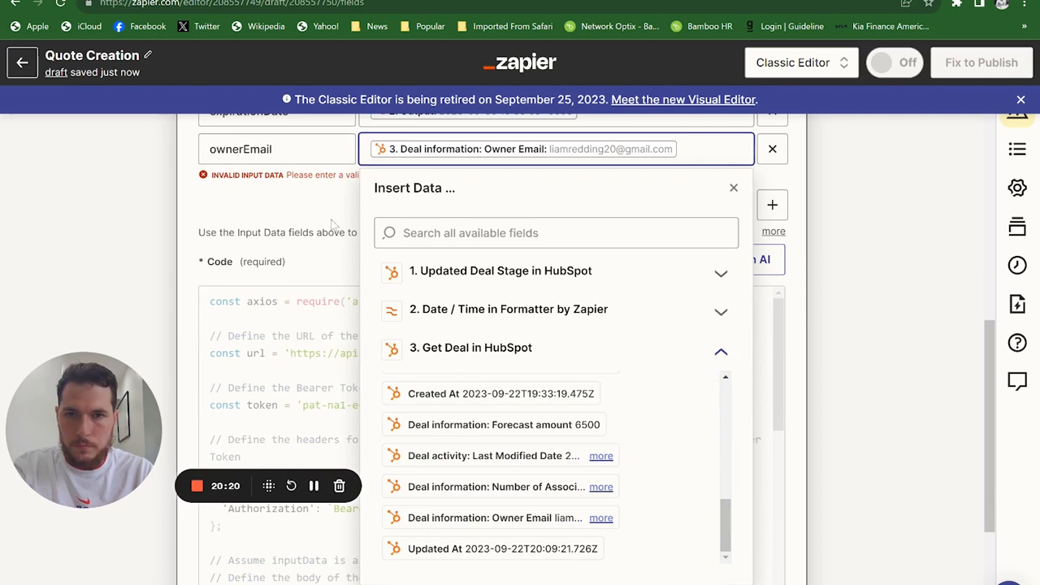
click(735, 188)
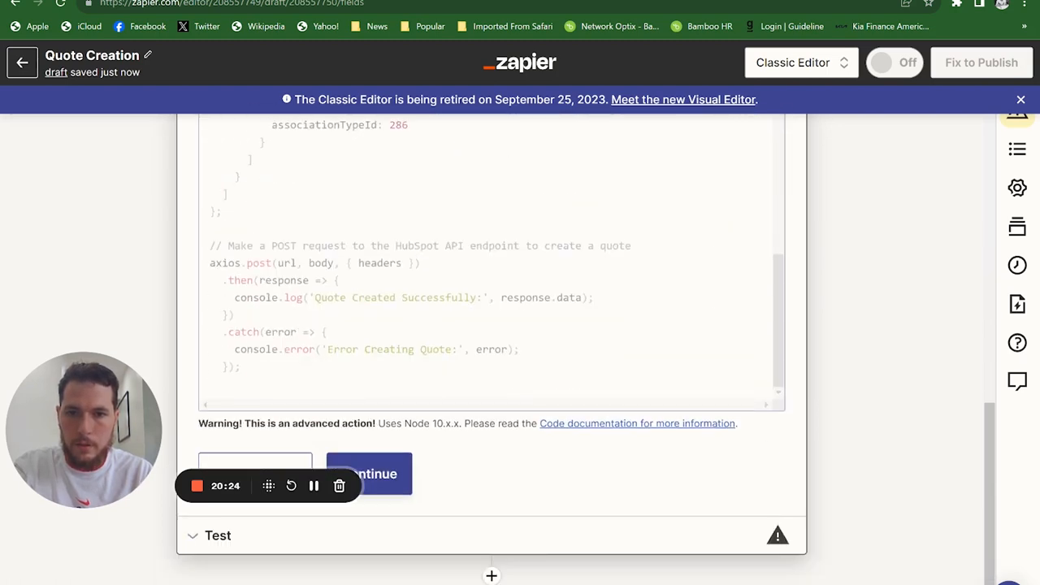
click(369, 474)
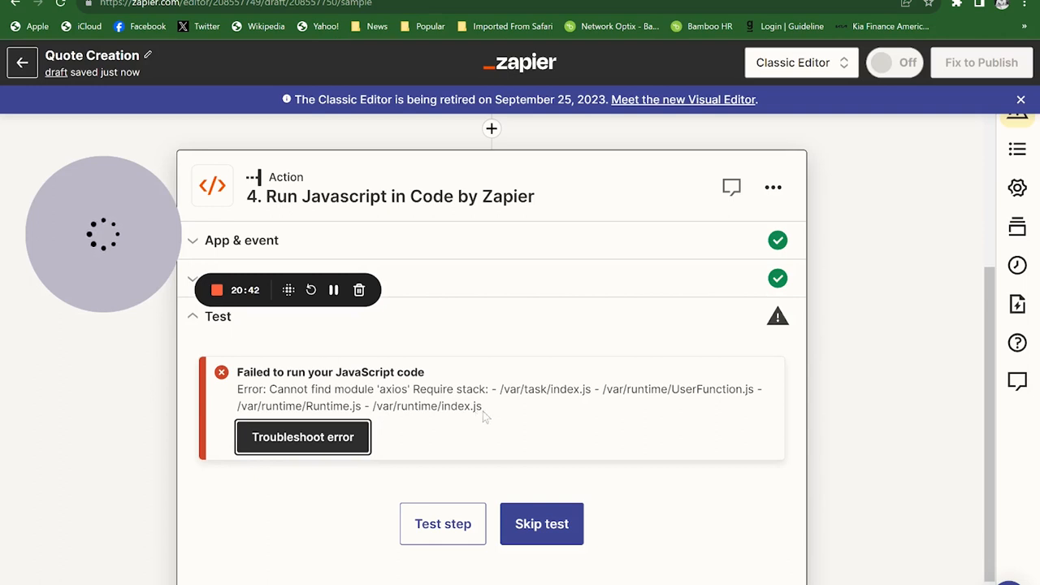
- Select the 'Cannot find module axios' test error text to copy it
drag(237, 389, 481, 406)
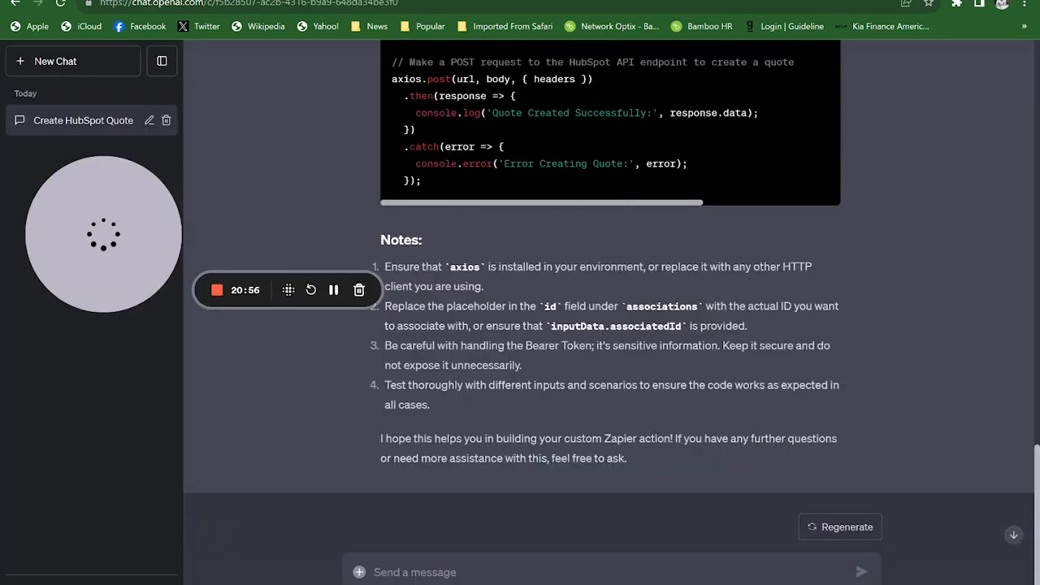
- Send the axios 'Cannot find module' error to ChatGPT and read its fetch-based rewrite
text(Here was the error log:)
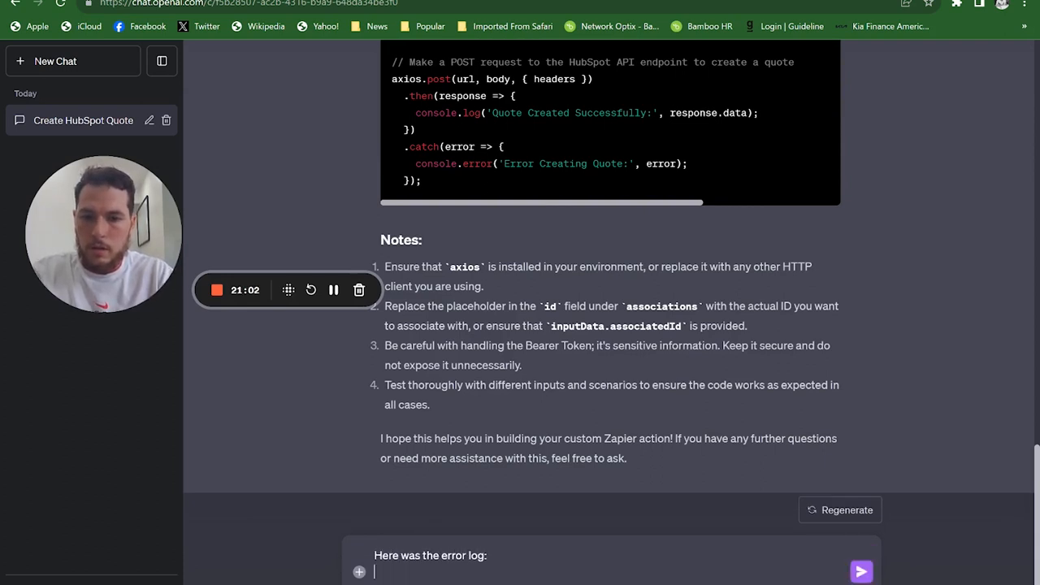
text(Error: Cannot find module 'axios' Require stack: - /var/task/index.js - /var/runtime/UserFunction.js - /var/runtime/Runtime.js - /var/runtime/index.js)
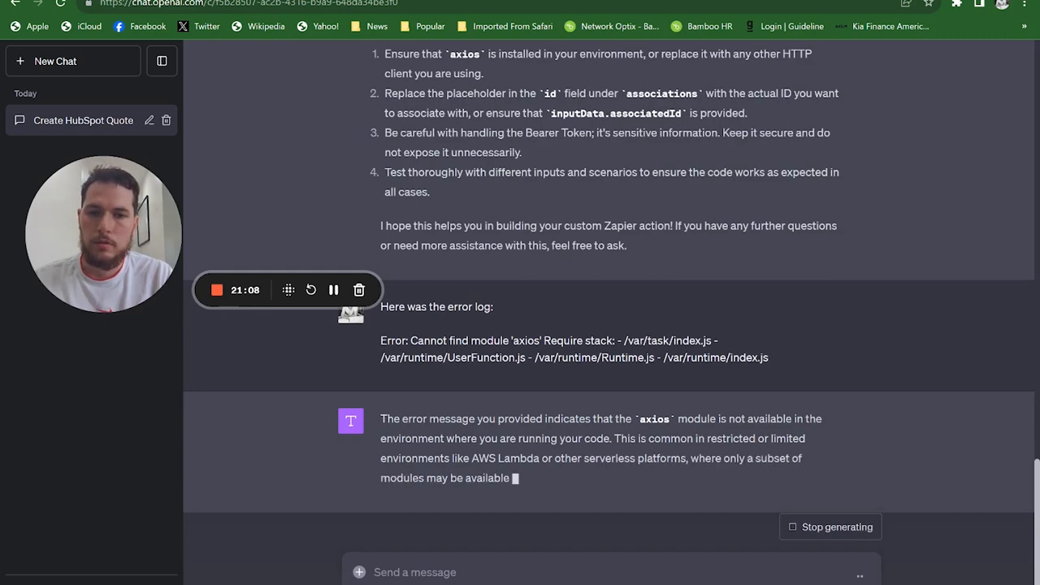
scroll(down, 3)
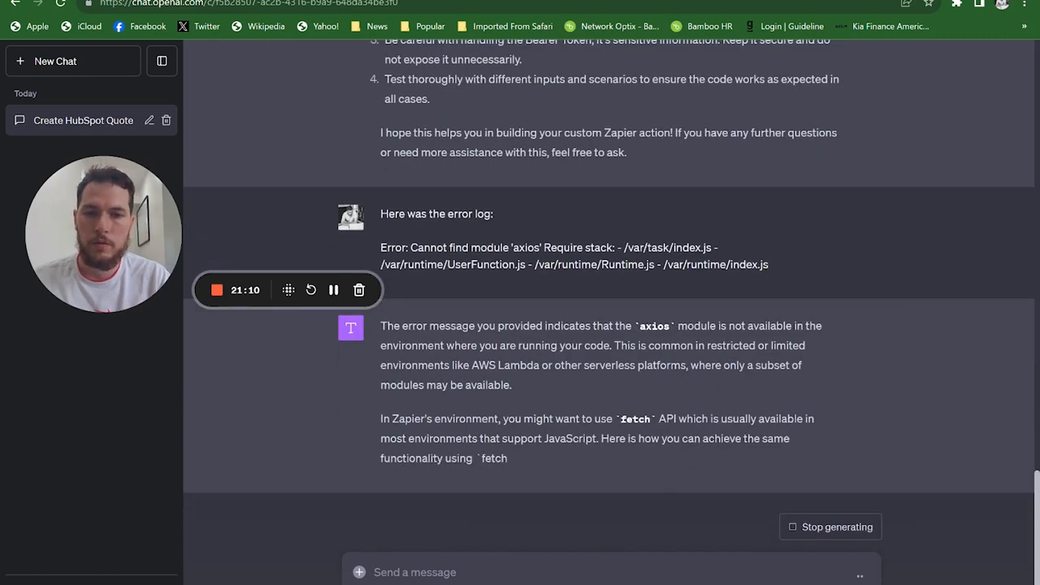
scroll(down, 3)
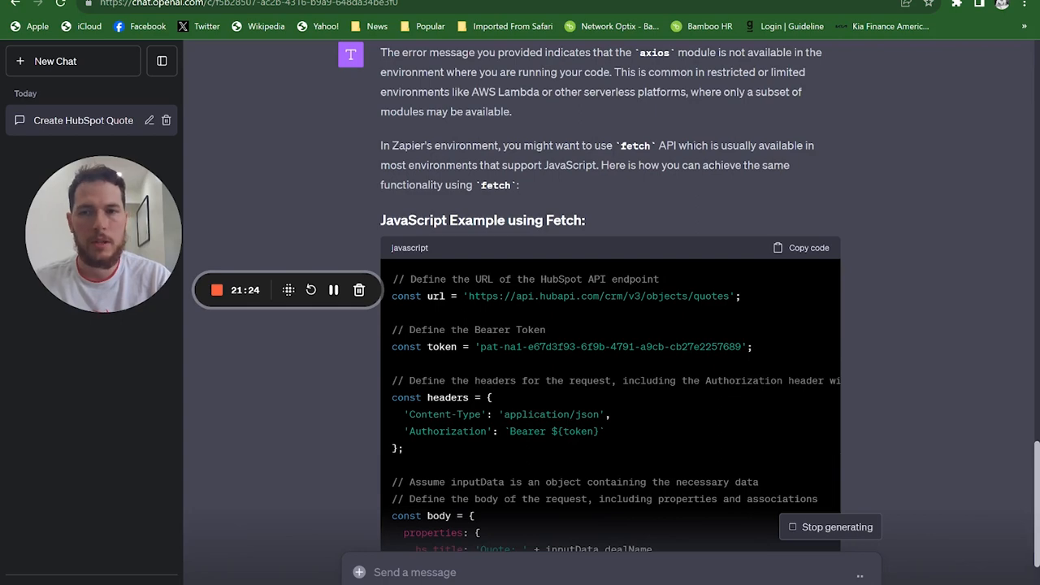
scroll(down, 3)
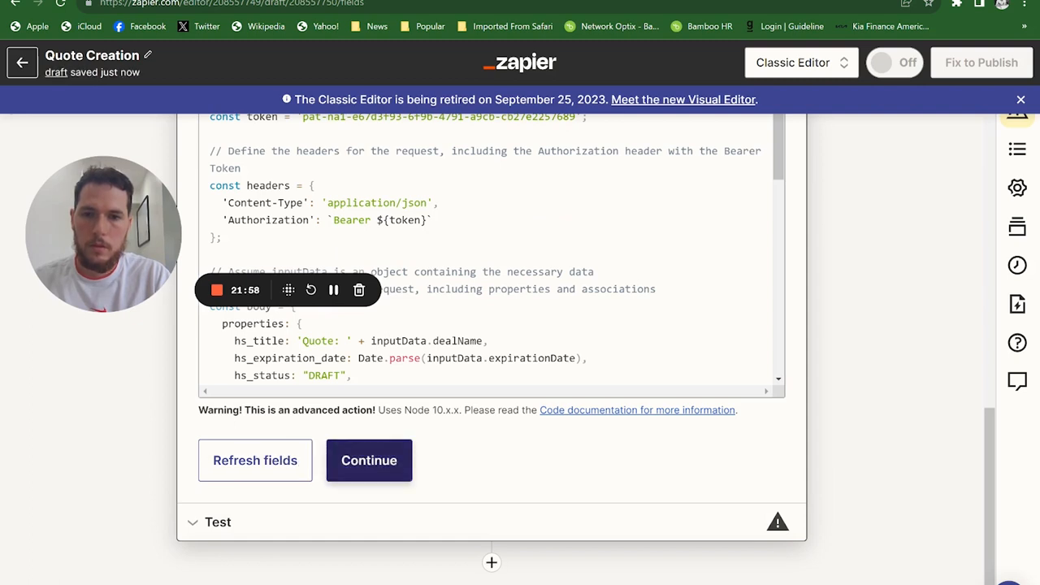
- Run a test of the Code step with the fetch-based script
click(369, 460)
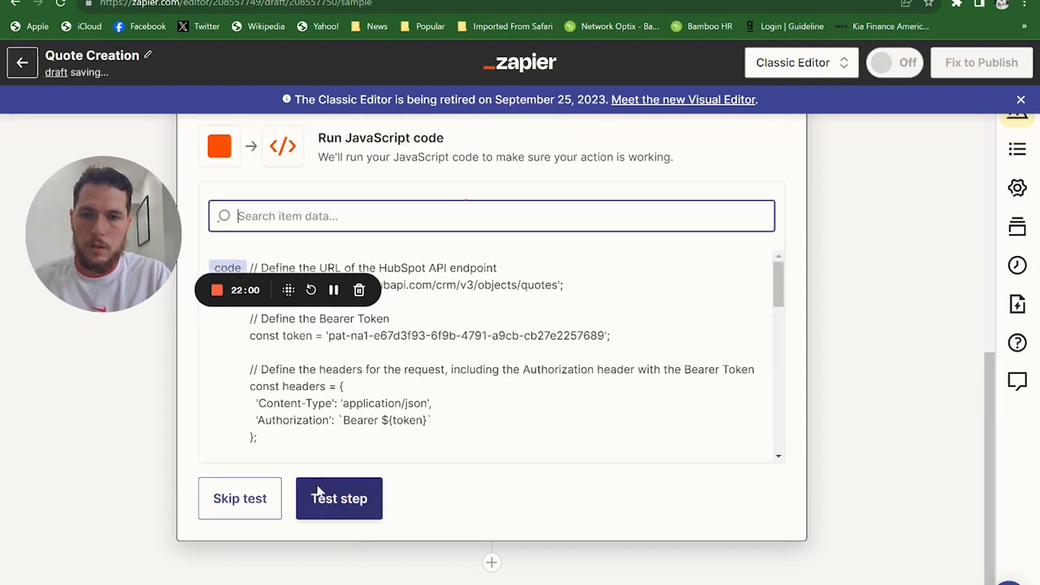
click(339, 497)
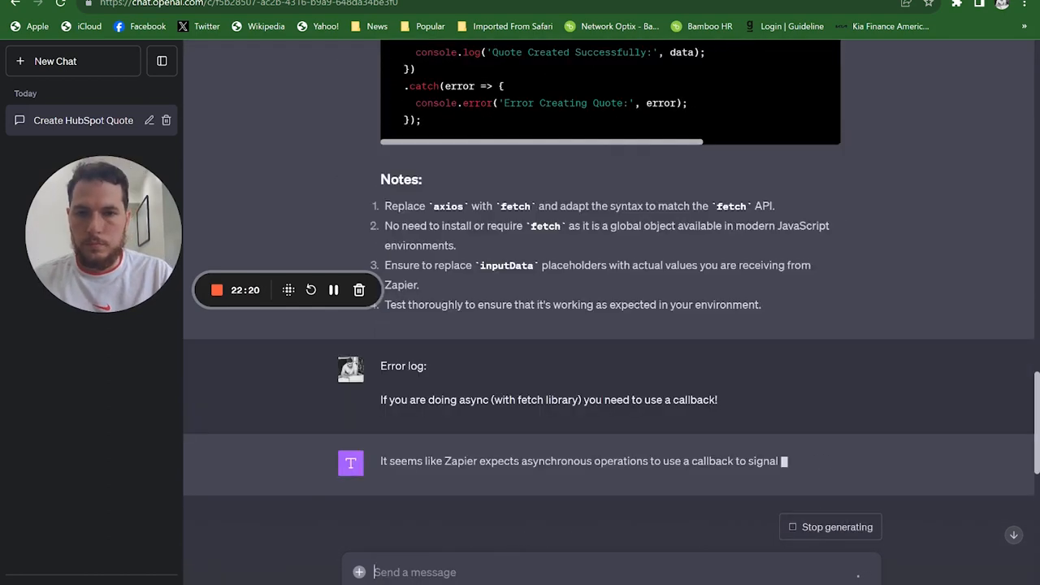
- Scroll through ChatGPT's callback-style z.request rewrite of the script
scroll(down, 3)
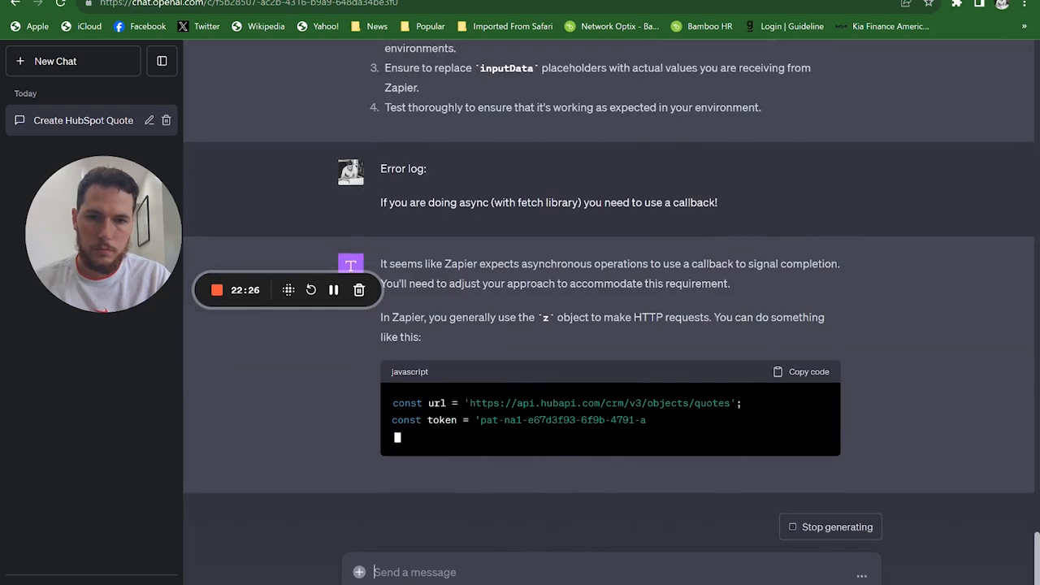
scroll(down, 3)
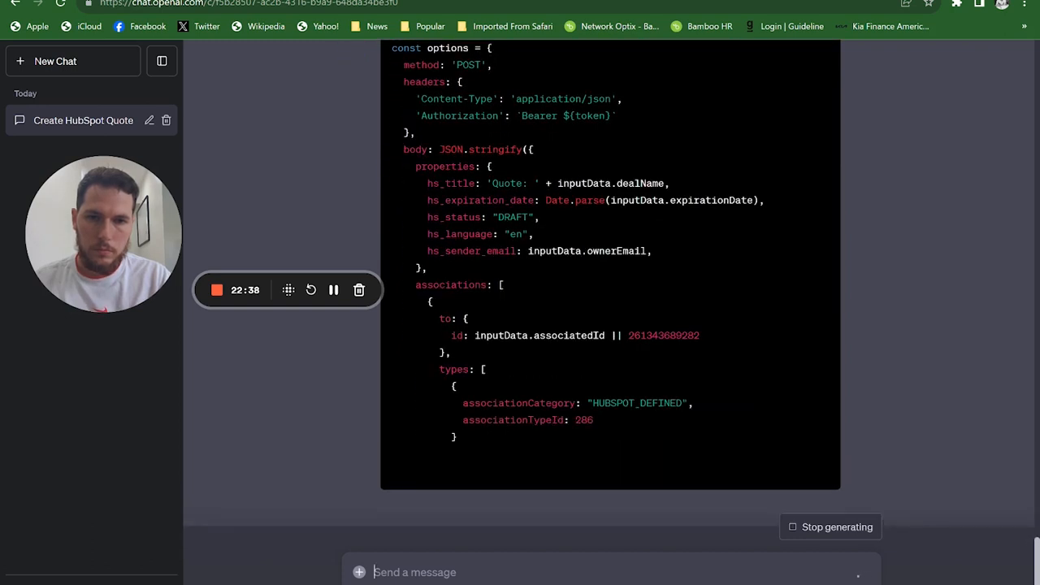
scroll(down, 3)
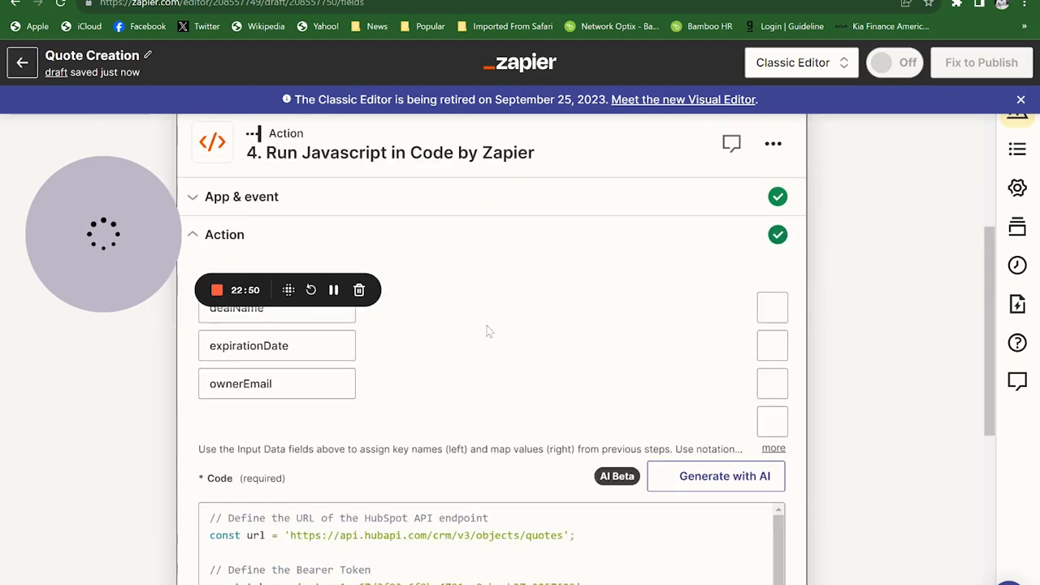
- Test the z.request version, which fails with 'z is not defined', and choose to skip the test
scroll(down, 3)
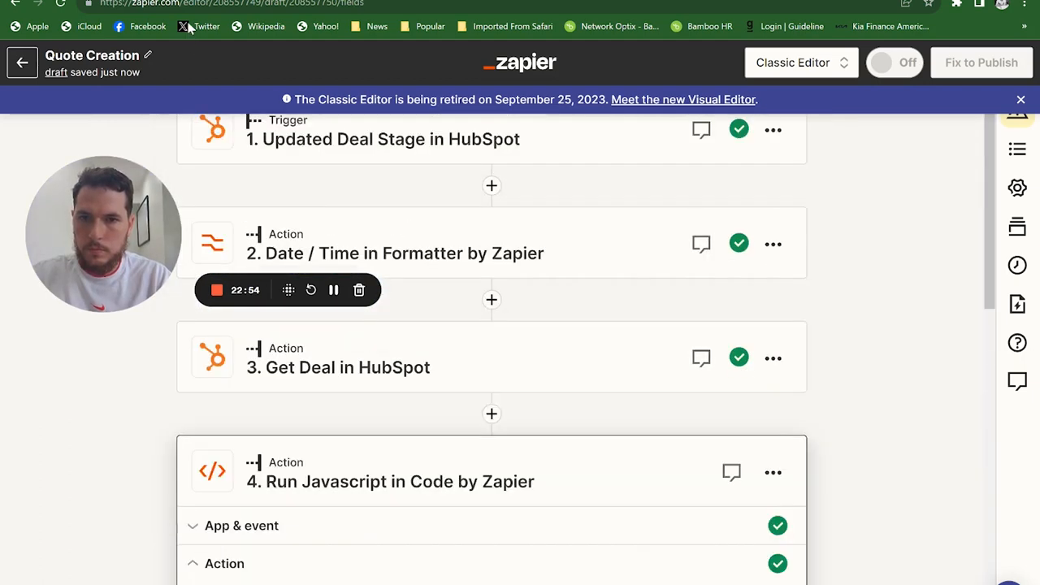
scroll(down, 3)
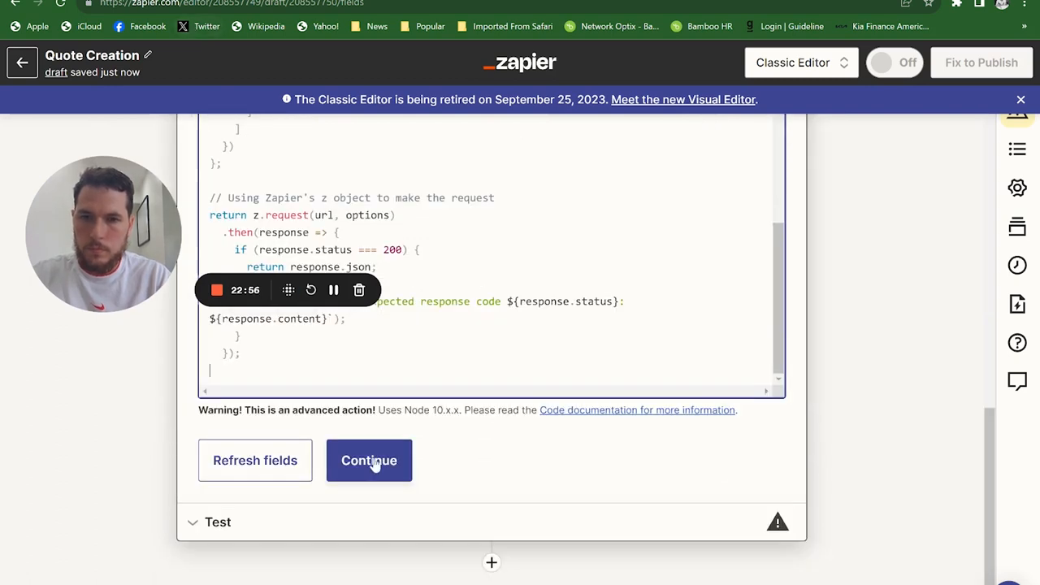
click(369, 460)
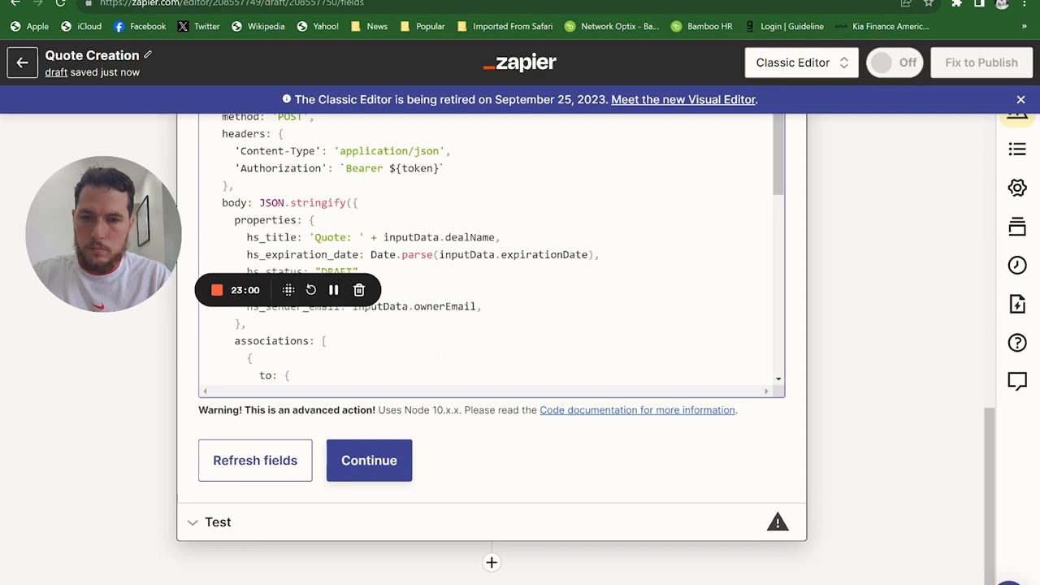
click(369, 460)
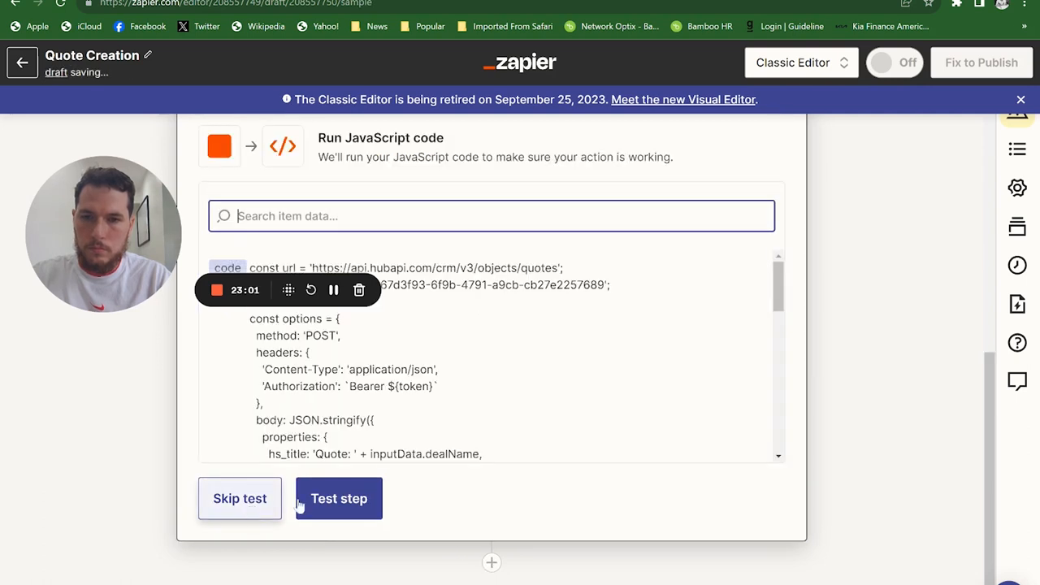
click(338, 498)
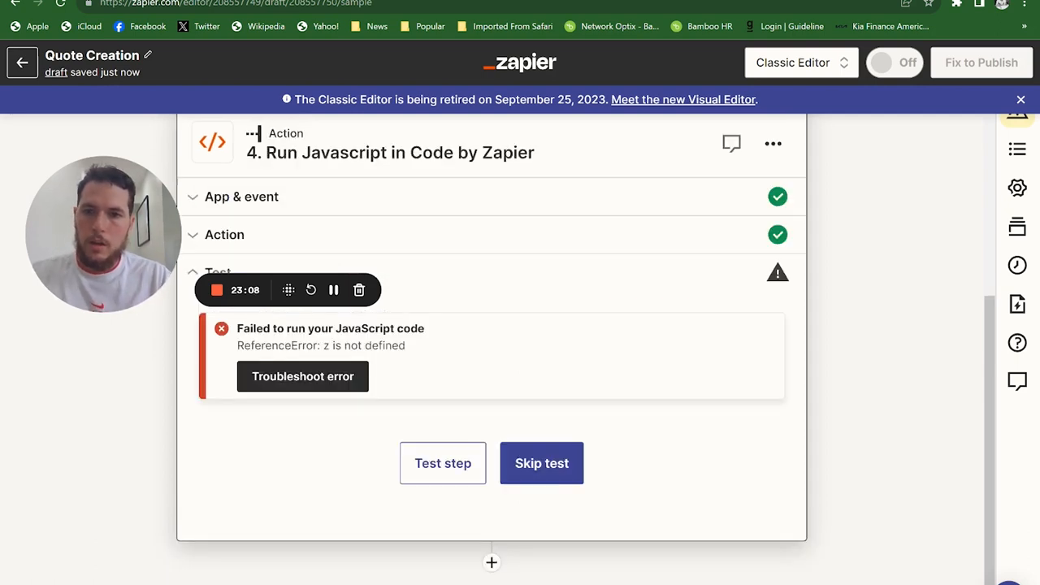
mouse_move(610, 241)
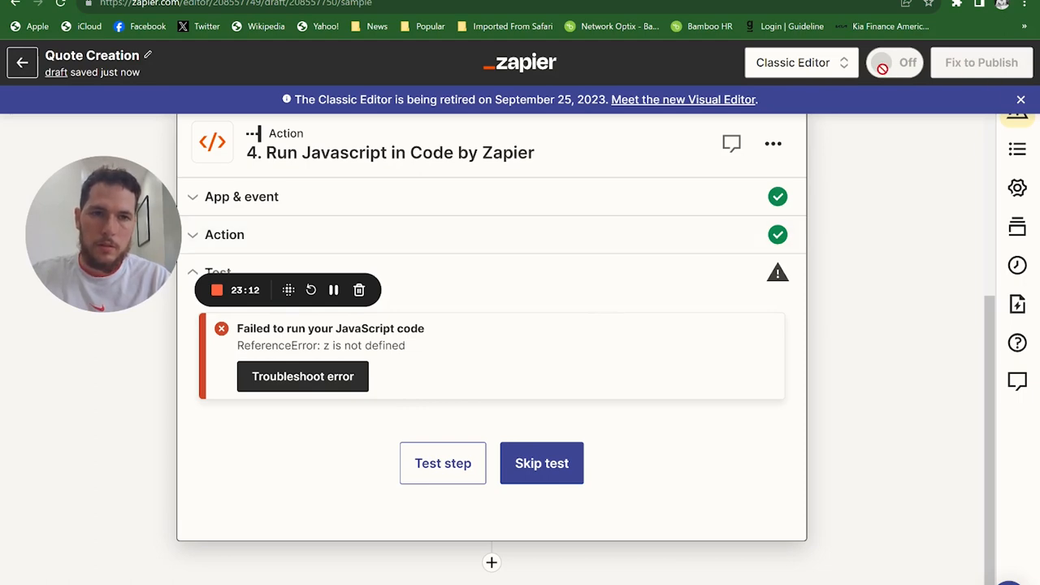
click(541, 464)
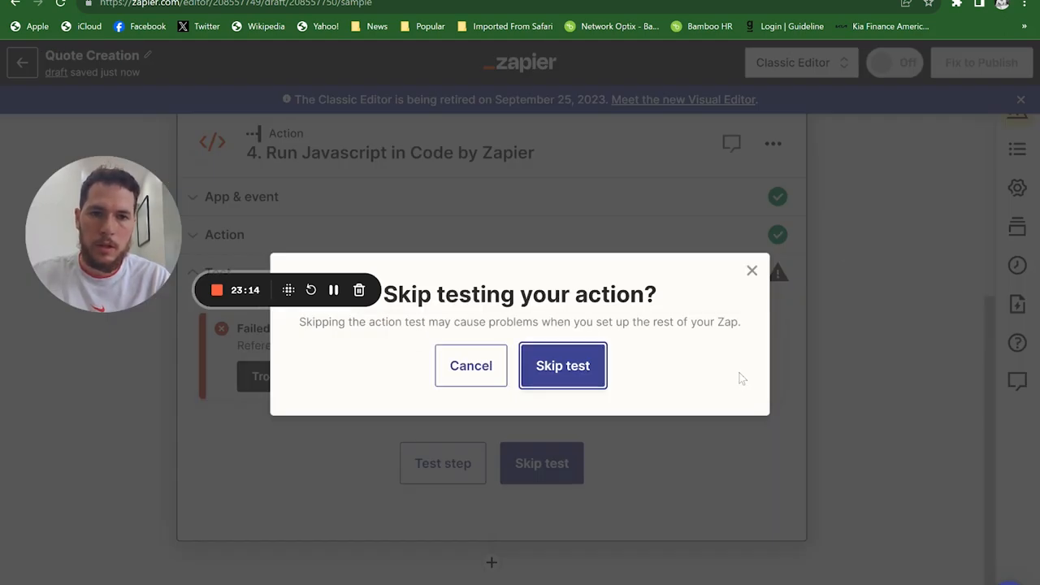
- Confirm skipping the test, publish the zap, and keep editing the existing draft
click(562, 366)
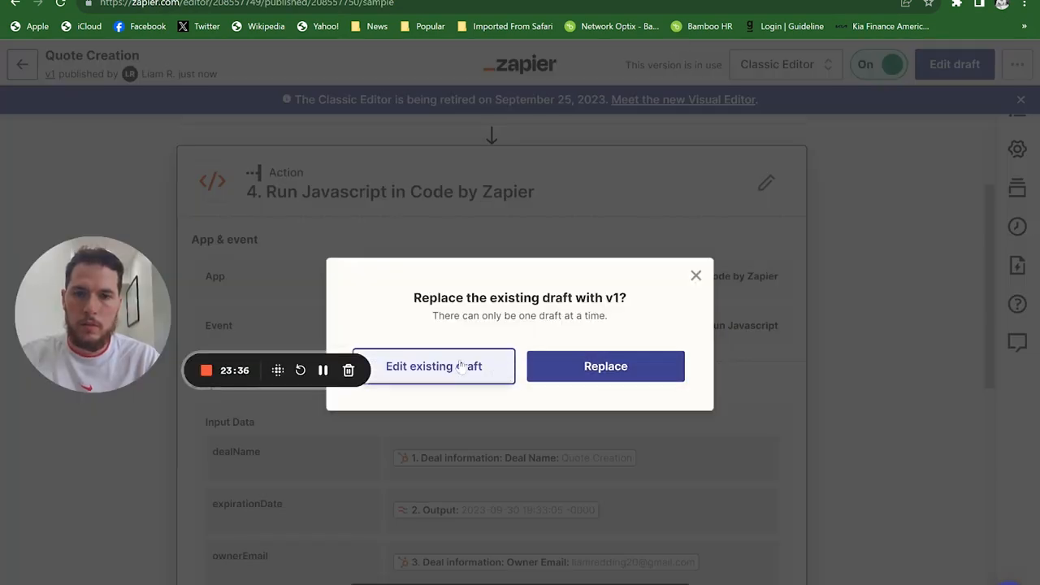
click(432, 366)
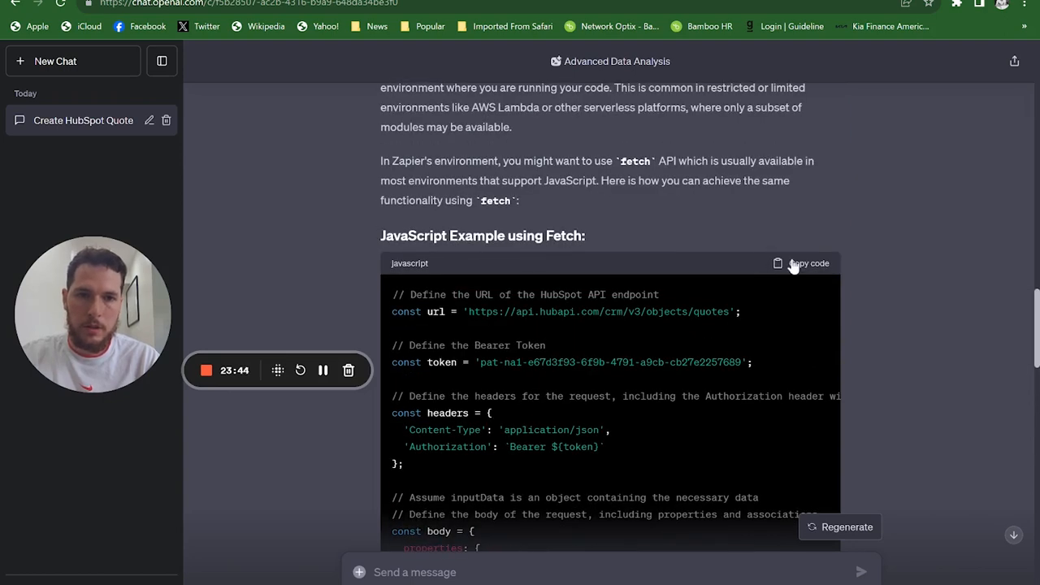
- Put the fetch-based script back into step 4's Code field, then head to Zap history
click(803, 263)
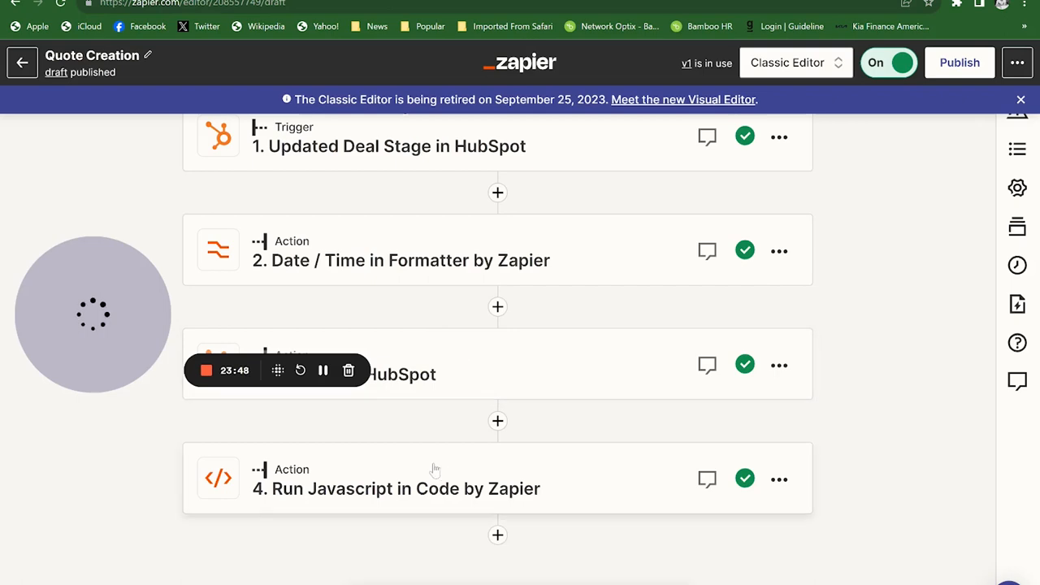
click(397, 487)
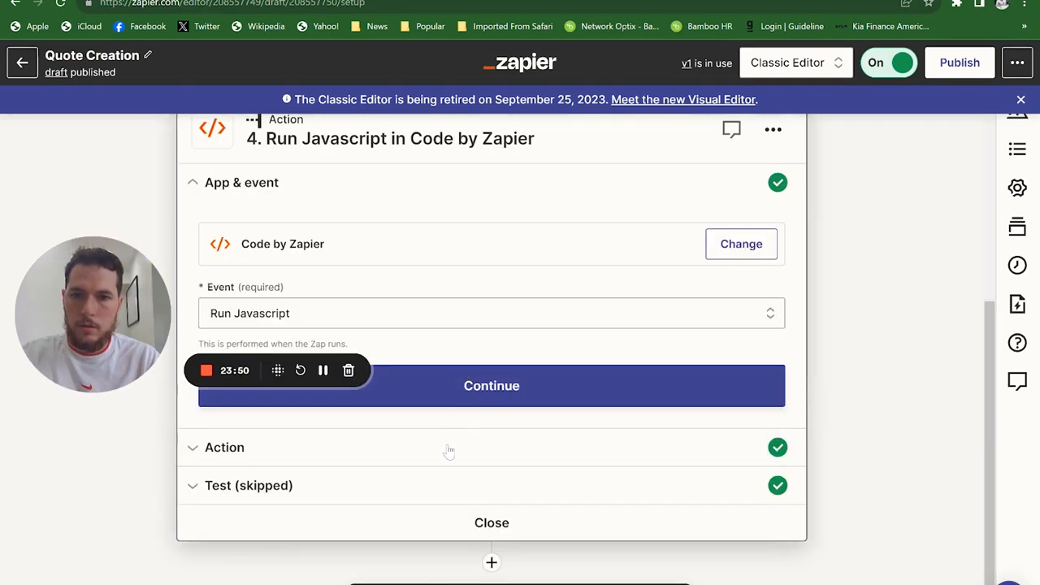
click(491, 385)
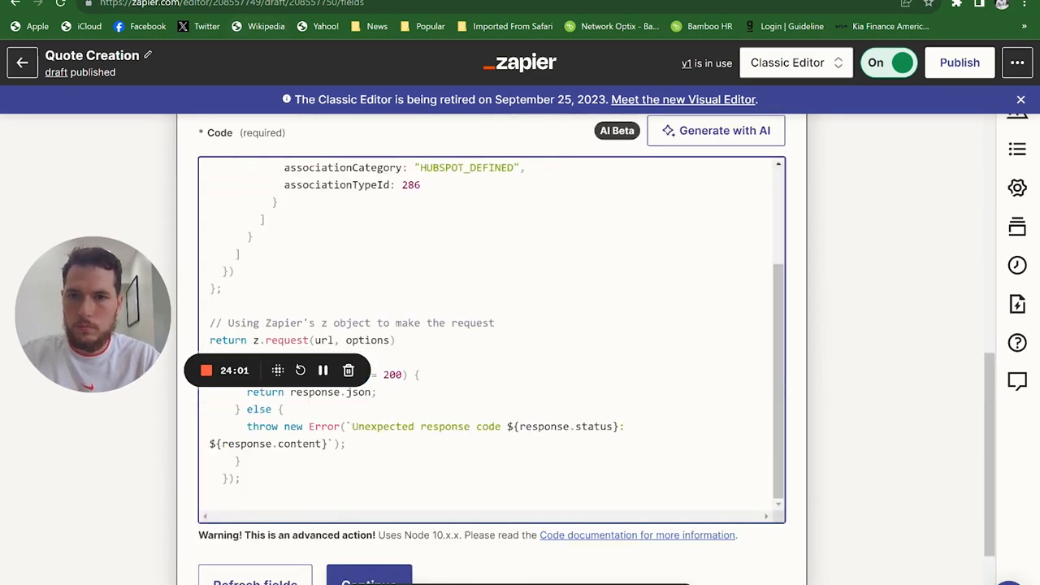
scroll(down, 3)
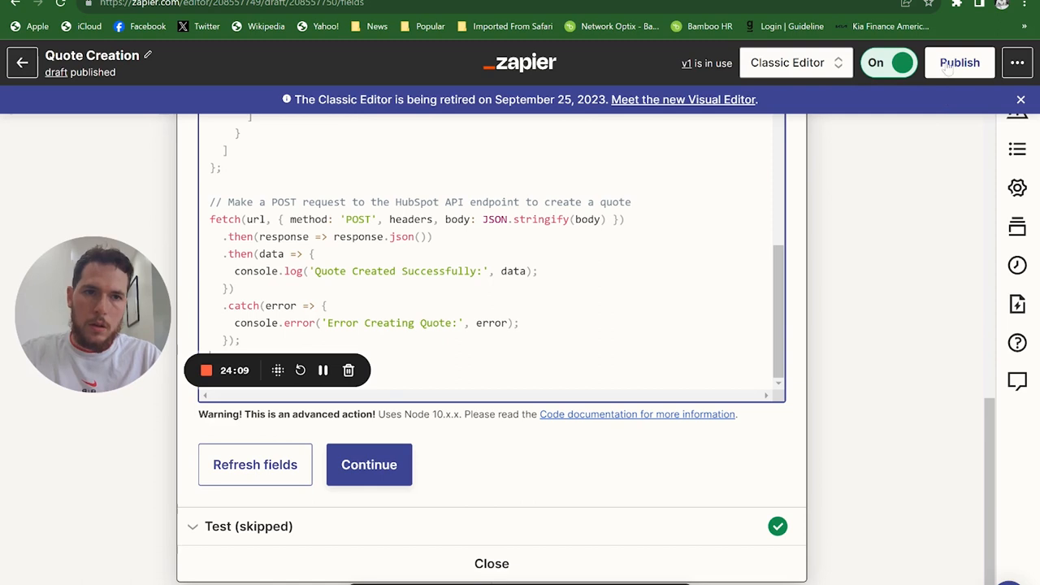
click(254, 465)
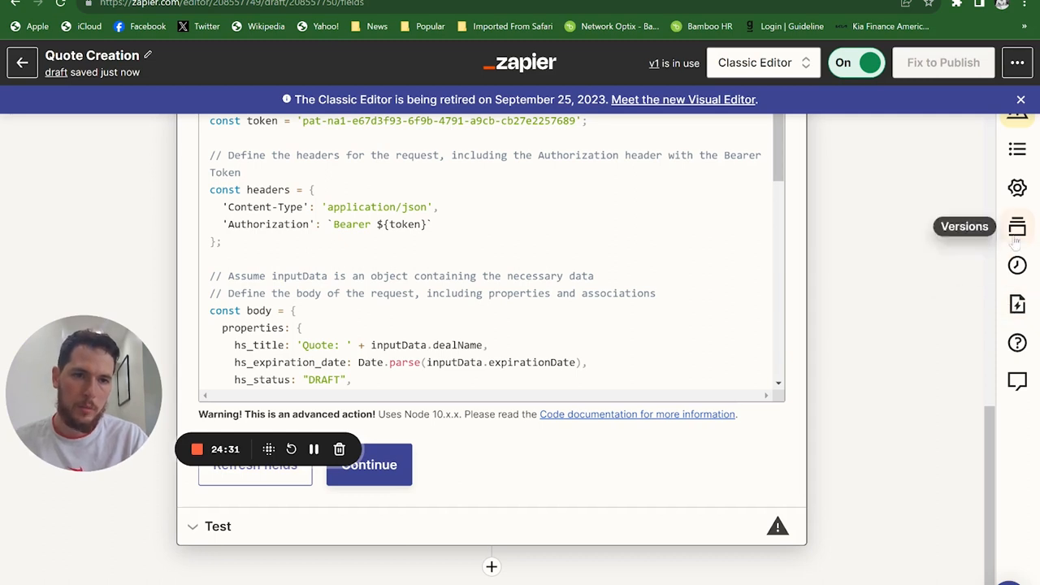
click(1017, 265)
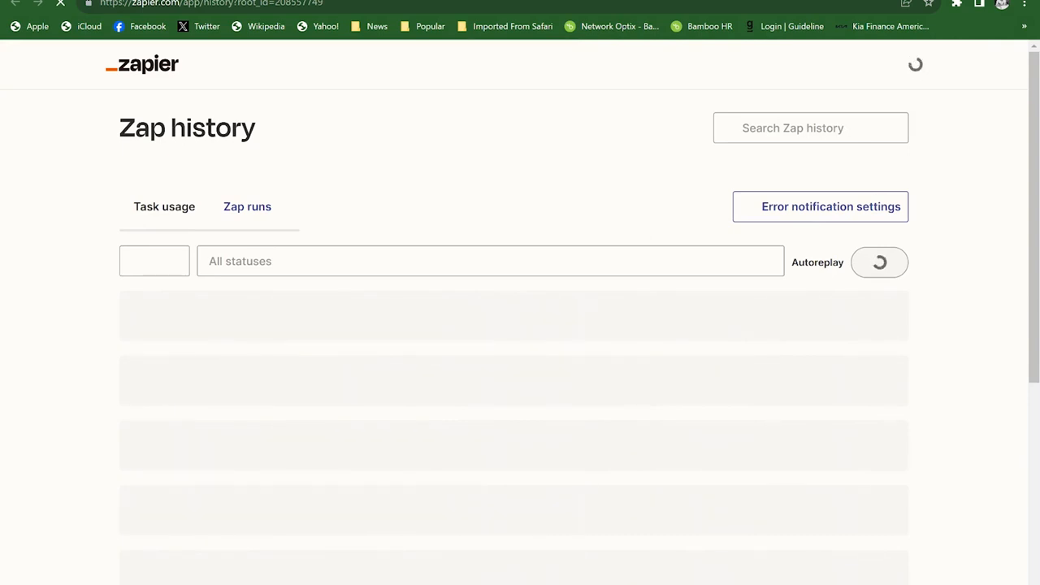
- Review the failed Quote Creation run's 'z is not defined' Code error and its Troubleshoot tab
click(247, 206)
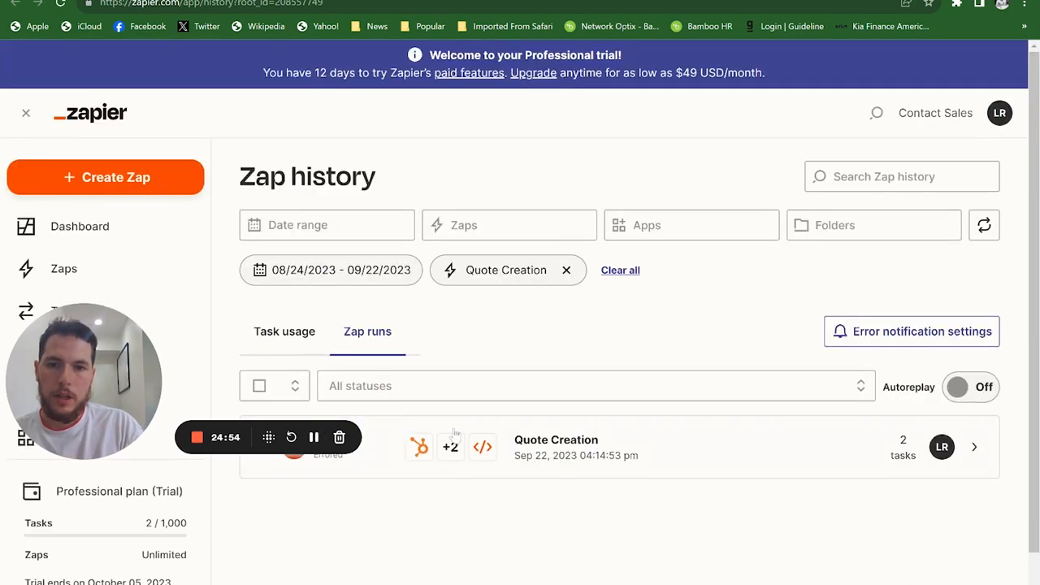
click(556, 447)
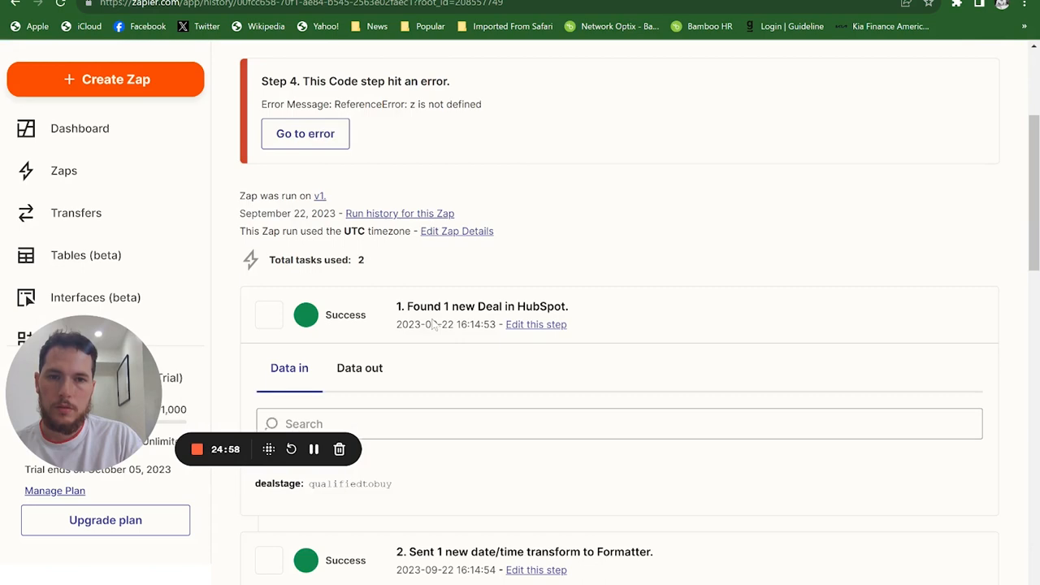
scroll(down, 3)
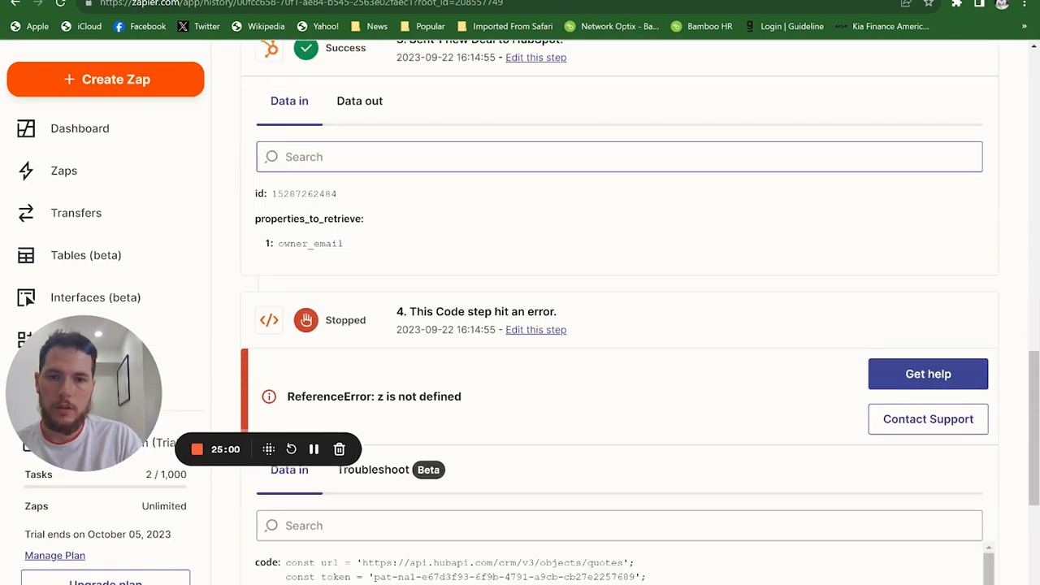
scroll(down, 3)
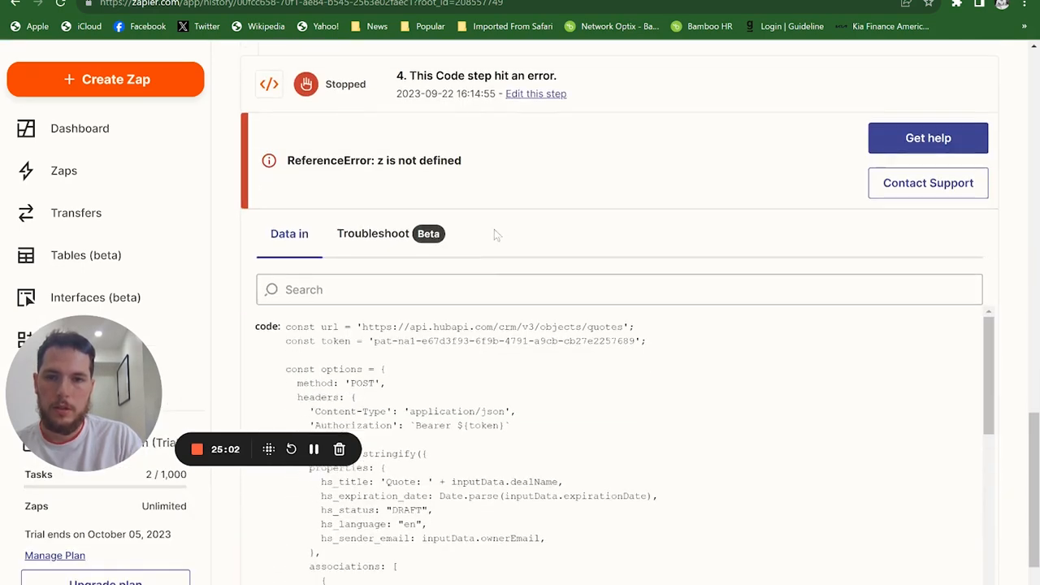
scroll(down, 3)
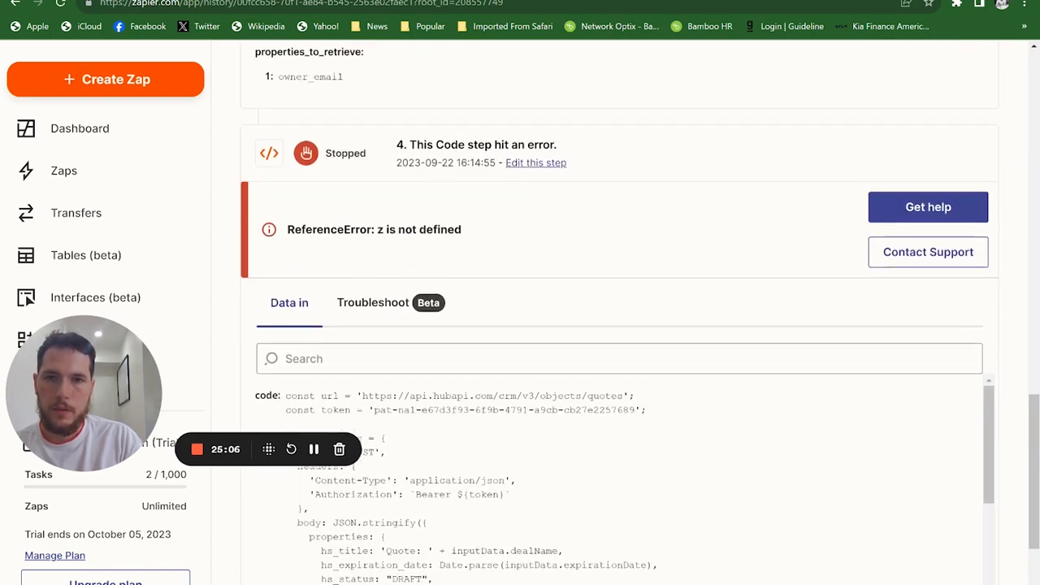
click(372, 302)
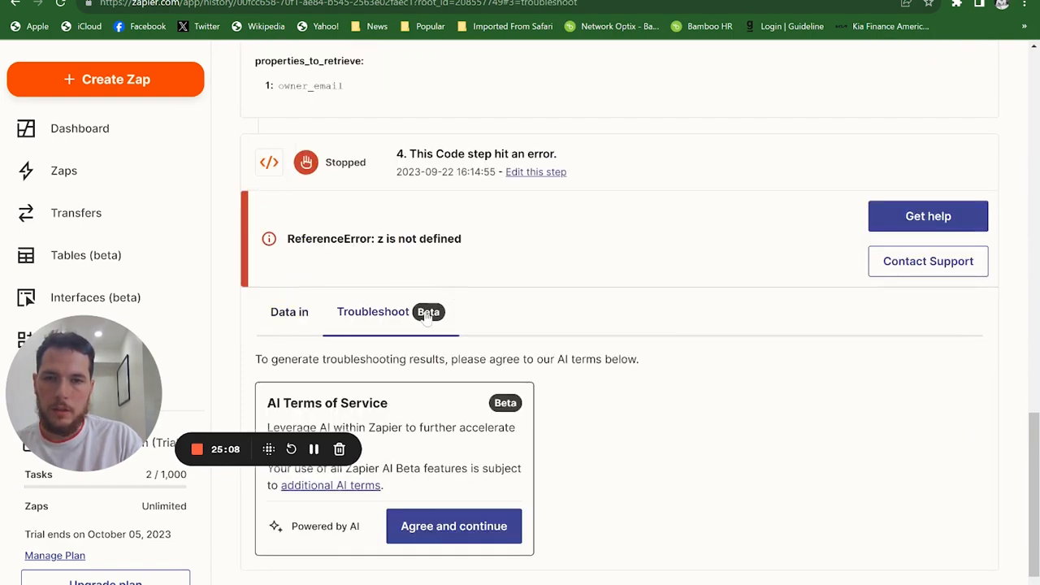
click(453, 527)
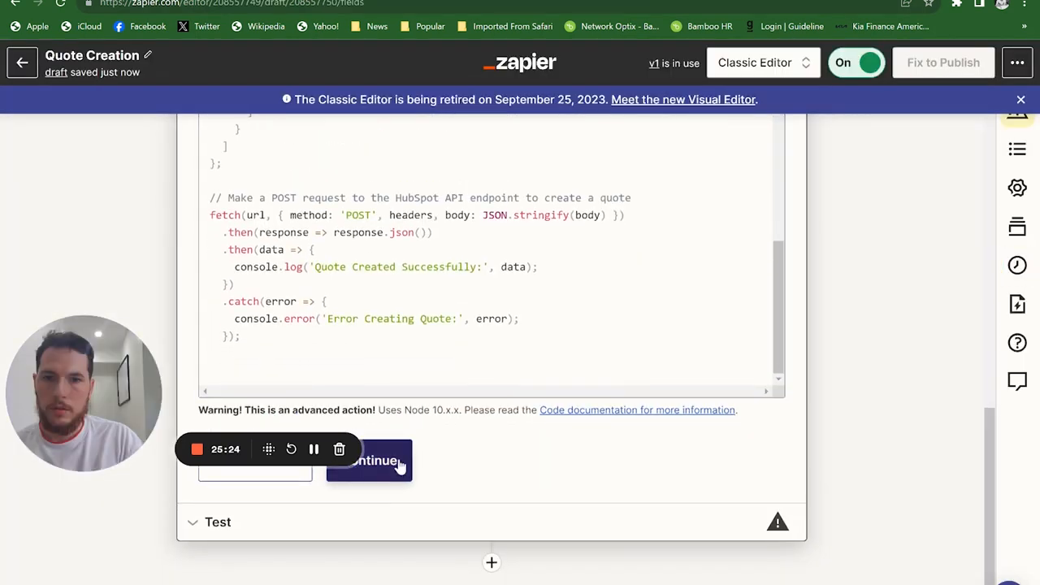
- Finish the Code by Zapier step settings with Continue before switching to HubSpot
click(375, 460)
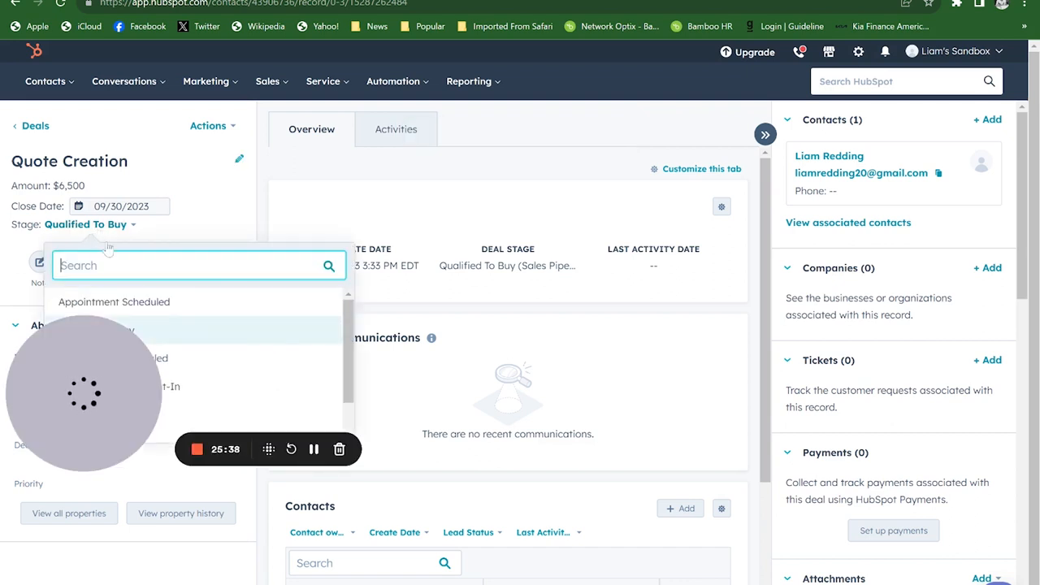
- Set the Quote Creation deal's stage to Appointment Scheduled and head to Zap History
click(254, 210)
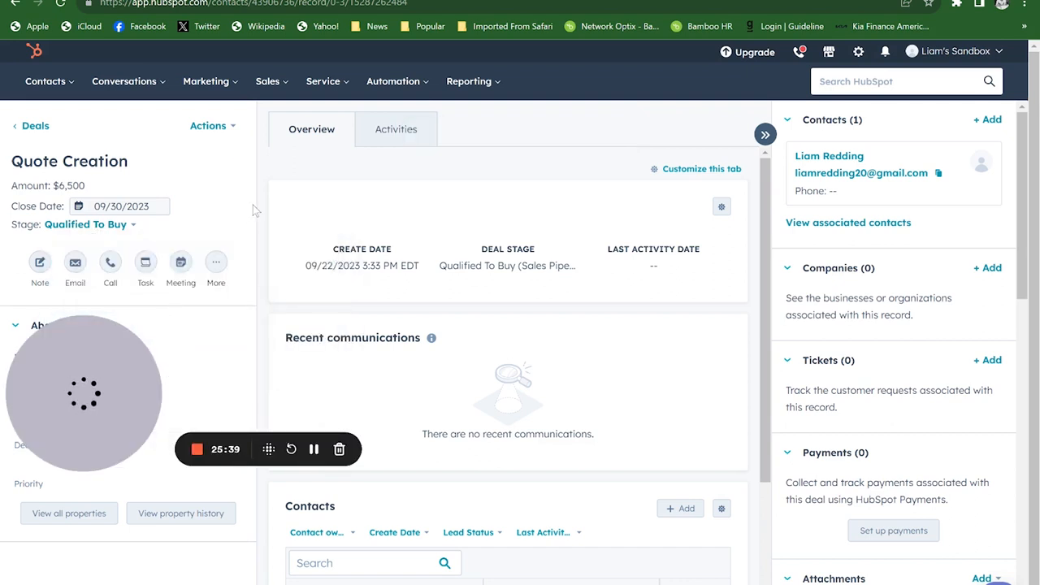
click(89, 224)
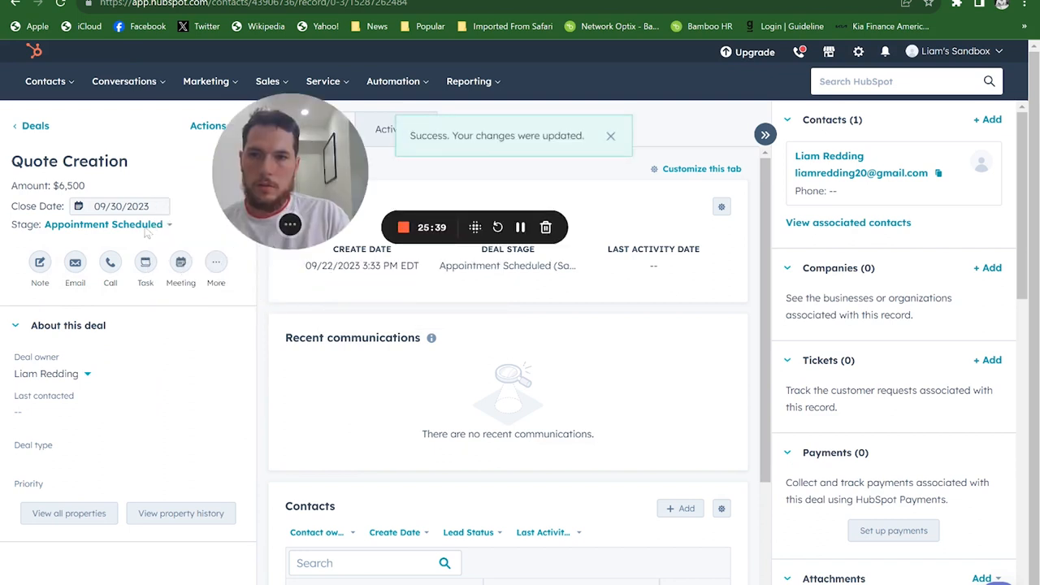
mouse_move(130, 340)
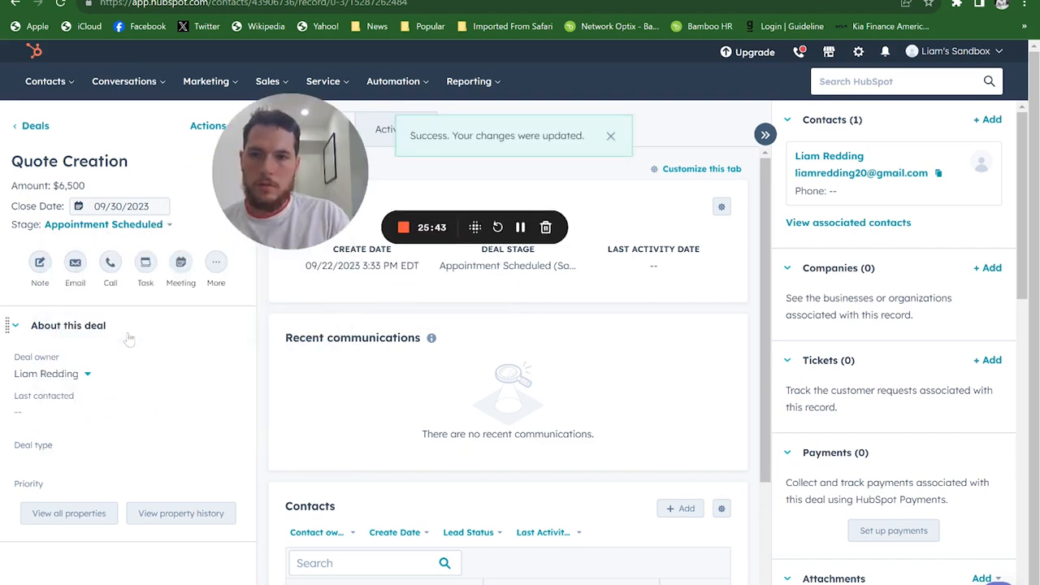
click(104, 224)
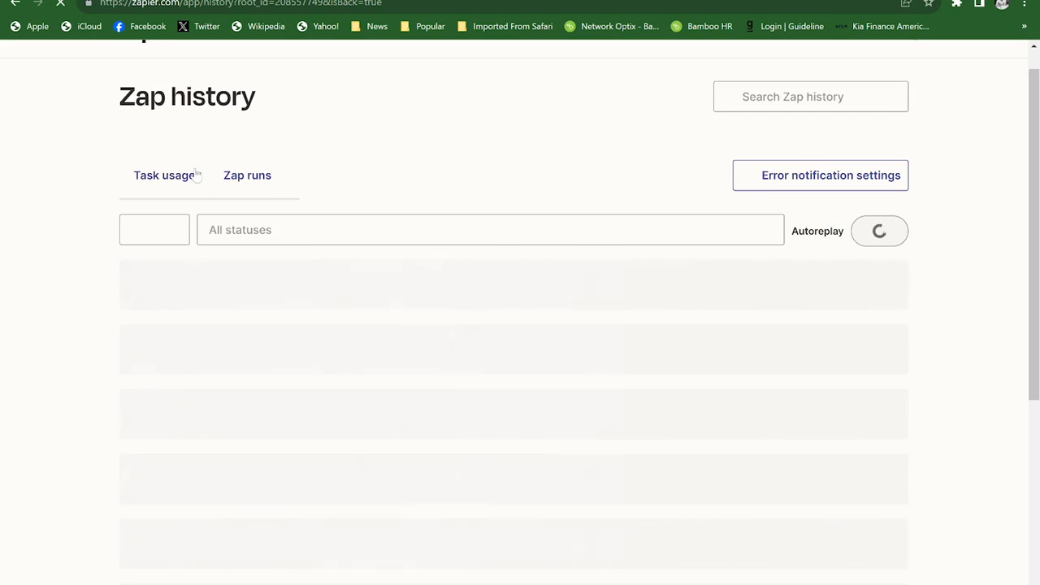
mouse_move(251, 151)
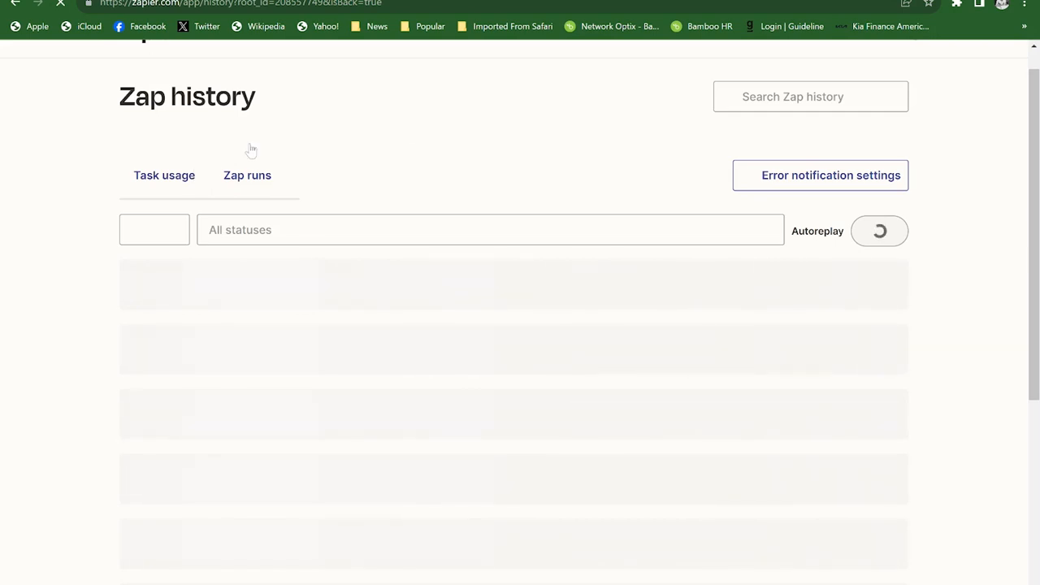
mouse_move(415, 127)
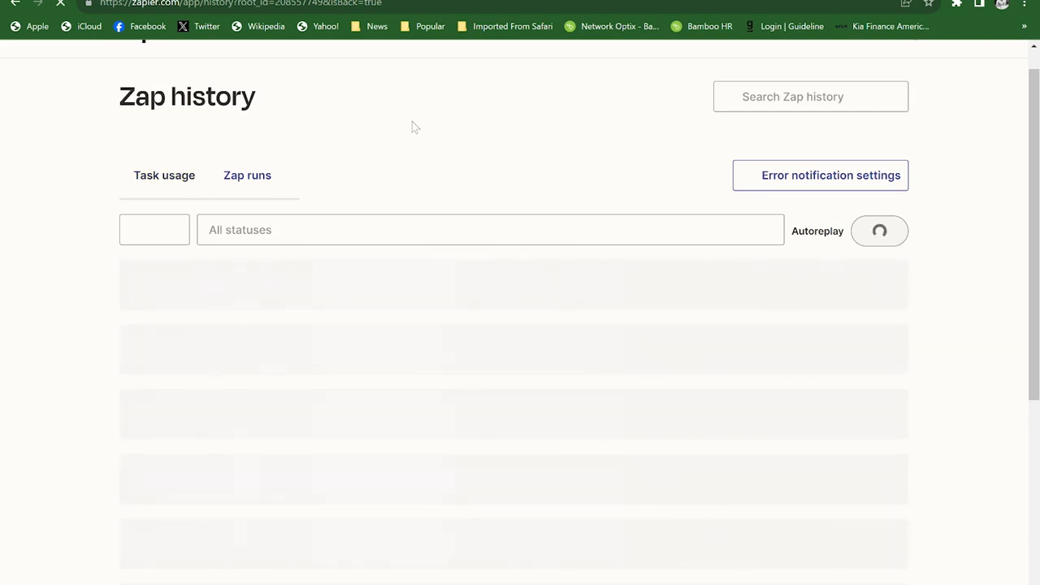
- Open the newest stopped Quote Creation run and get AI troubleshooting for the Code step's callback error
click(248, 175)
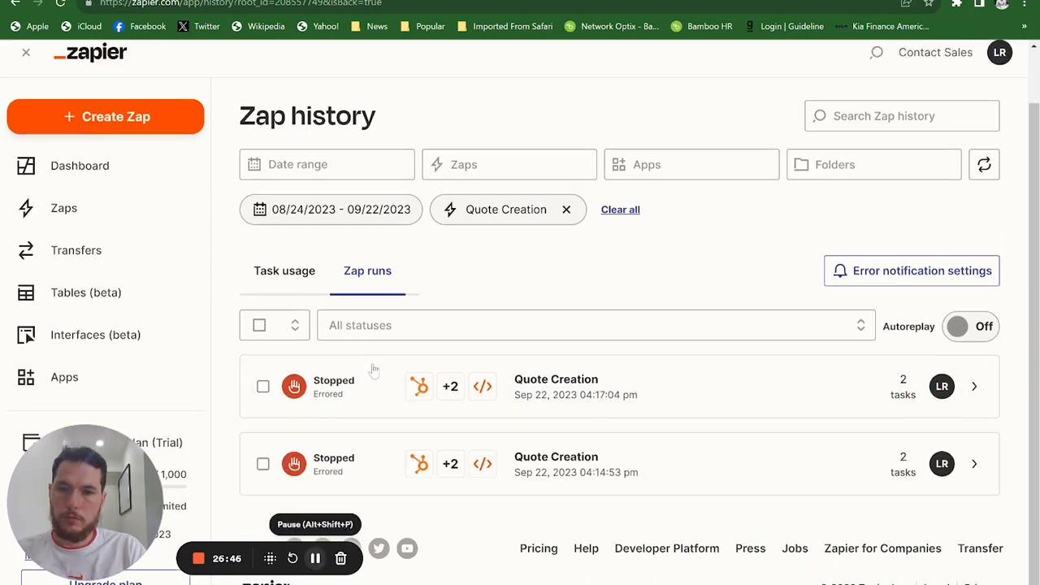
click(556, 386)
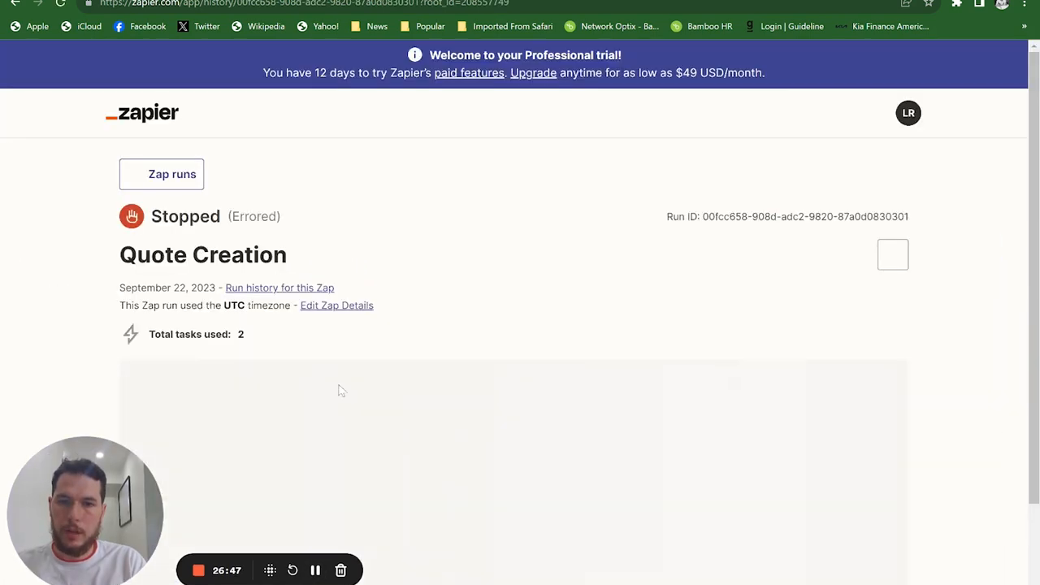
scroll(down, 3)
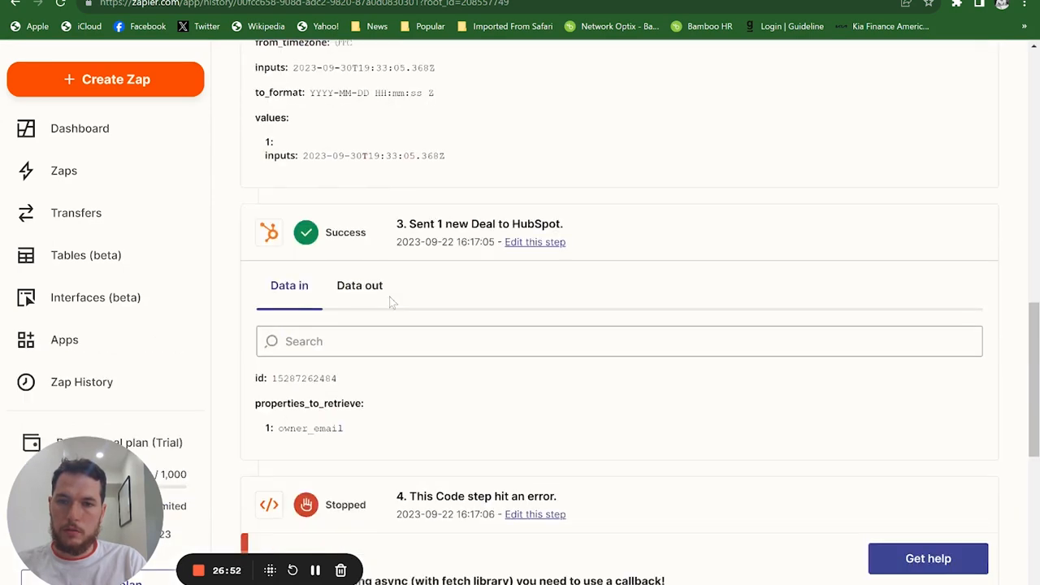
scroll(down, 3)
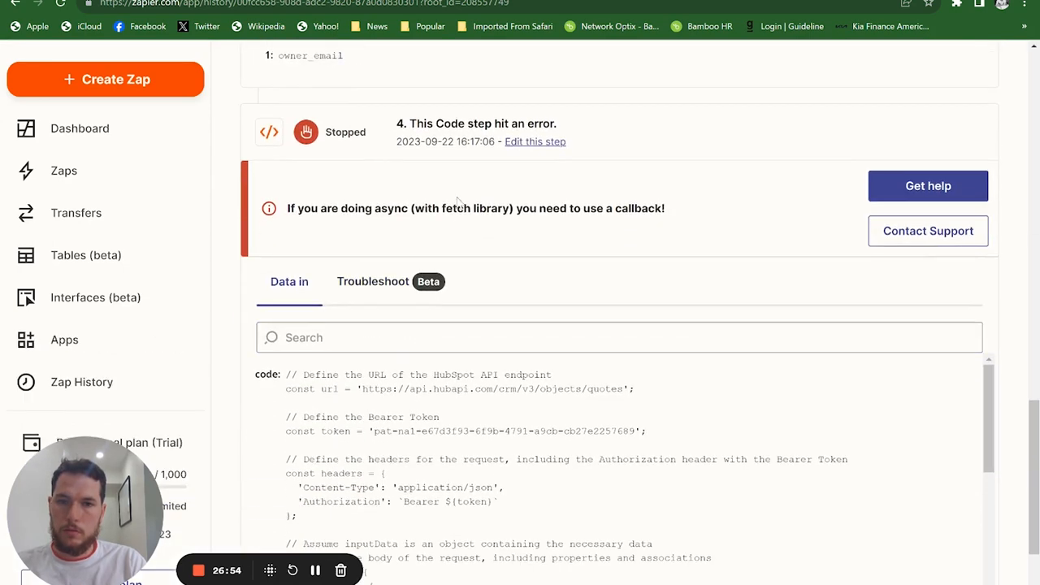
click(372, 281)
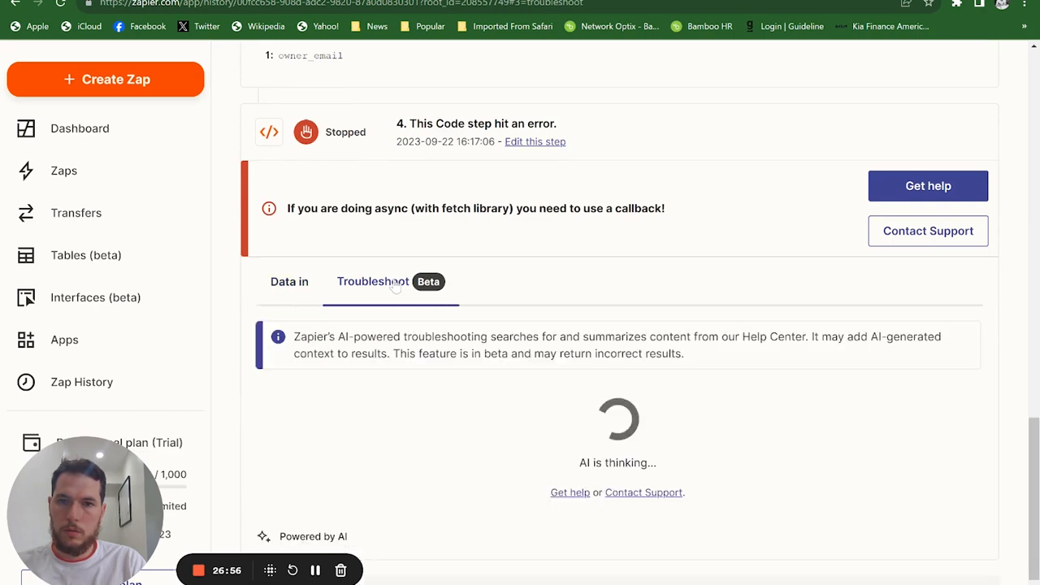
scroll(down, 3)
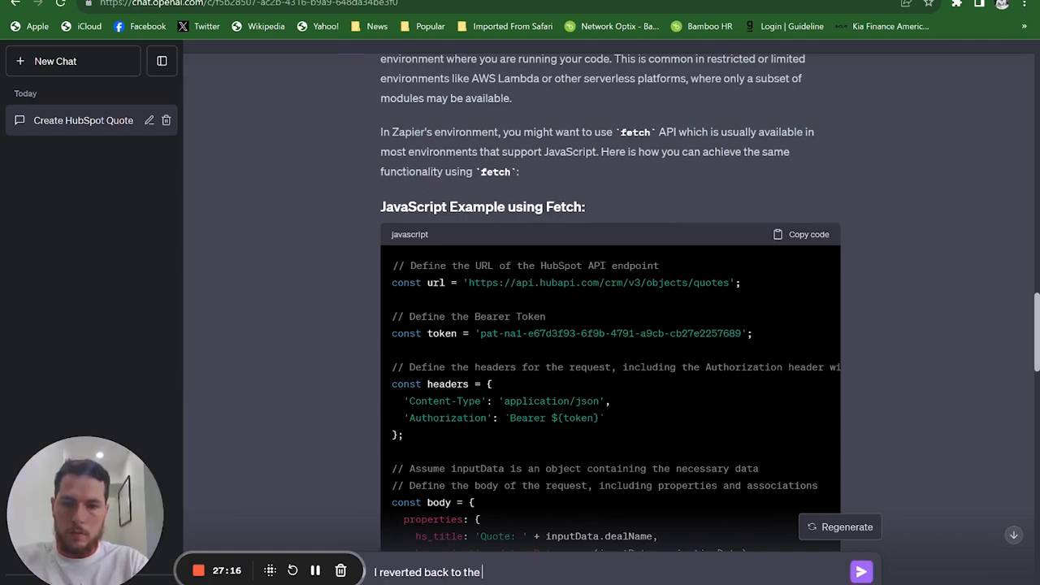
- Write a ChatGPT follow-up saying the fetch version was restored and run, then paste Zapier AI's callback explanation
text(version "JavaScript Example)
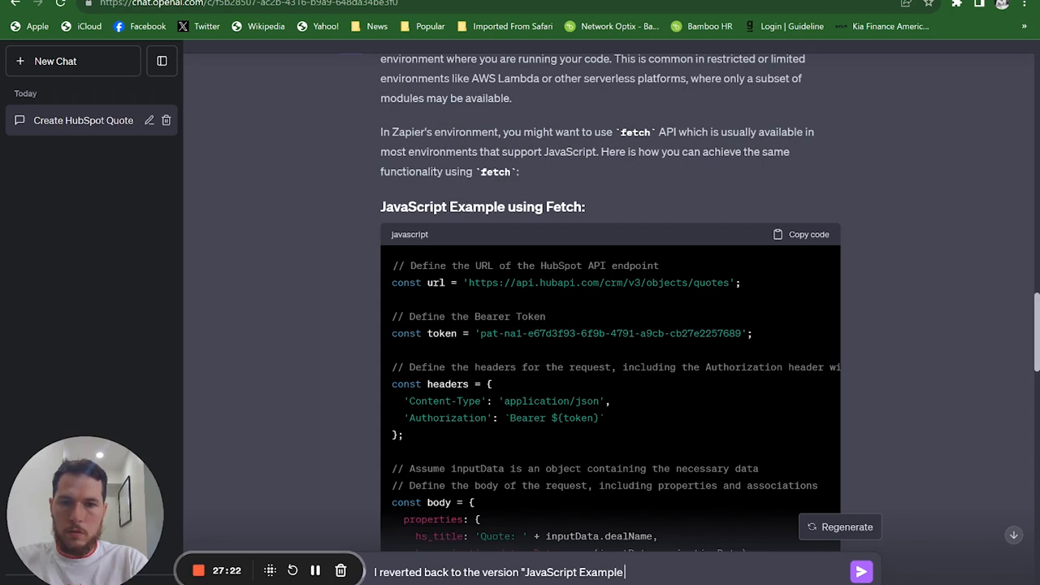
text(using Fetch)
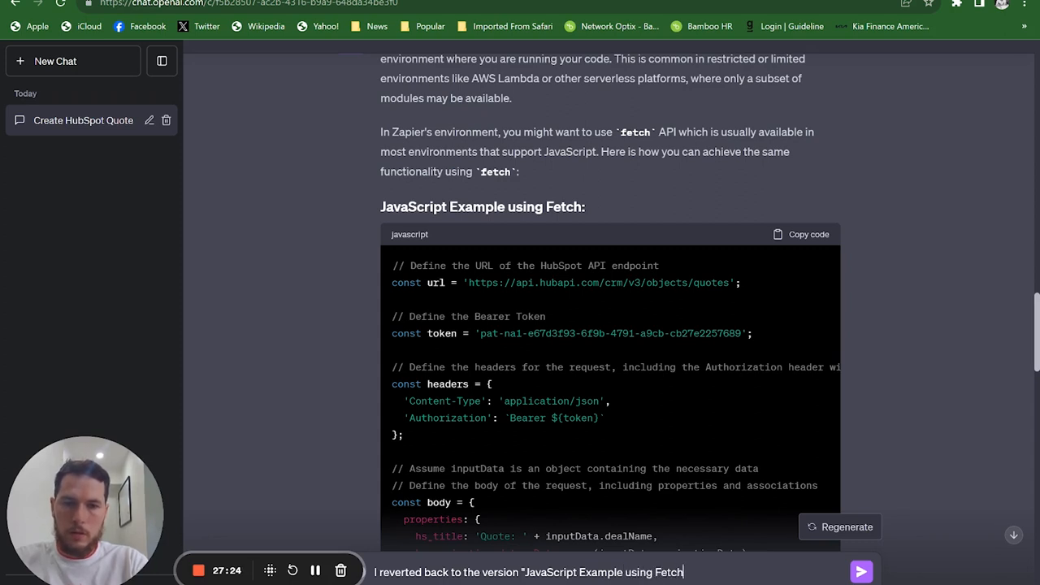
text(and ran the code because i)
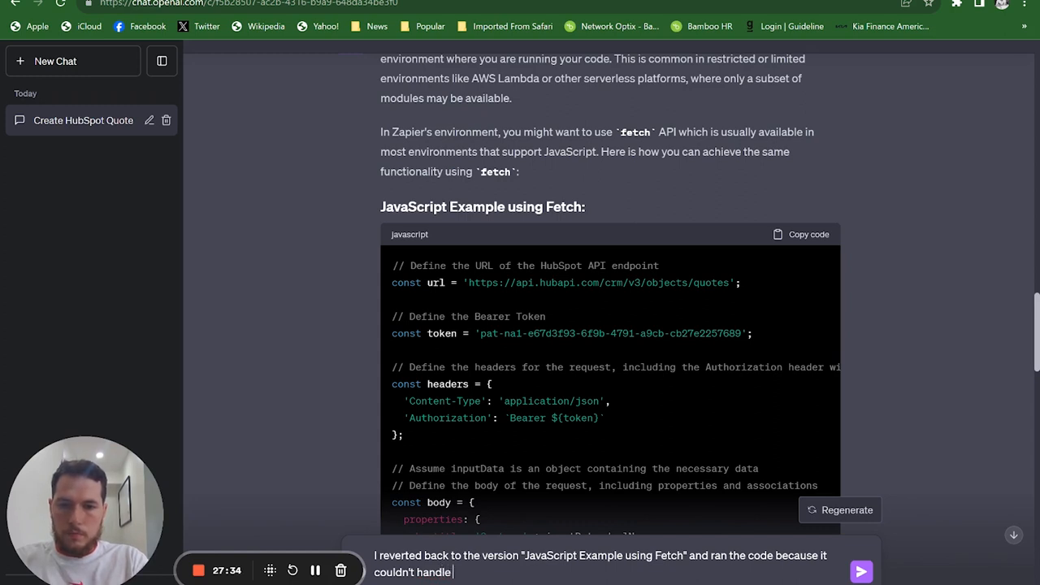
text(the Z logic.)
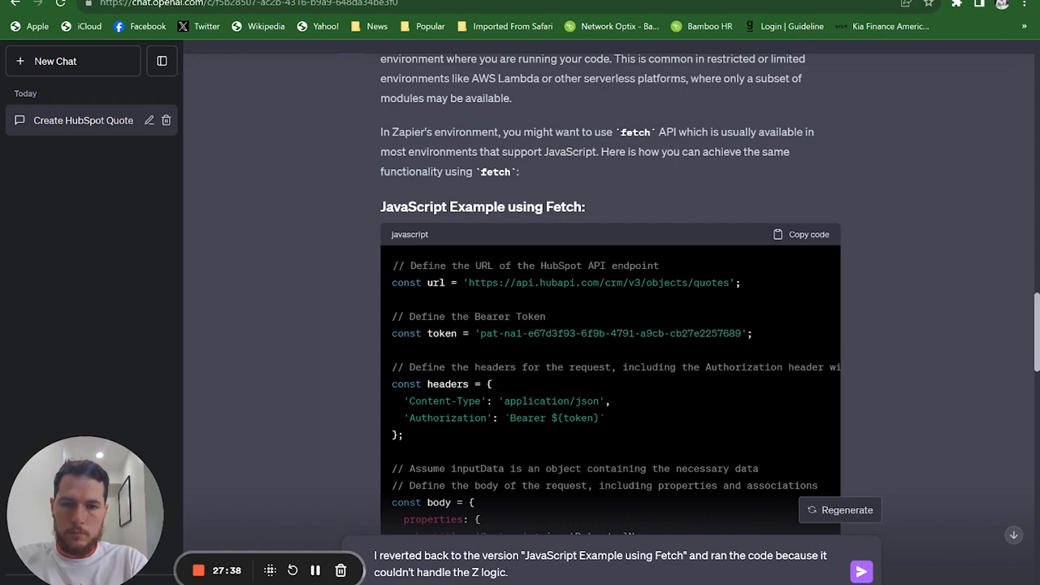
text(Here's the error Zap AI gave:)
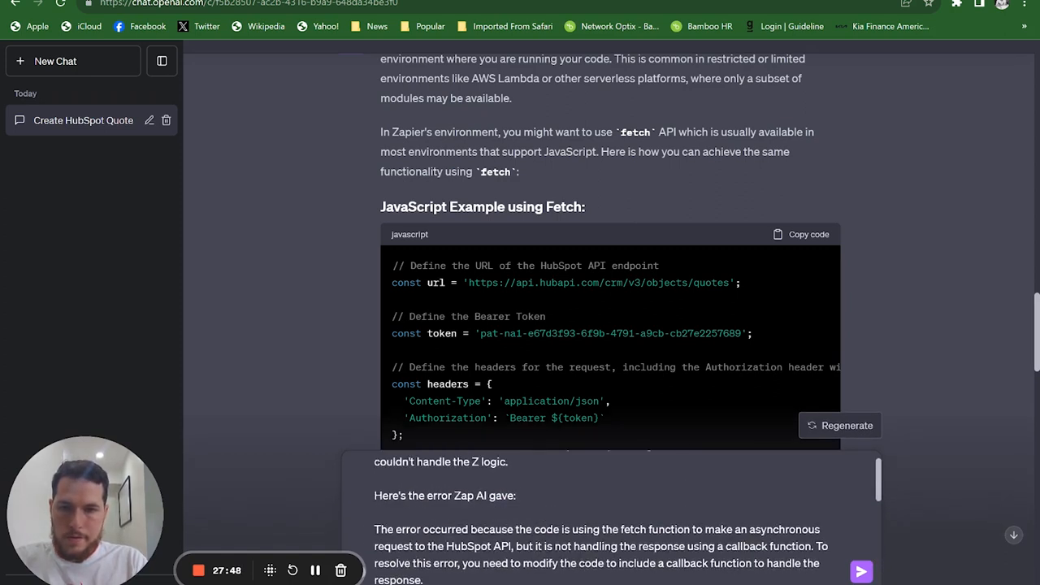
- Read through ChatGPT's async/await rewrite of the quote code before returning to the zap
scroll(down, 3)
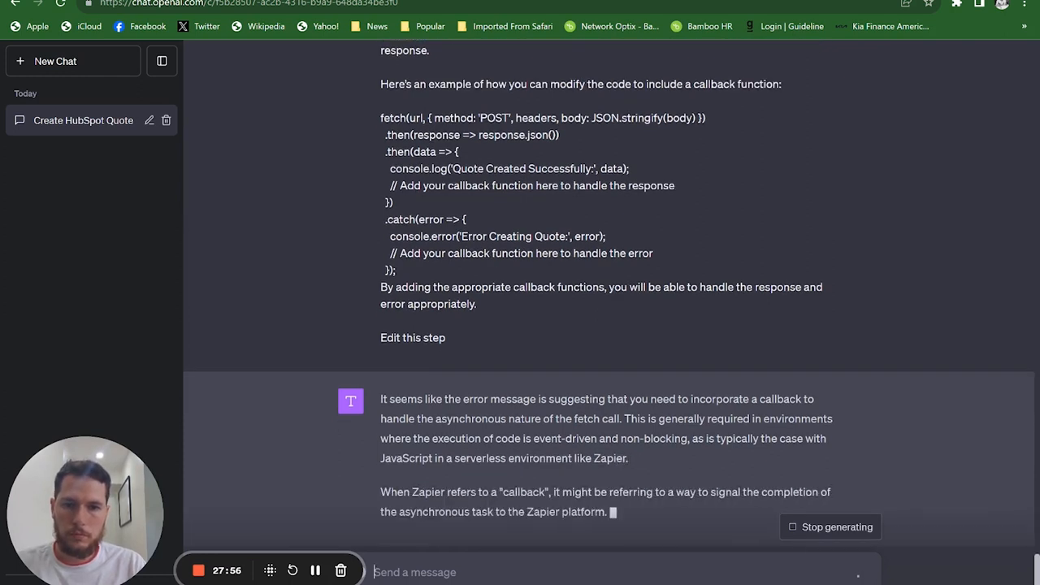
scroll(down, 3)
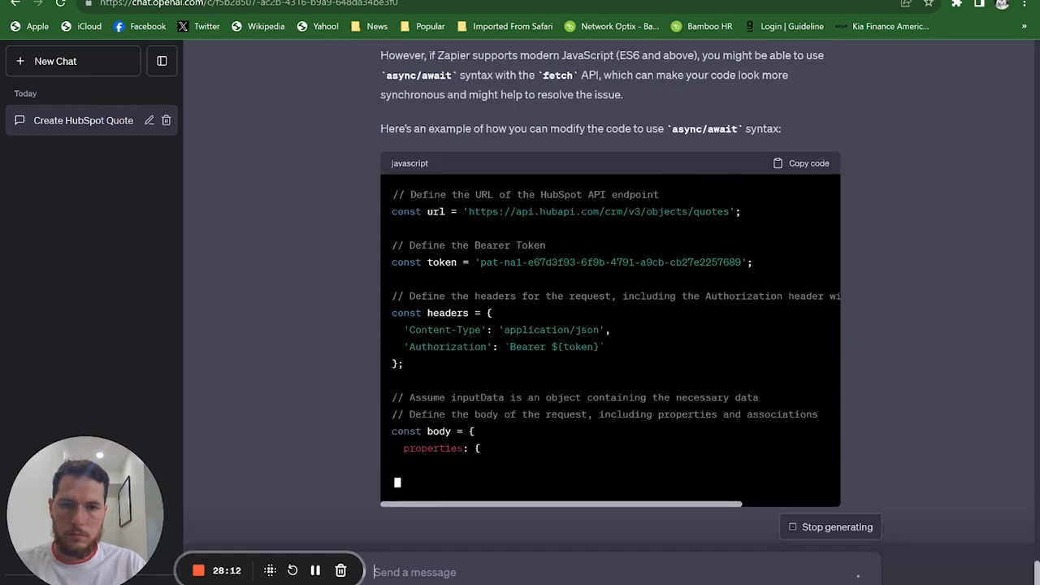
scroll(down, 3)
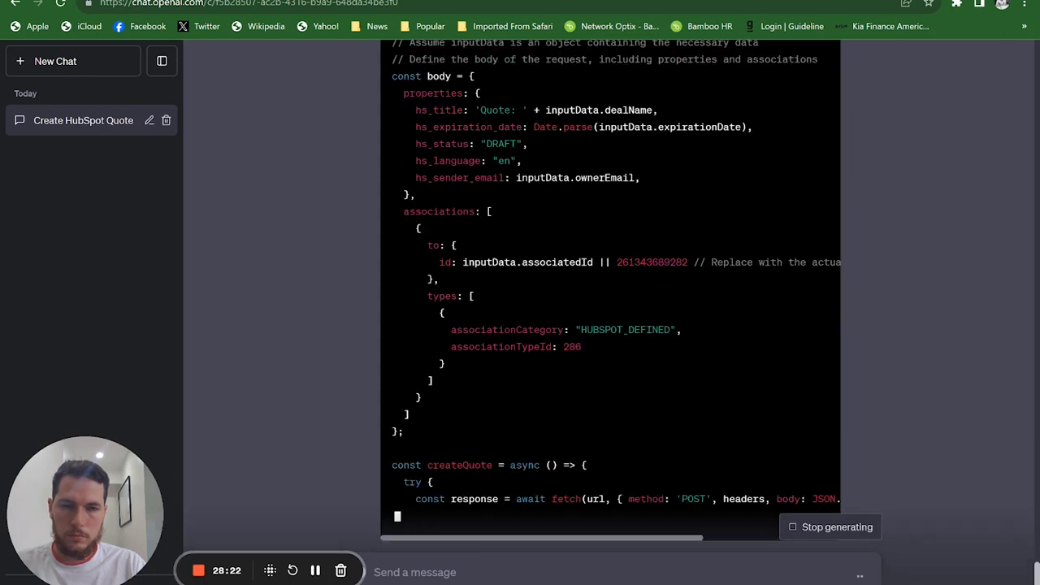
scroll(down, 3)
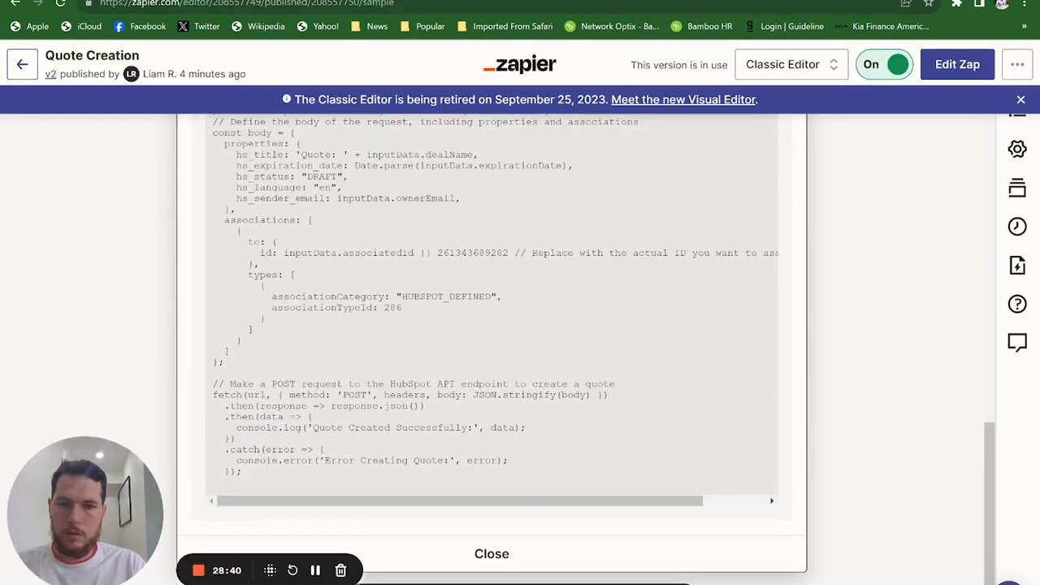
- Turn the Quote Creation zap off and reopen its draft at the Code step's action settings
click(884, 65)
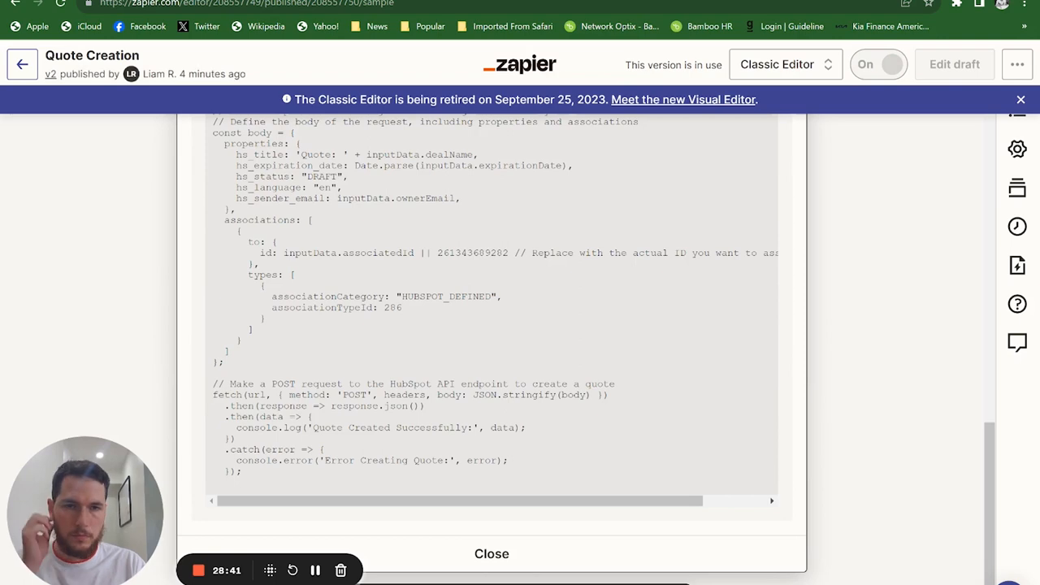
click(491, 552)
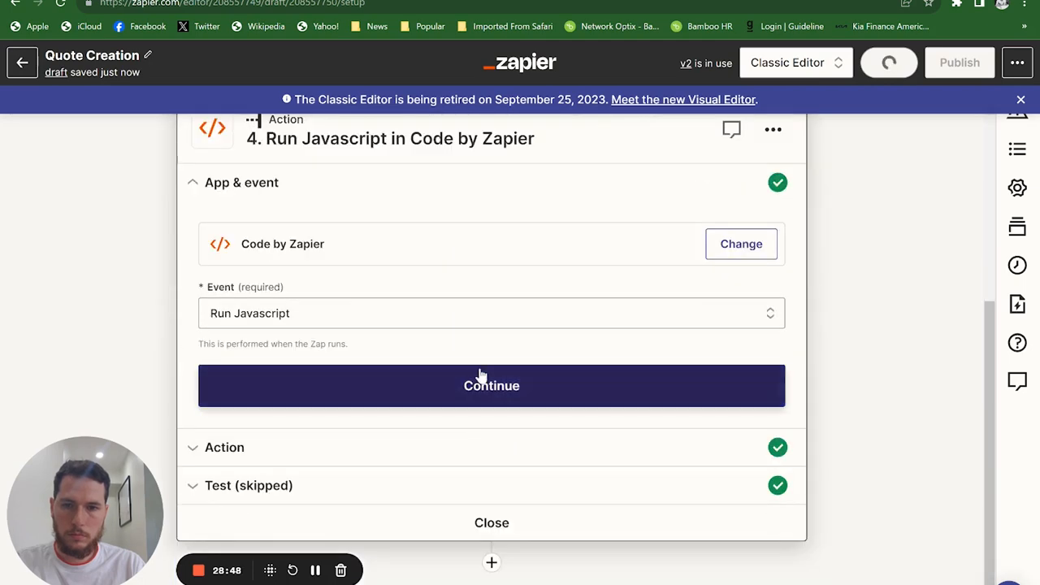
click(491, 385)
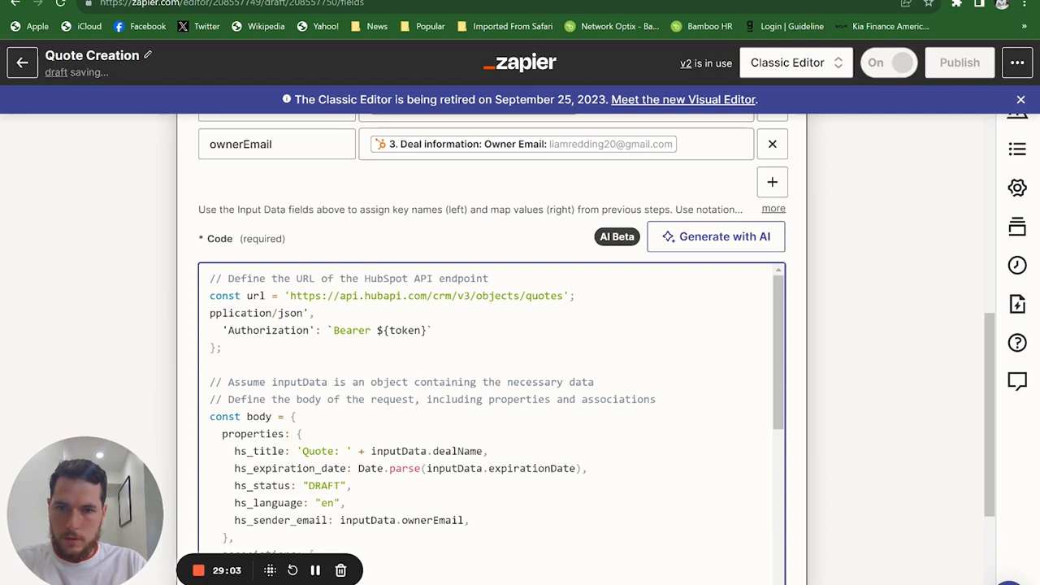
- Review the pasted async/await createQuote script in the Code field and continue past it
click(890, 62)
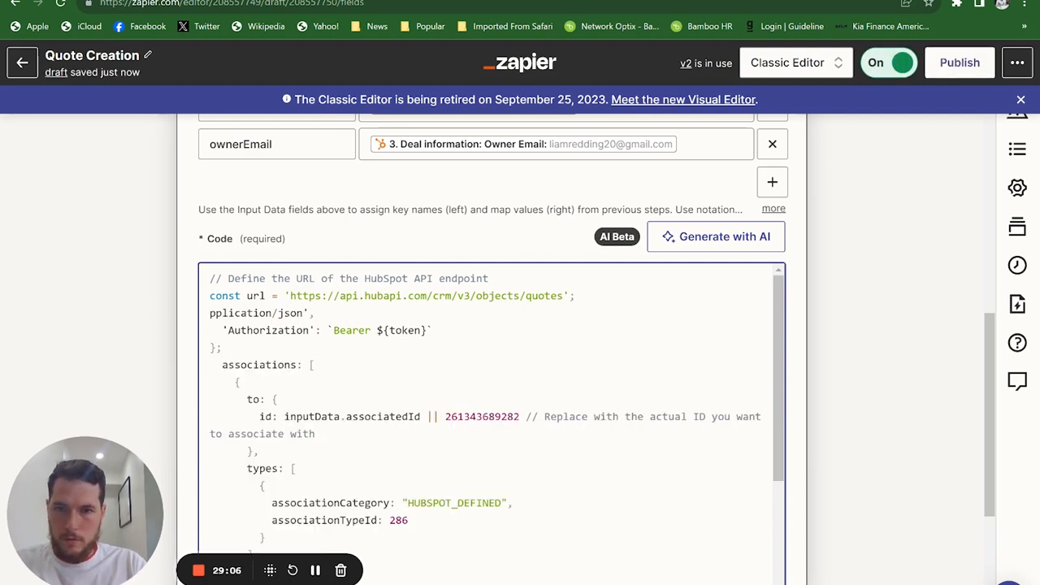
scroll(down, 3)
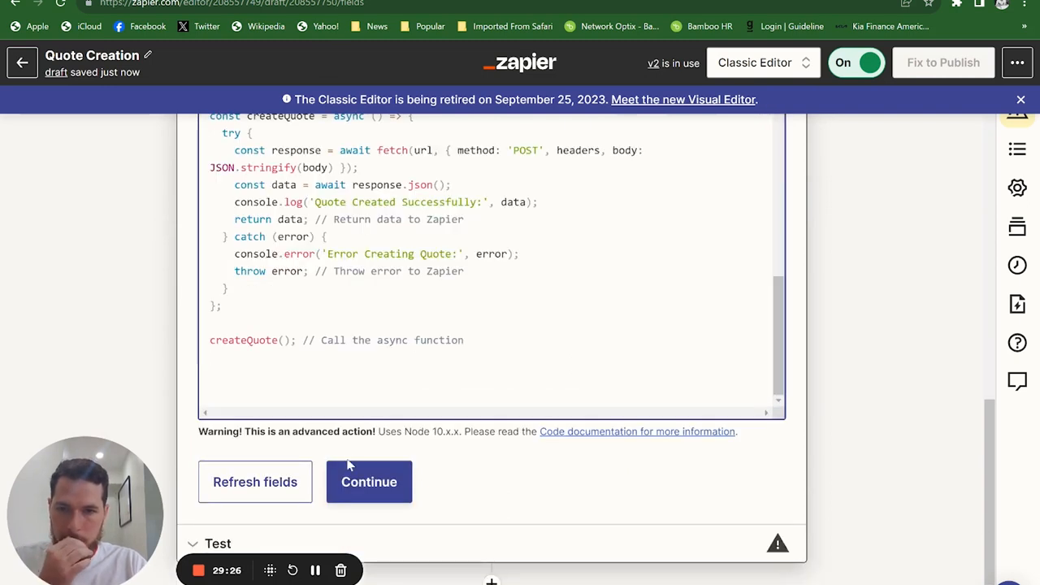
click(369, 481)
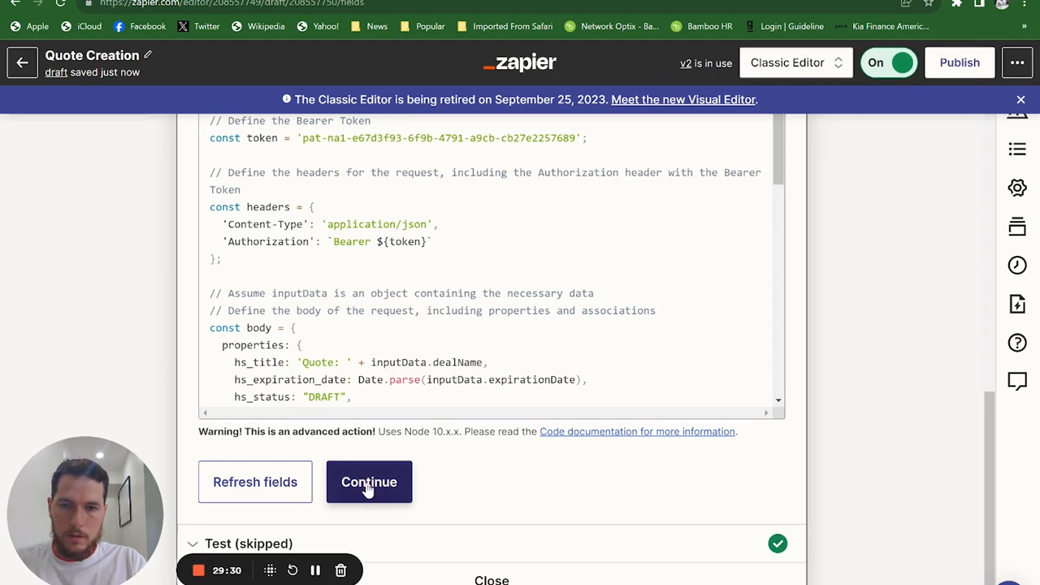
- Skip the test, publish the zap, revisit the HubSpot deal and return to Zap History
click(369, 481)
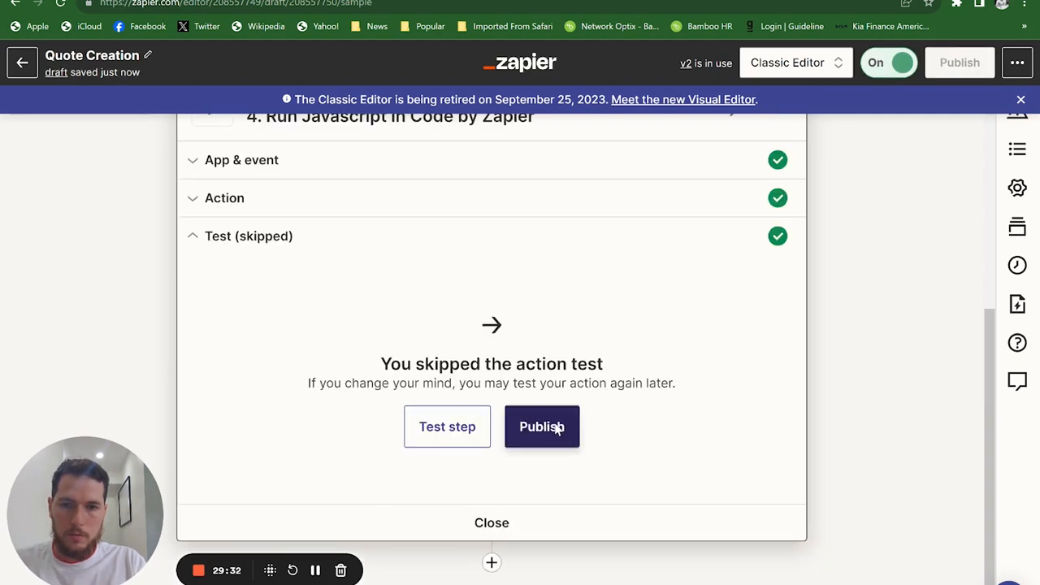
click(541, 426)
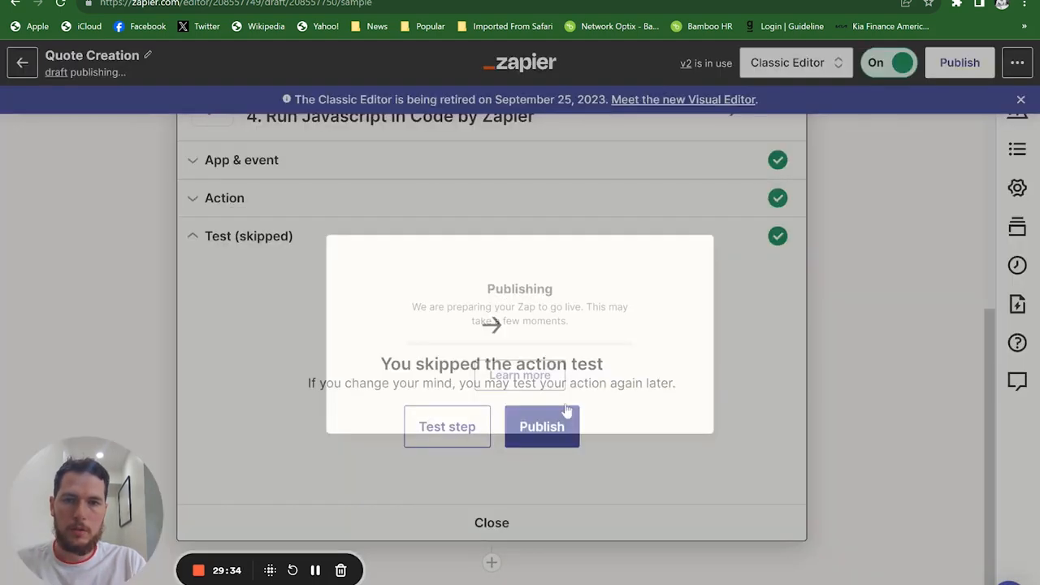
click(541, 425)
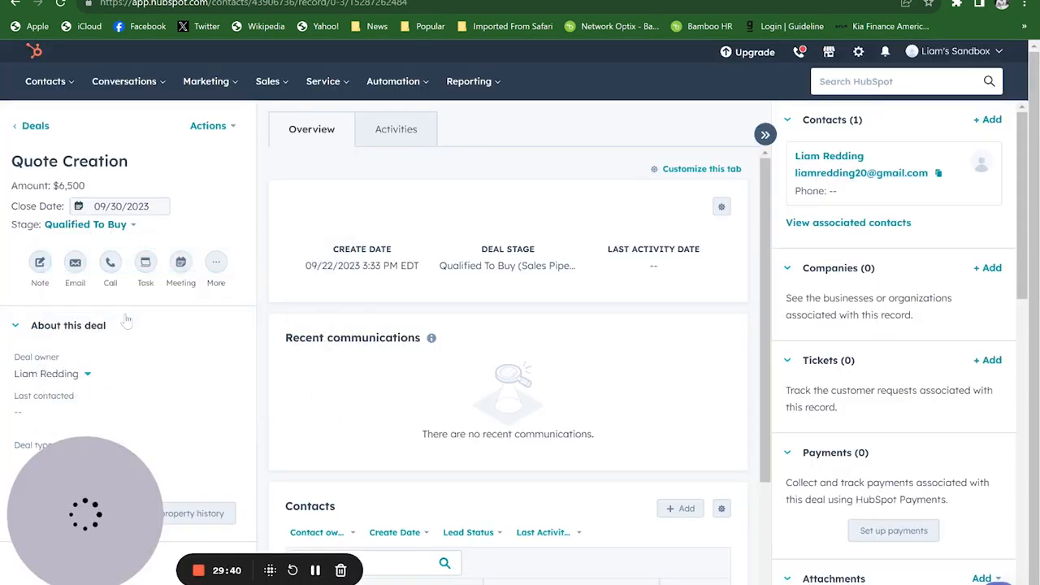
click(90, 224)
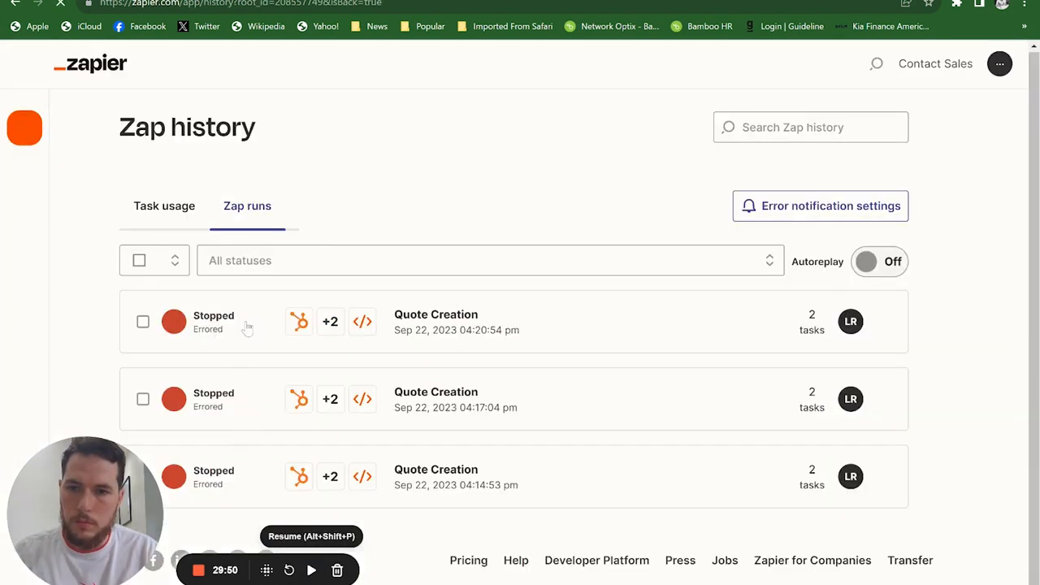
- Open the latest errored run and locate the Code step's 'You did not define output' message
click(143, 322)
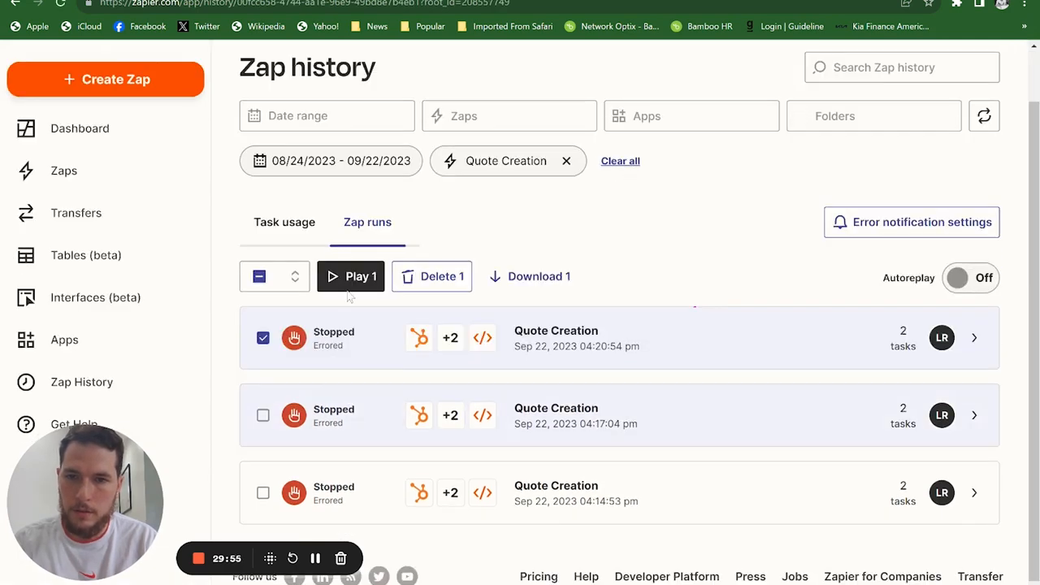
click(556, 337)
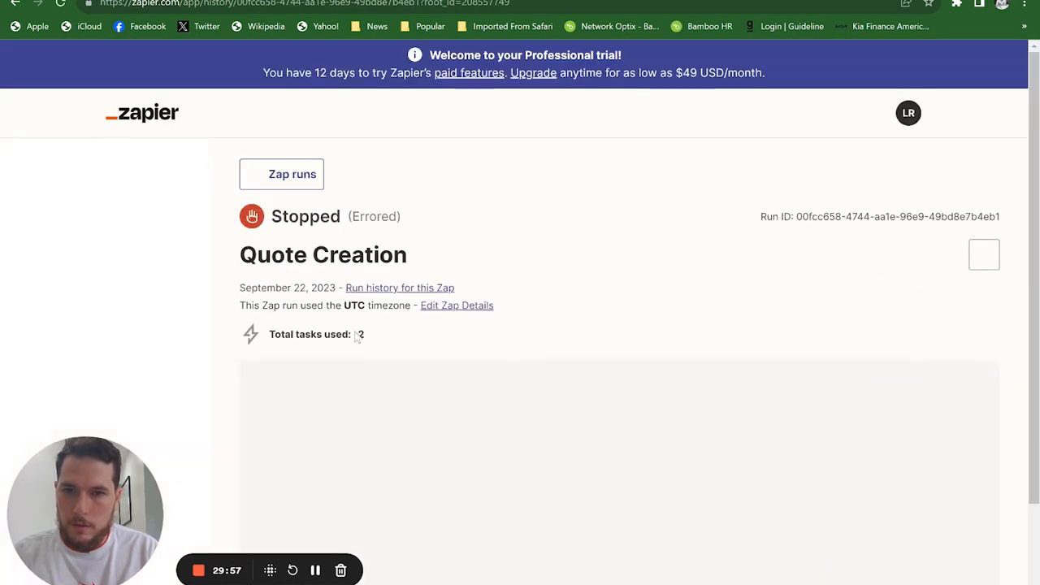
scroll(down, 3)
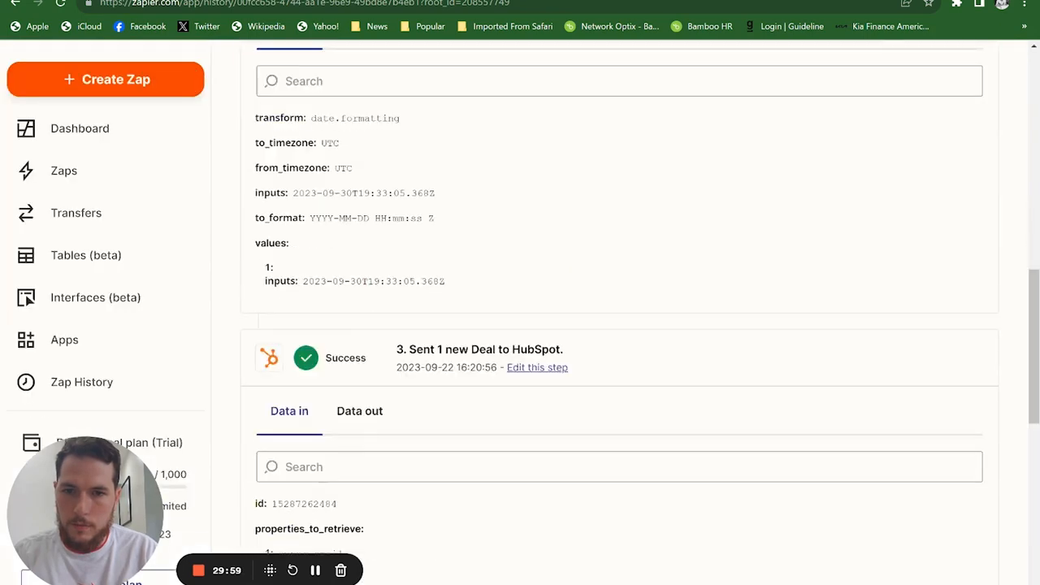
scroll(down, 3)
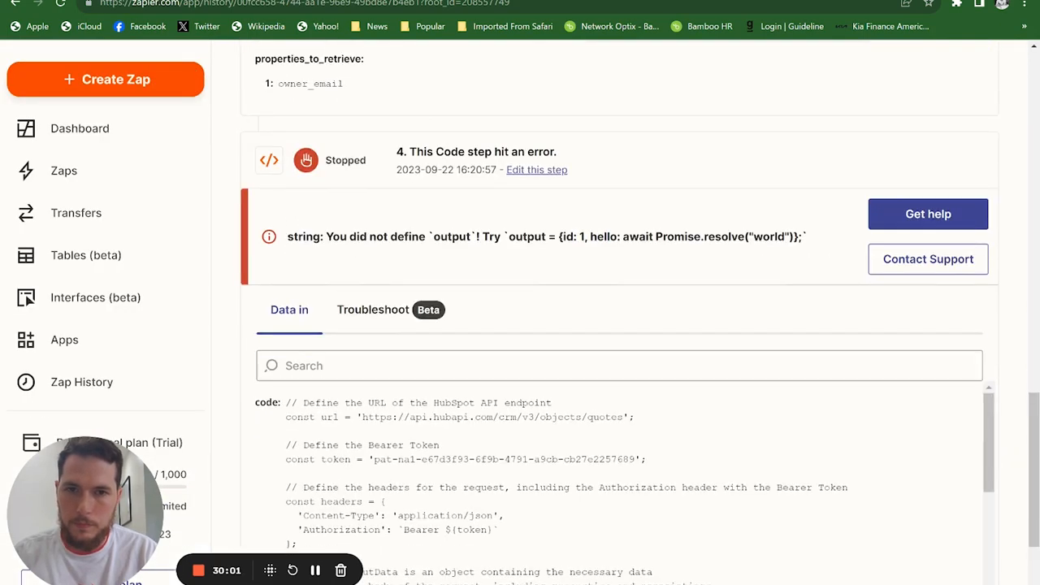
drag(653, 237, 772, 238)
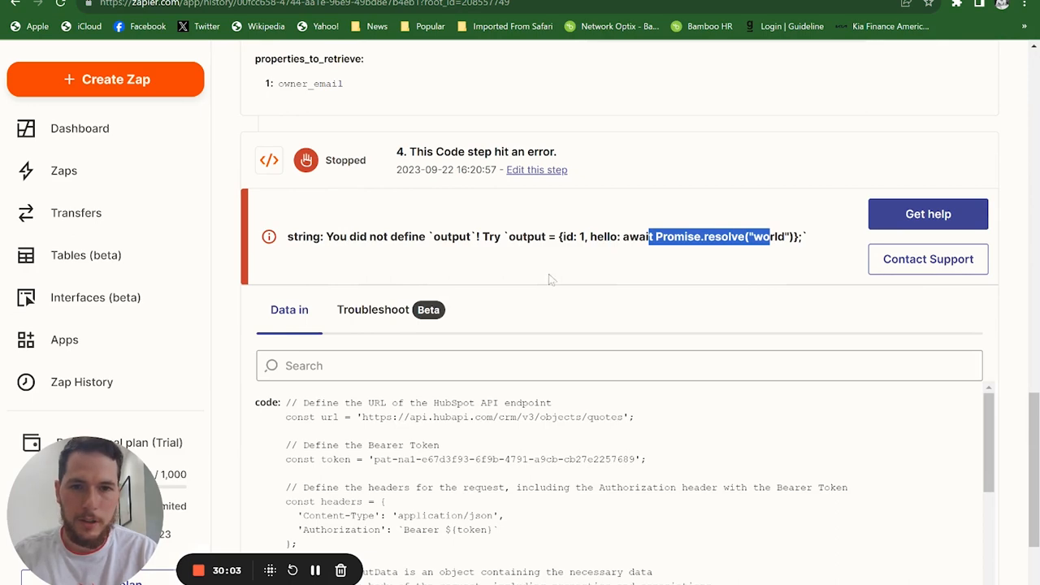
- Get the AI troubleshooting explanation of the undefined output error and select it to copy
click(374, 308)
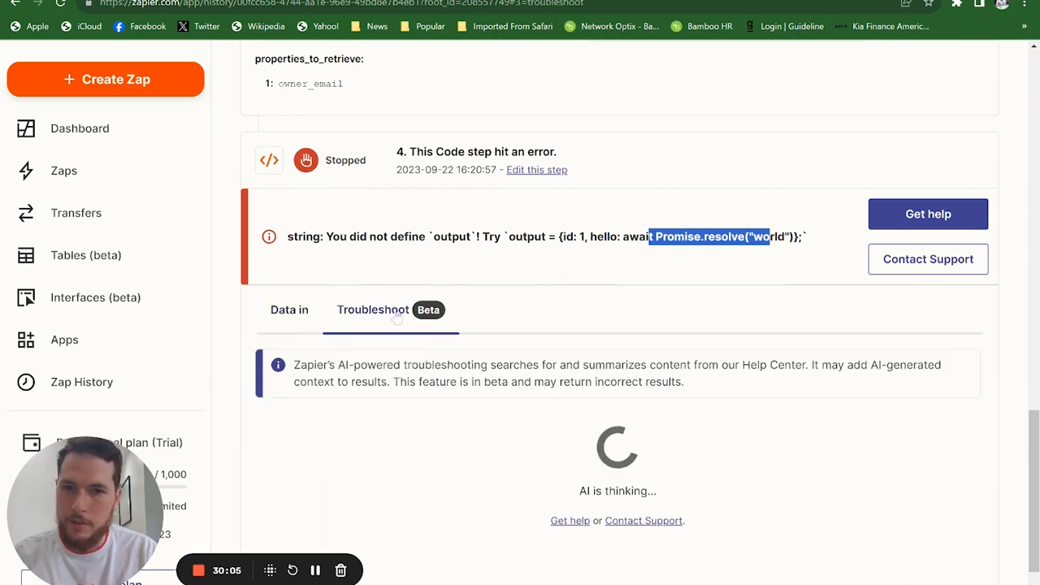
scroll(down, 3)
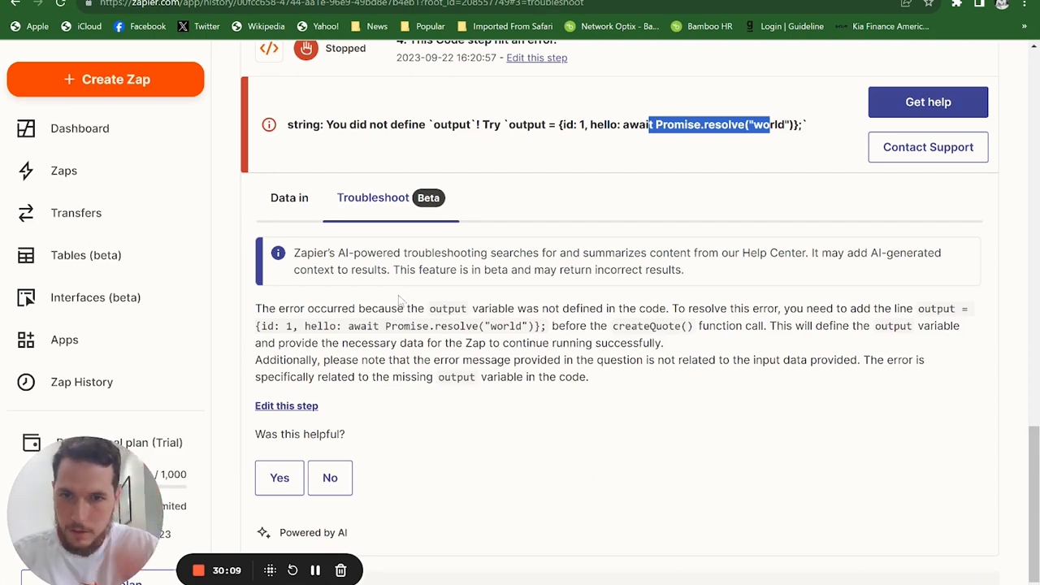
drag(256, 309, 589, 377)
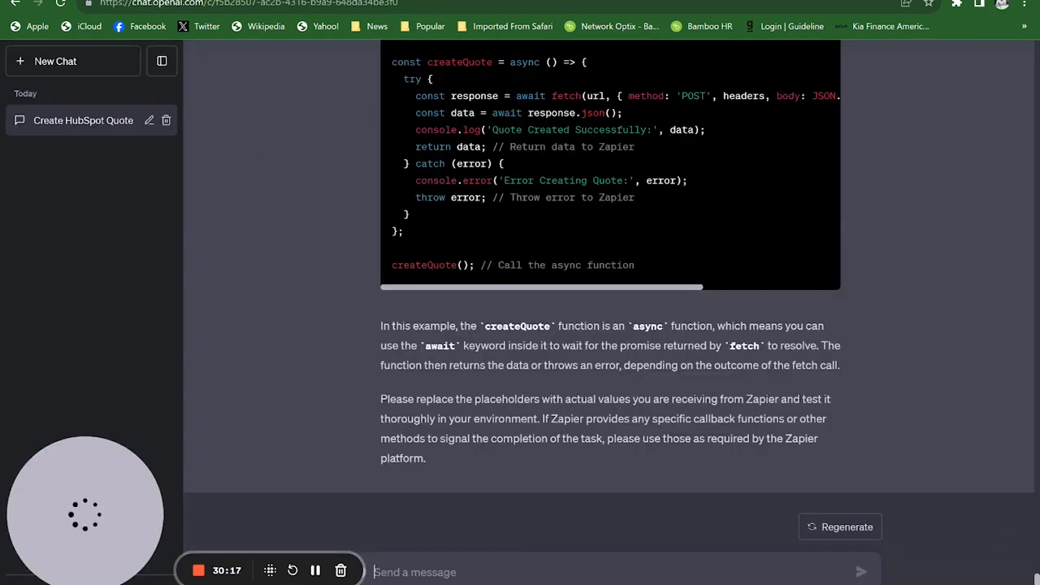
- Send 'New error log feedback:' with the explanation and read ChatGPT's full script assigning an output variable
text(New error)
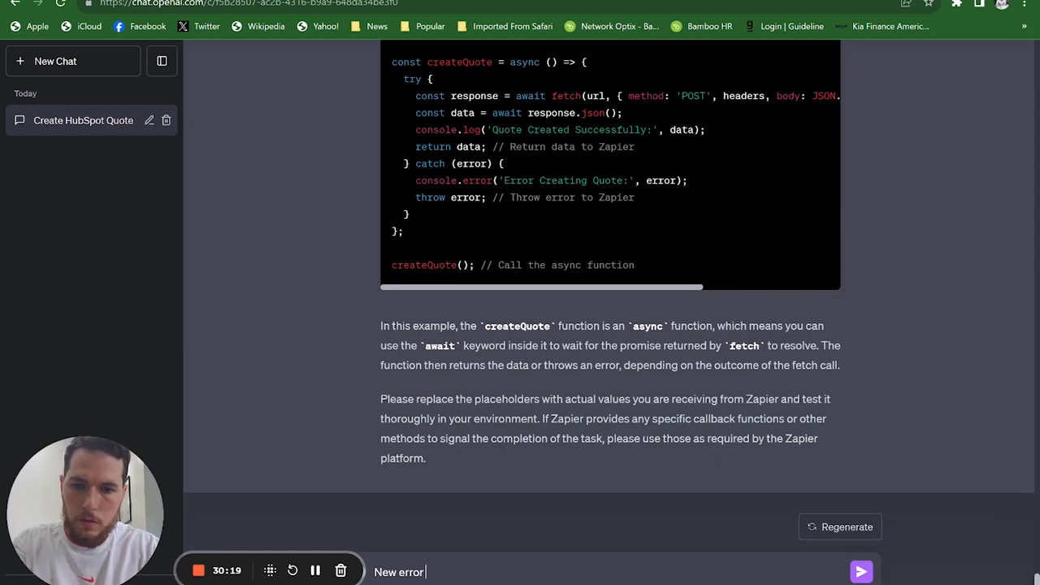
text(log fee)
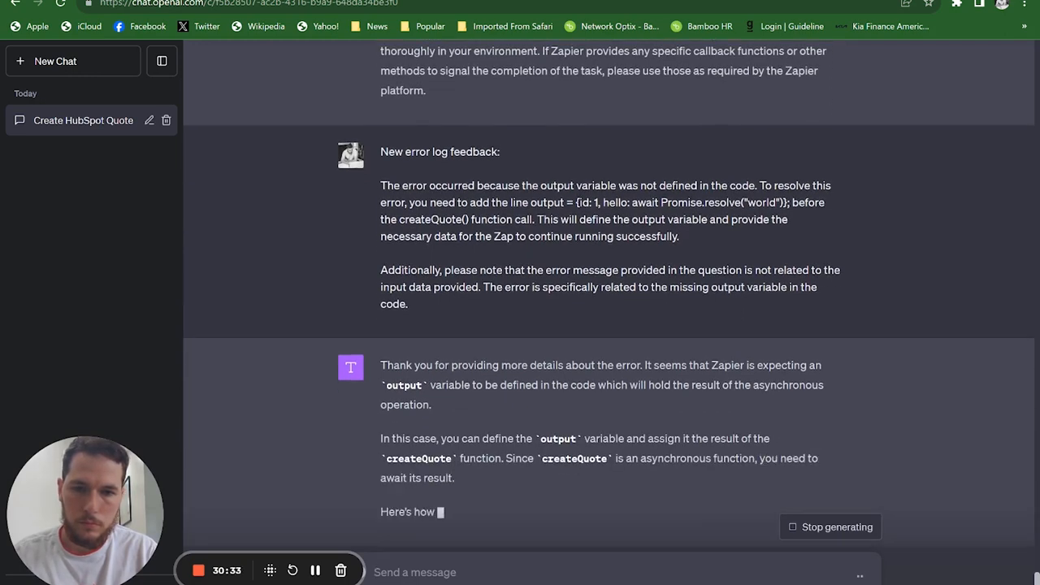
scroll(down, 3)
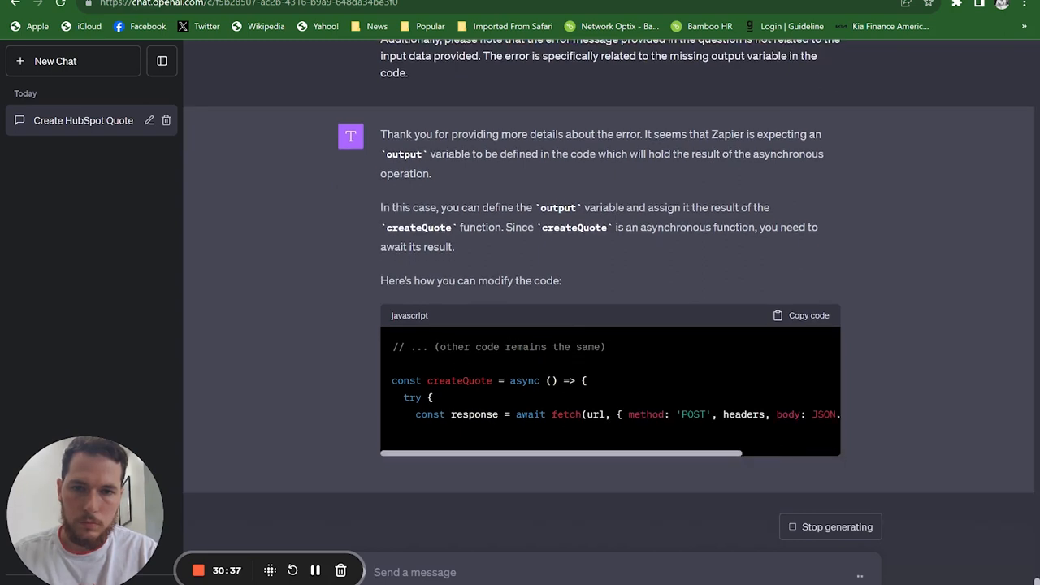
scroll(down, 3)
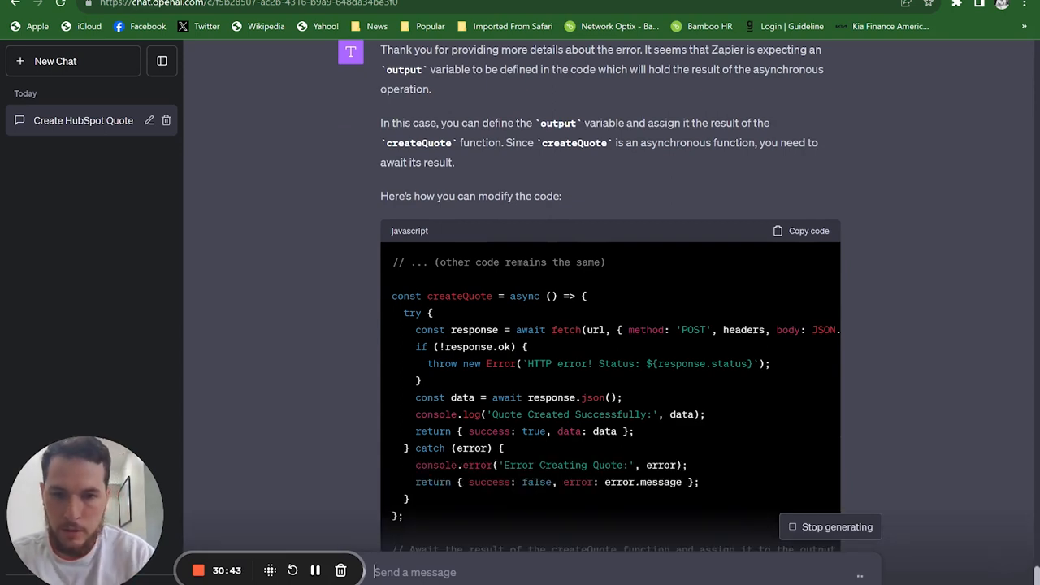
scroll(down, 3)
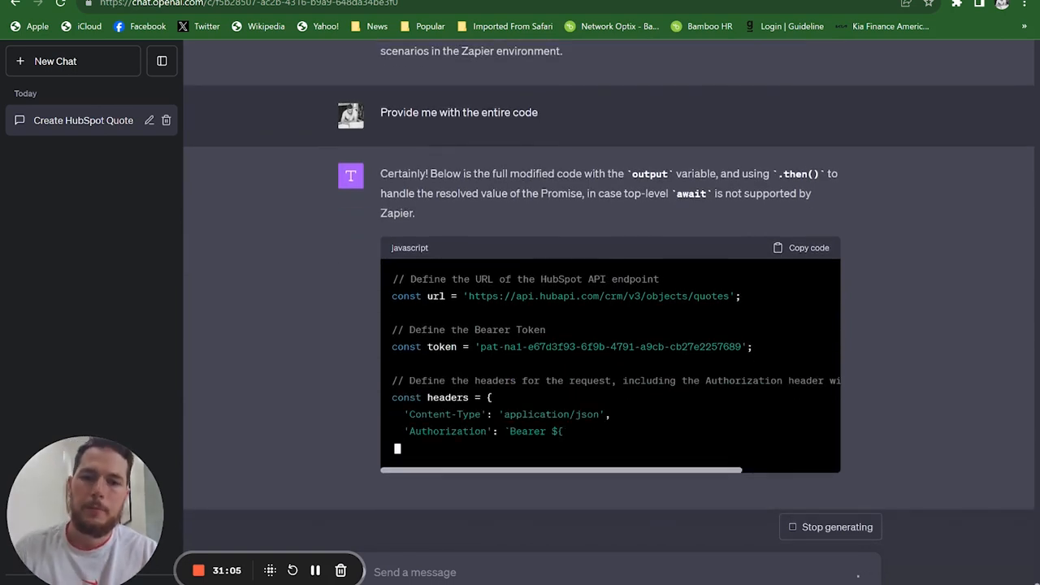
scroll(down, 3)
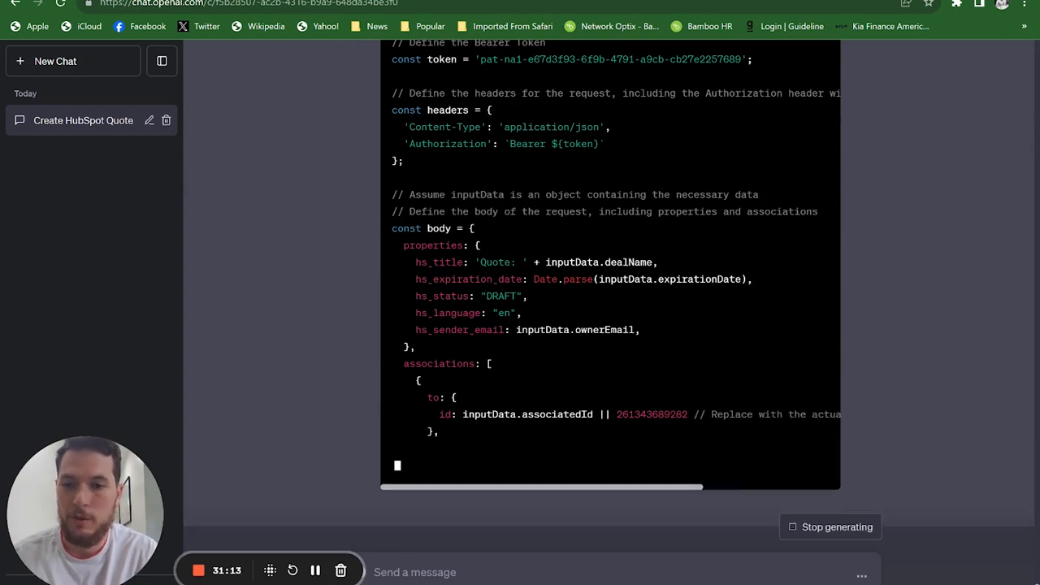
scroll(down, 3)
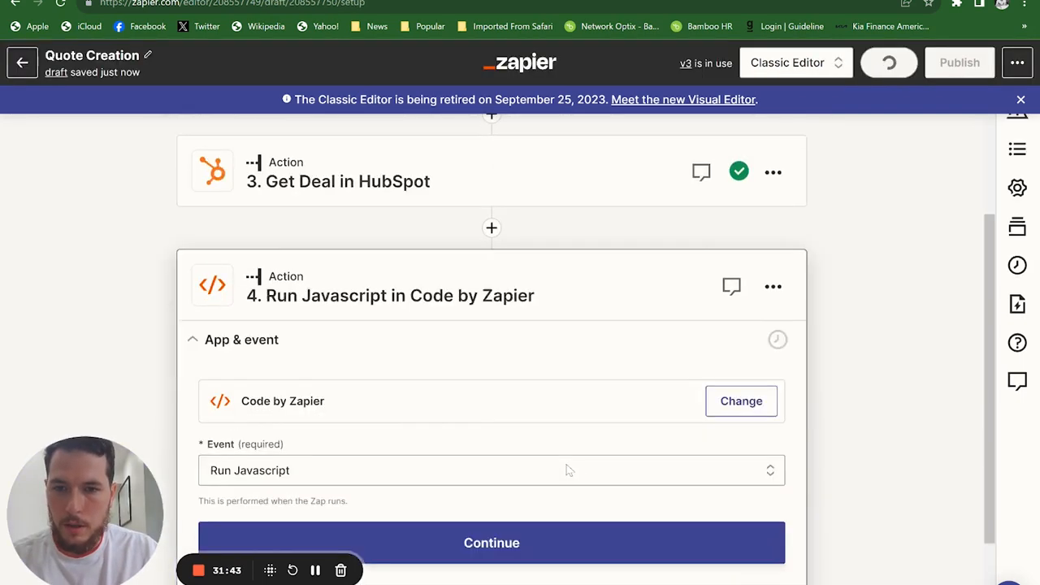
- Replace the Code step's script with the output-assigning version and confirm publishing the new zap version
click(491, 543)
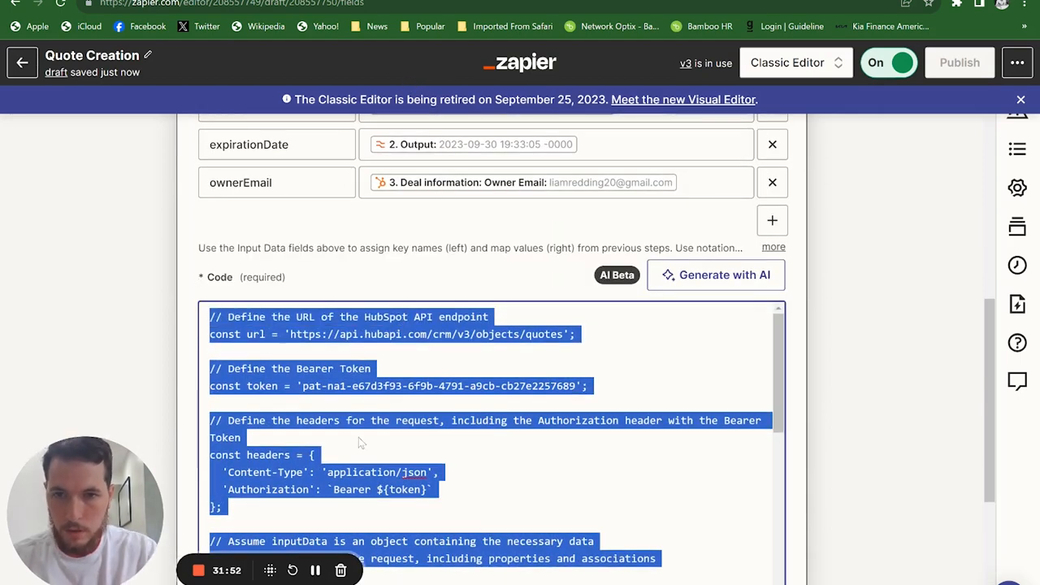
scroll(down, 3)
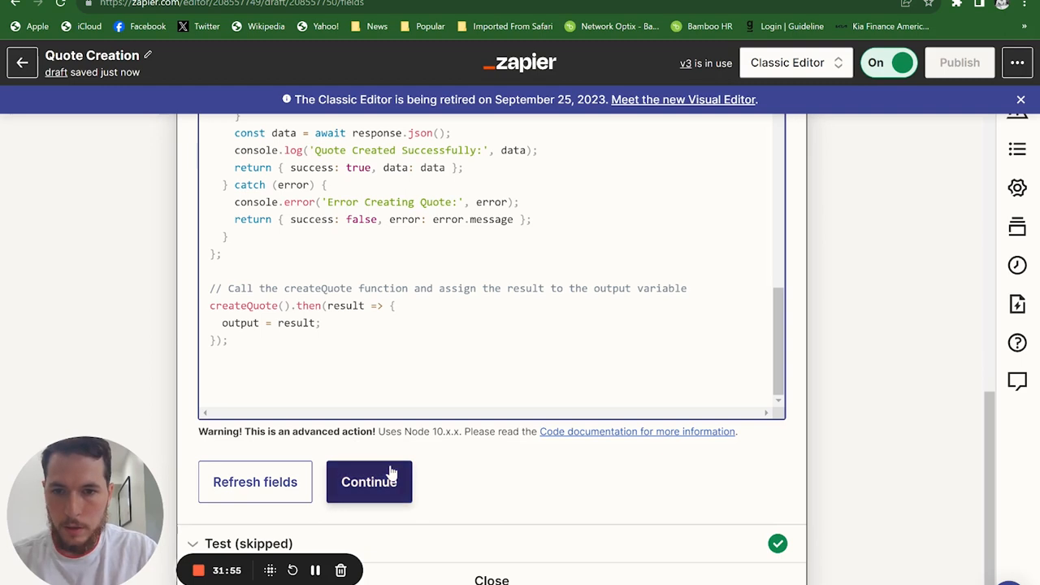
click(369, 481)
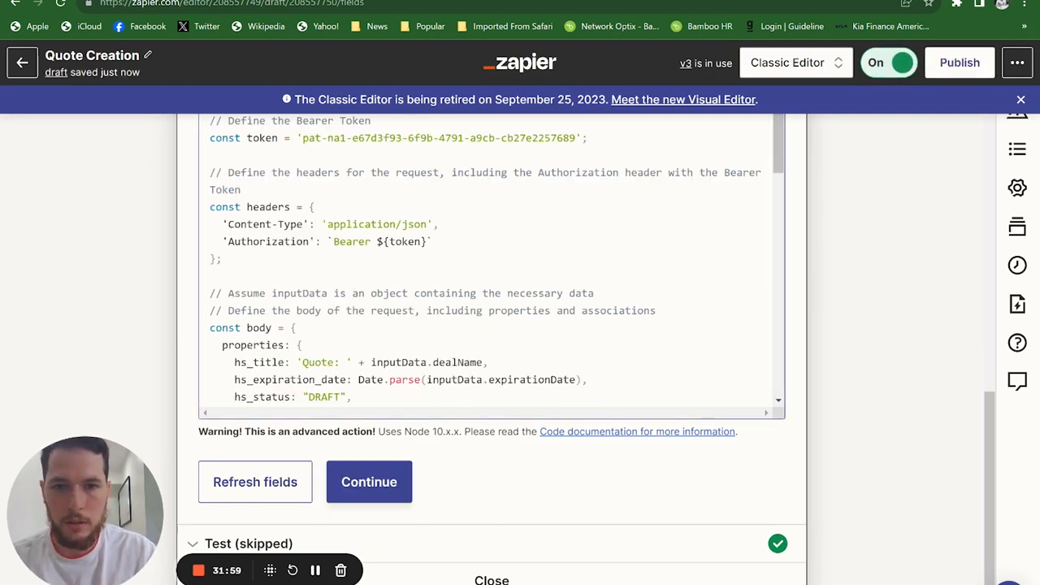
click(959, 62)
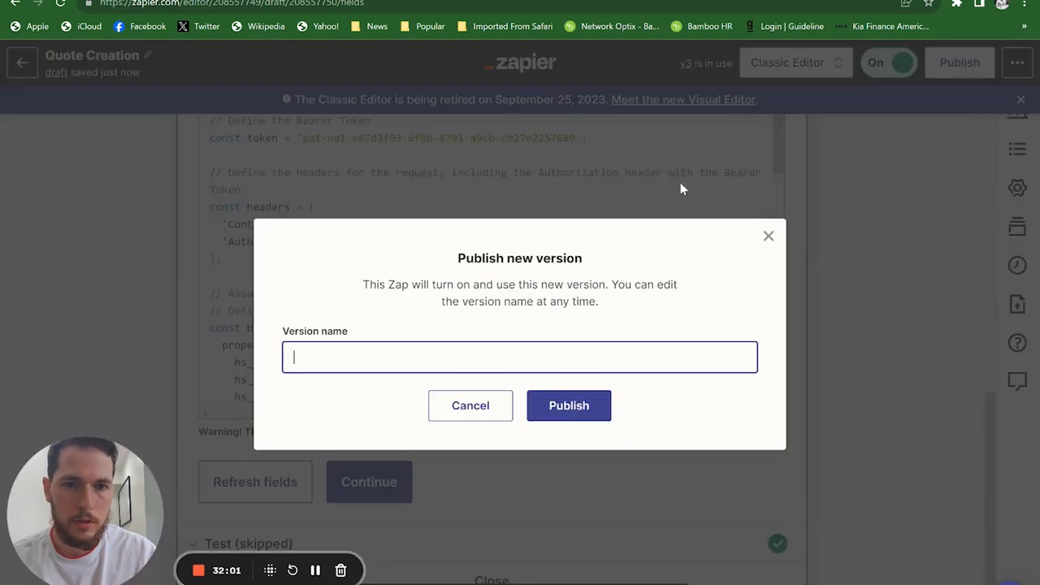
click(569, 406)
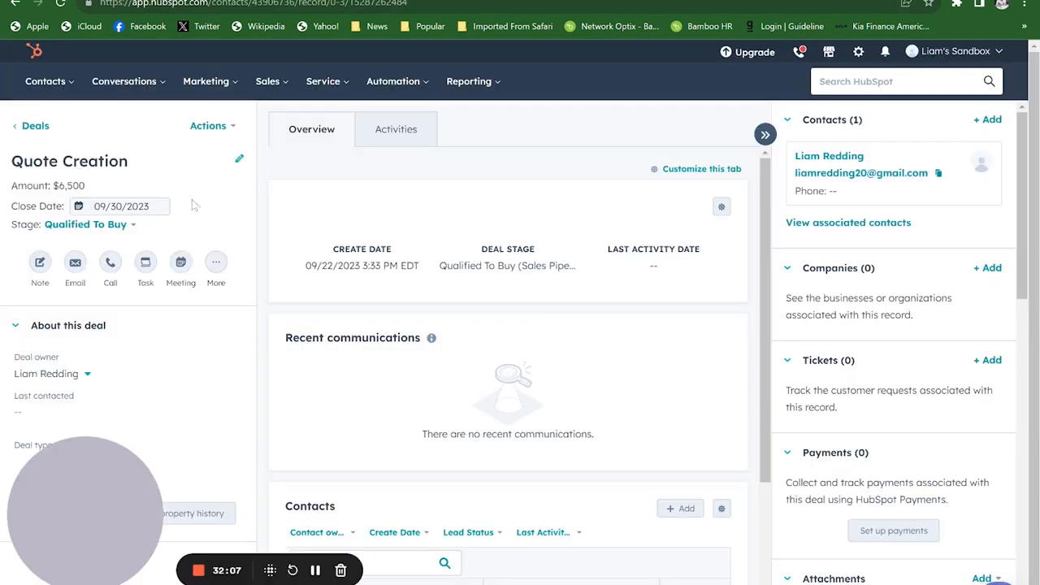
- Trigger another run via the deal stage, read its undefined-output Code error, and return to ChatGPT
click(85, 224)
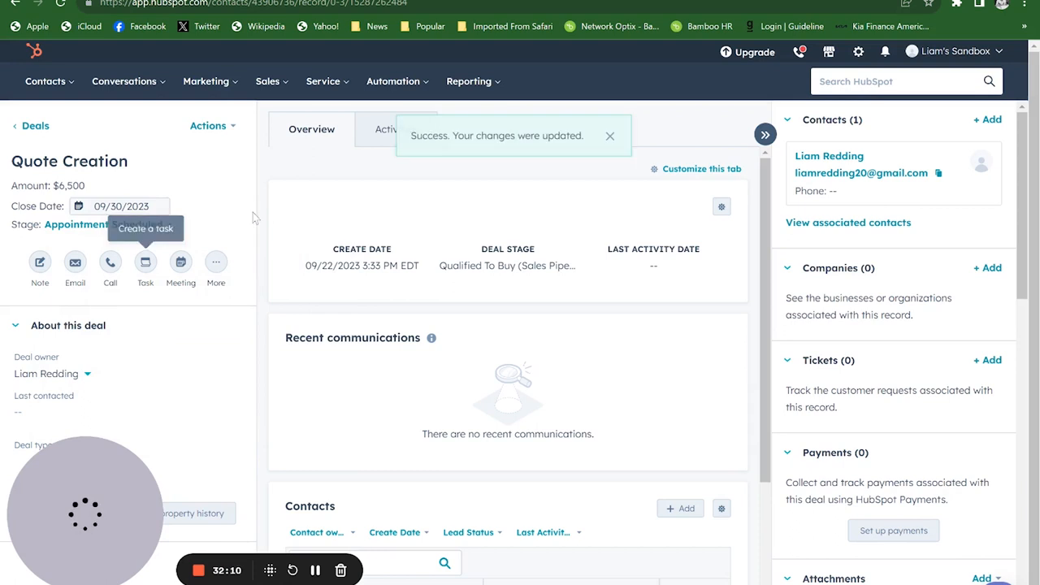
click(104, 224)
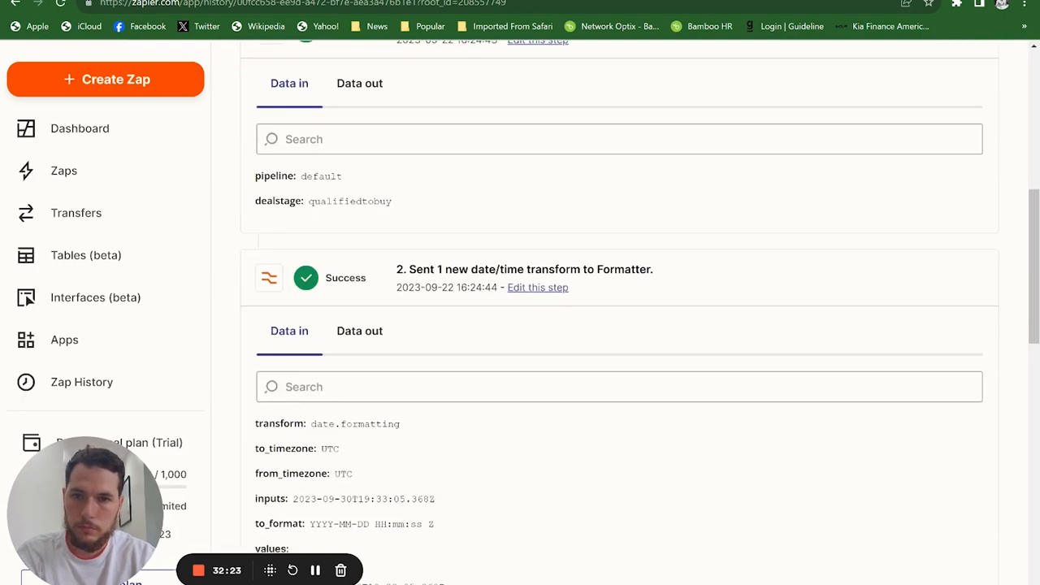
scroll(down, 3)
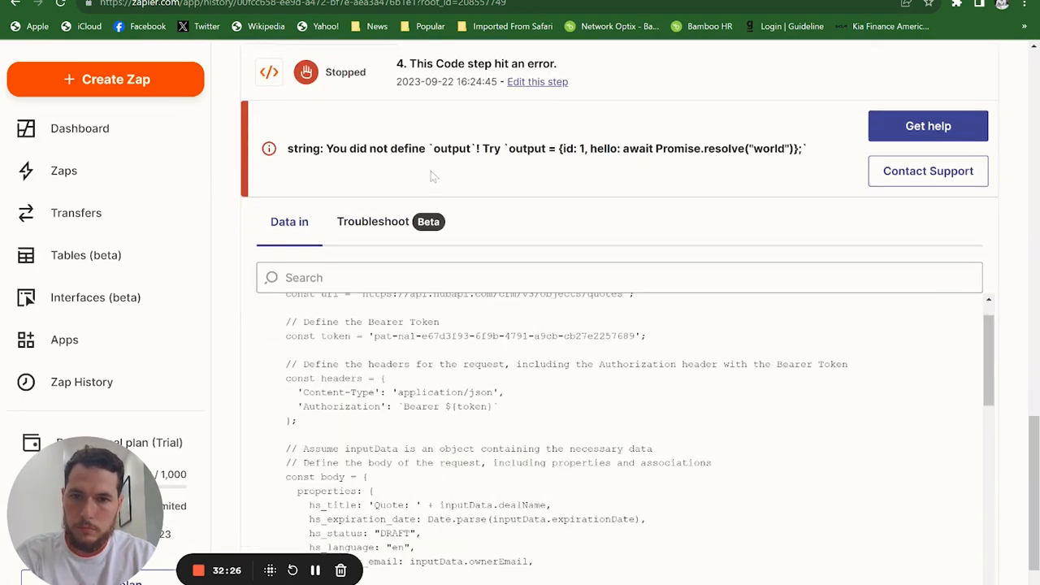
scroll(down, 3)
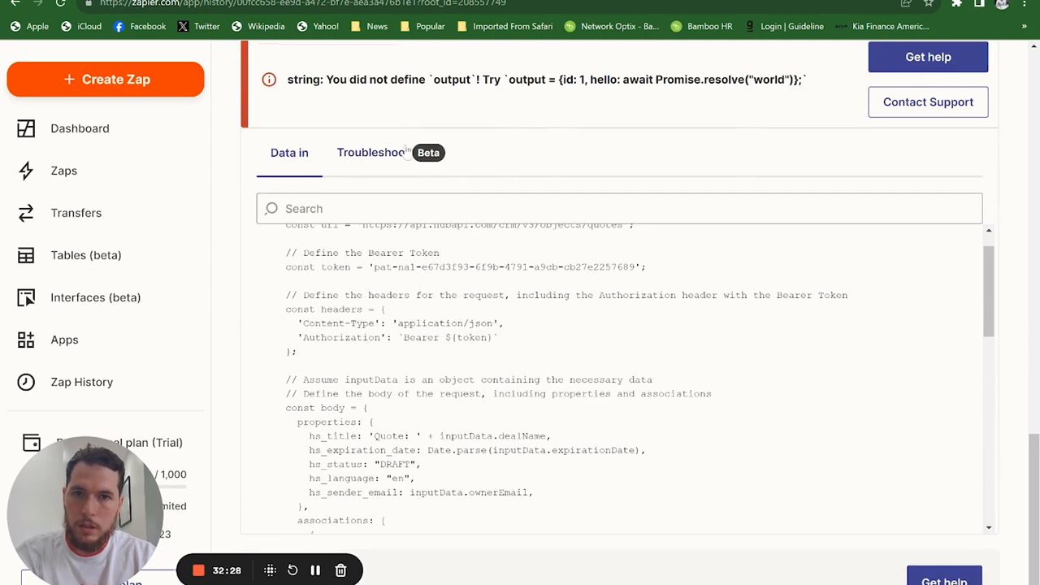
click(369, 152)
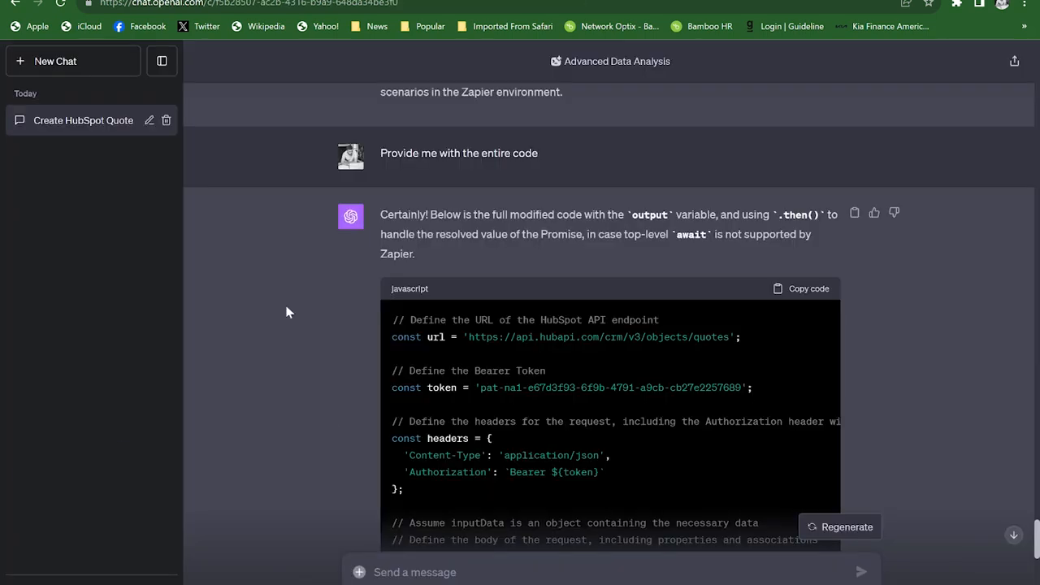
- Tell ChatGPT the same error returned and ask it to explicitly use Zapier's provided output variable
scroll(down, 3)
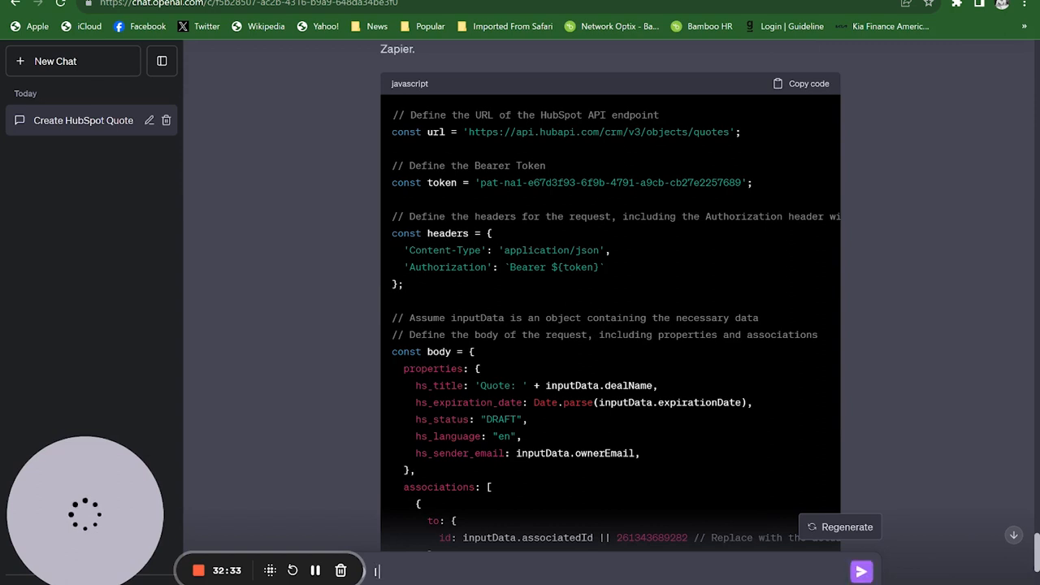
text(I got the same error response.)
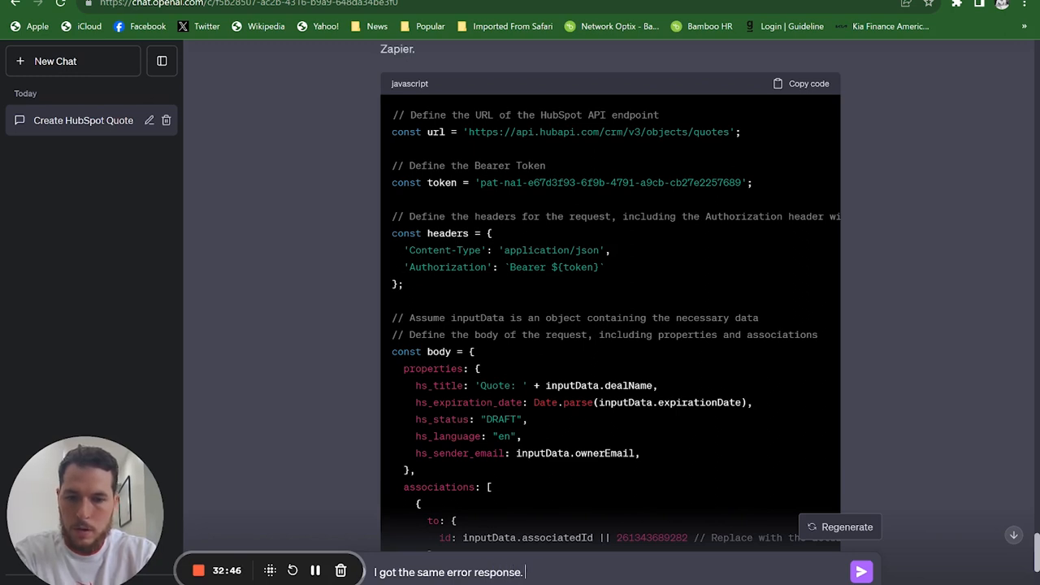
text(Make sure to s)
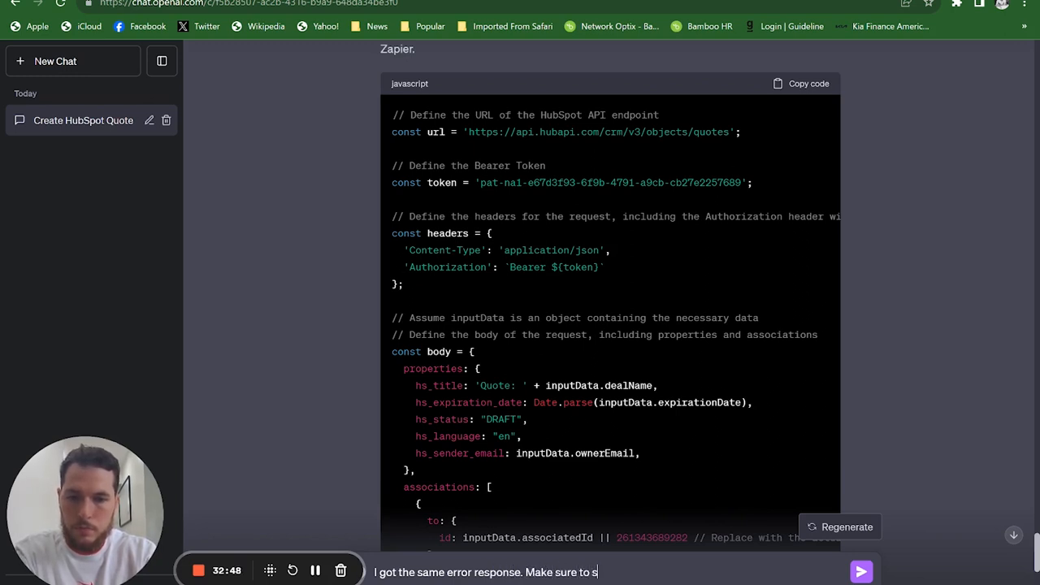
text(plicity)
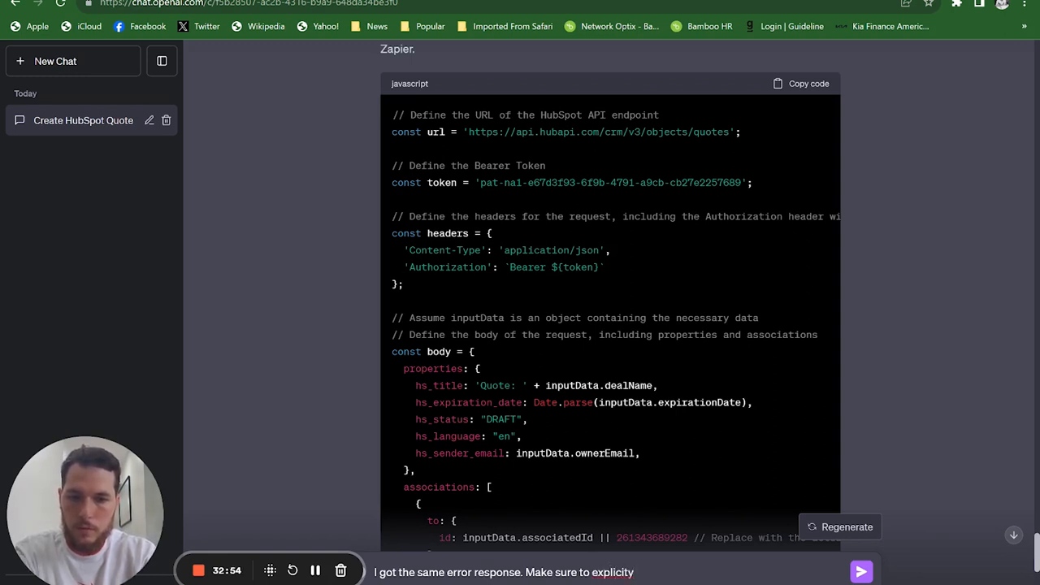
text(type)
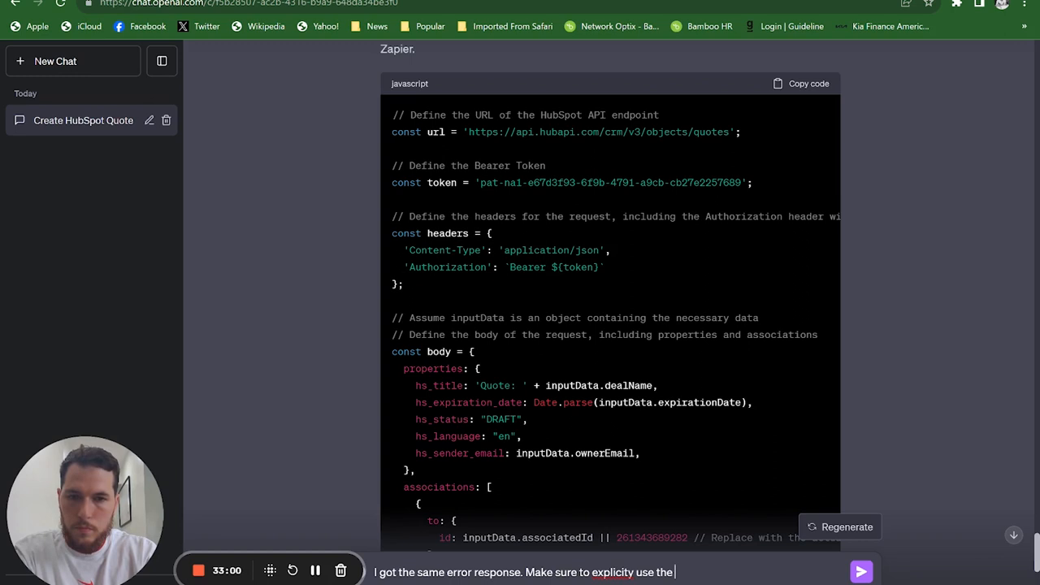
text(output)
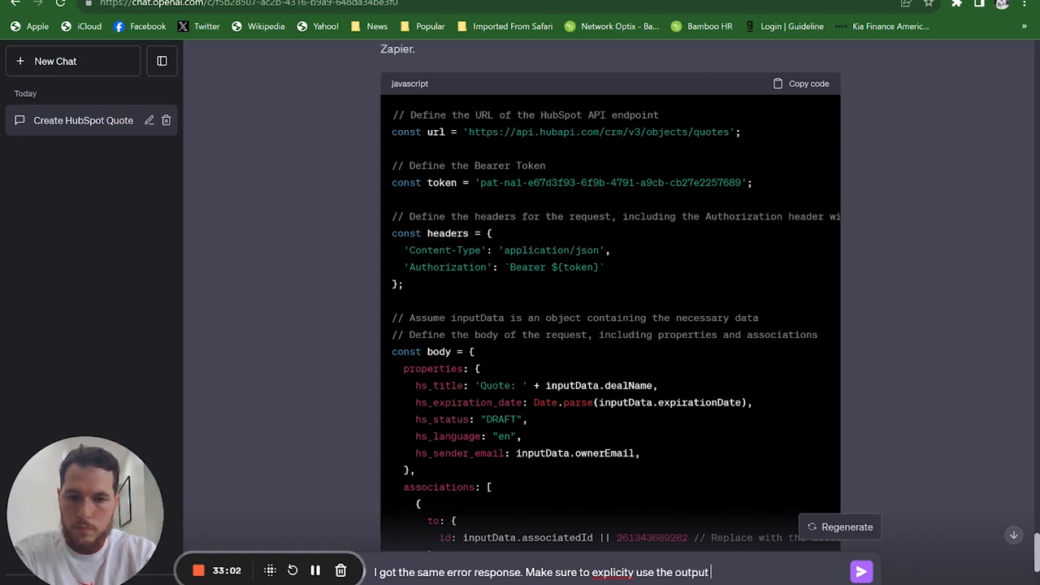
text(variable)
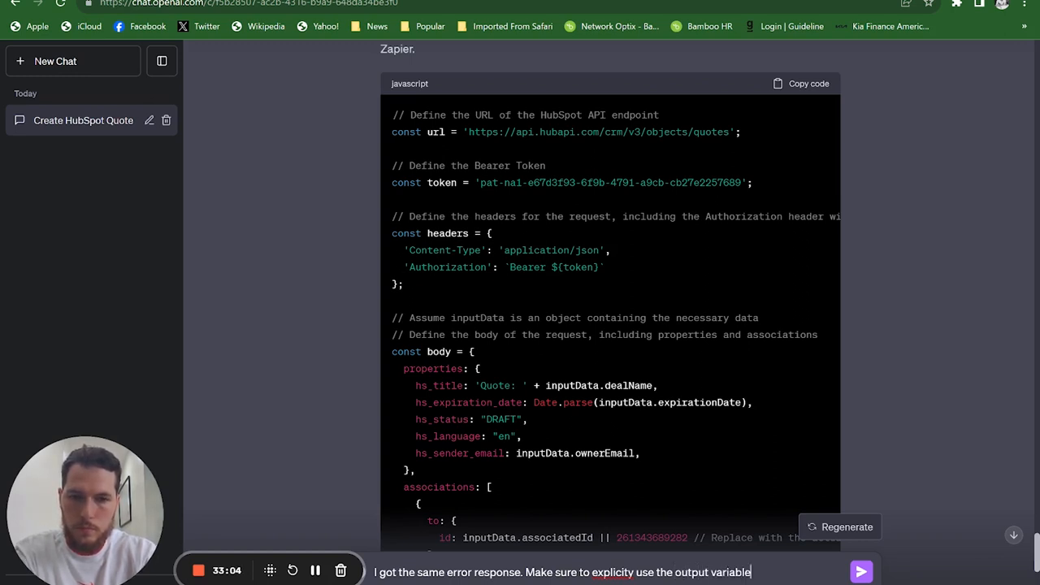
text(they provideed)
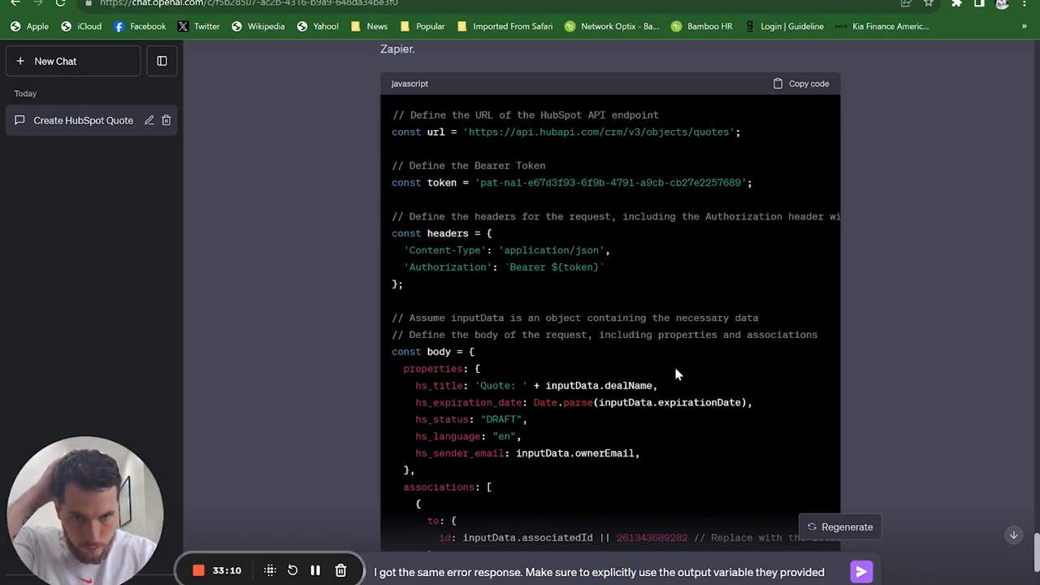
mouse_move(924, 479)
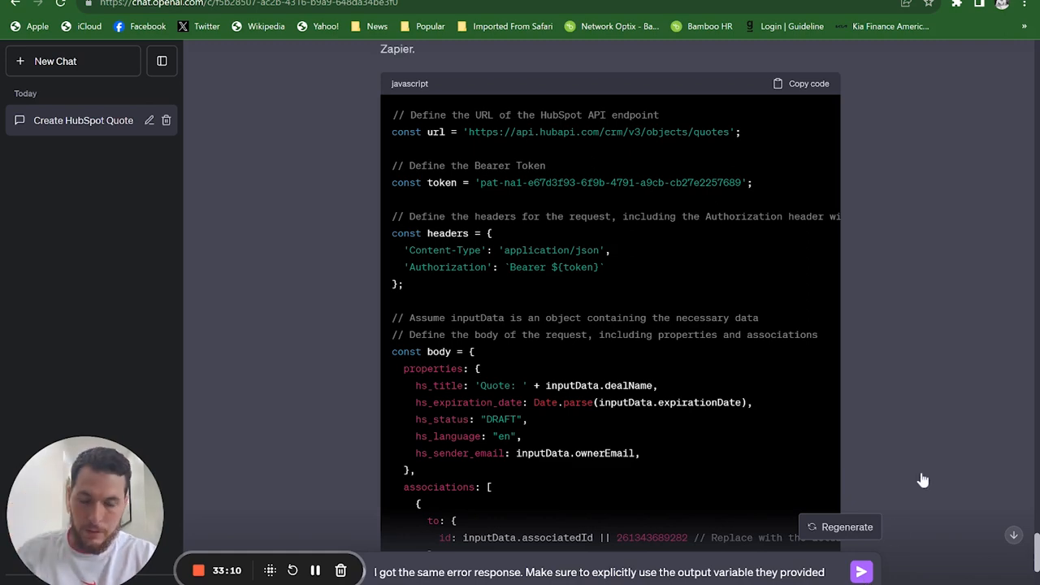
scroll(down, 3)
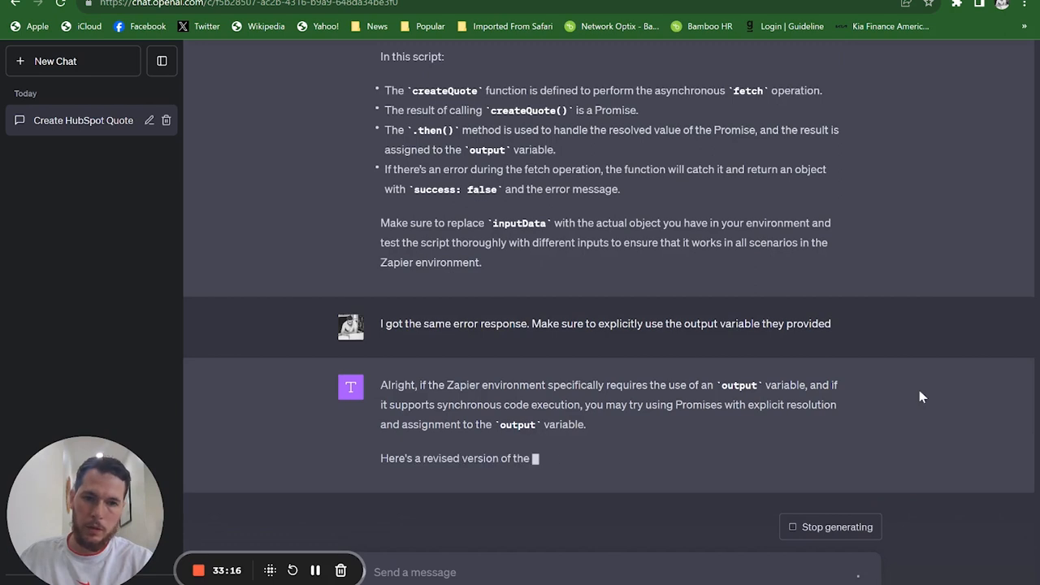
- Review ChatGPT's revised Promise-based script assigning results to output and copy it
scroll(down, 3)
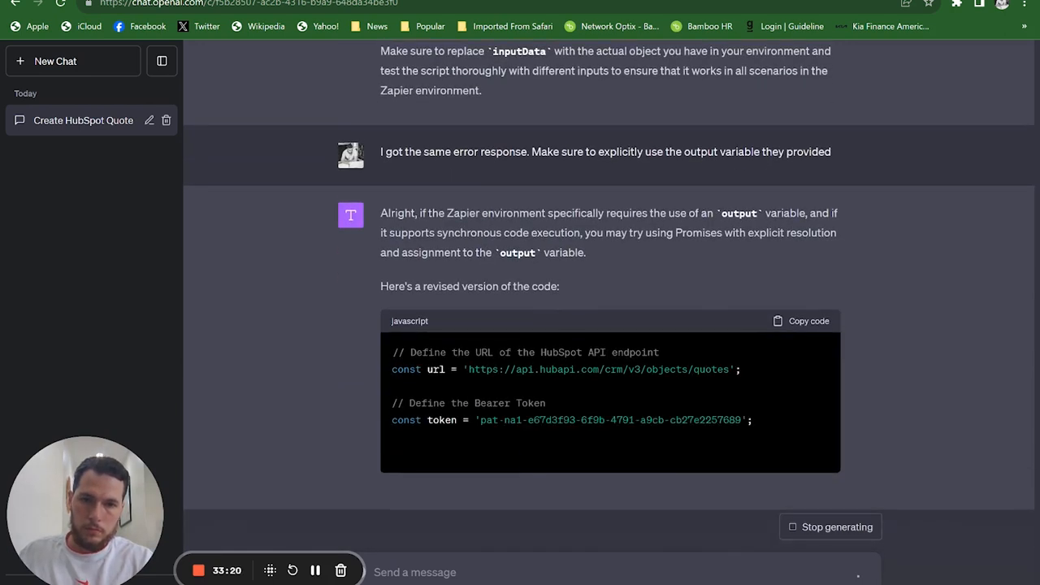
scroll(down, 3)
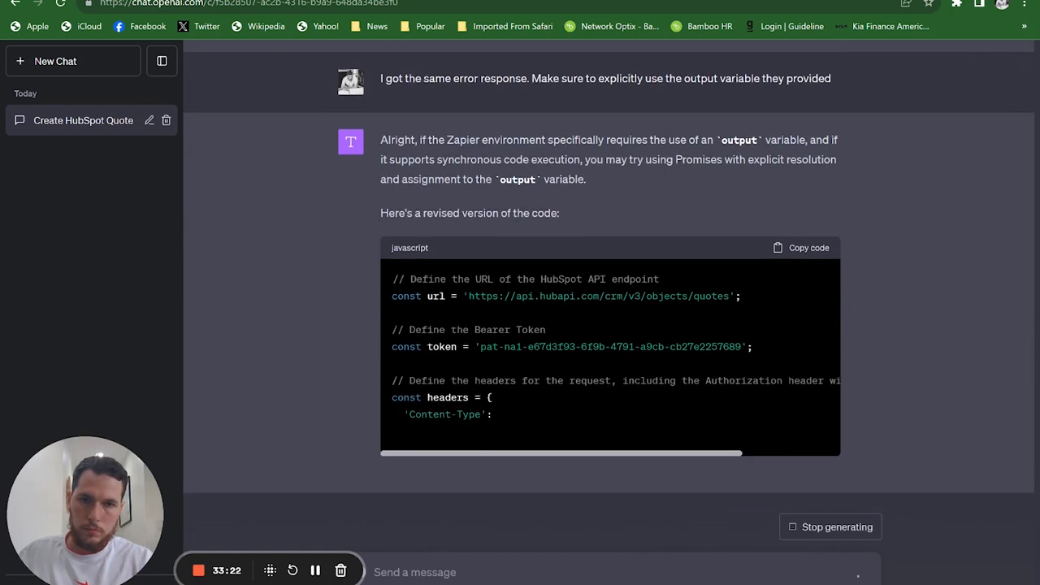
scroll(down, 3)
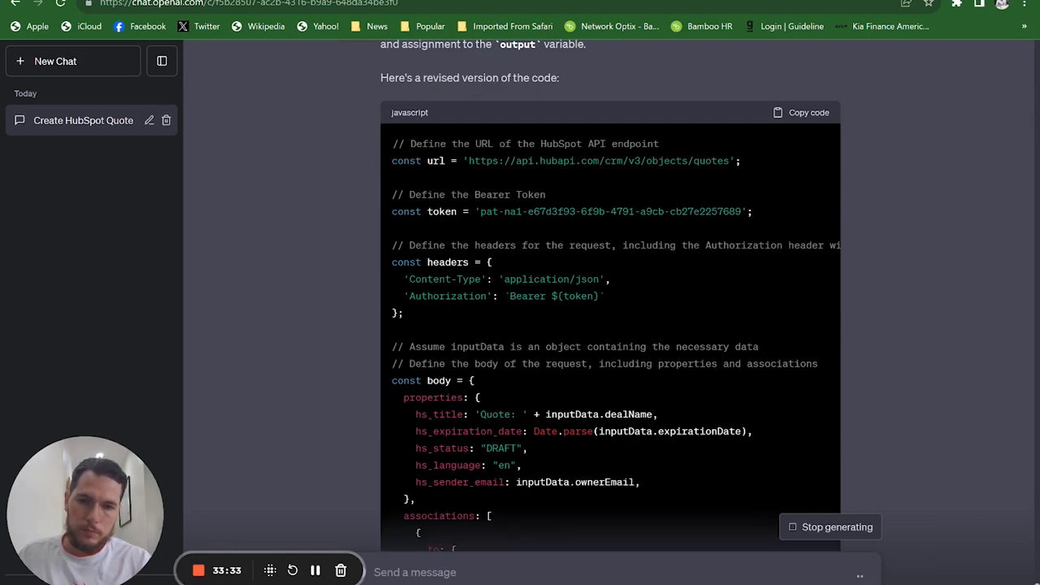
scroll(down, 3)
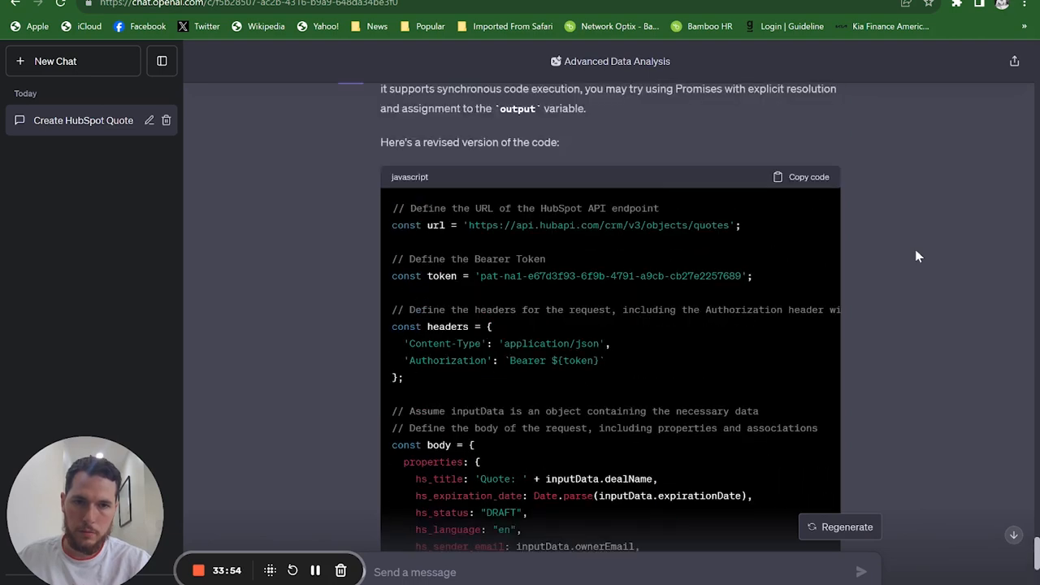
click(801, 176)
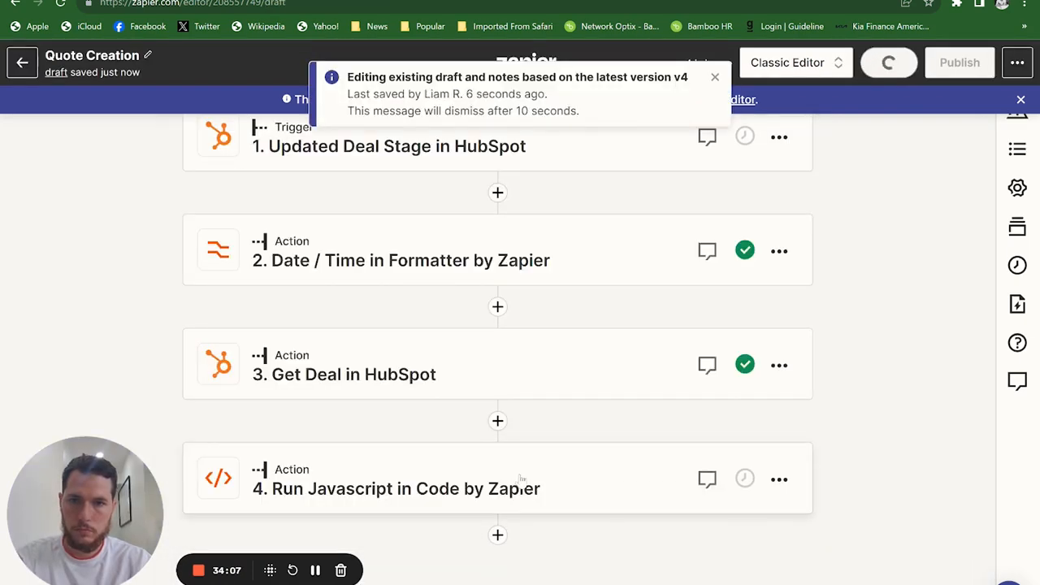
- Replace the Run Javascript step's code with the revised output-assigning script and continue
click(403, 487)
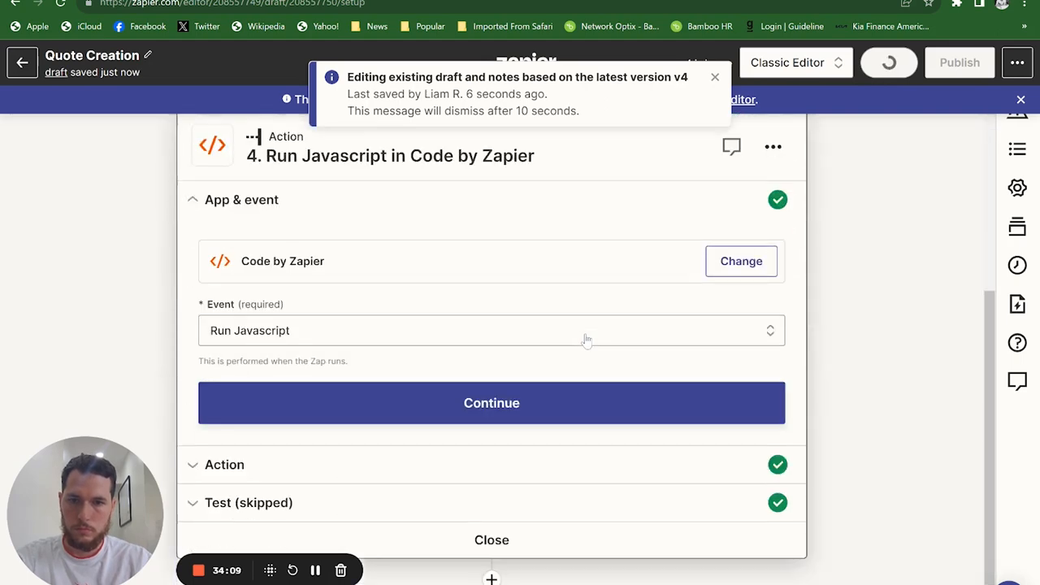
click(491, 403)
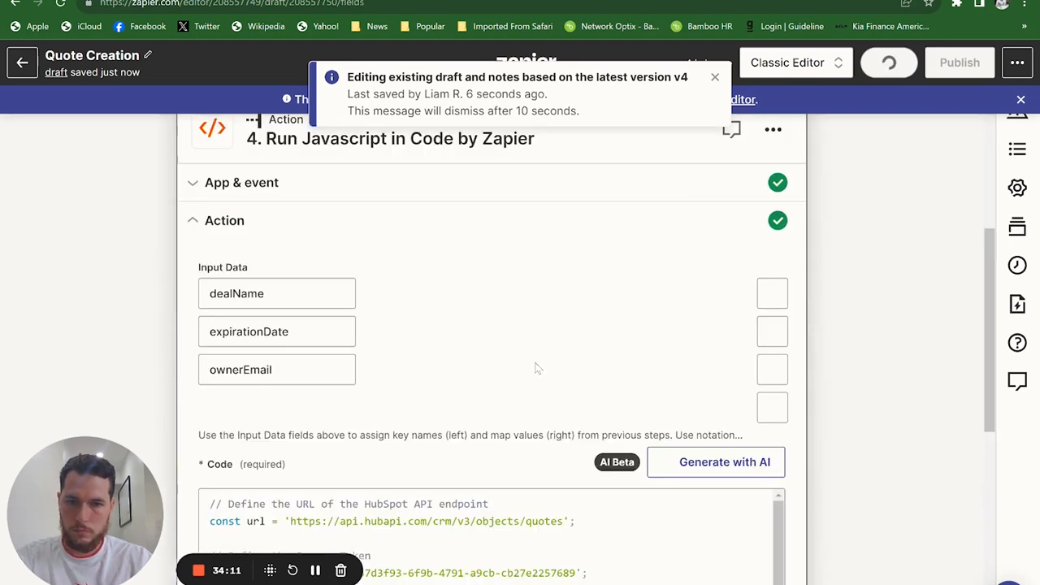
scroll(down, 3)
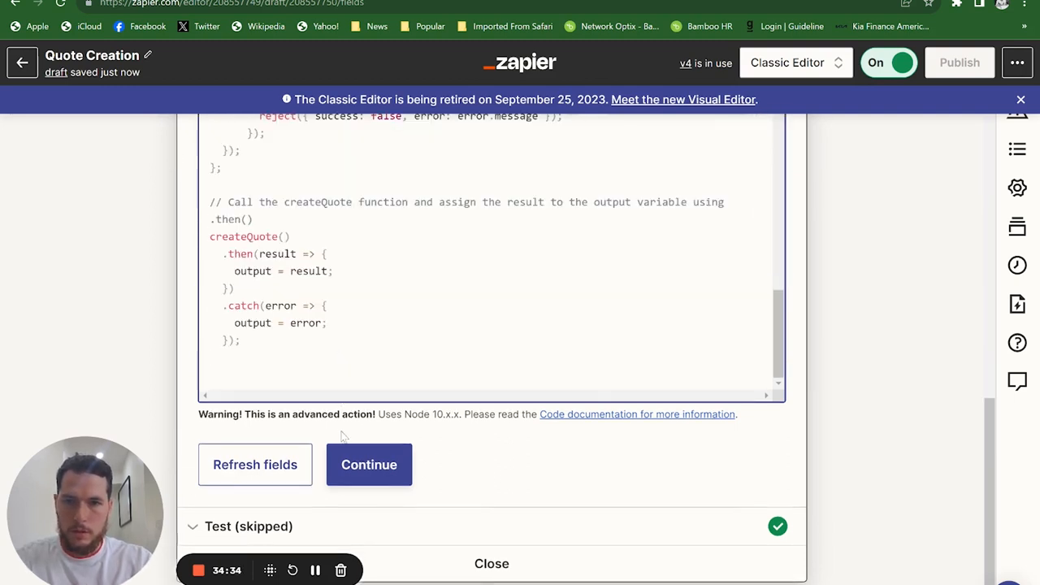
click(255, 465)
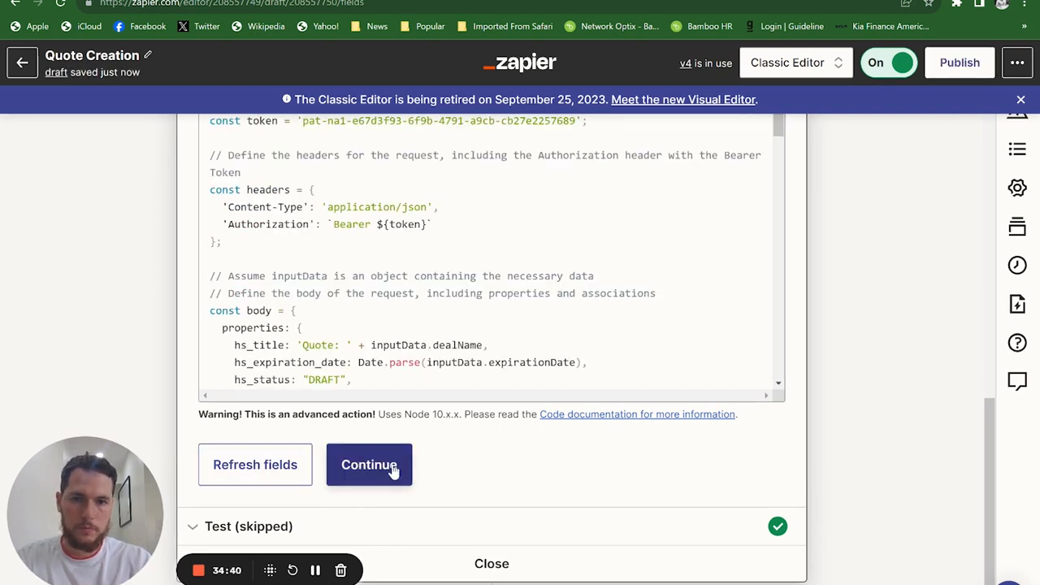
click(369, 465)
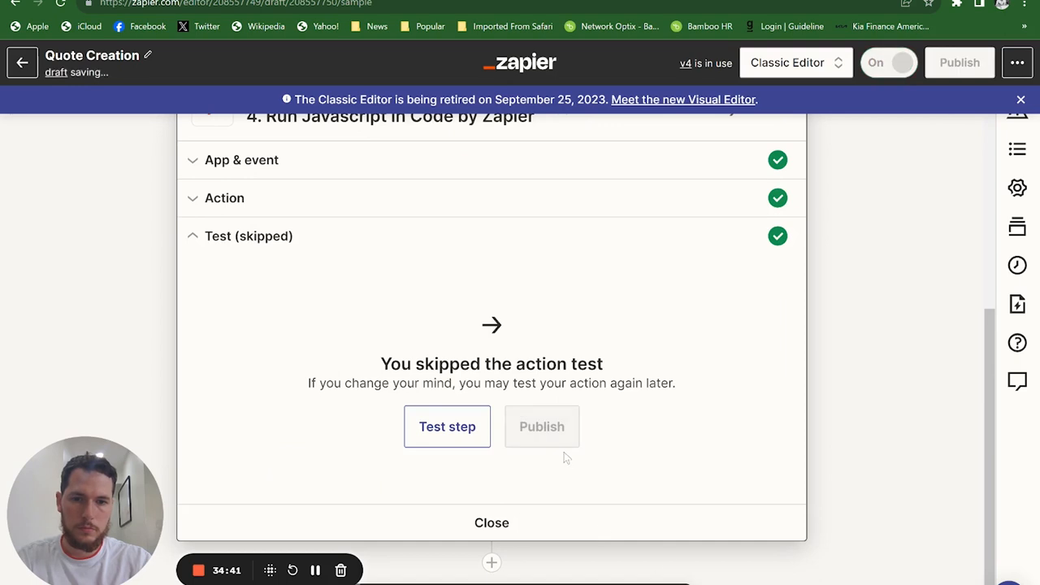
- Publish the updated Quote Creation zap as a new version
click(541, 426)
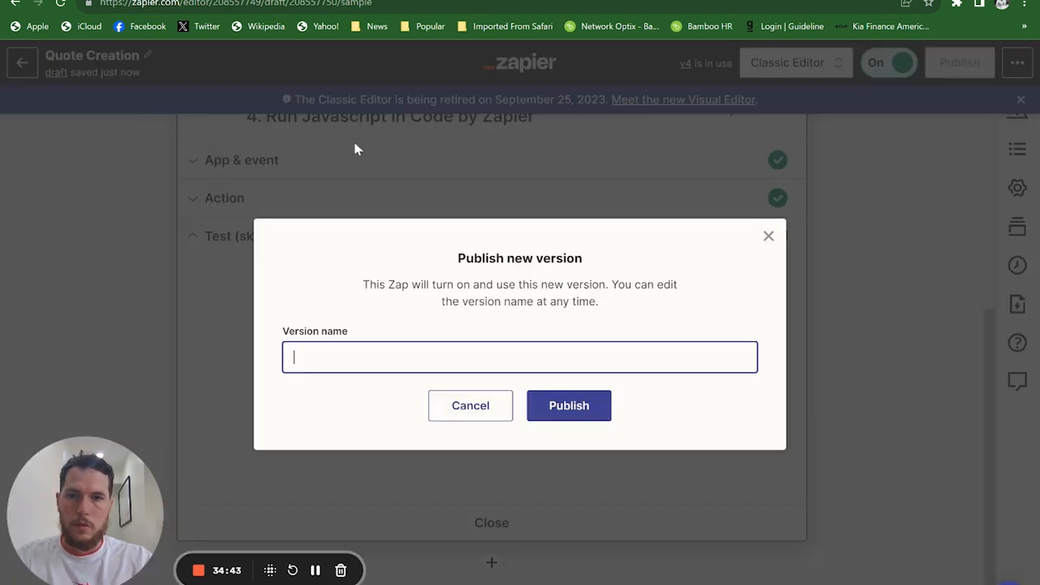
click(568, 407)
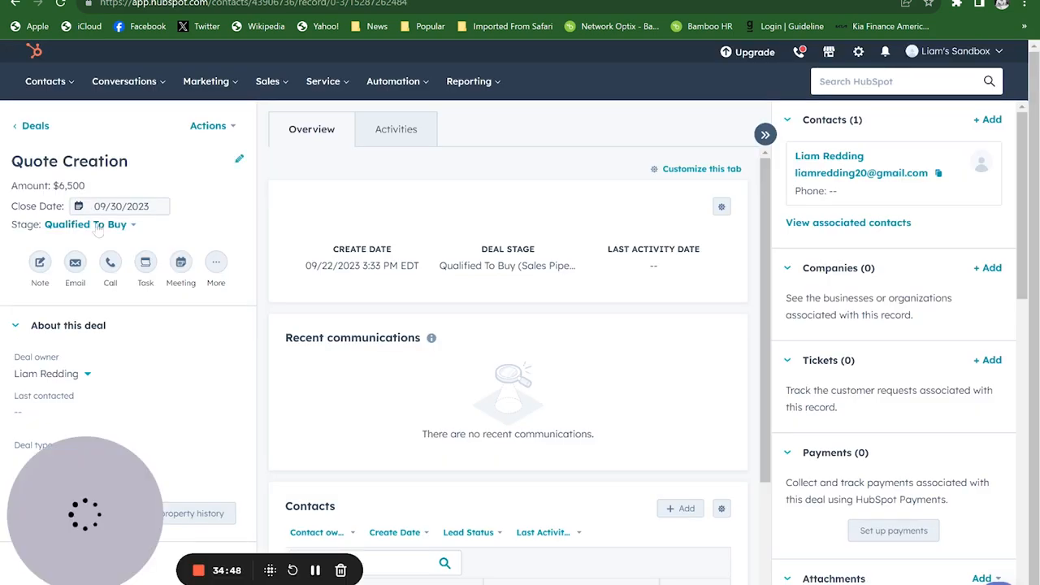
mouse_move(137, 305)
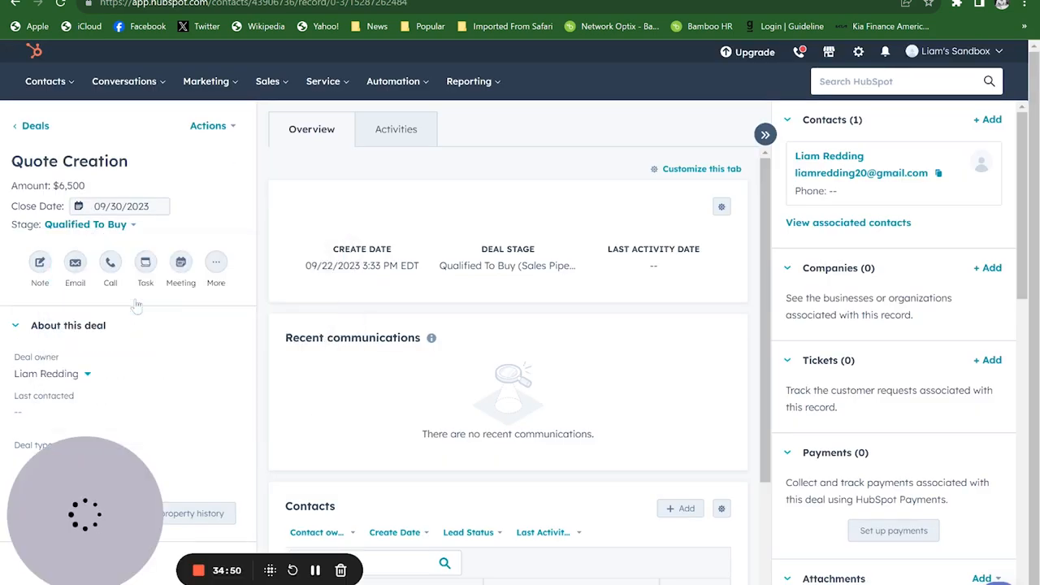
- Move the deal stage to Appointment Scheduled and back to Qualified To Buy to fire the zap
click(106, 224)
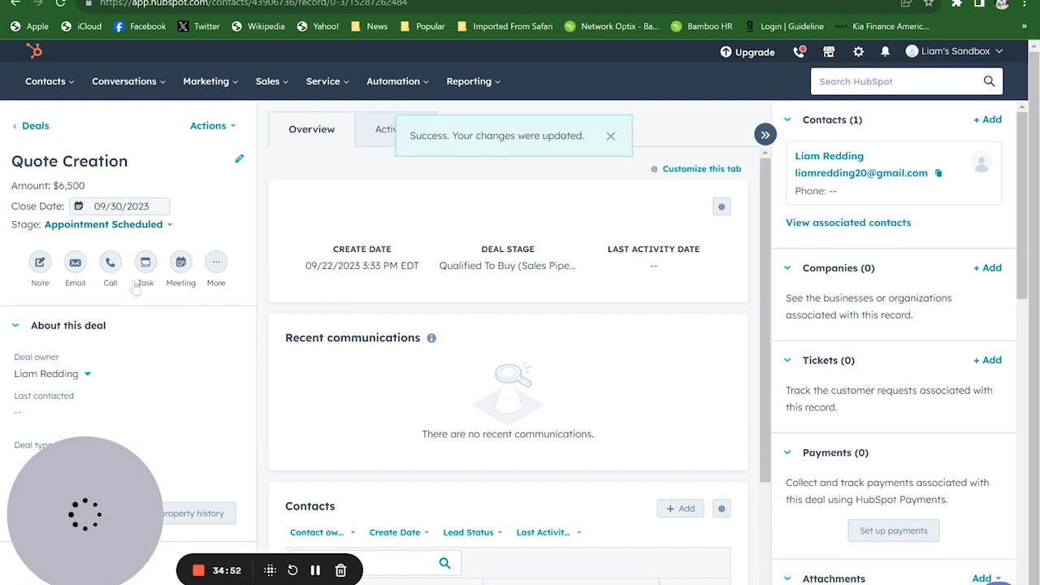
click(104, 224)
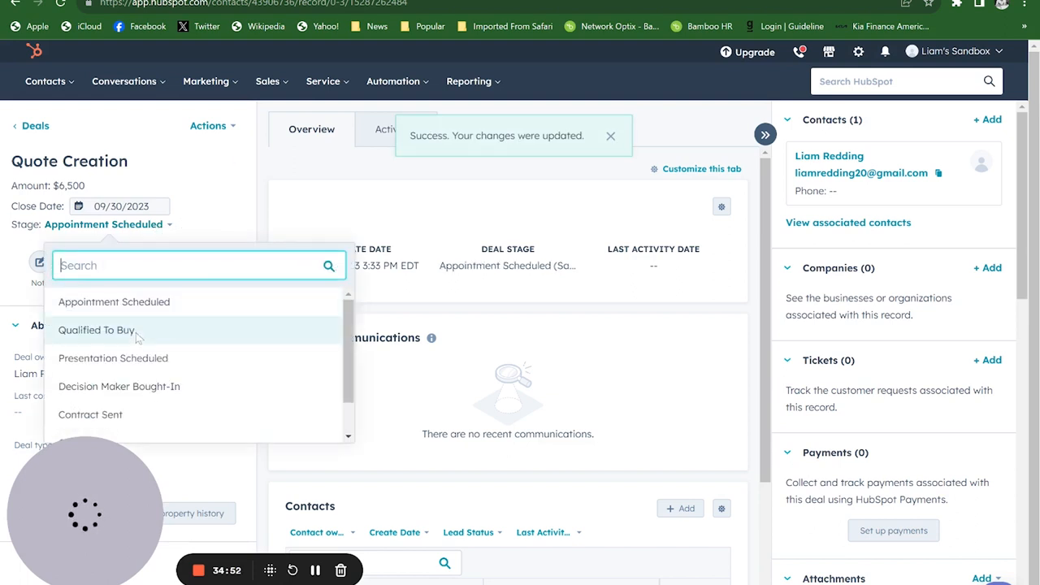
click(96, 330)
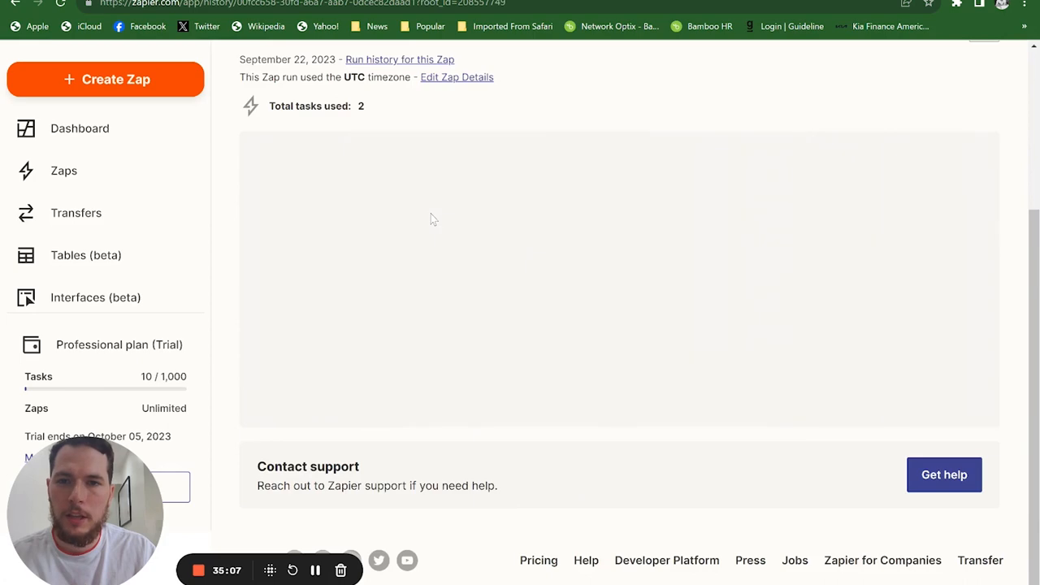
- Review Zapier's AI troubleshooting advice for the Code step's async callback error
scroll(down, 3)
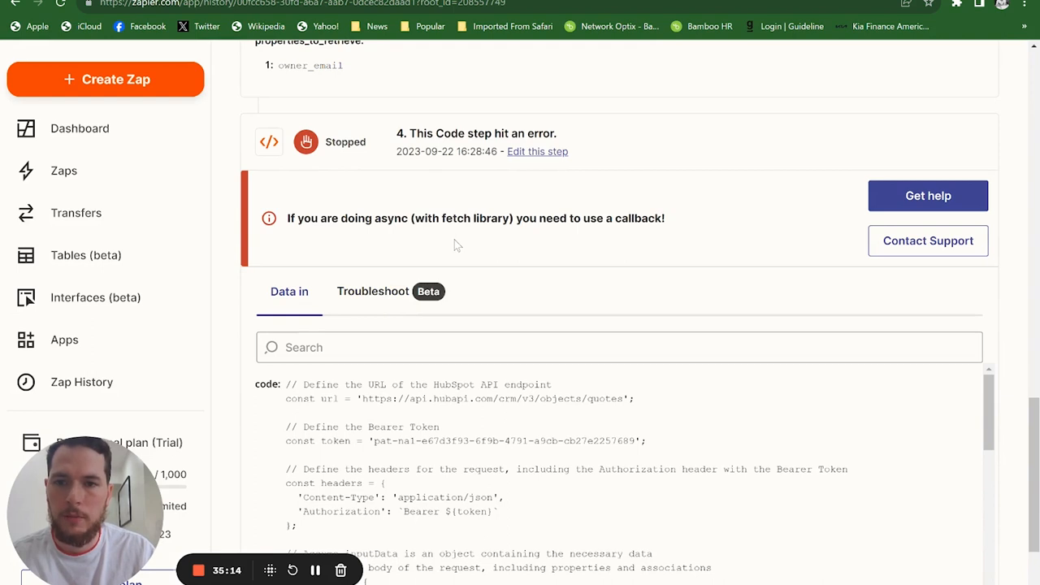
mouse_move(372, 291)
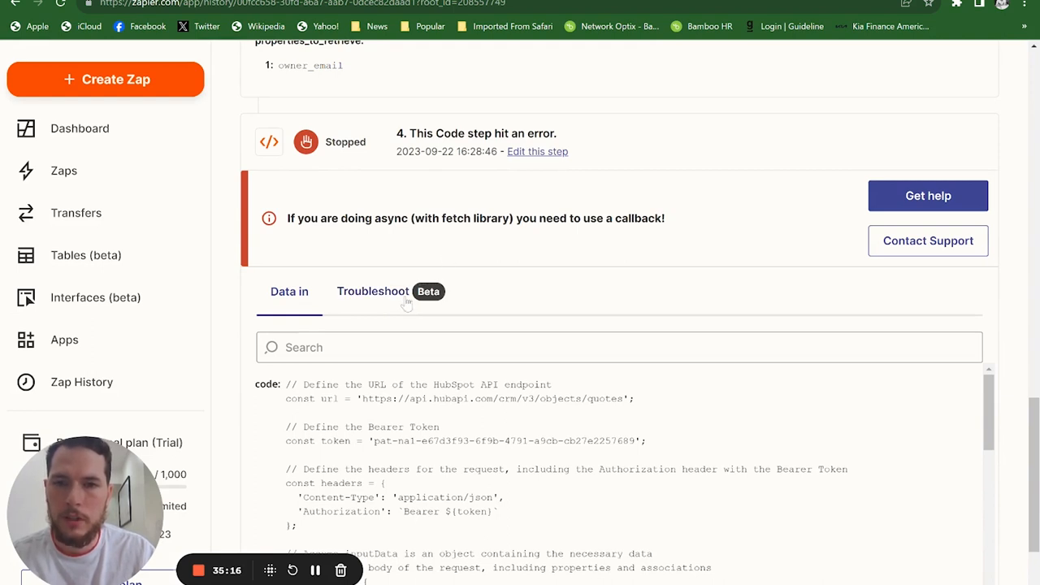
click(374, 291)
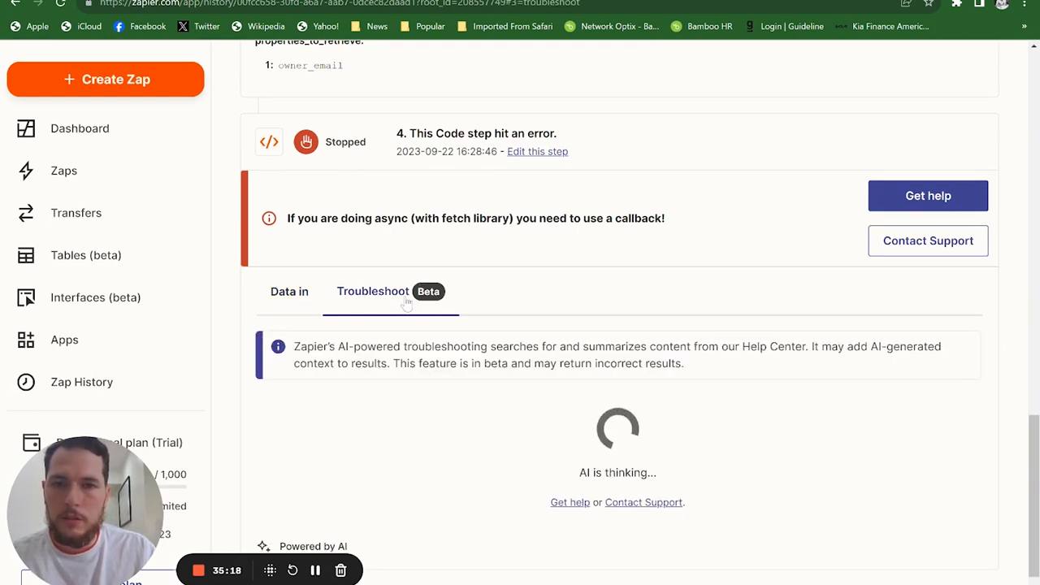
scroll(down, 3)
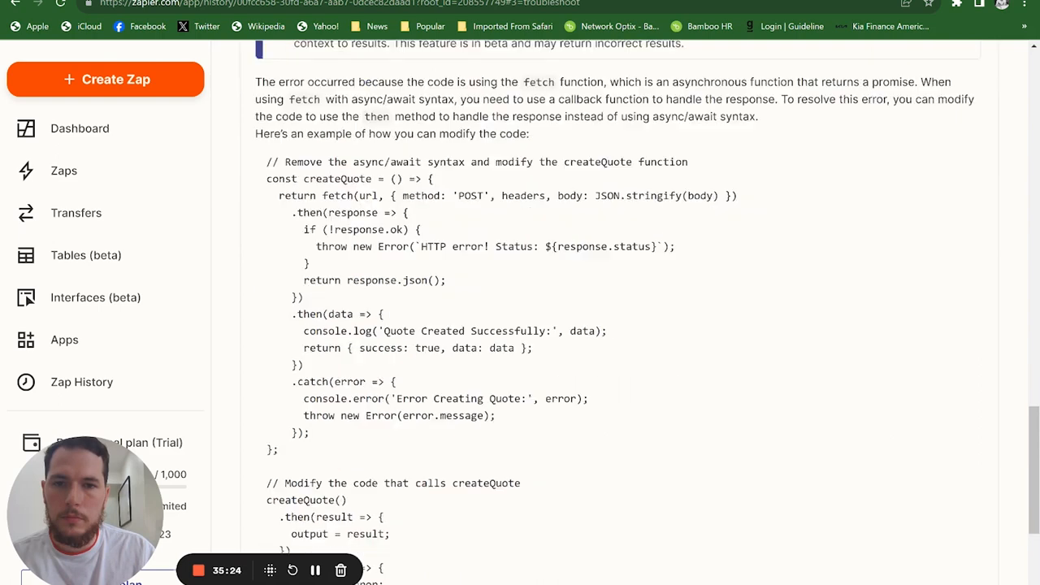
scroll(down, 3)
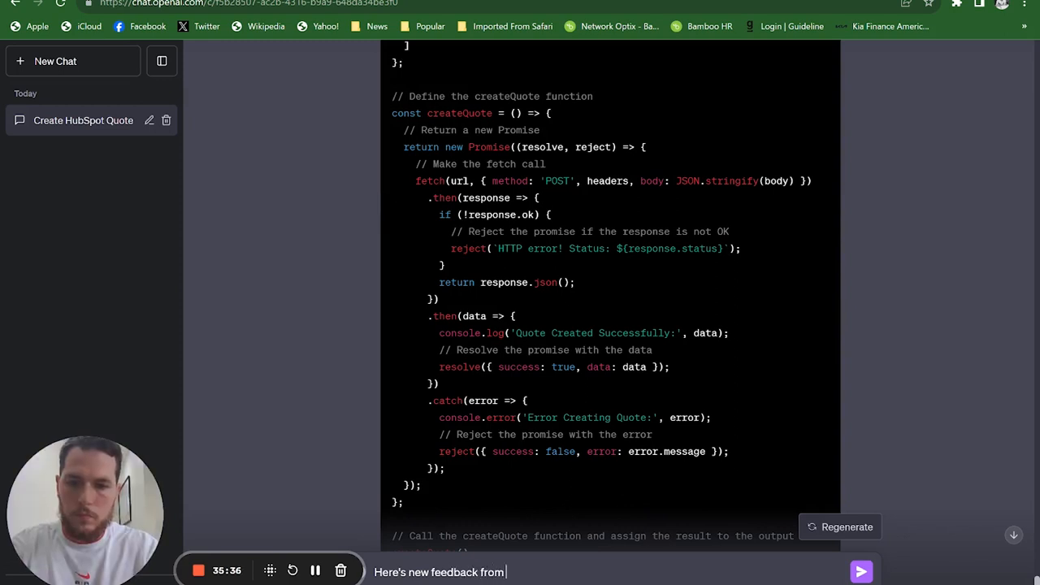
- Send the troubleshooting feedback to ChatGPT and copy its refined .then()-based quote script
text(the recent er)
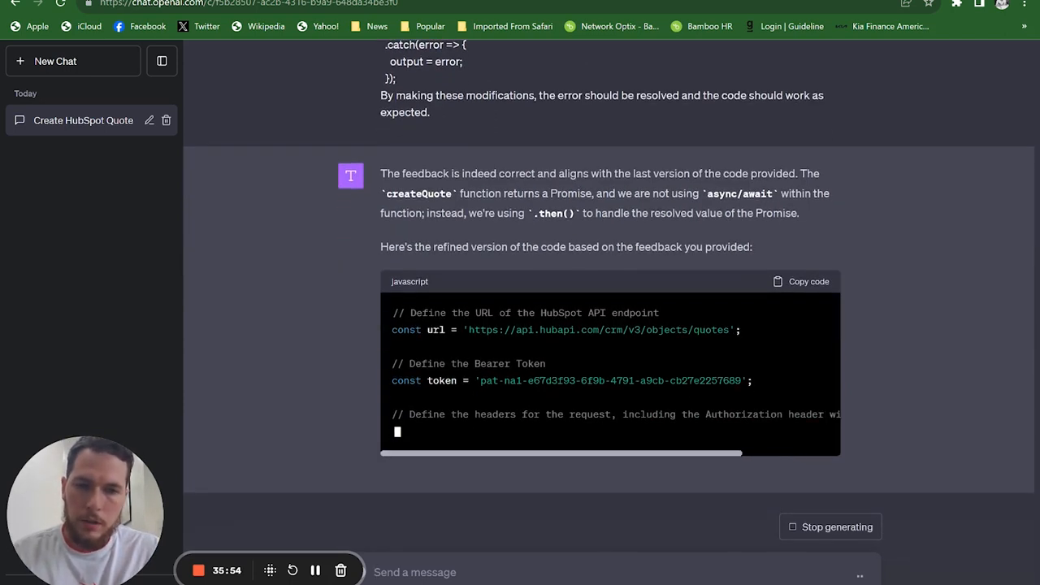
scroll(down, 3)
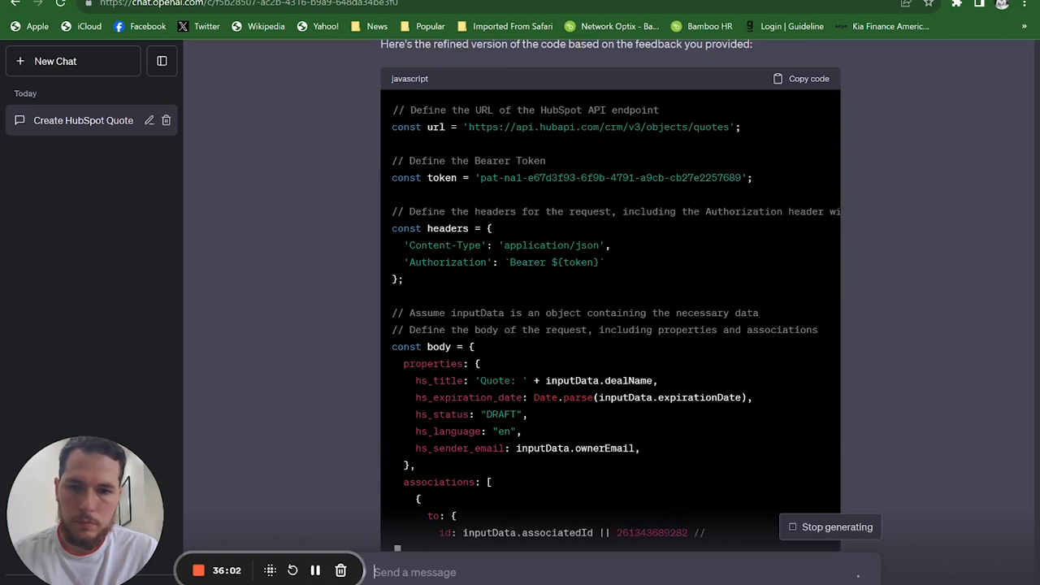
scroll(down, 3)
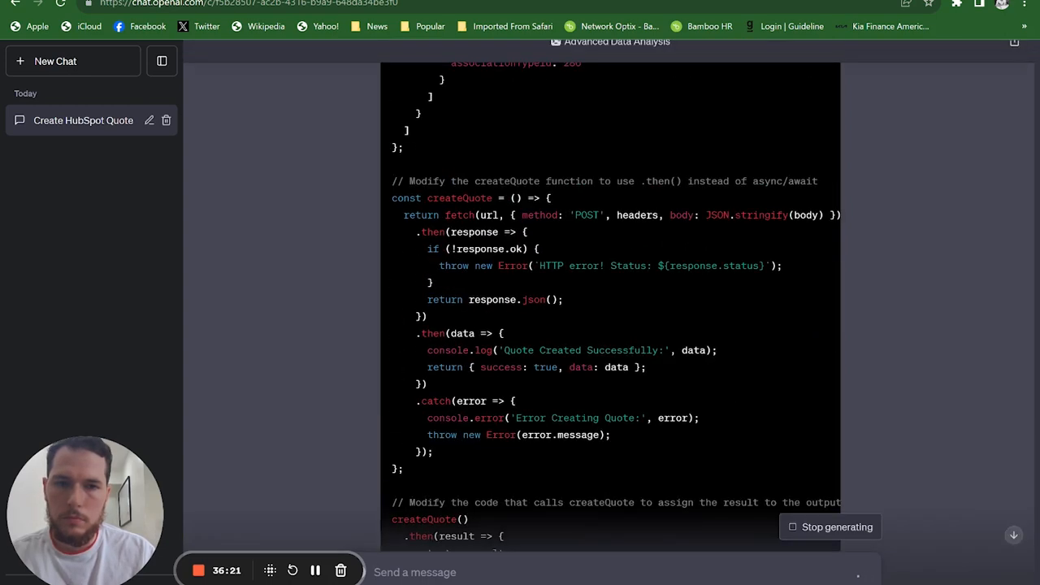
scroll(down, 3)
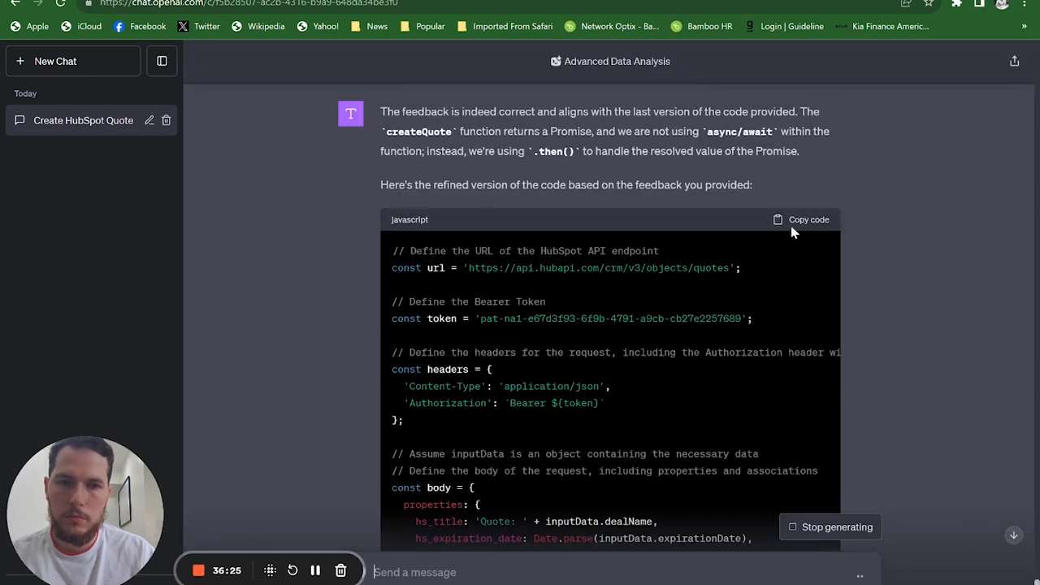
click(799, 220)
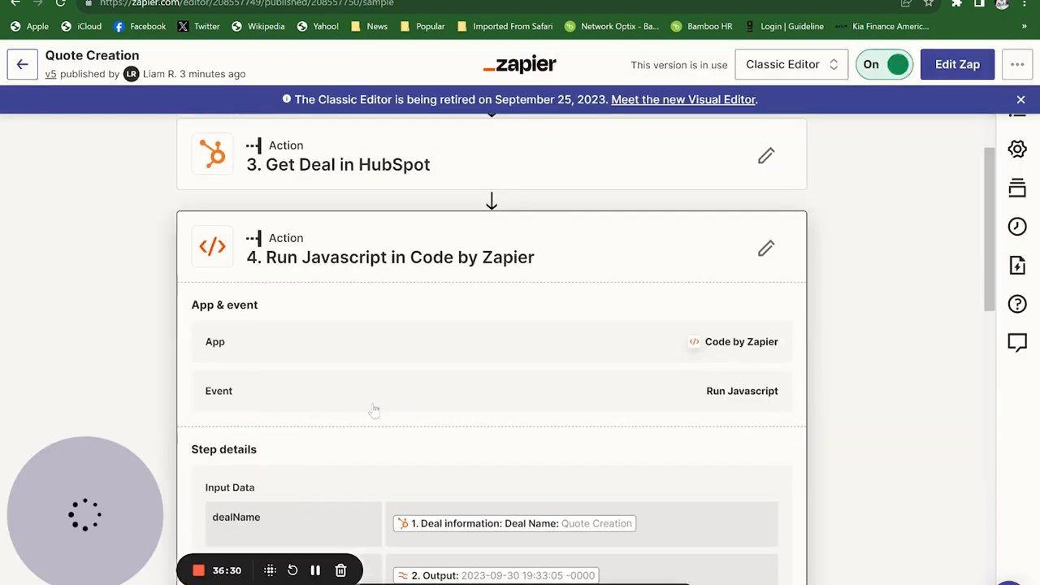
- Edit the zap and paste the .then()-based script into the Run Javascript step, refreshing its fields
scroll(down, 3)
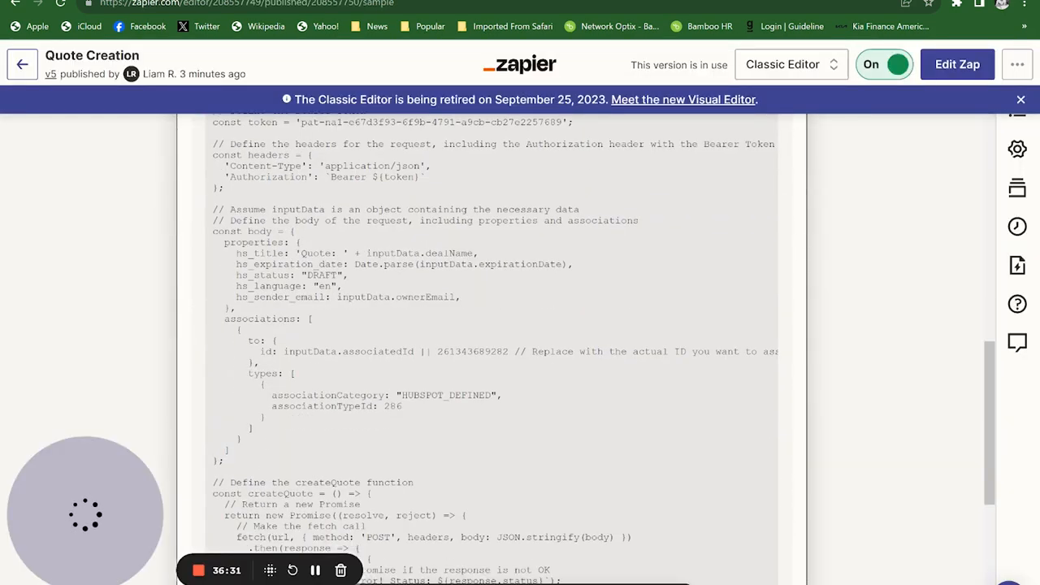
click(885, 65)
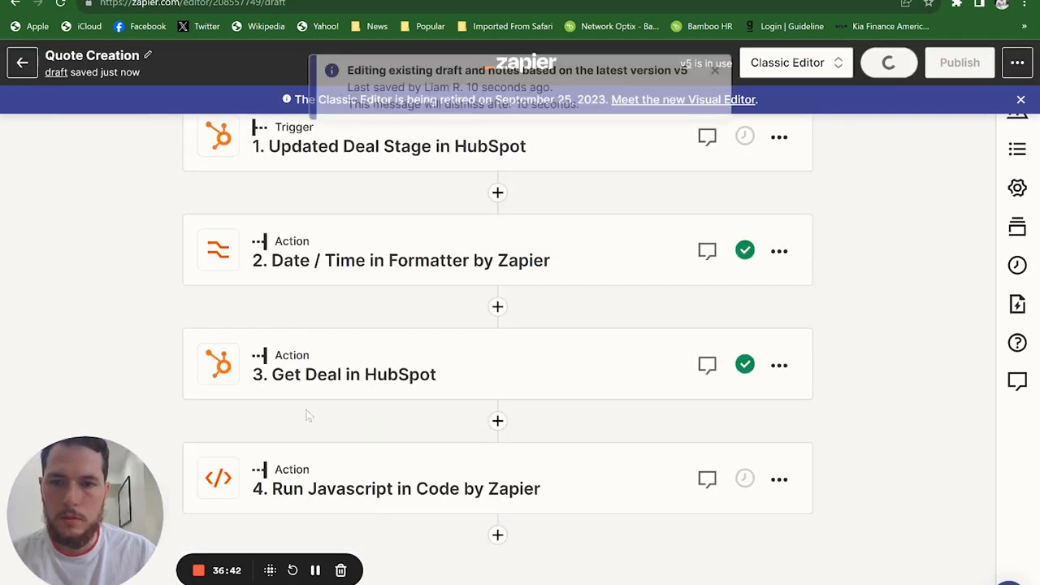
click(407, 487)
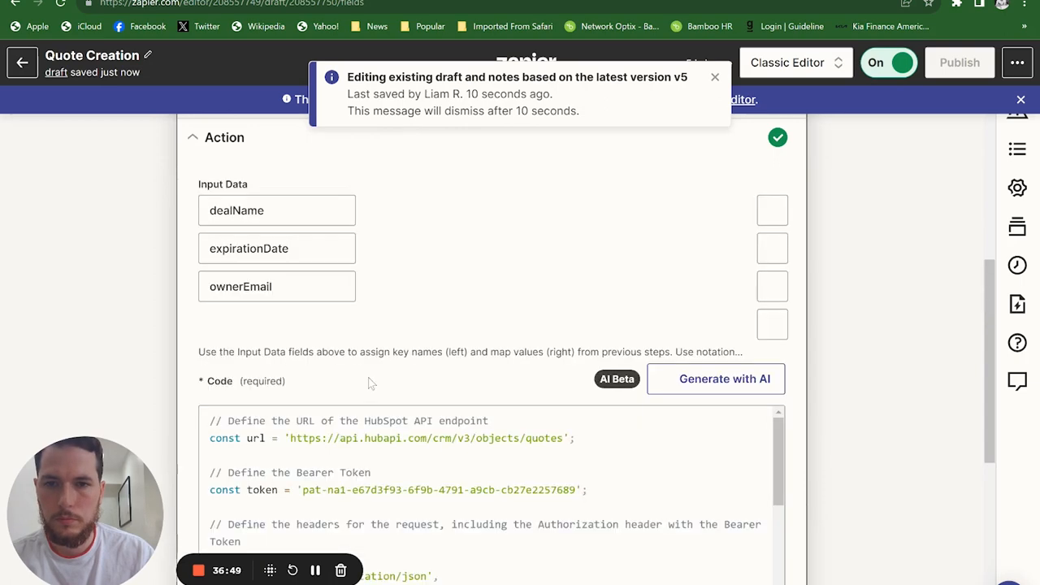
scroll(down, 3)
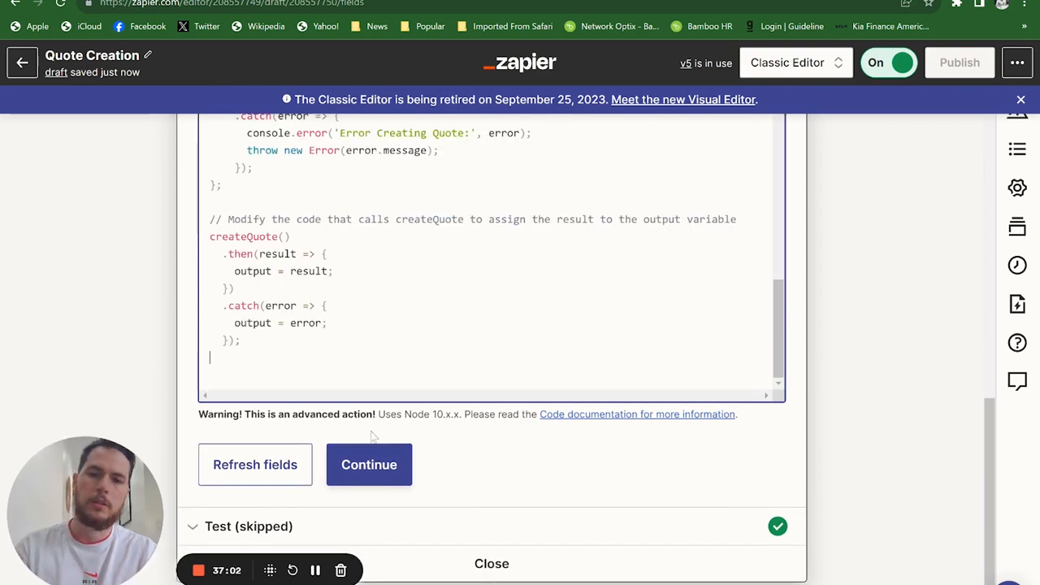
click(254, 465)
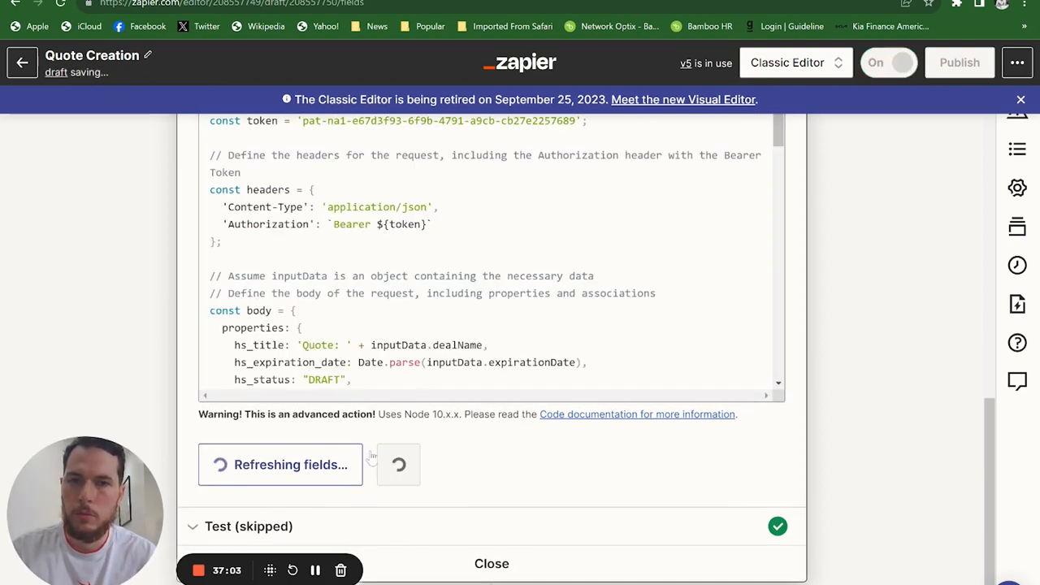
- Publish the Quote Creation zap as version v6
click(889, 62)
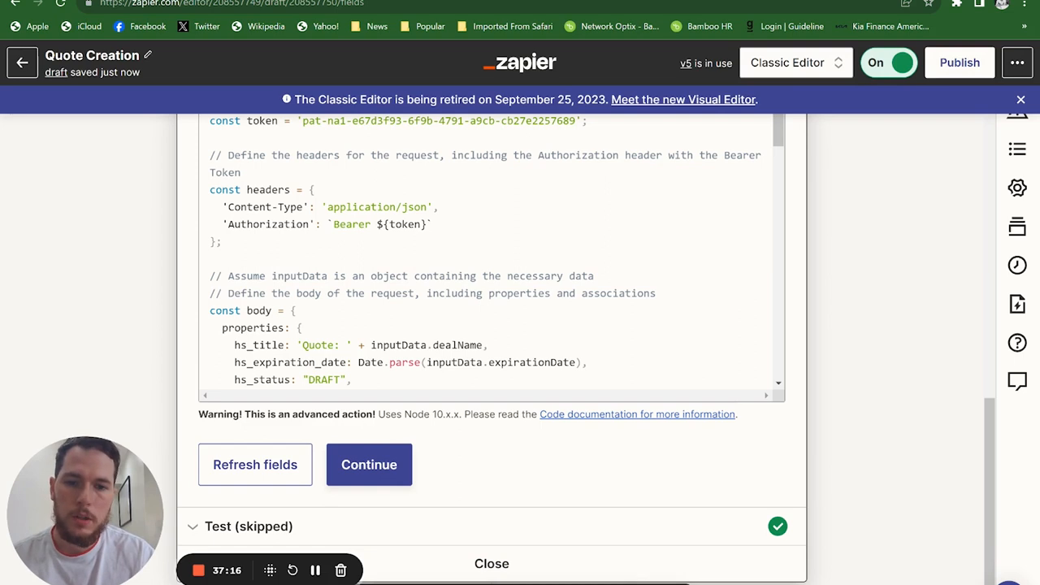
click(959, 62)
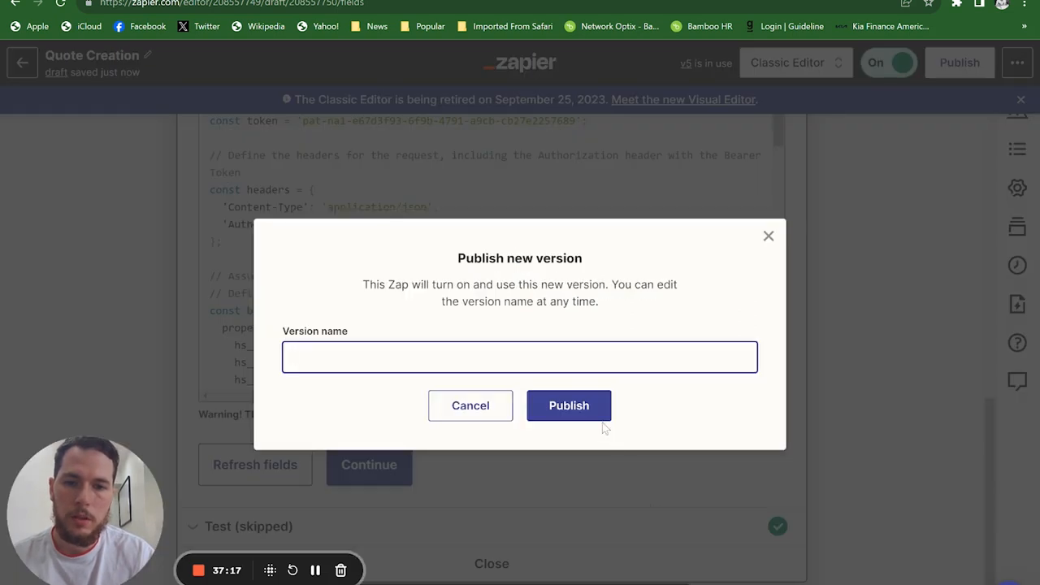
click(569, 406)
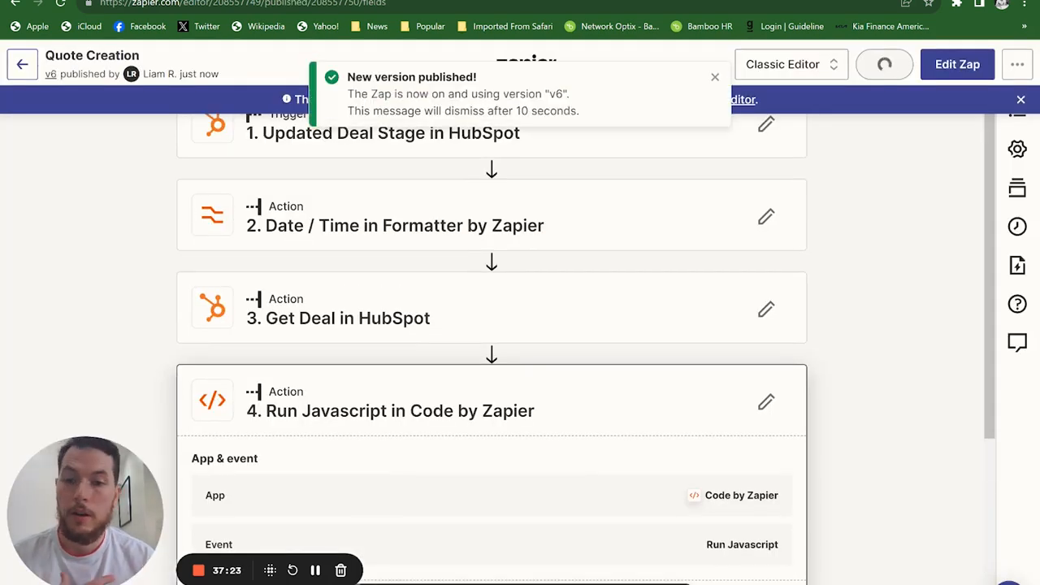
click(884, 65)
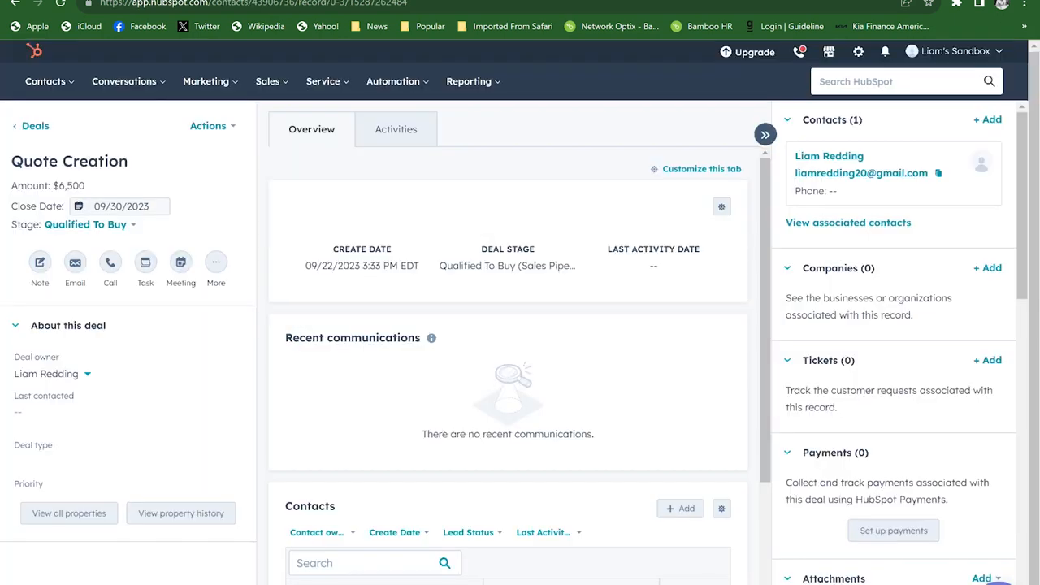
- Switch the deal stage to Appointment Scheduled and back to Qualified To Buy to re-trigger the zap
click(84, 224)
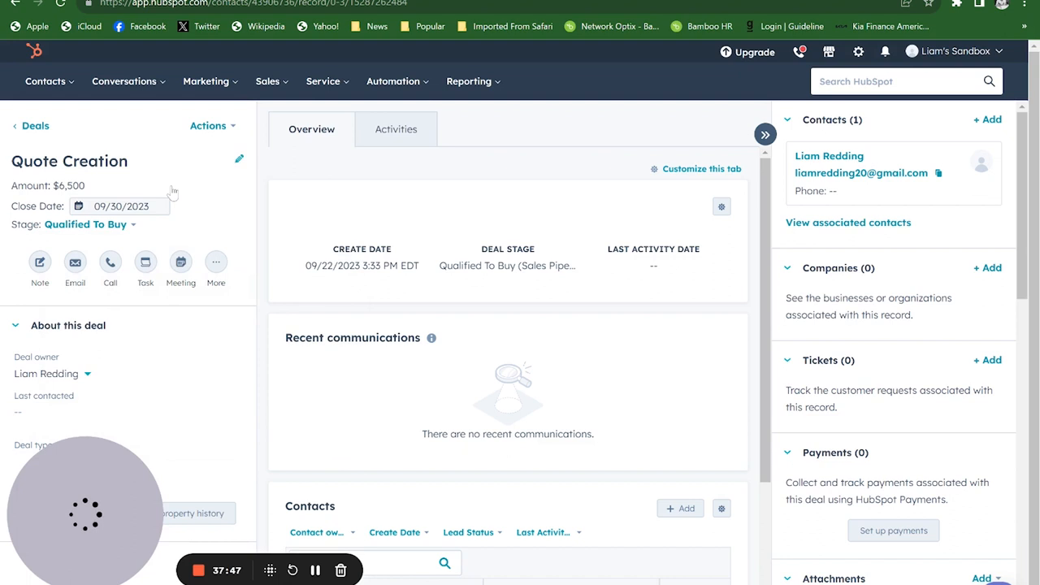
click(89, 225)
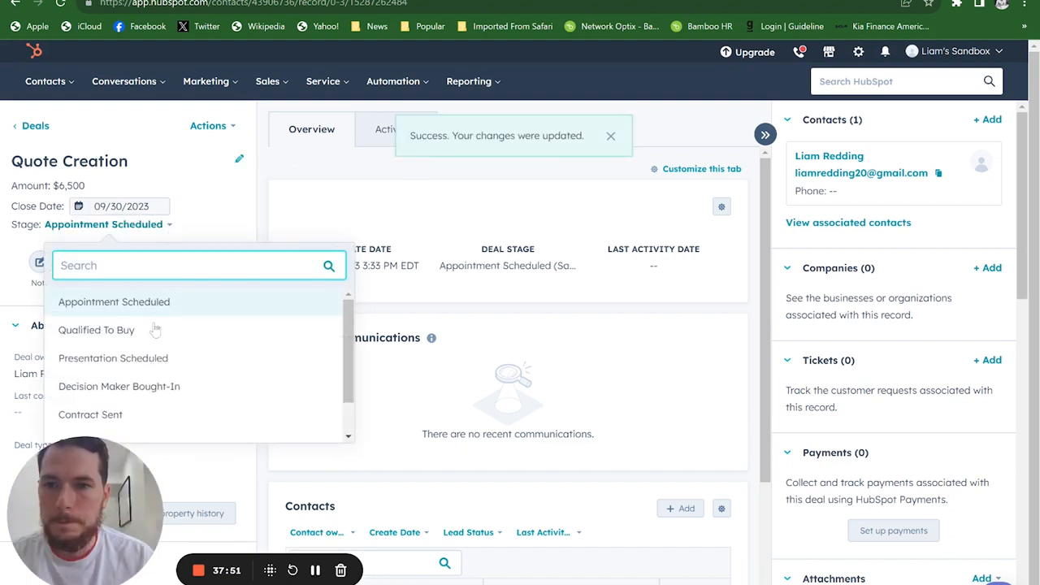
click(96, 328)
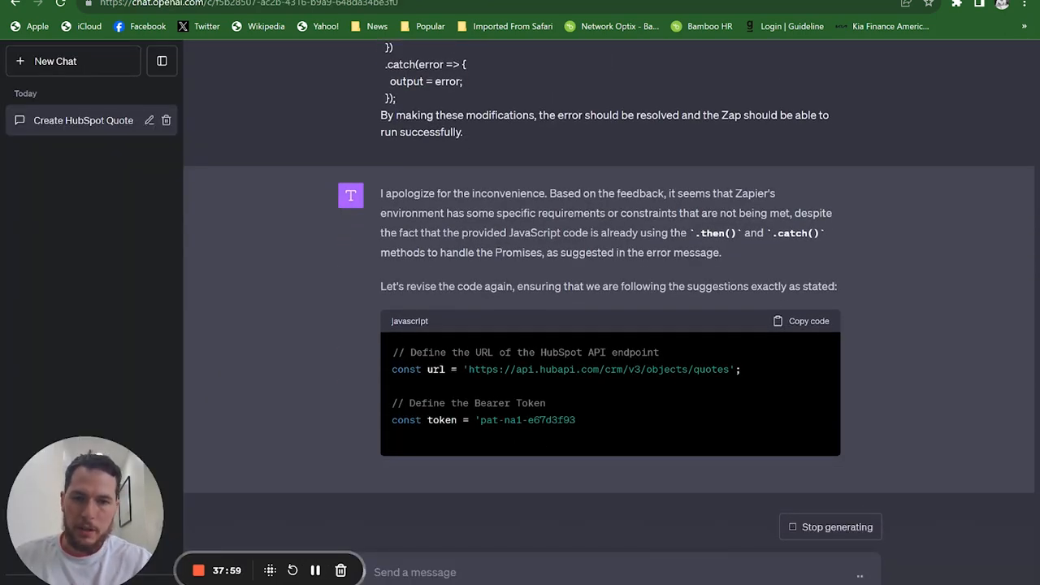
- Review ChatGPT's new revision following the .then() and .catch() handling exactly
scroll(down, 3)
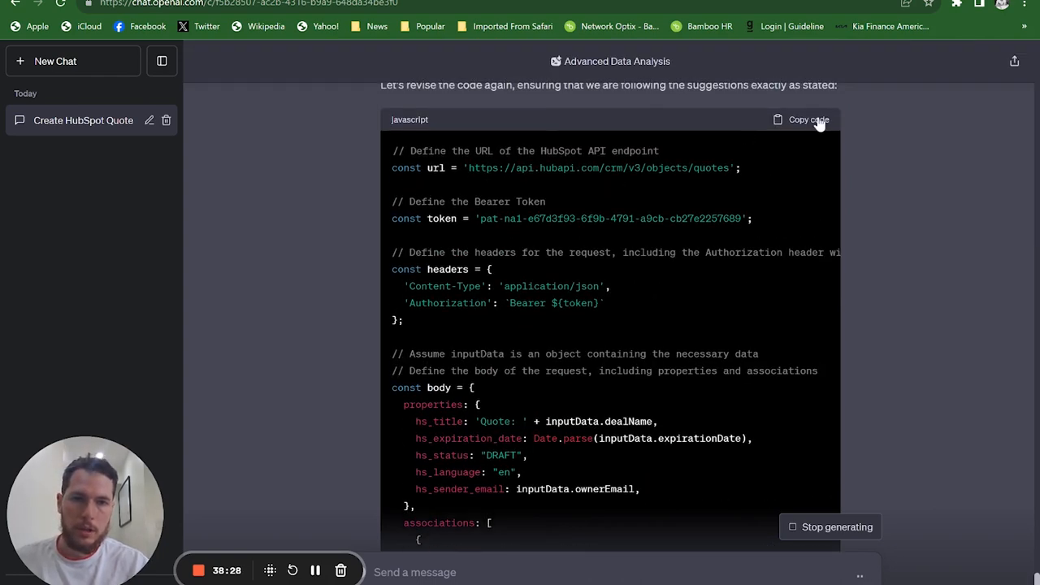
scroll(down, 3)
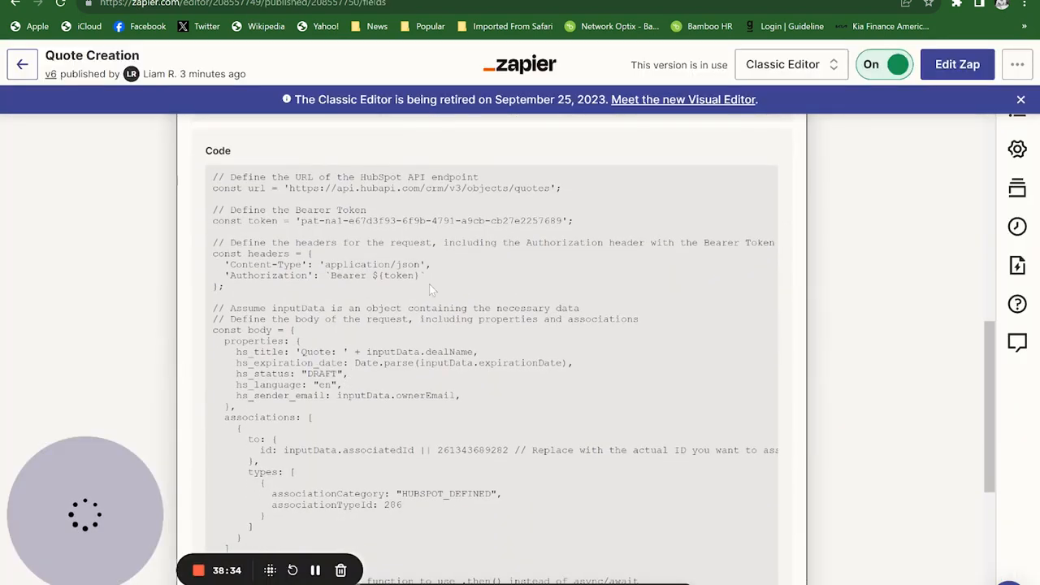
- Edit the zap, put the createQuote .then()/.catch() script into step 4 and skip the test
click(766, 262)
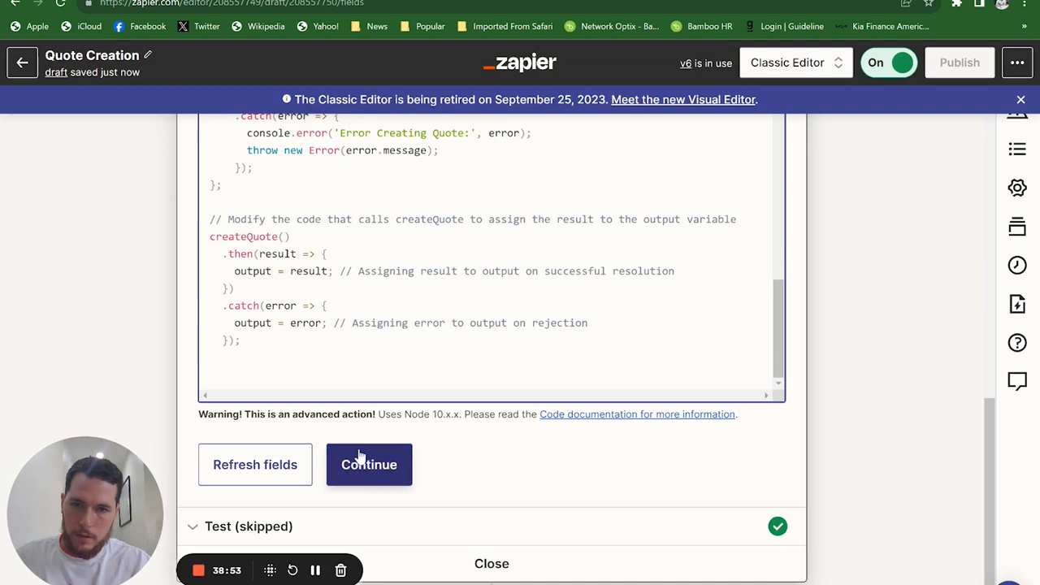
click(369, 465)
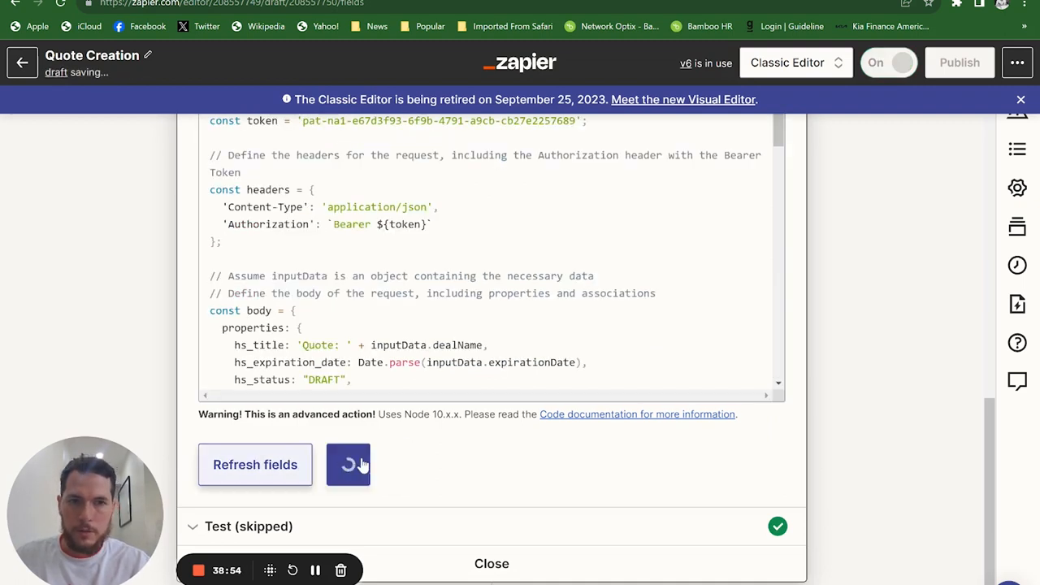
click(348, 465)
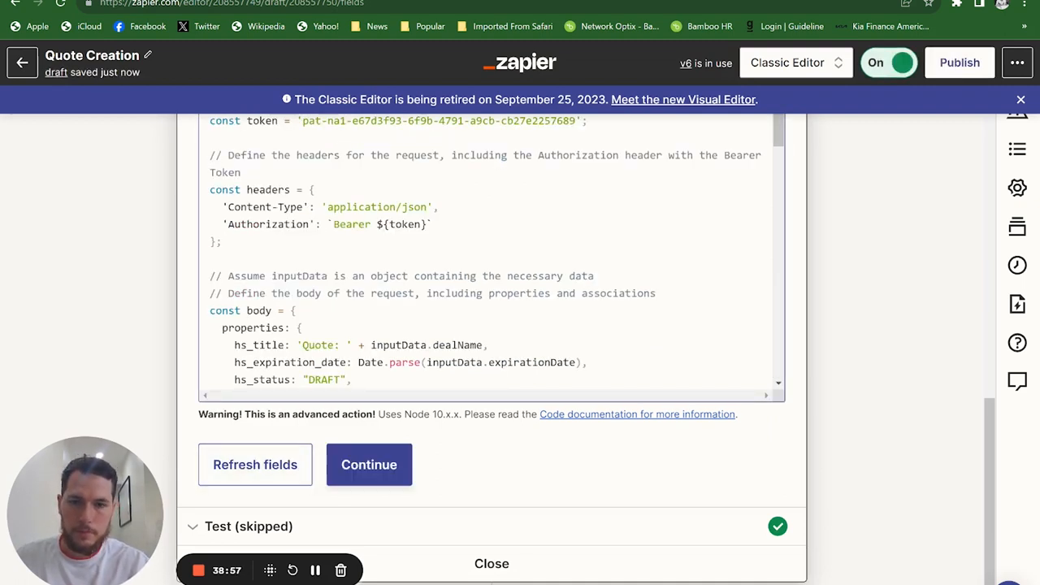
click(369, 465)
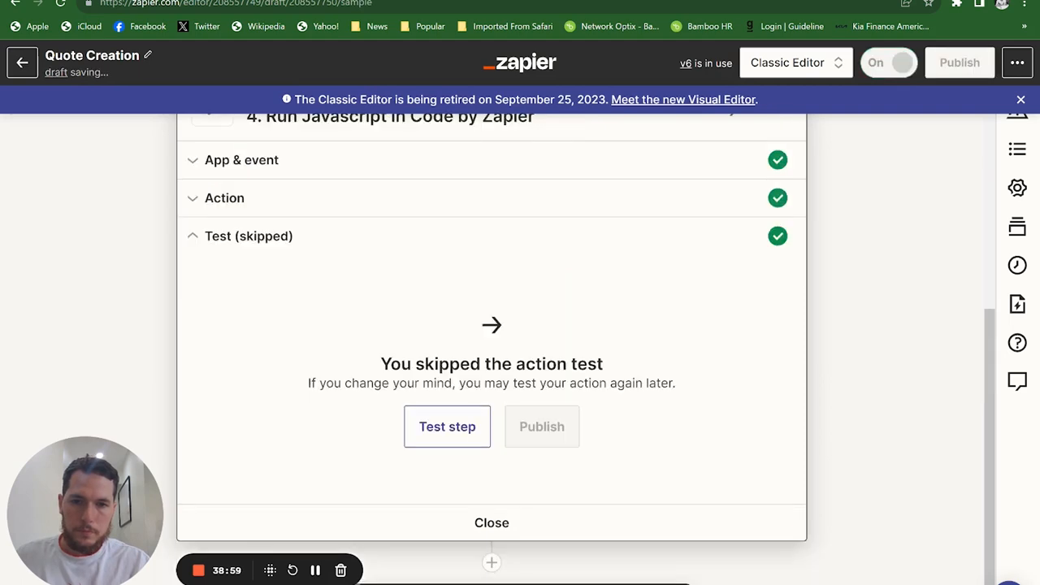
- Publish the updated Quote Creation zap
click(889, 62)
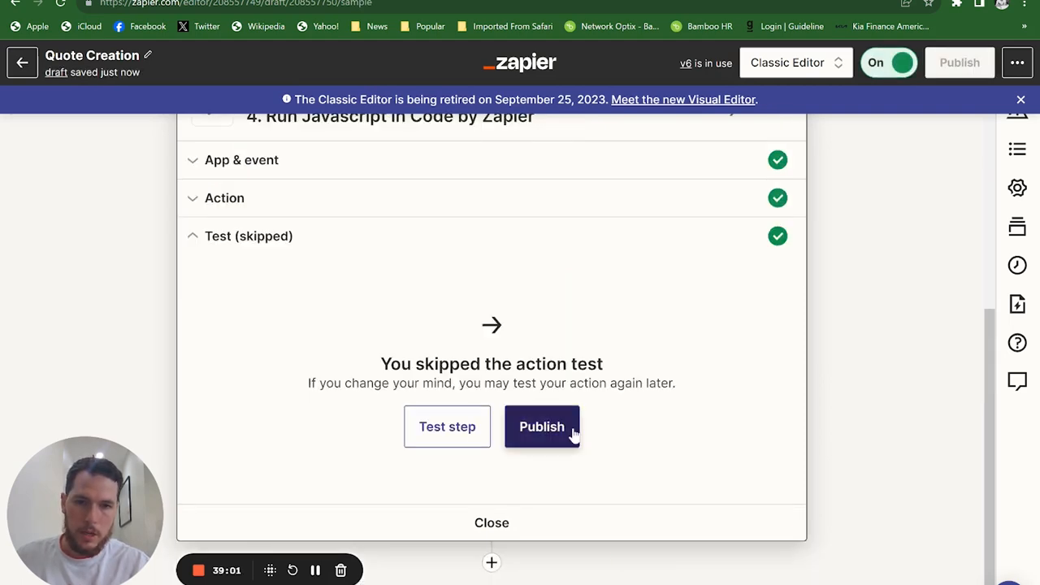
click(541, 426)
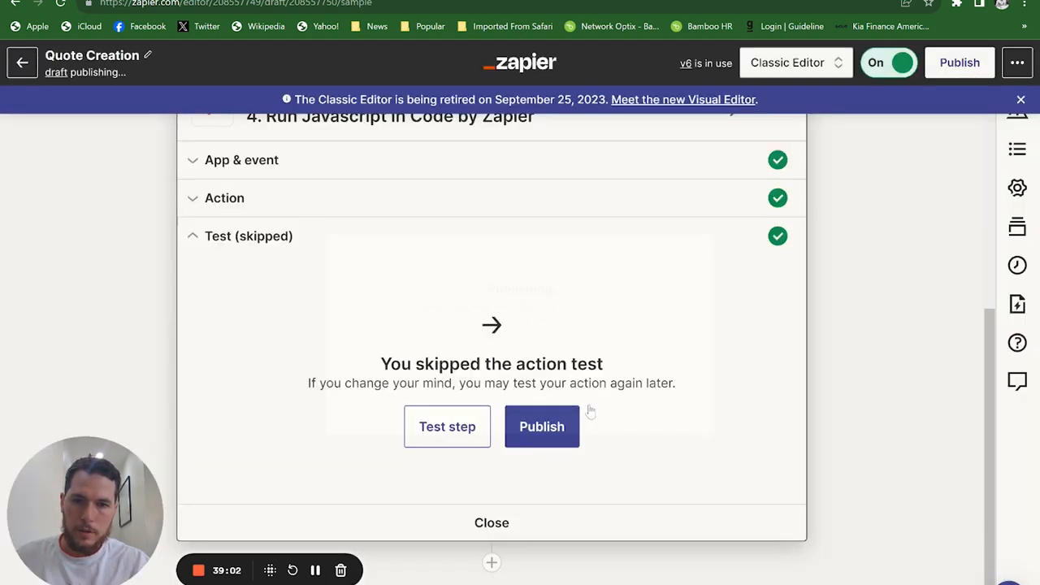
click(542, 426)
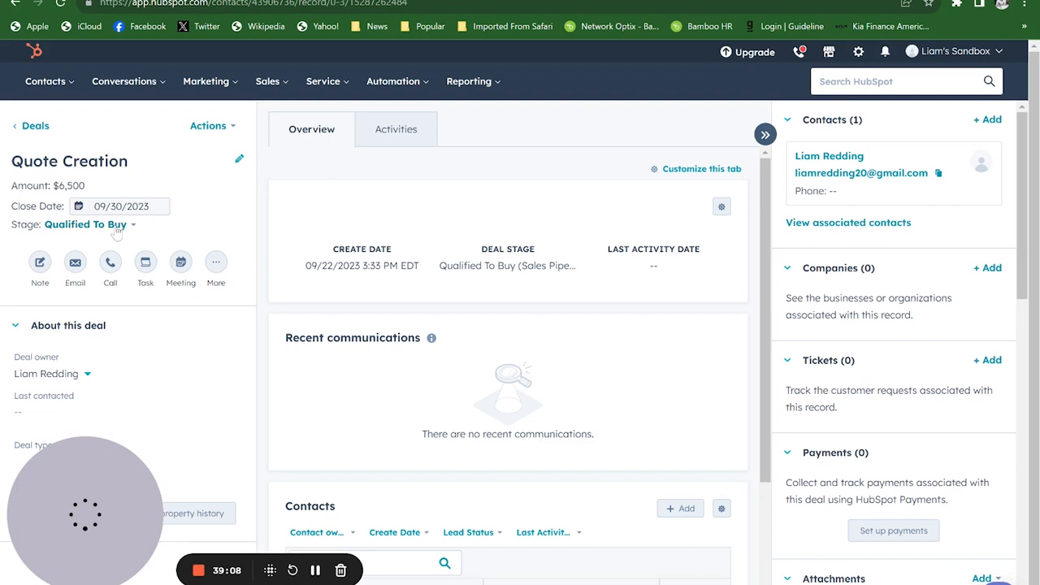
- Change the deal's Stage dropdown to Appointment Scheduled and save it
click(84, 225)
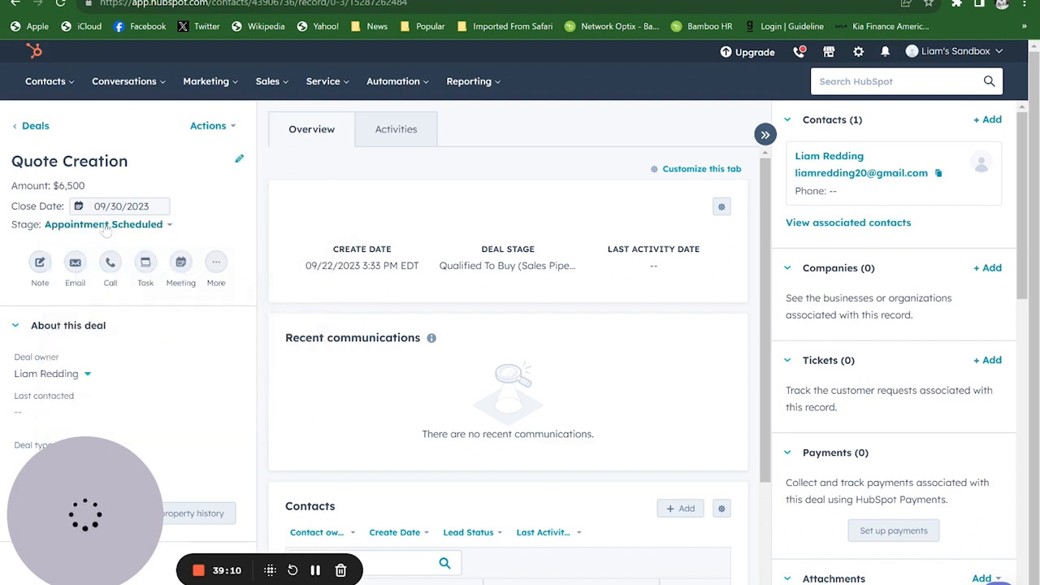
click(106, 225)
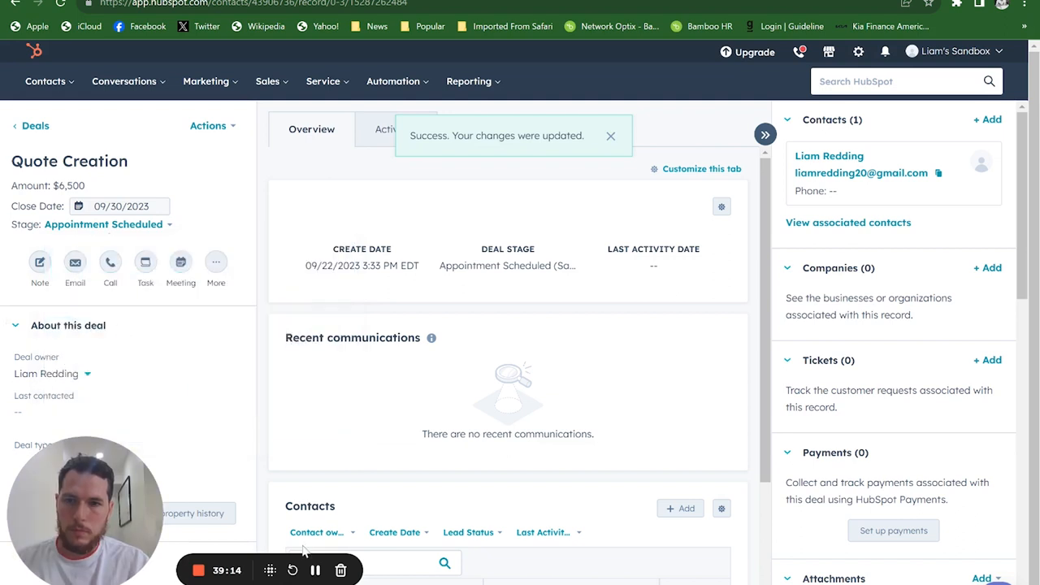
click(104, 224)
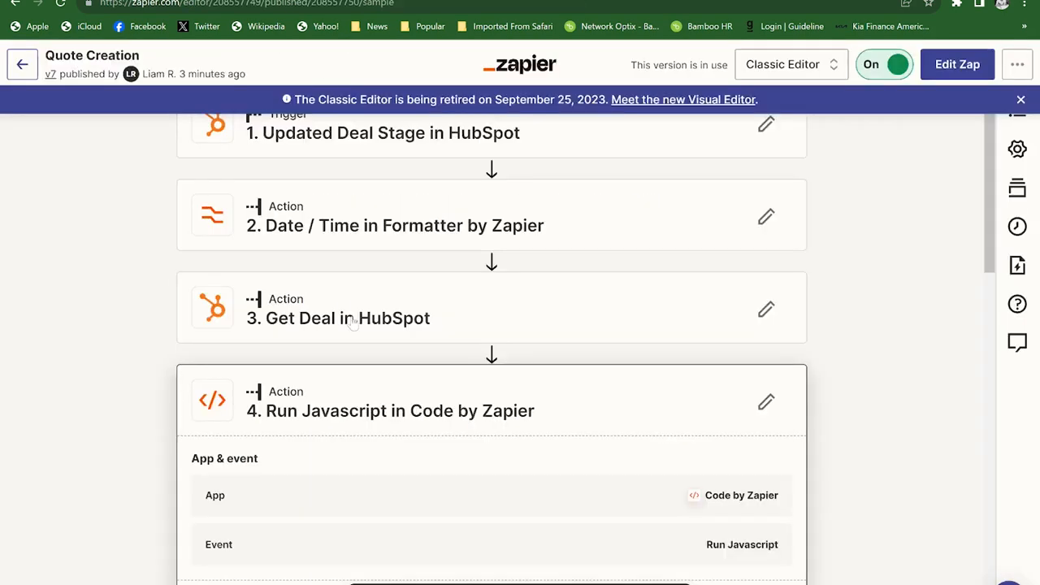
- Edit the published zap and continue past the Run Javascript code step with the revised script
scroll(down, 3)
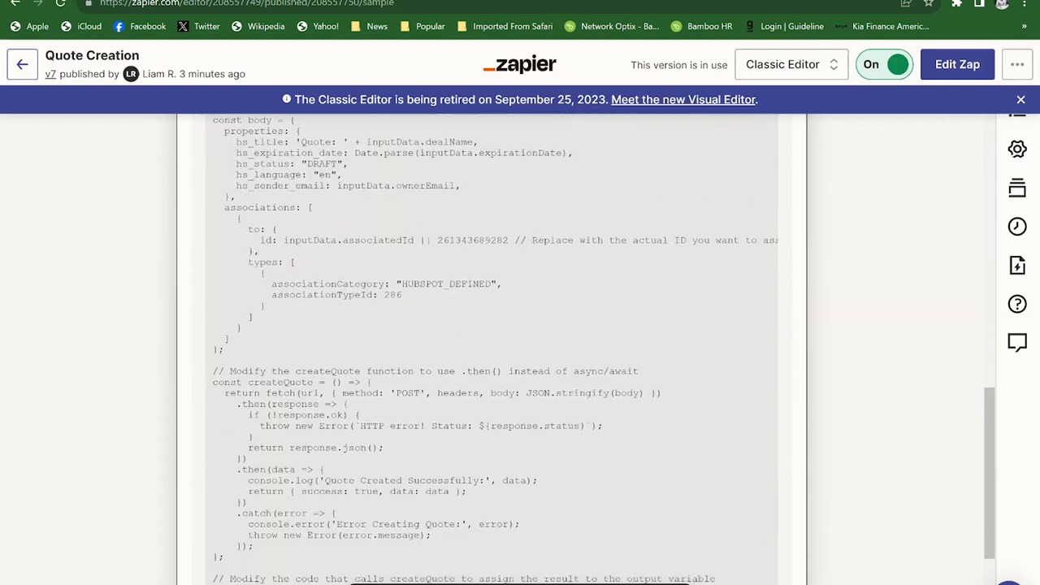
click(885, 65)
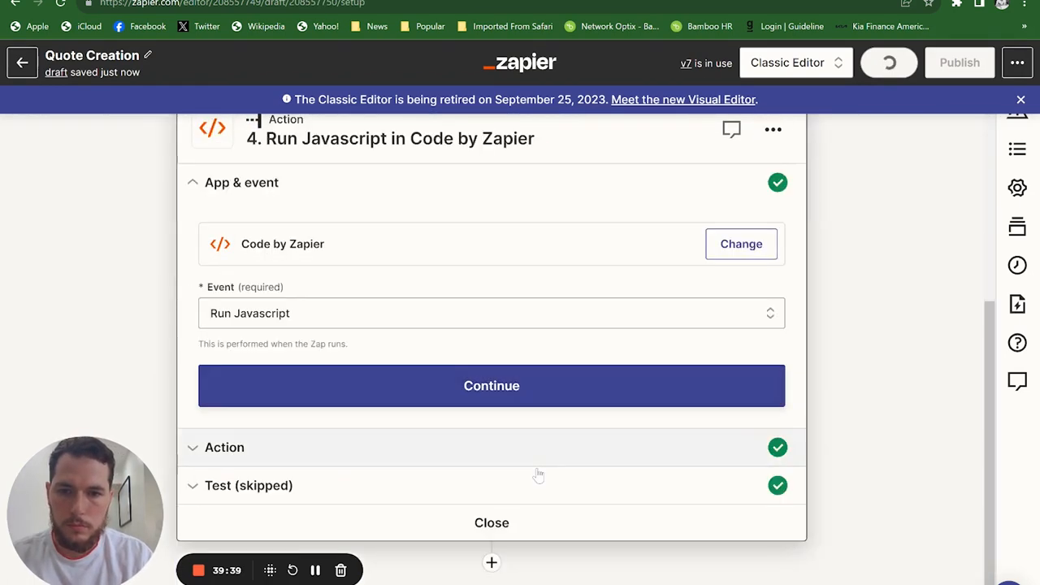
click(491, 385)
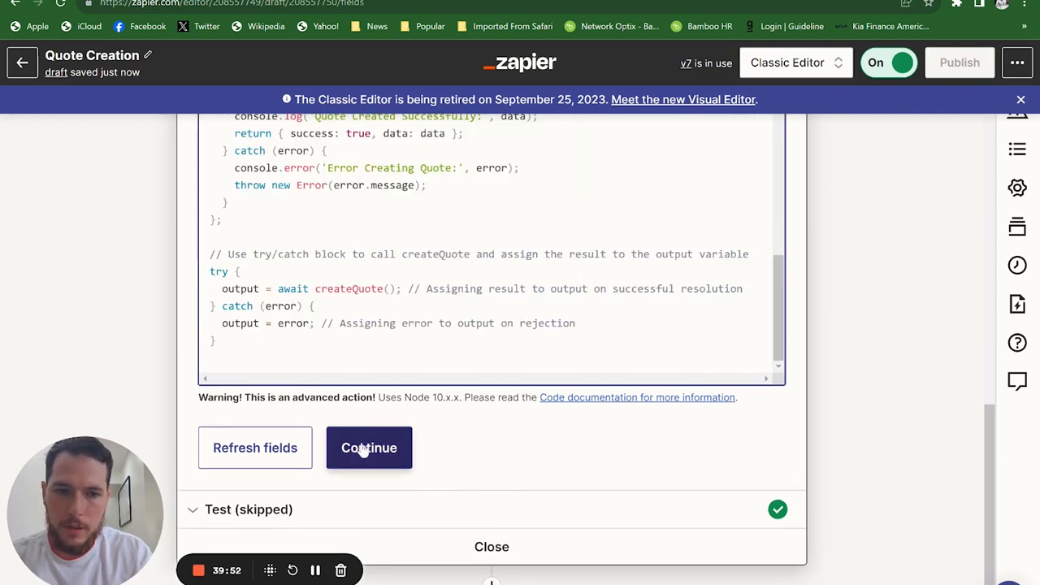
click(254, 448)
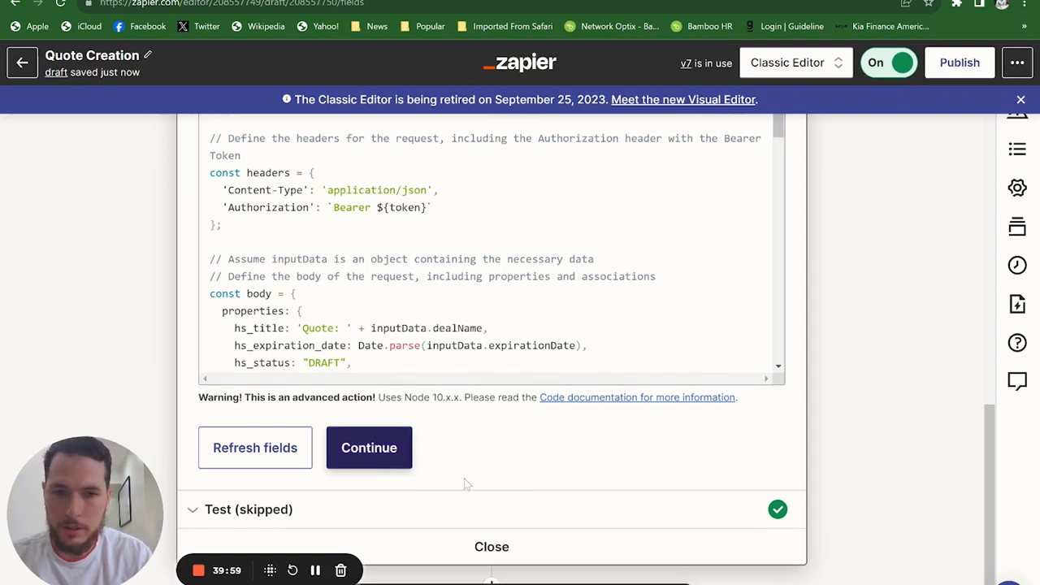
- Publish and confirm the new version of the Quote Creation zap
click(959, 62)
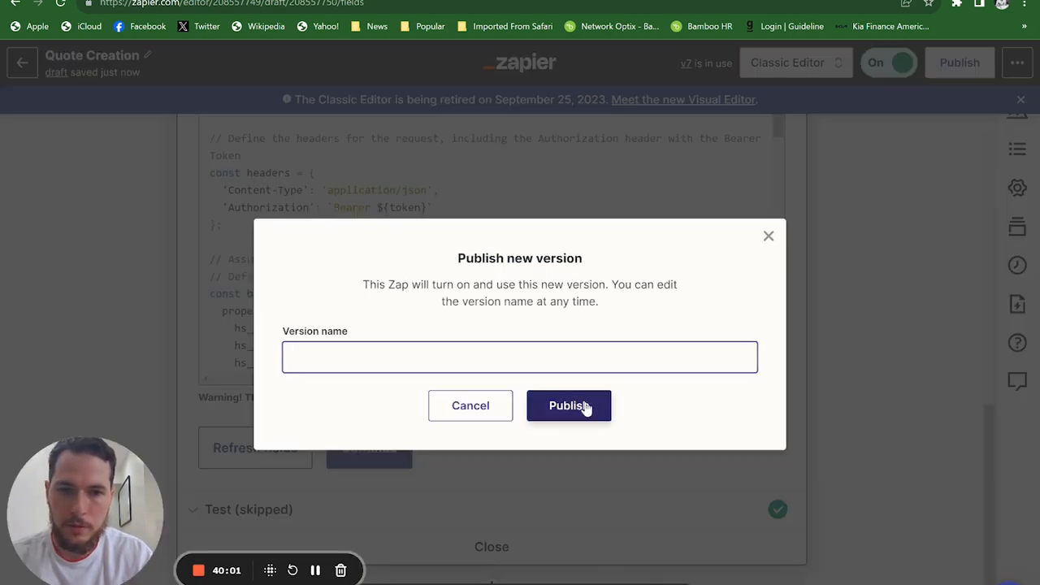
click(569, 407)
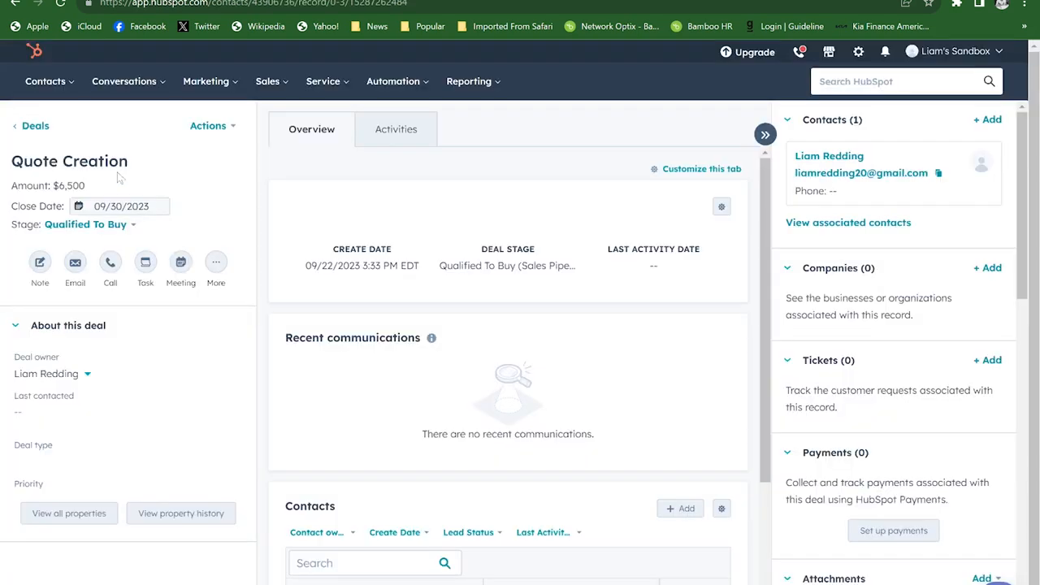
- Set the Quote Creation deal's stage to Appointment Scheduled again to retrigger the zap
click(90, 224)
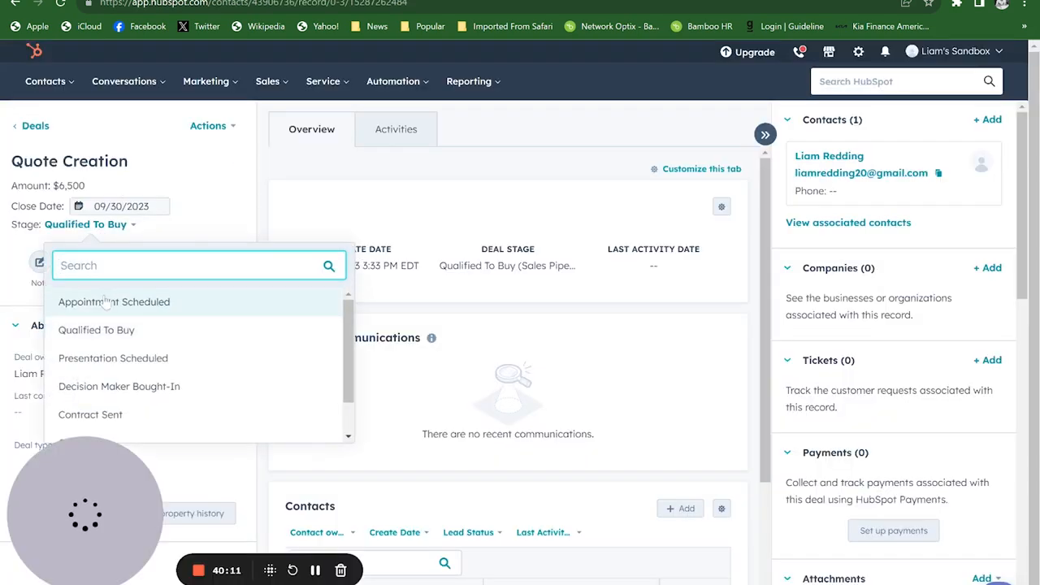
click(114, 300)
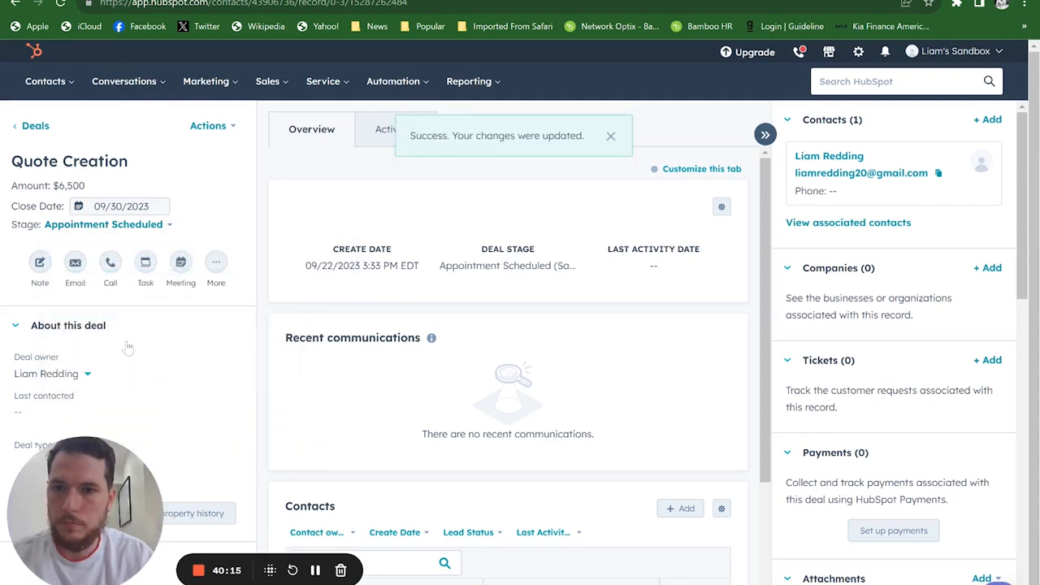
click(104, 224)
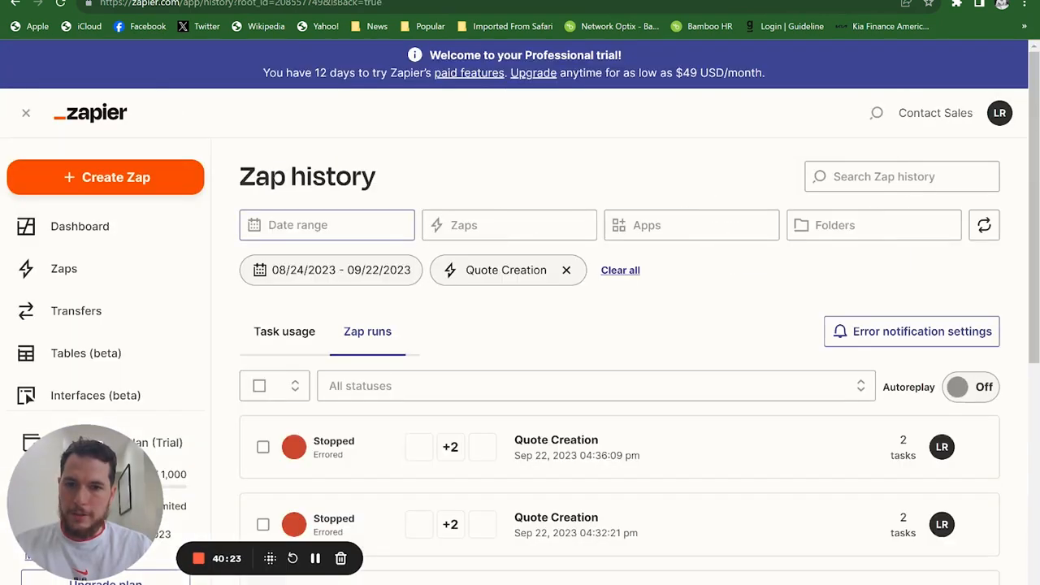
- View the newest Quote Creation run in Zap history and review its Success details
scroll(down, 3)
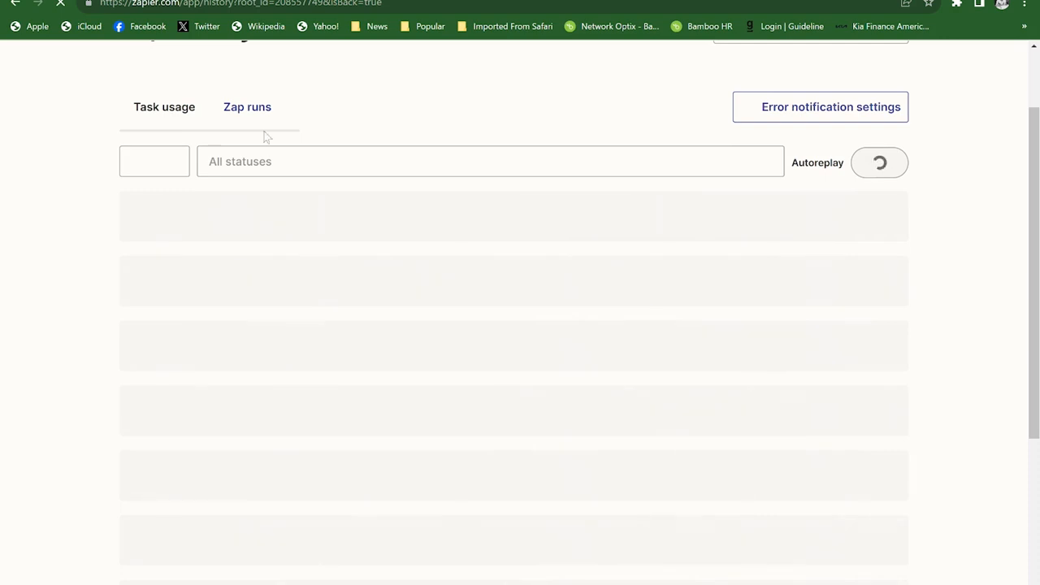
click(247, 108)
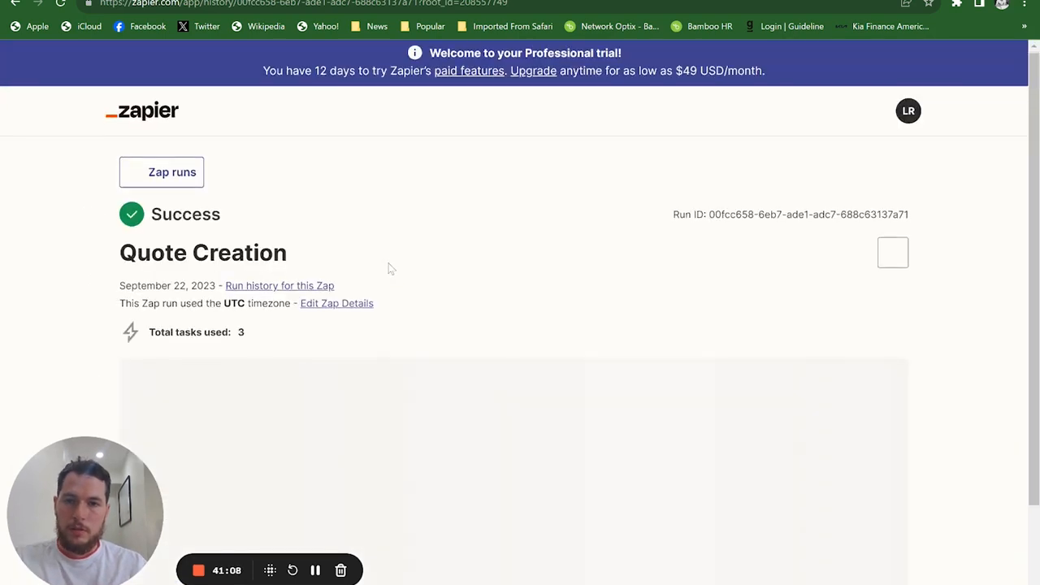
scroll(down, 3)
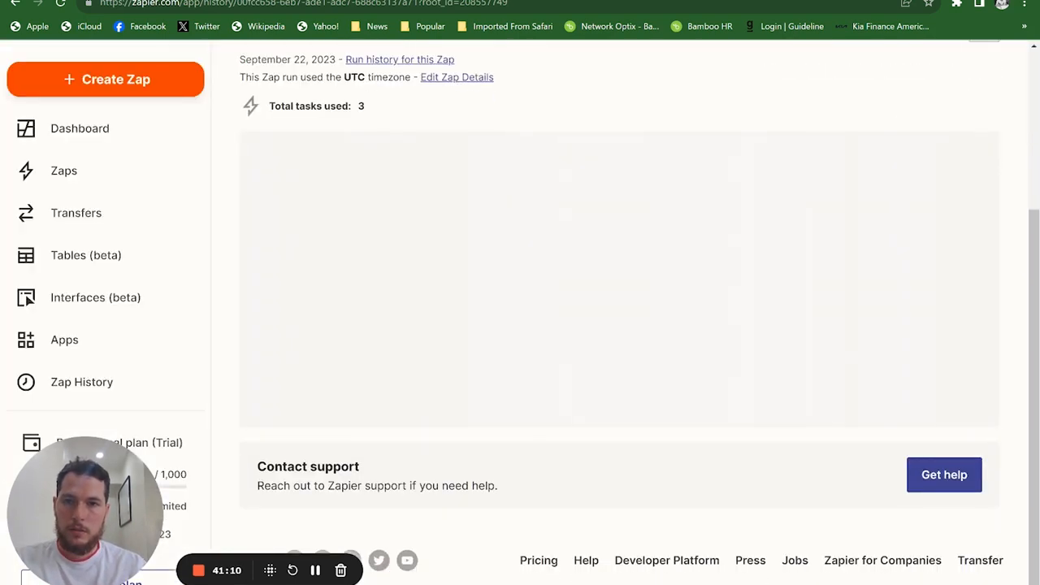
scroll(down, 3)
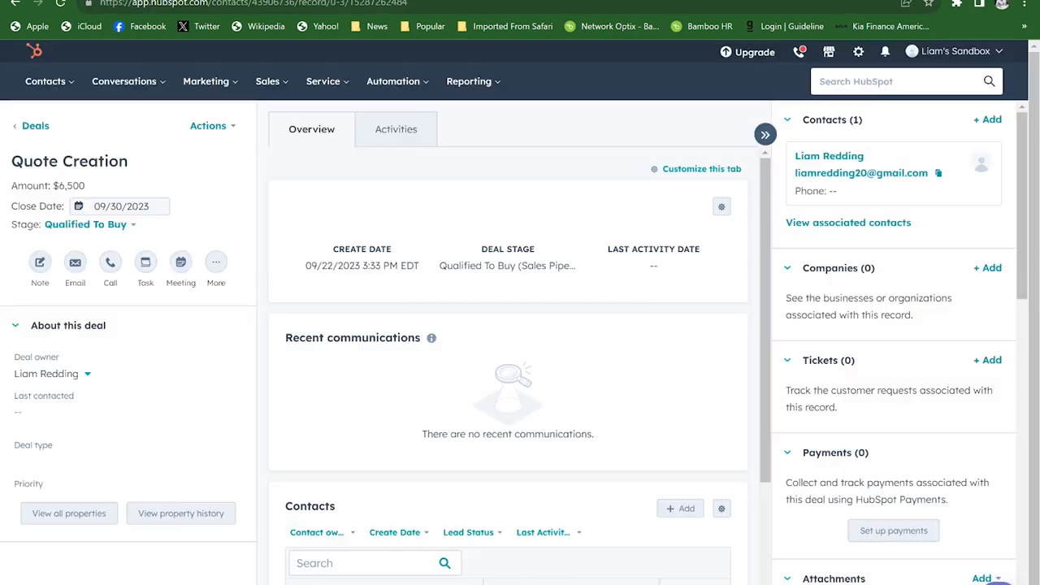
click(68, 513)
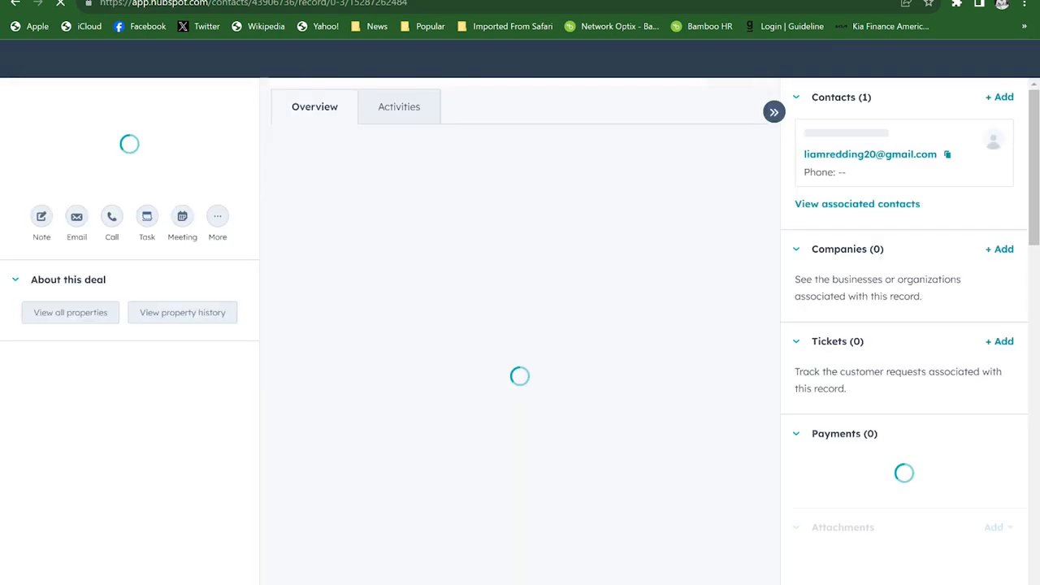
scroll(down, 3)
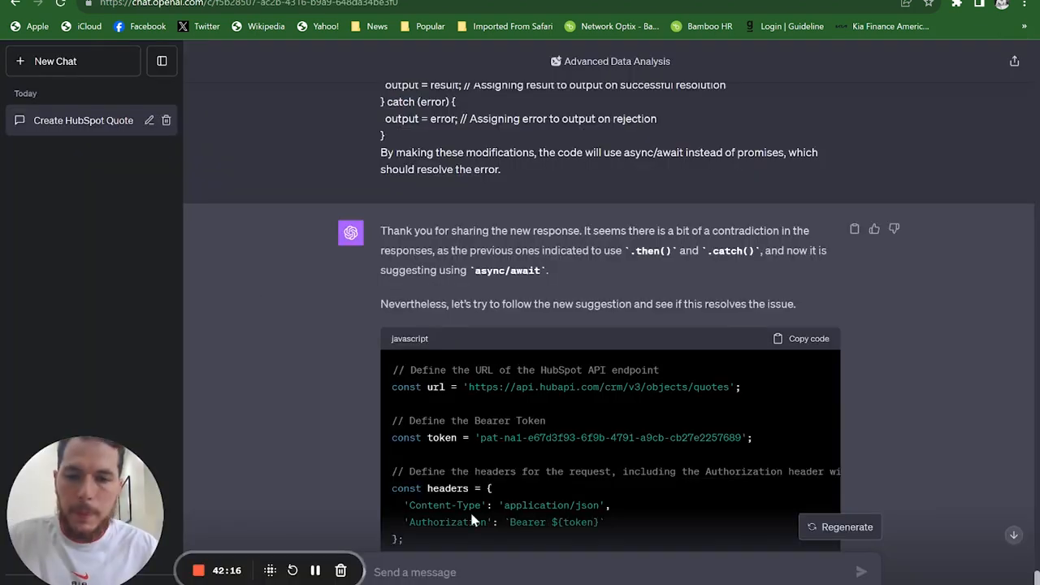
- Write a ChatGPT message: 'Yay! ... our first test that didn't error... How...'
text(Y)
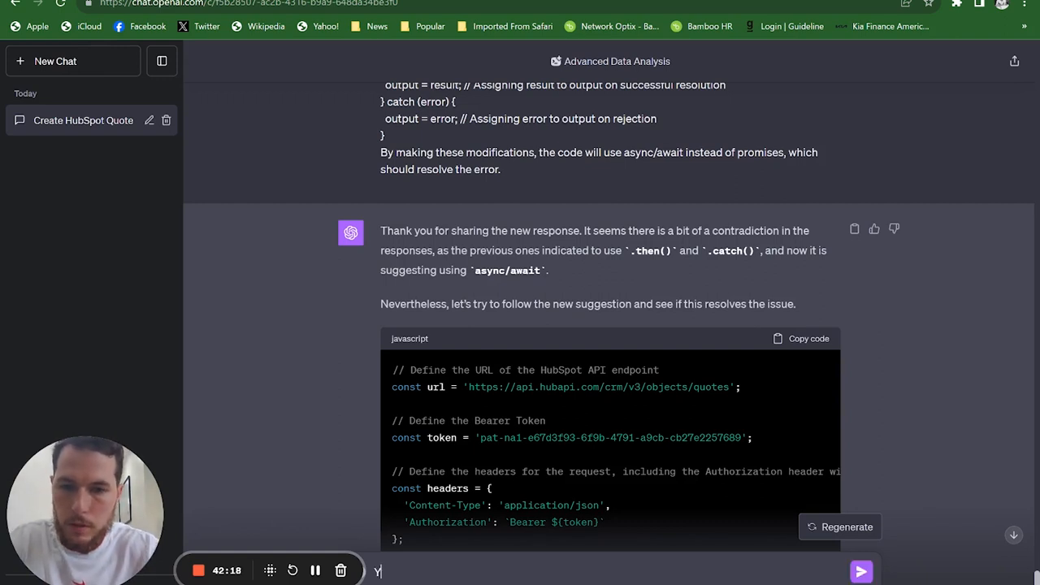
text(Yay! We received out)
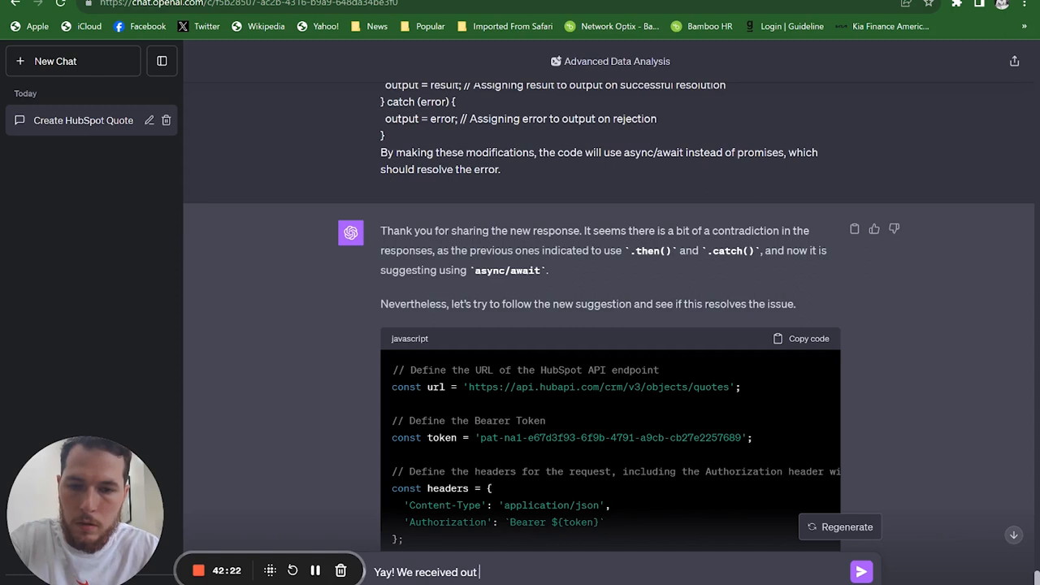
text(our first test)
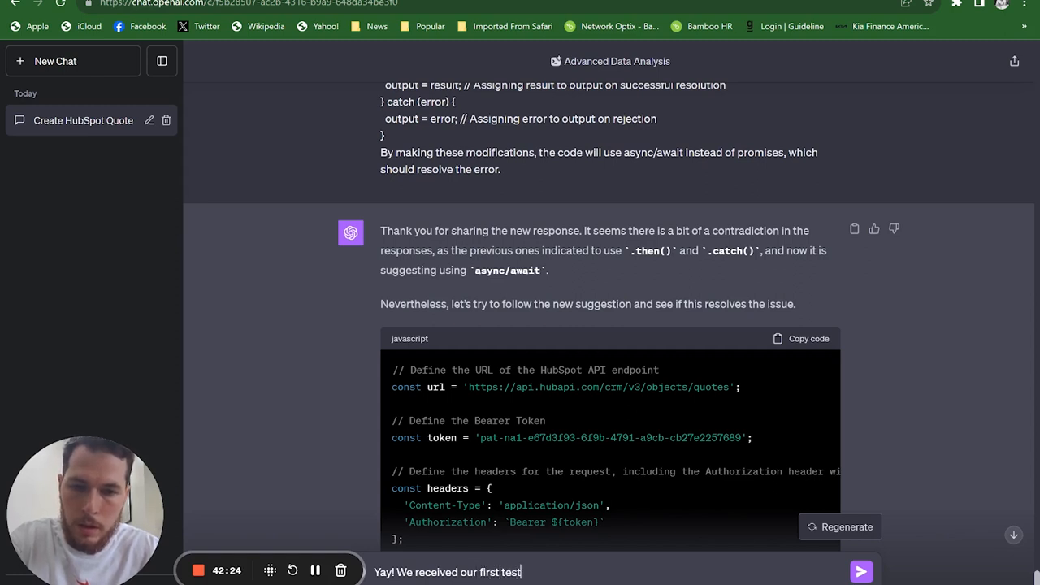
text(that didn't error on this step)
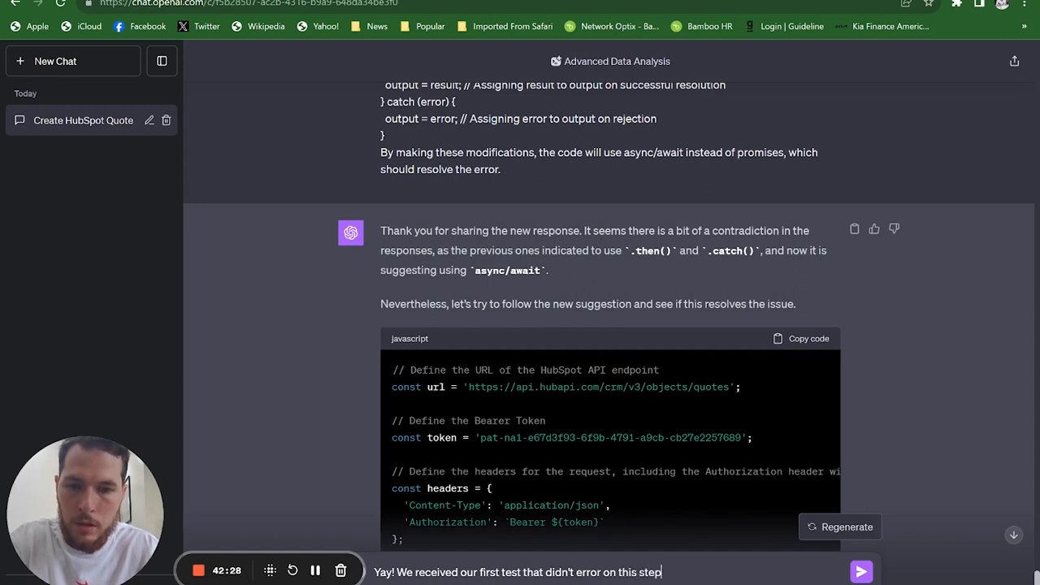
text(How)
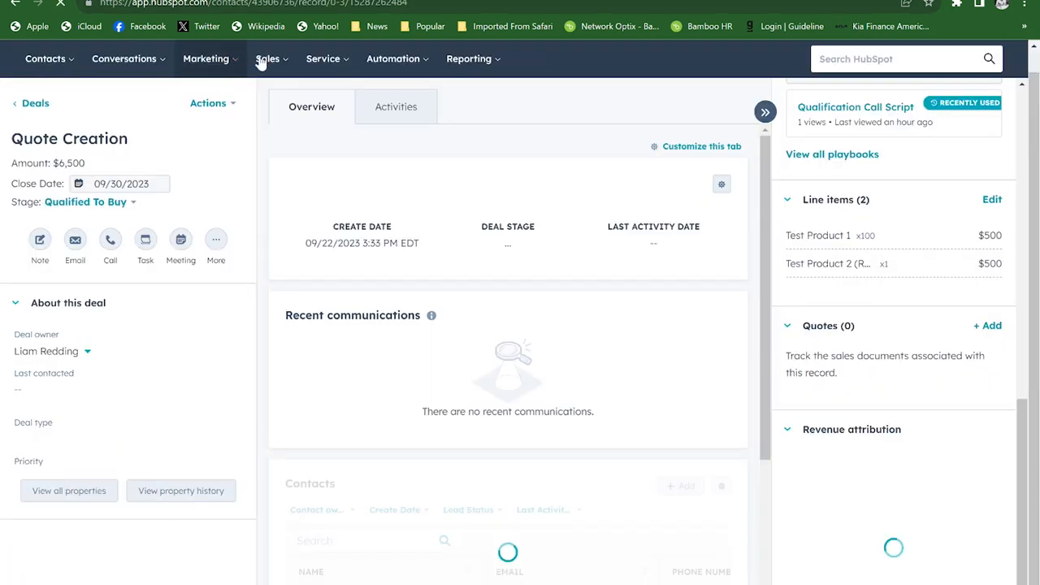
- Go to Sales > Quotes and open the draft quote 'Quote: Quote Creation'
click(267, 59)
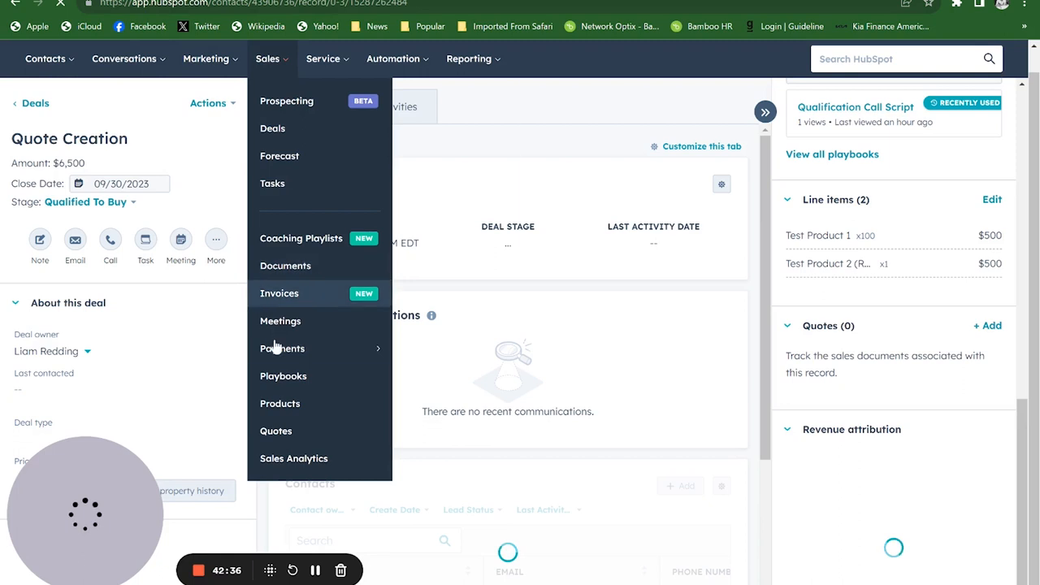
click(276, 431)
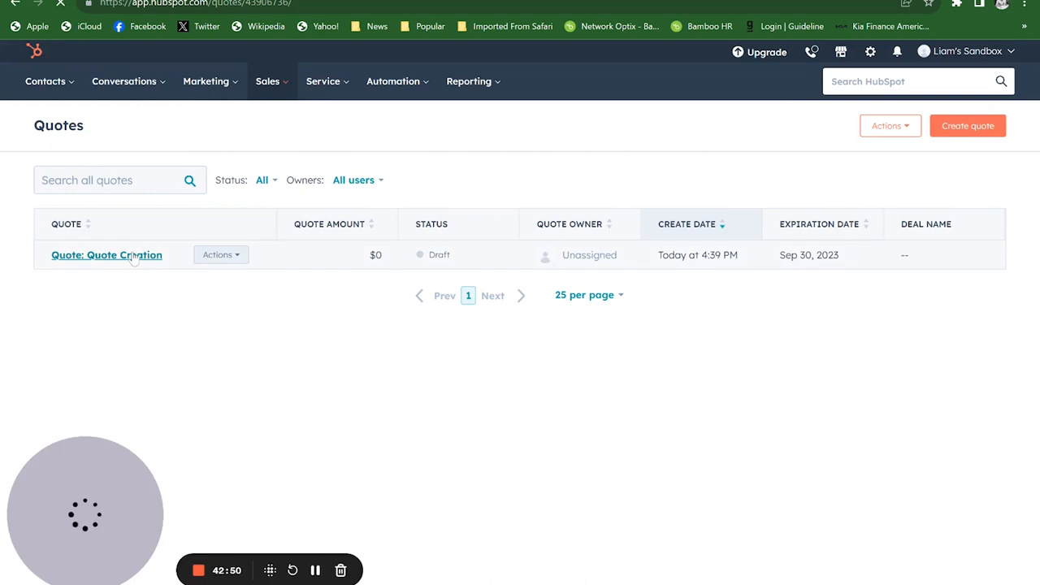
click(107, 254)
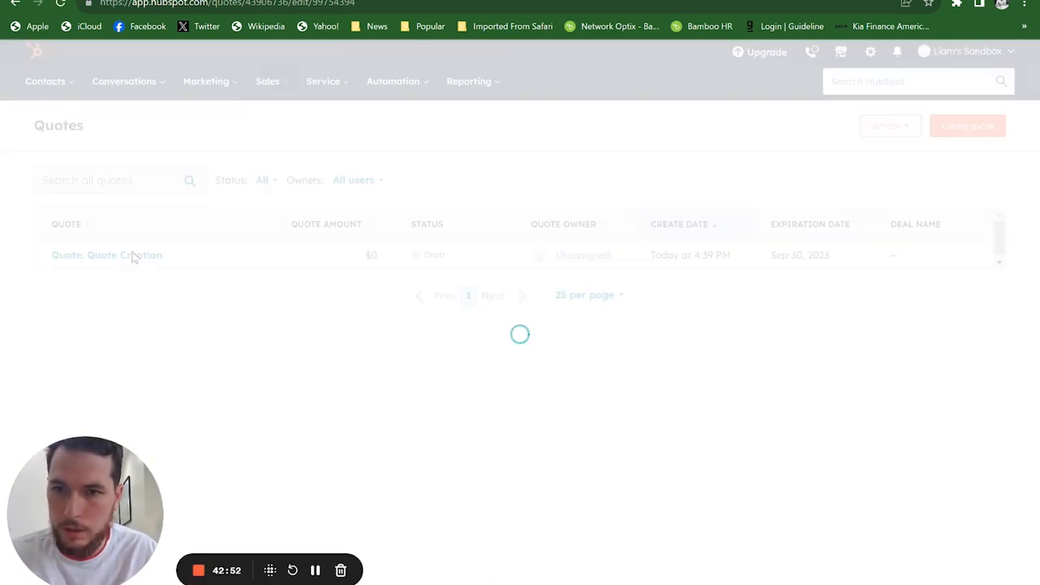